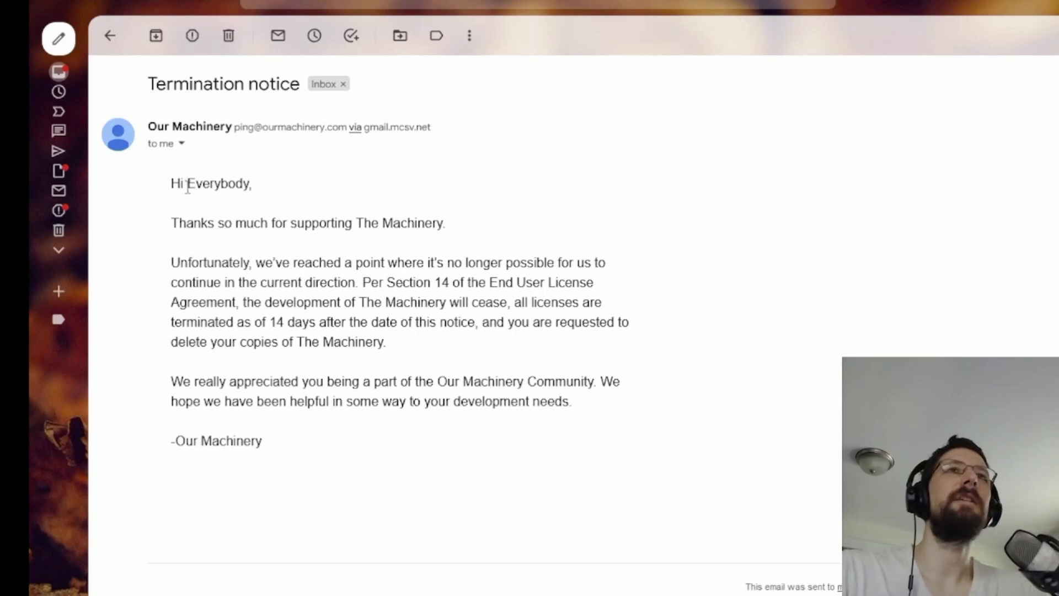
mouse_move(302, 223)
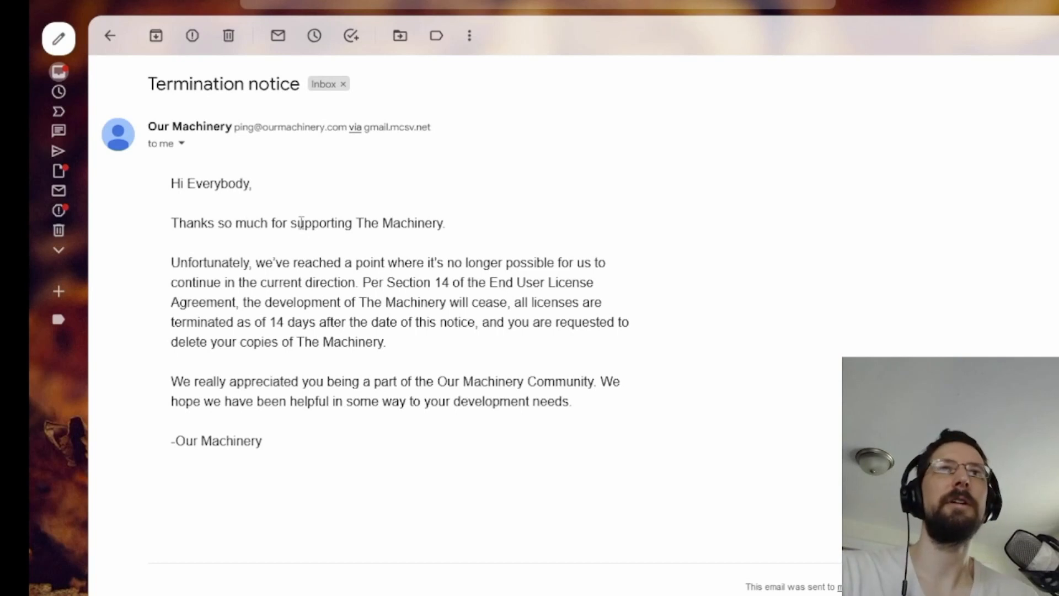
Step: Highlight and clear passages of the termination notice, then close the drive folder window
drag(175, 223, 391, 223)
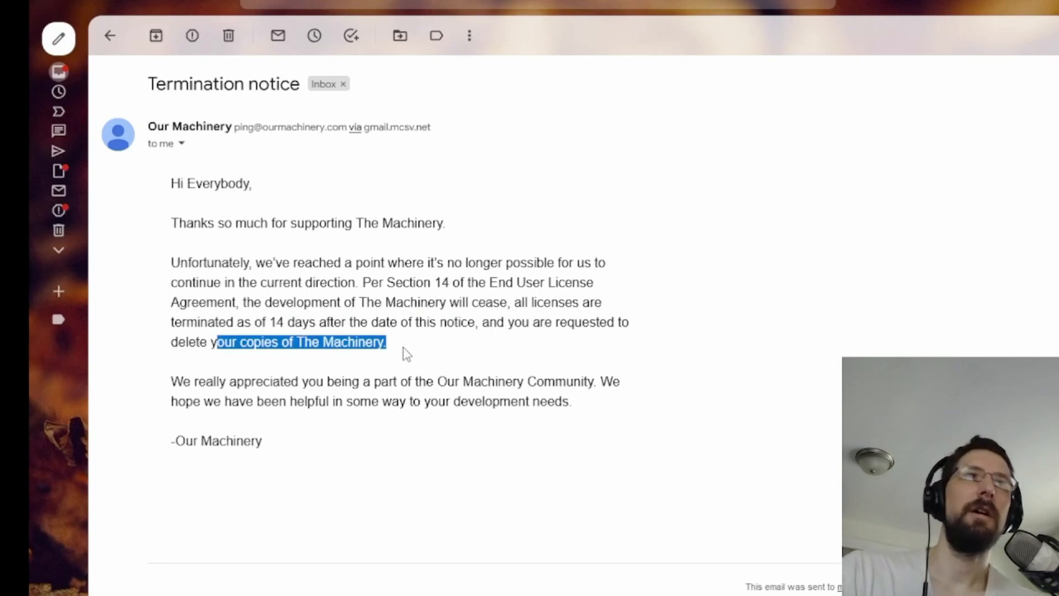
double_click(279, 381)
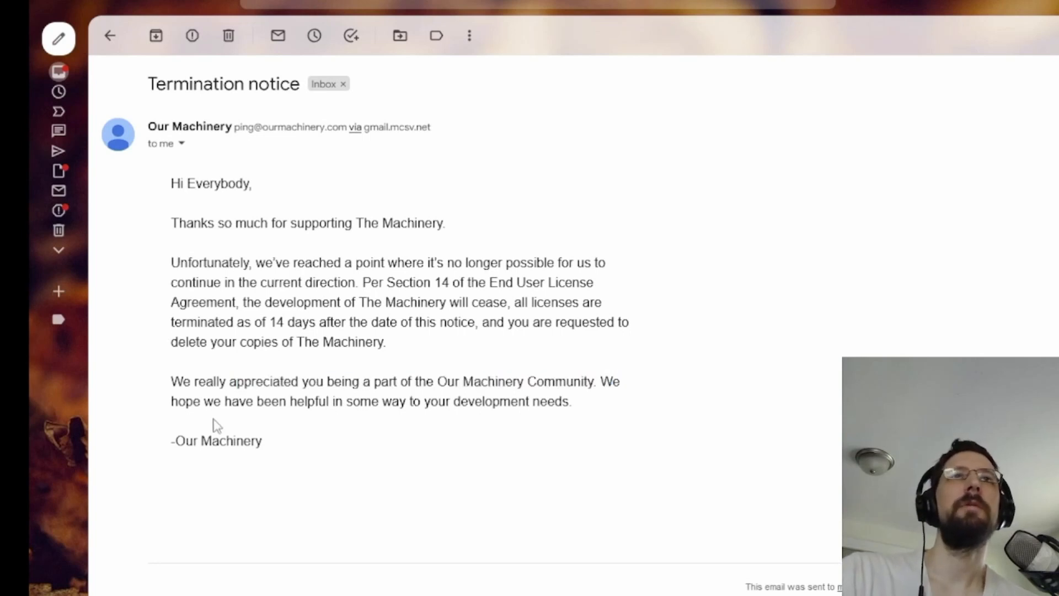
mouse_move(467, 417)
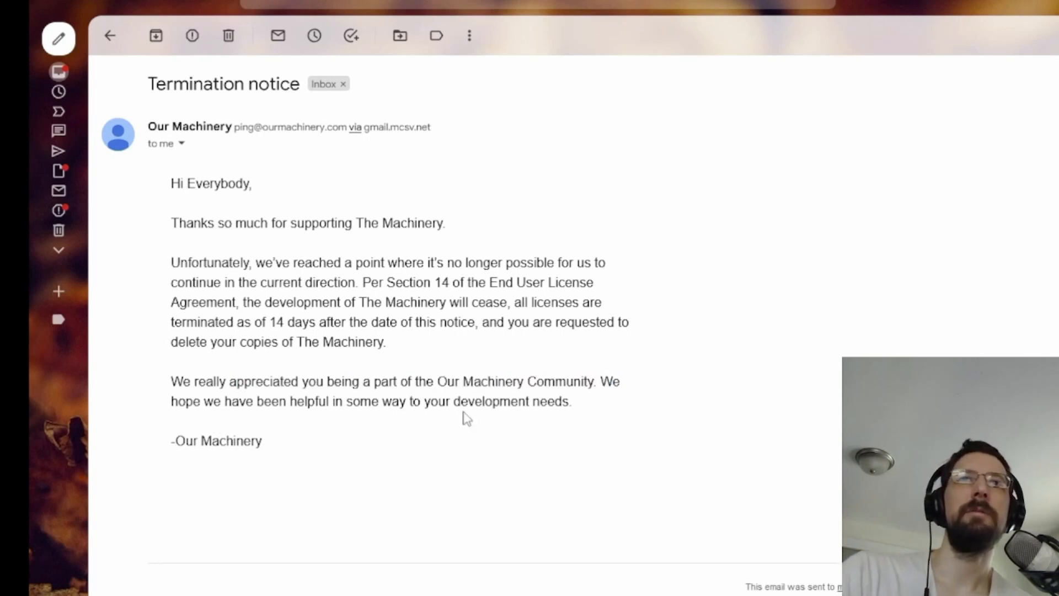
mouse_move(305, 448)
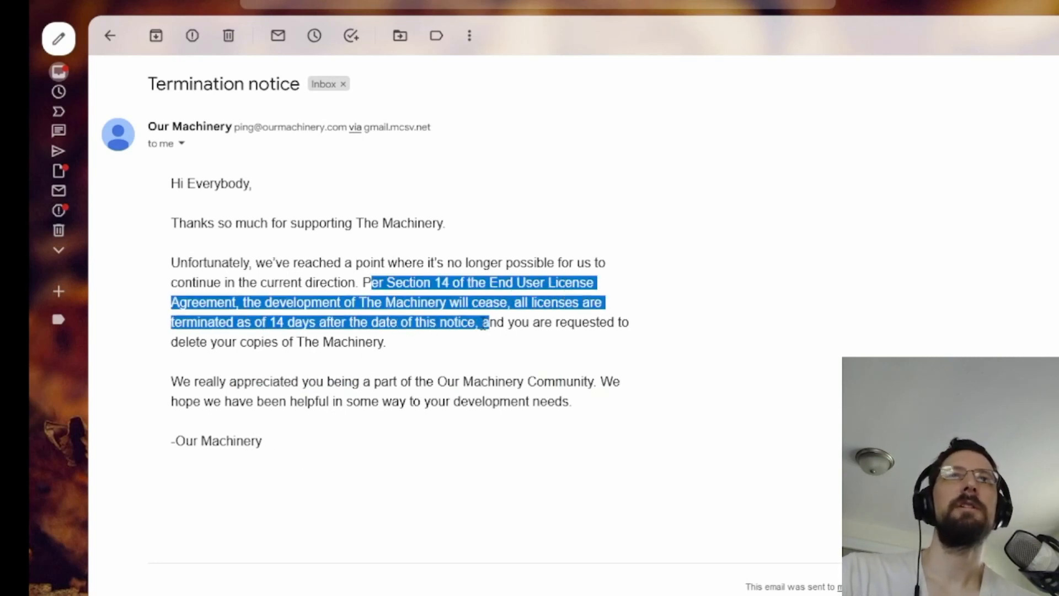
click(270, 318)
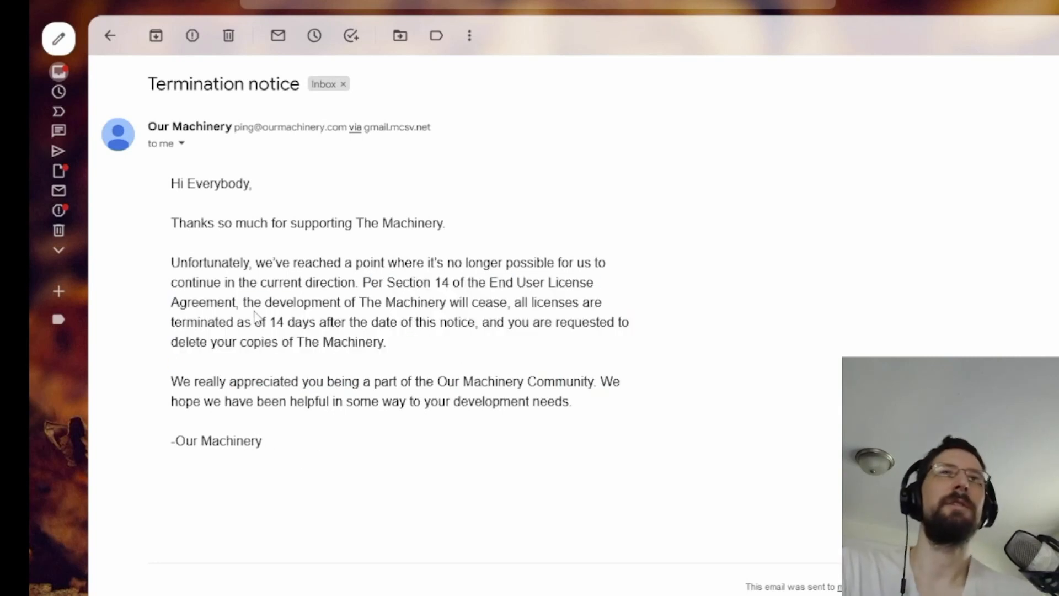
mouse_move(319, 411)
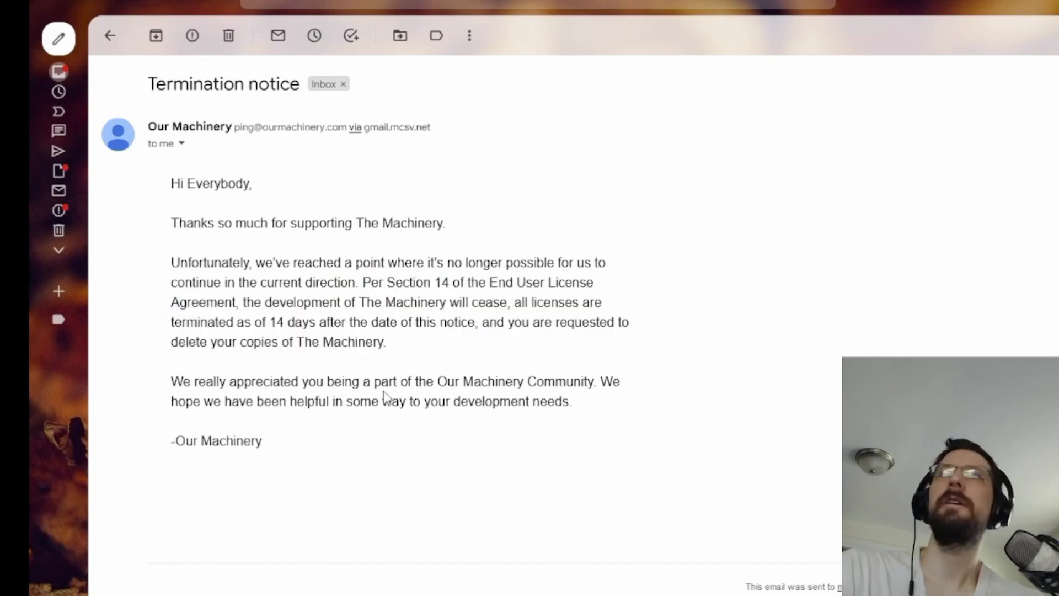
mouse_move(333, 427)
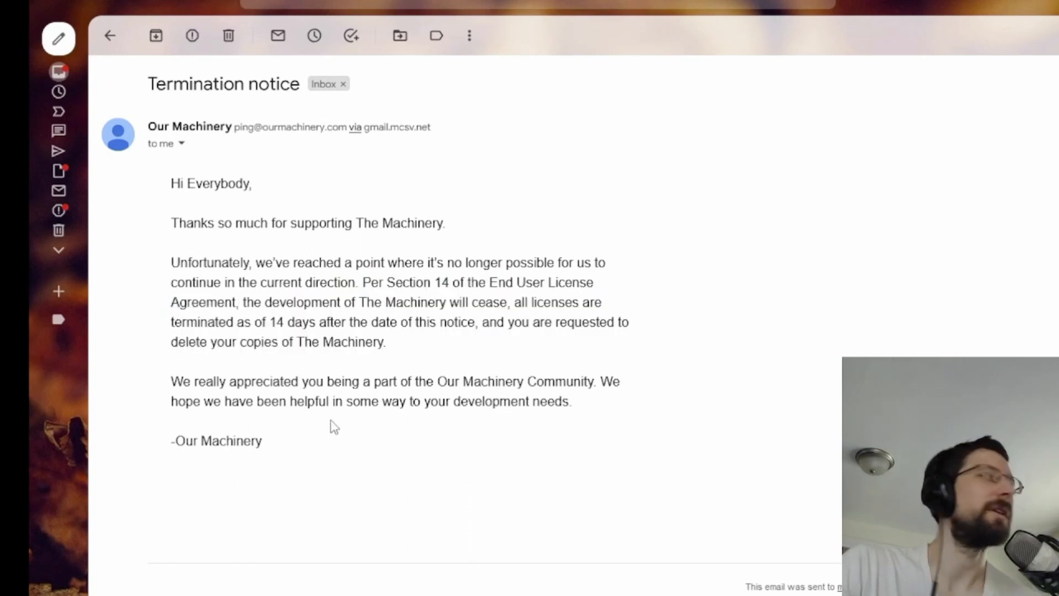
mouse_move(226, 437)
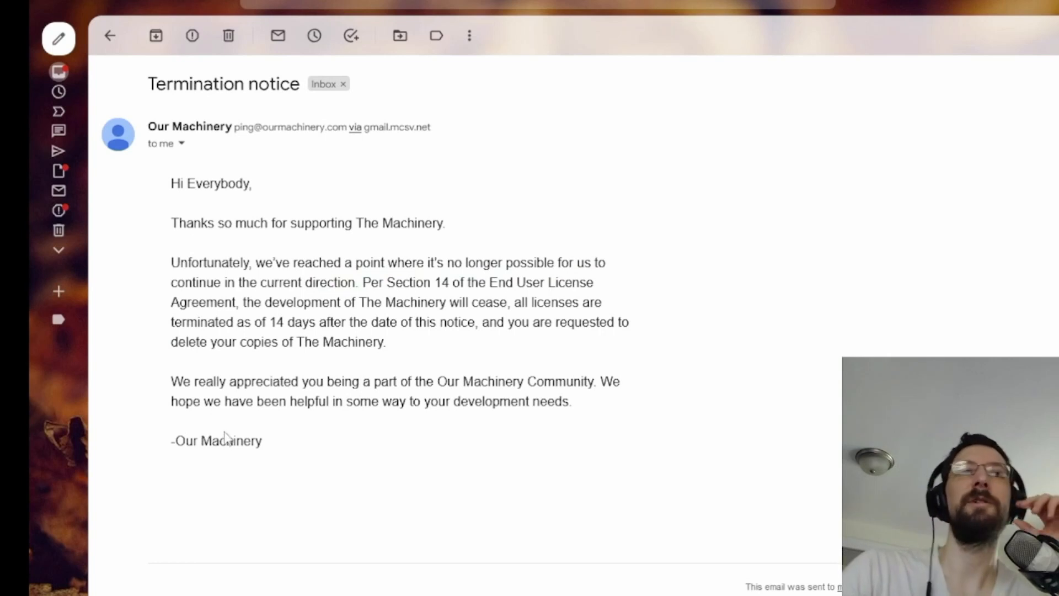
mouse_move(309, 427)
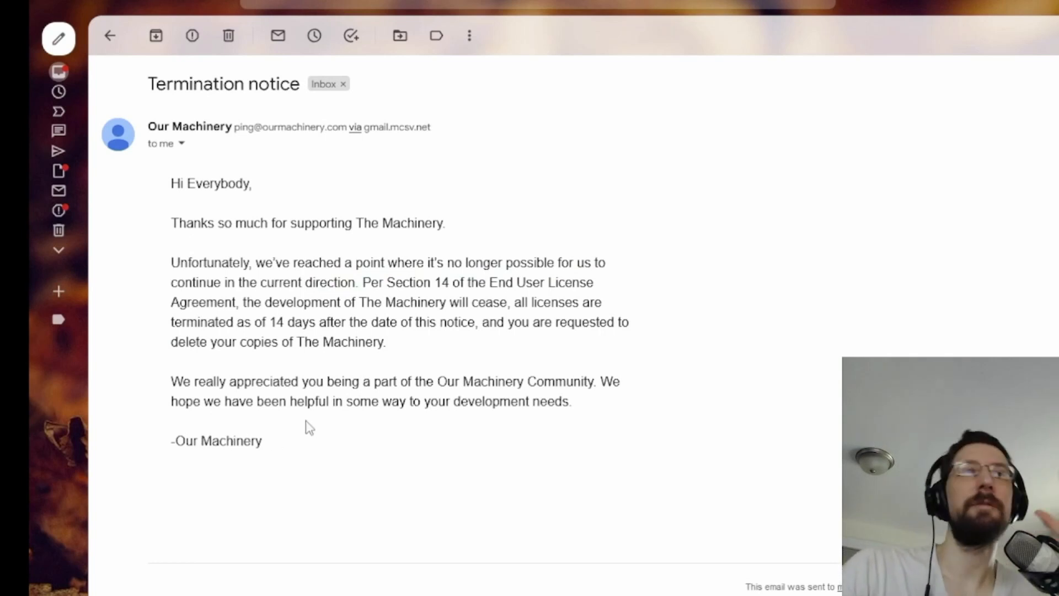
mouse_move(492, 433)
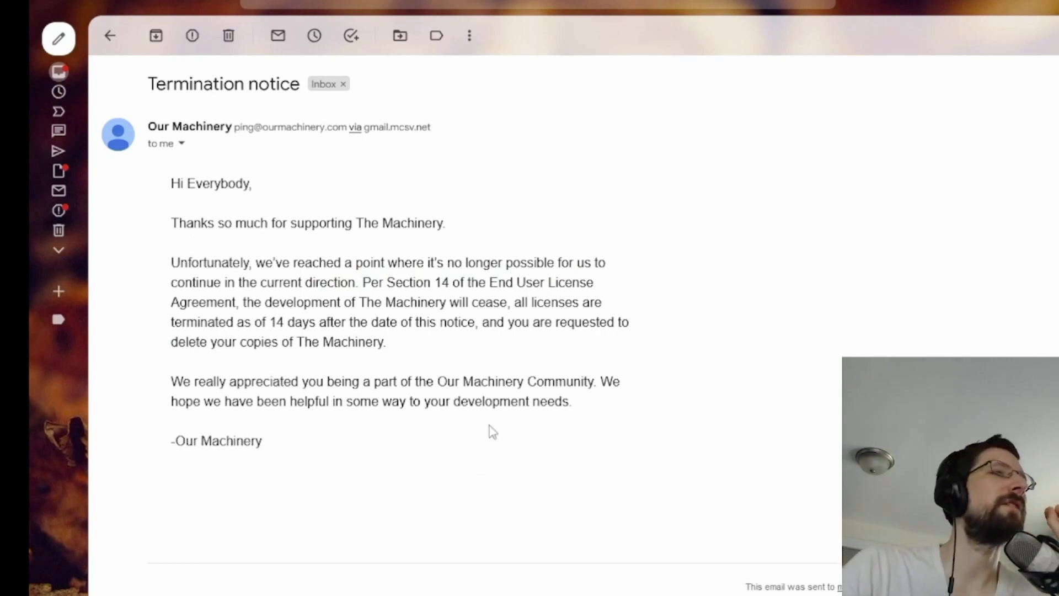
mouse_move(478, 471)
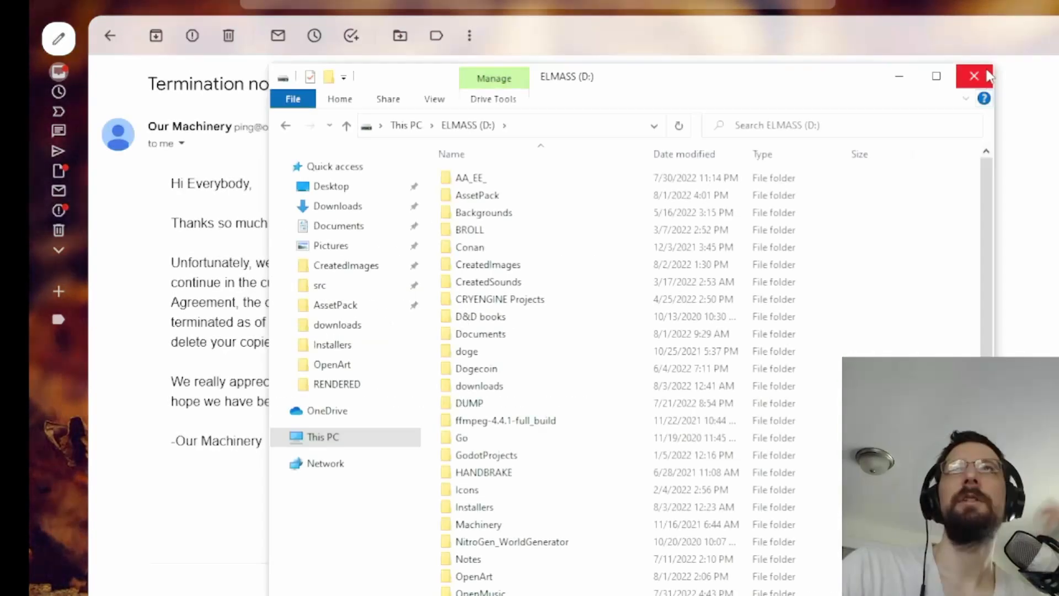
click(975, 76)
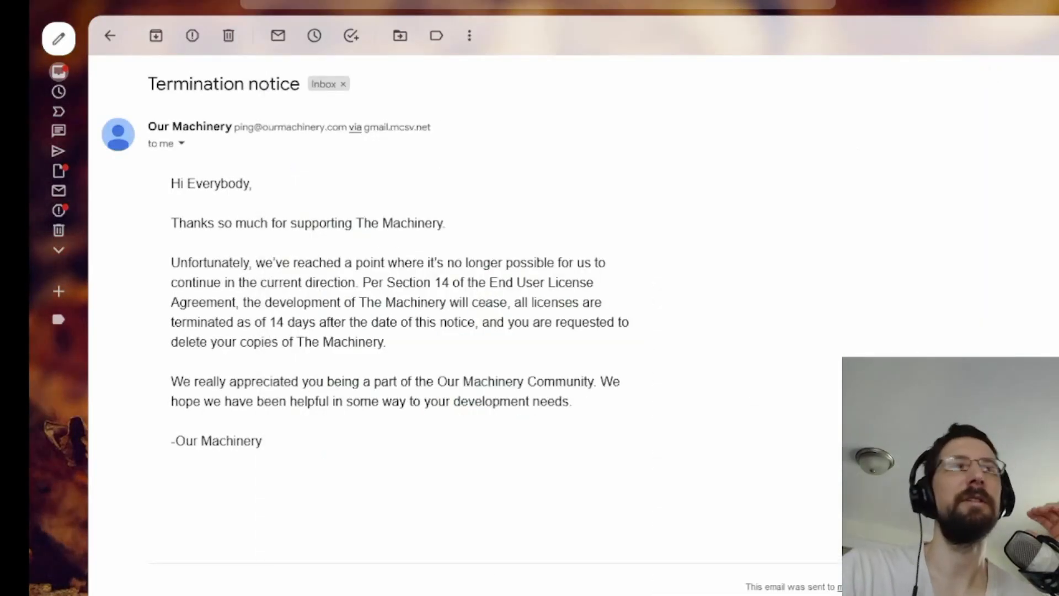
mouse_move(483, 514)
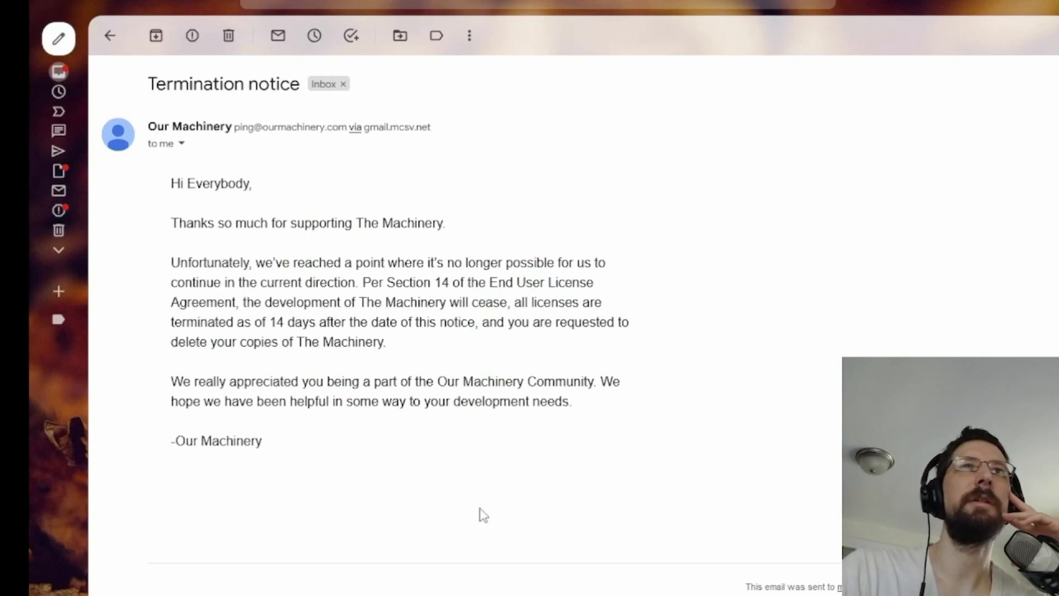
mouse_move(444, 504)
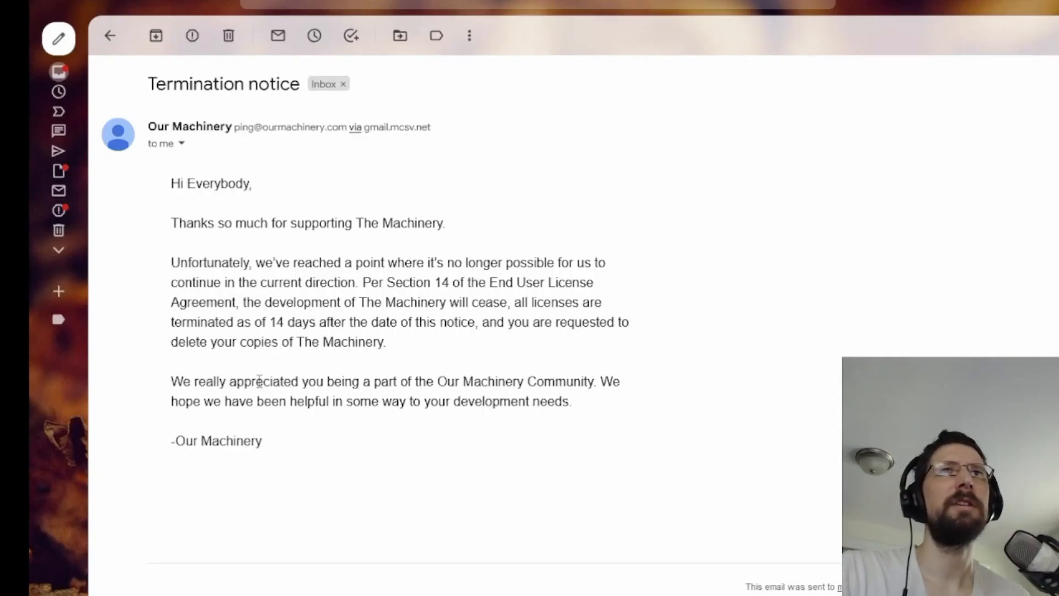
mouse_move(131, 266)
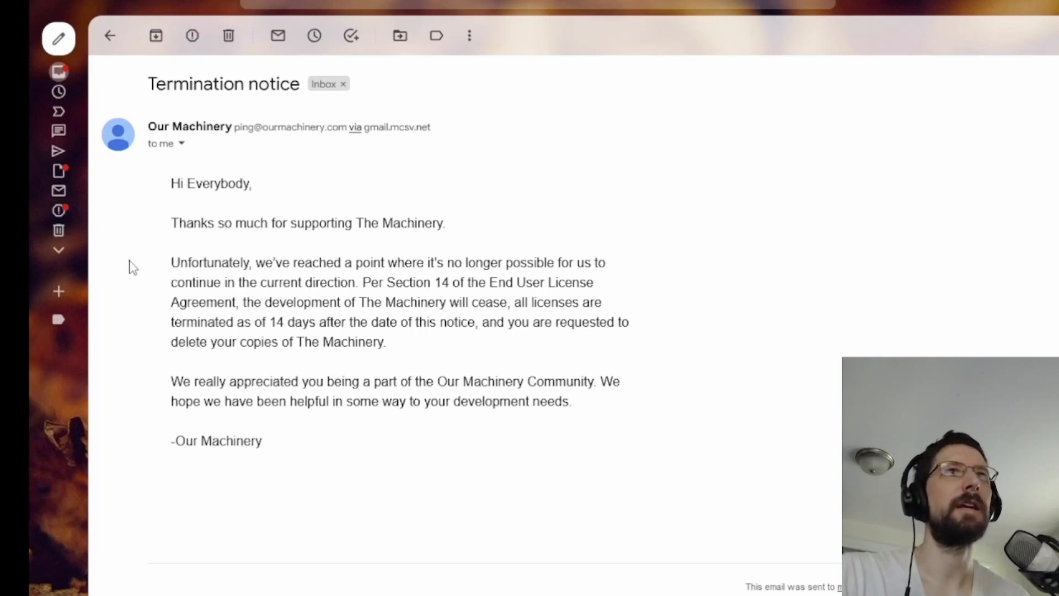
mouse_move(99, 150)
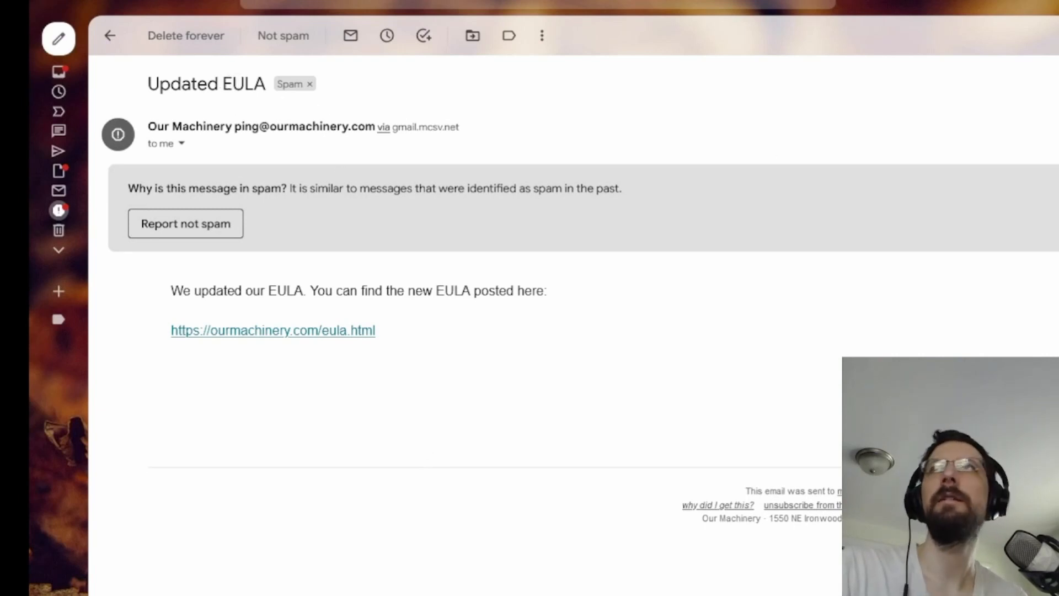
Step: From the Our Machinery email list, open the Updated EULA email and follow its EULA link
click(111, 35)
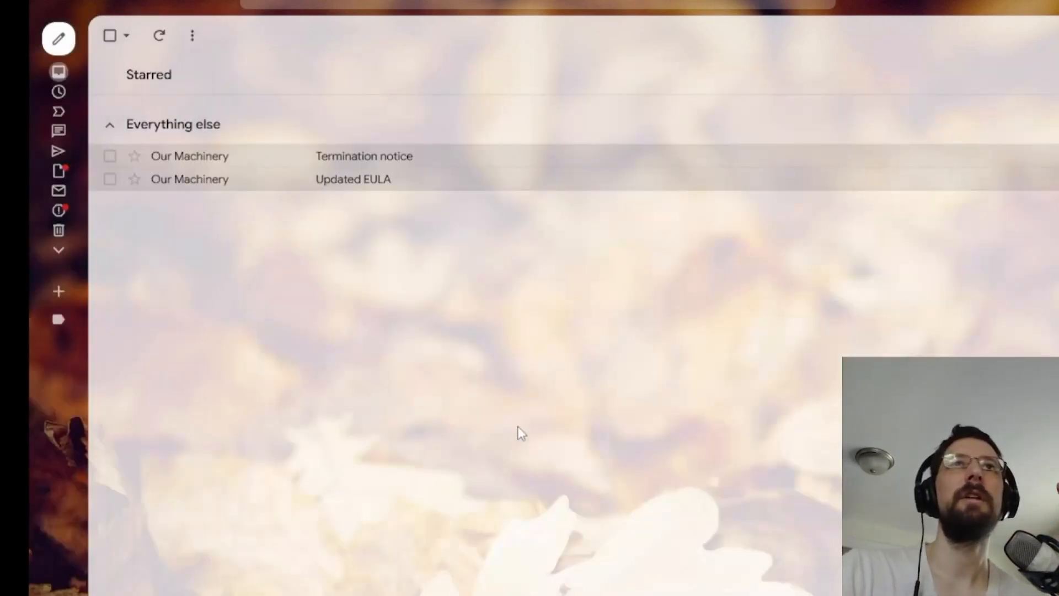
mouse_move(507, 436)
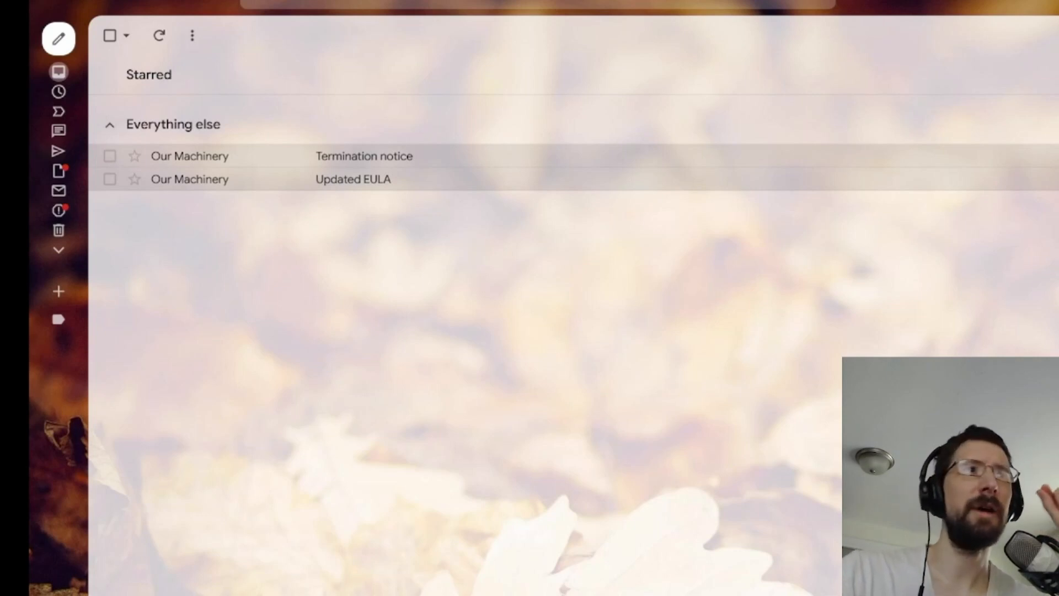
mouse_move(388, 188)
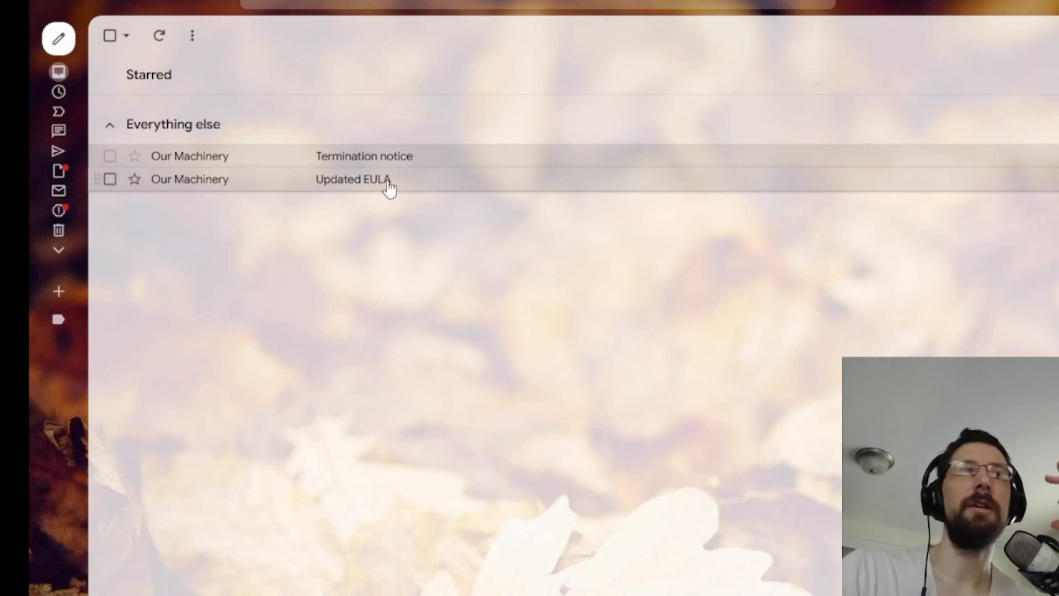
mouse_move(452, 395)
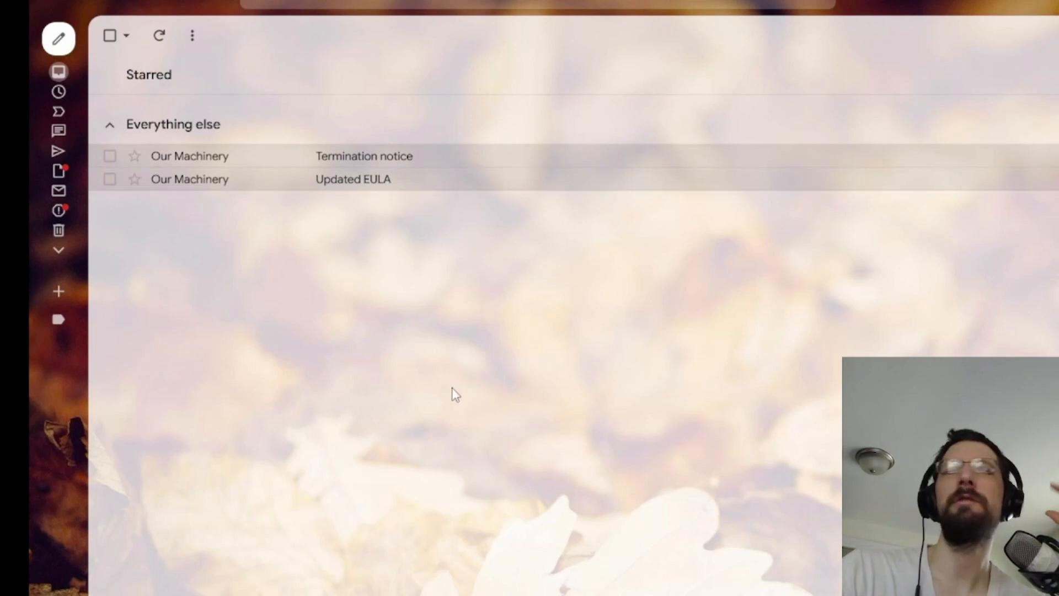
mouse_move(350, 183)
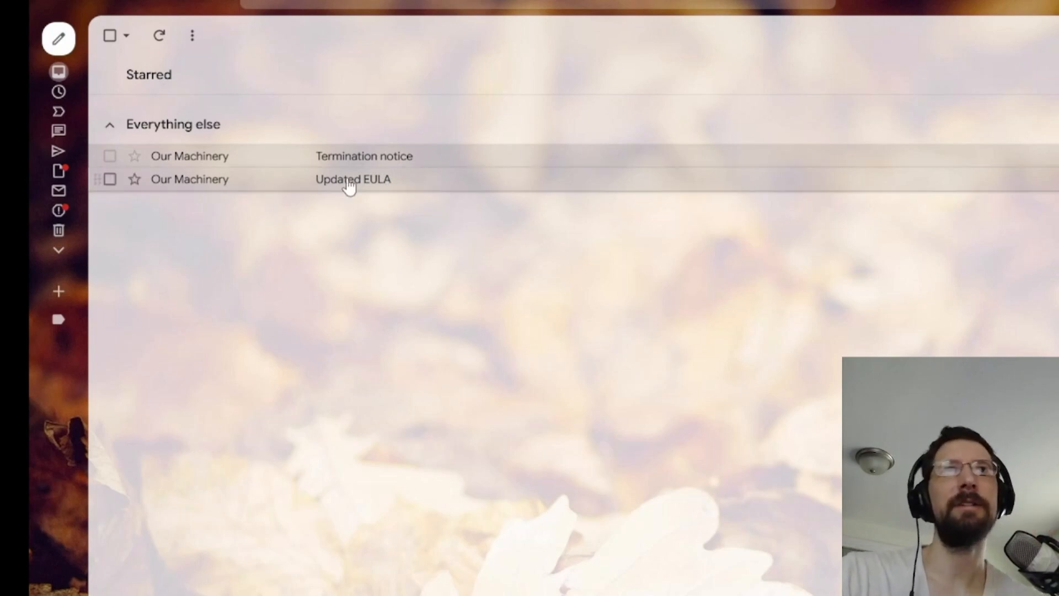
mouse_move(358, 165)
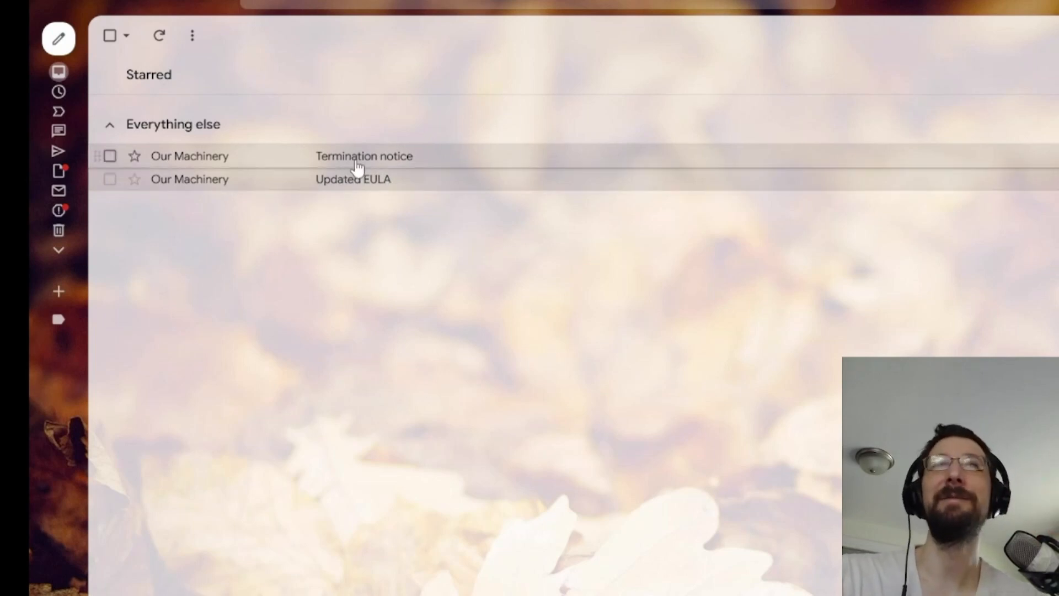
click(352, 178)
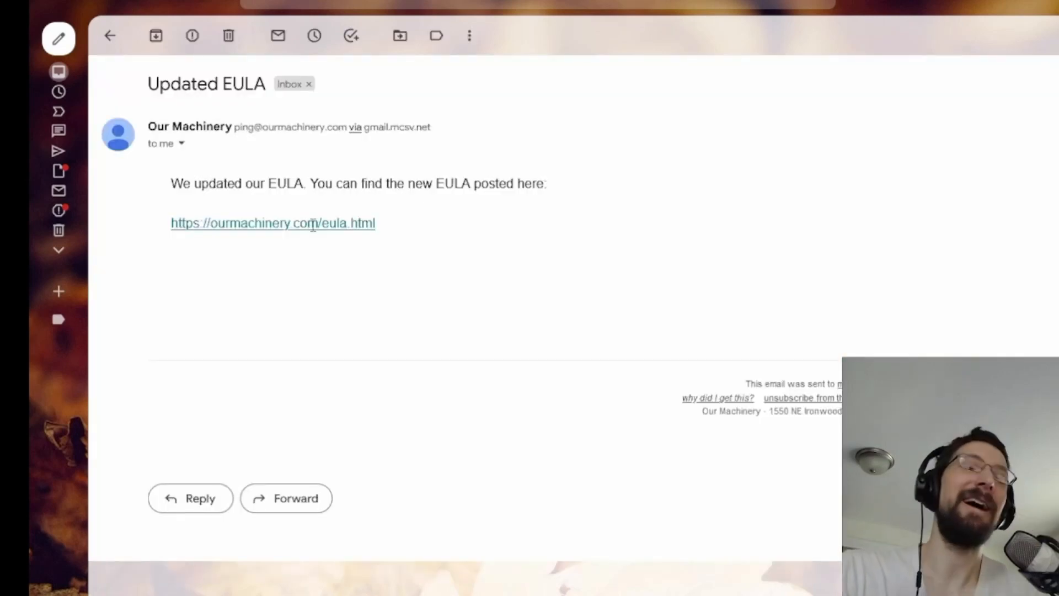
right_click(274, 223)
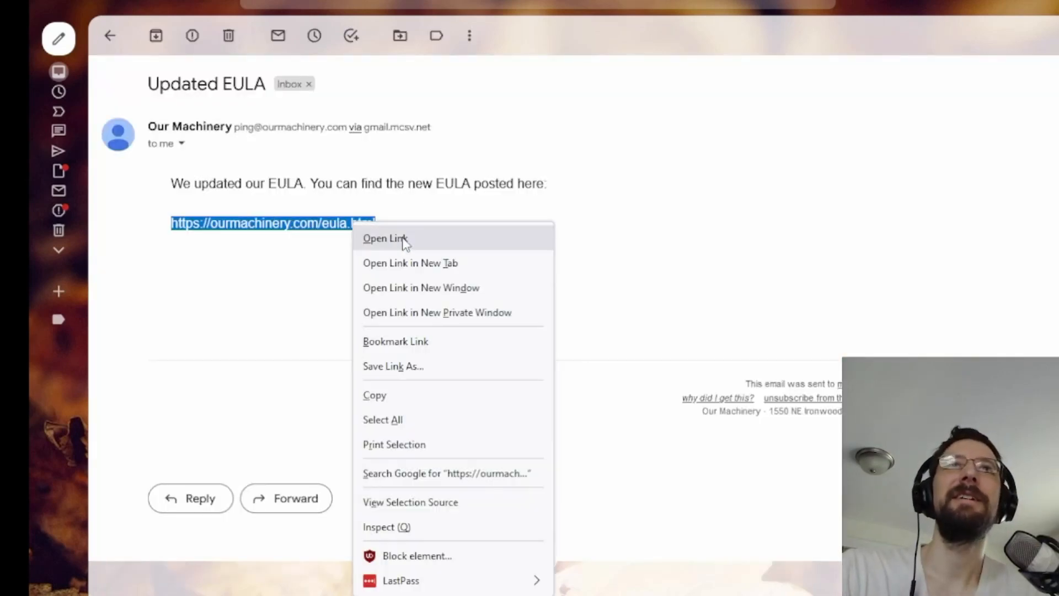
click(386, 238)
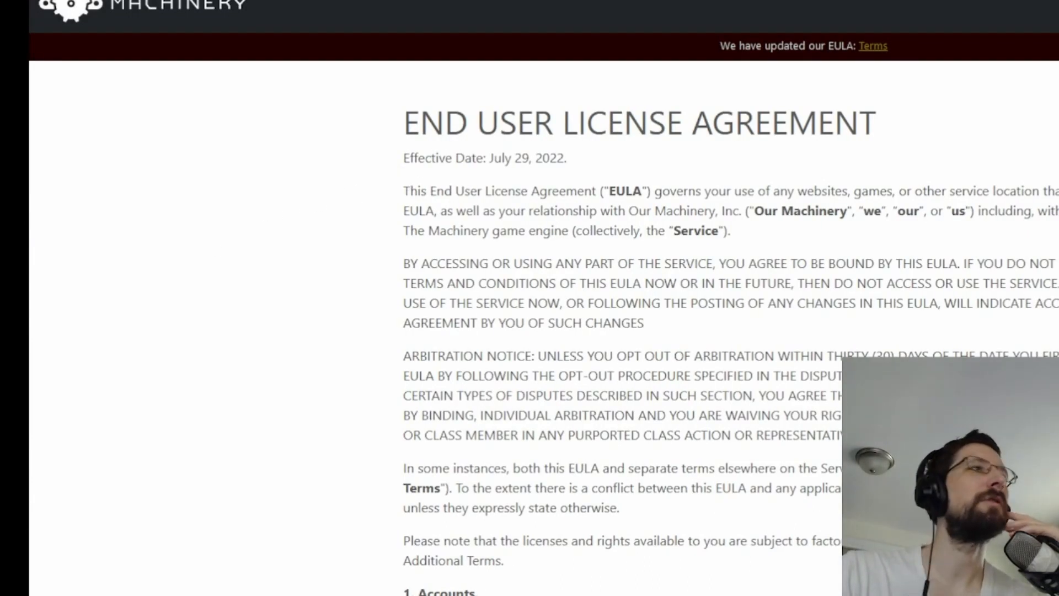
scroll(down, 3)
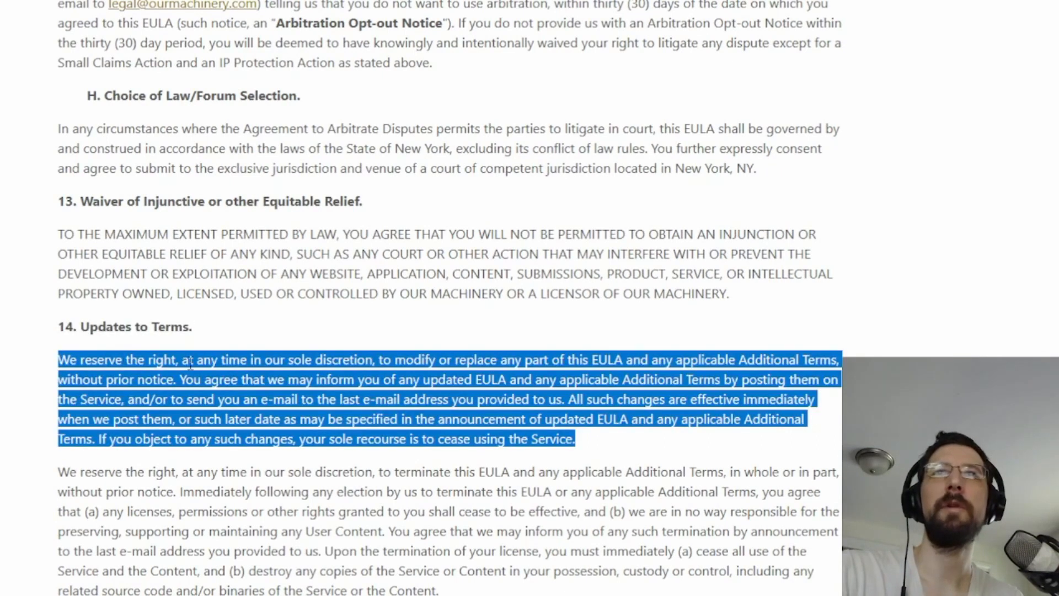
click(361, 367)
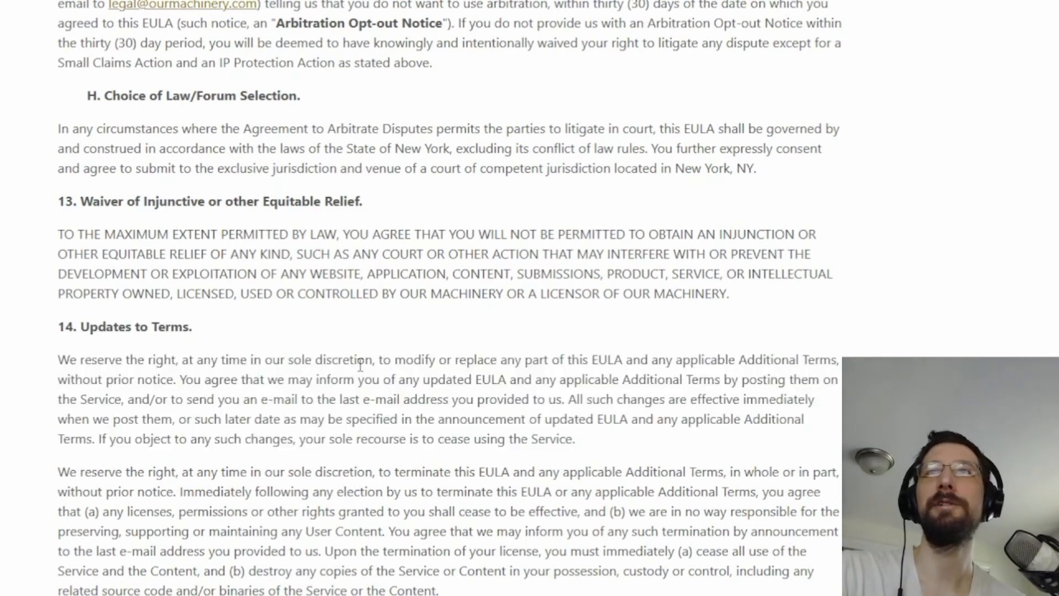
double_click(607, 358)
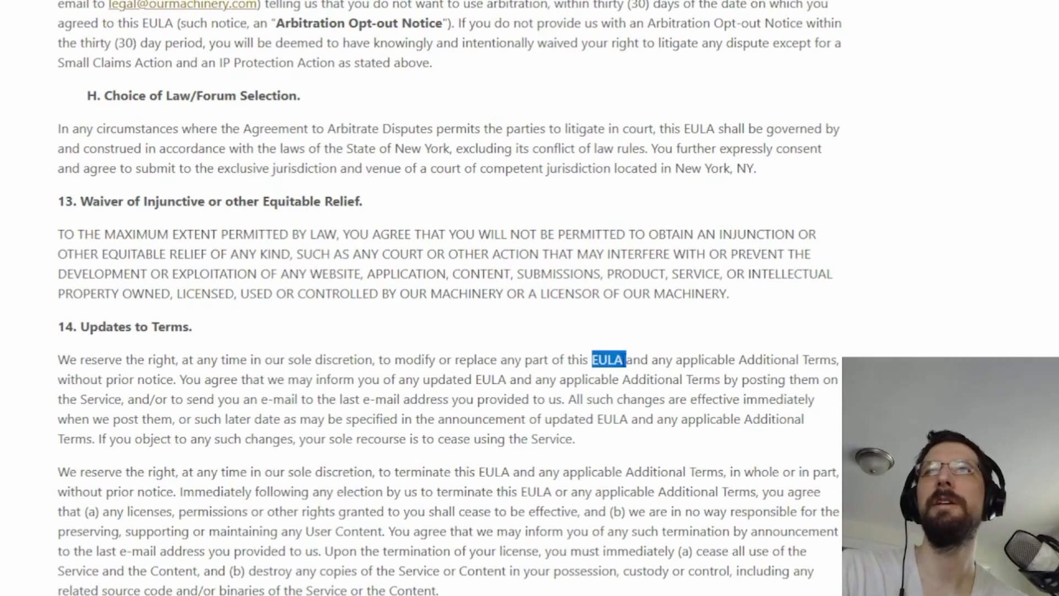
double_click(705, 359)
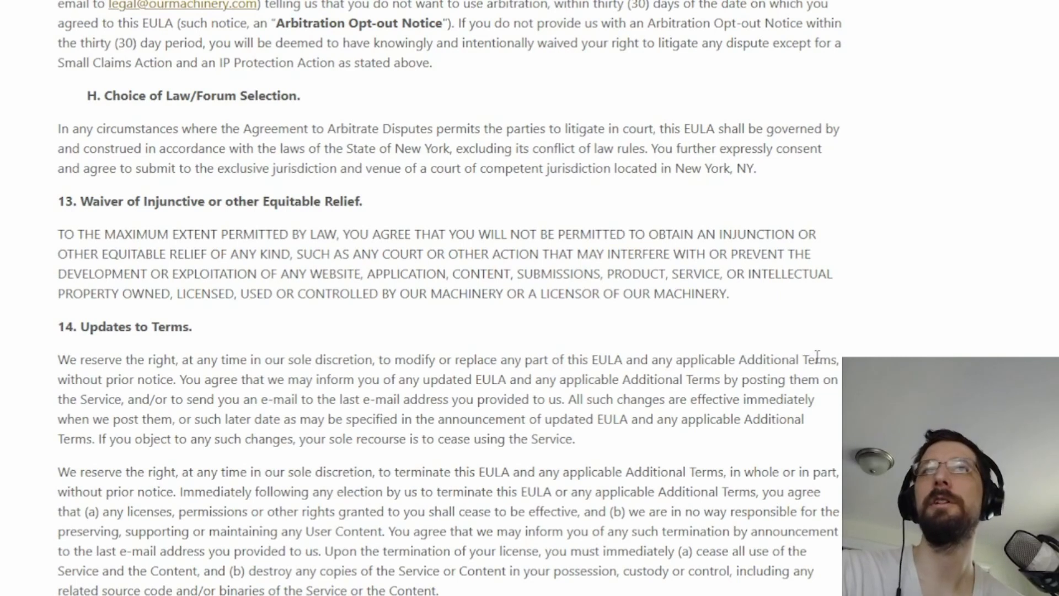
mouse_move(267, 377)
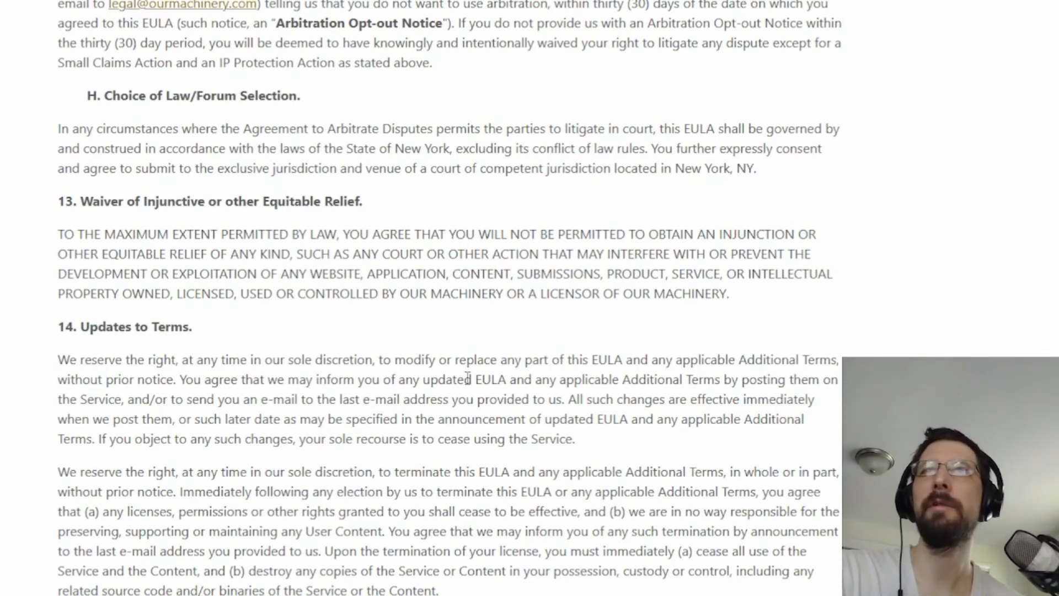
mouse_move(622, 388)
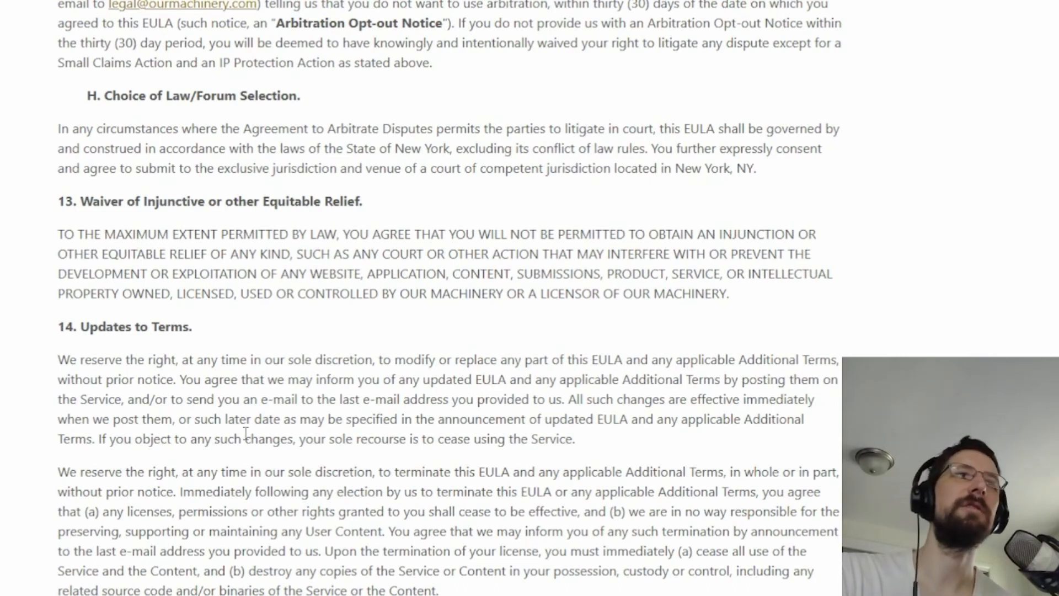
mouse_move(428, 578)
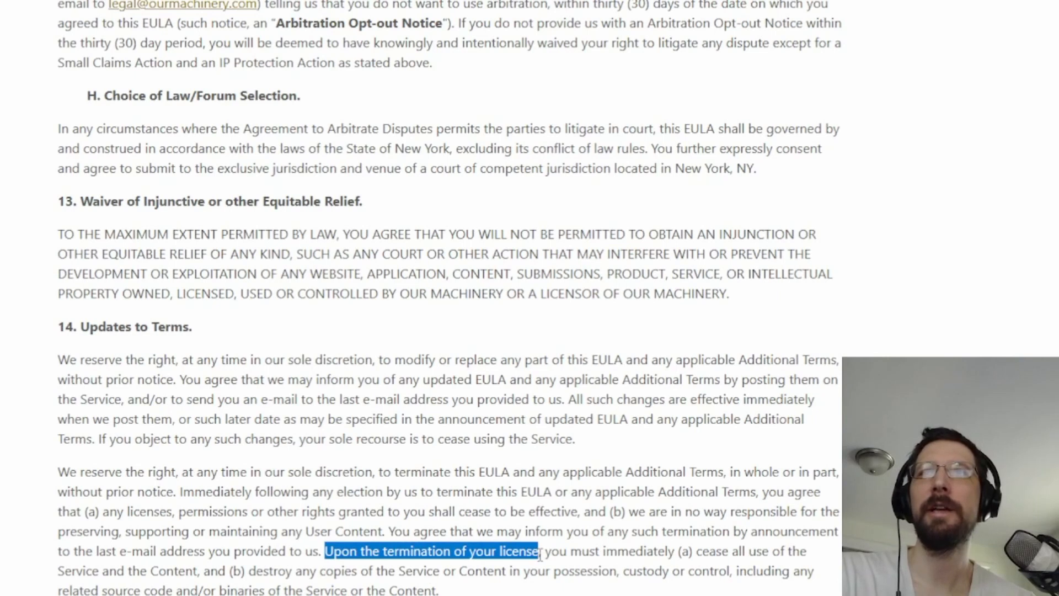
click(159, 551)
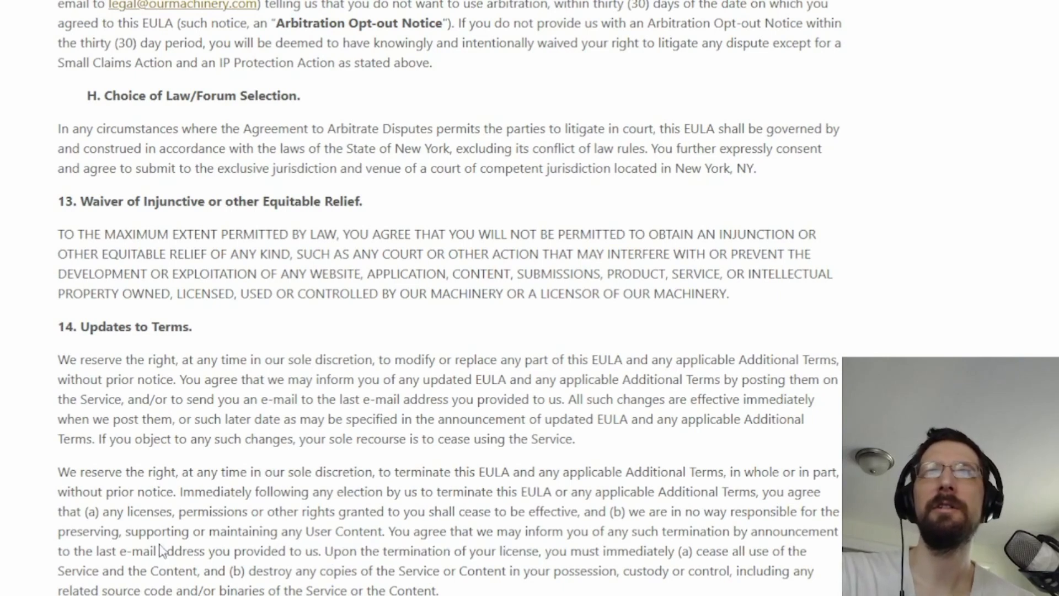
double_click(274, 571)
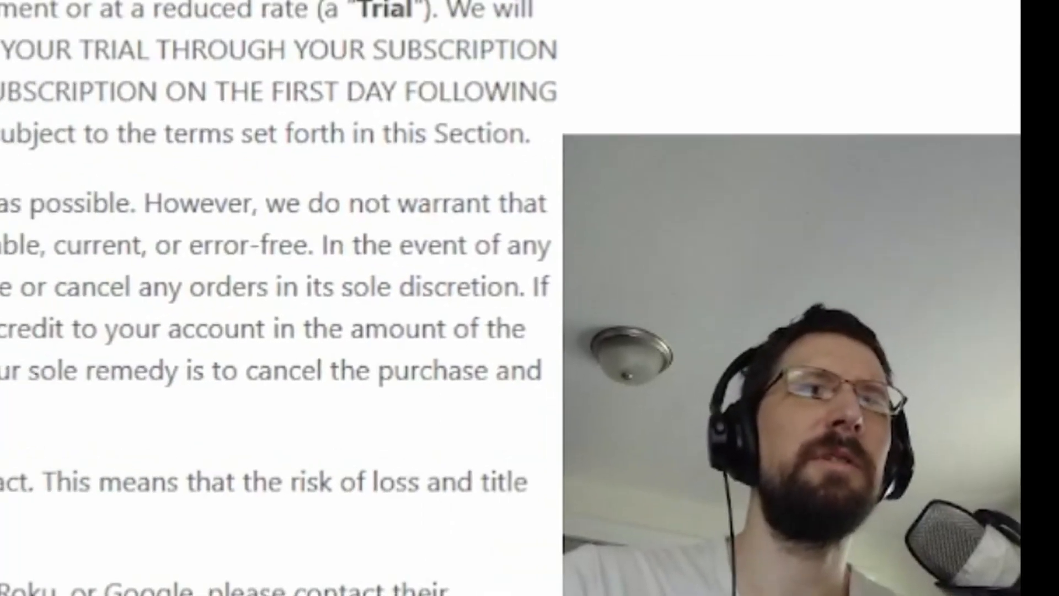
Step: Scroll from the EULA up to the home page, then down through the features to Live Collaboration
scroll(up, 3)
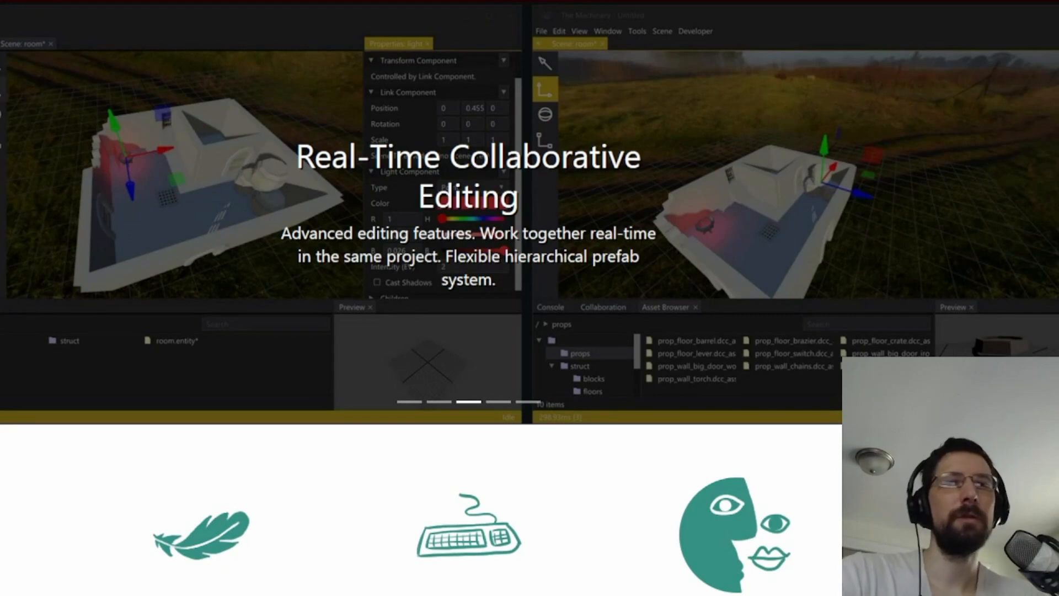
mouse_move(49, 121)
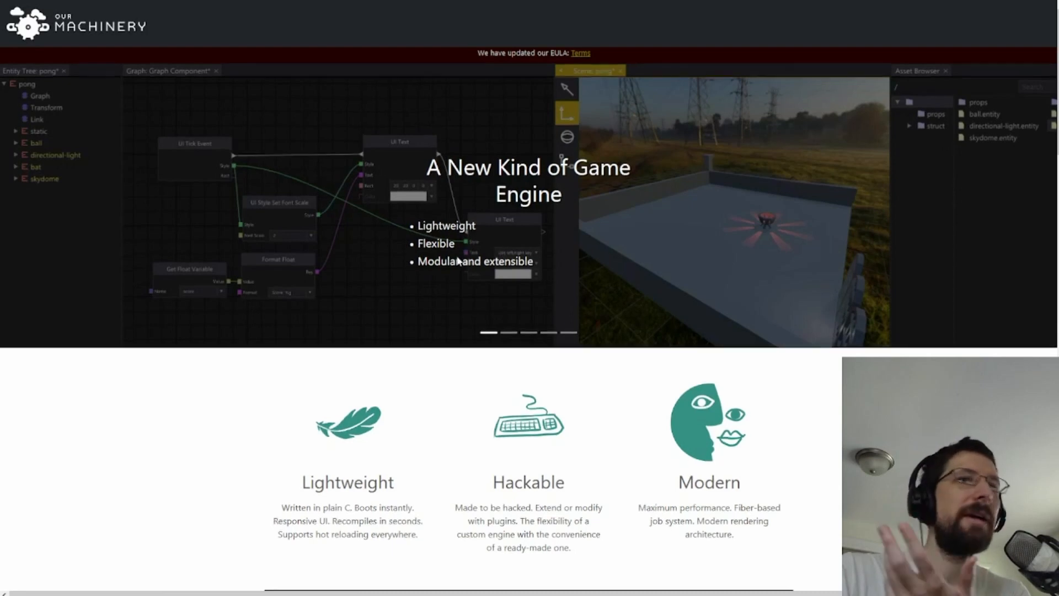
scroll(down, 3)
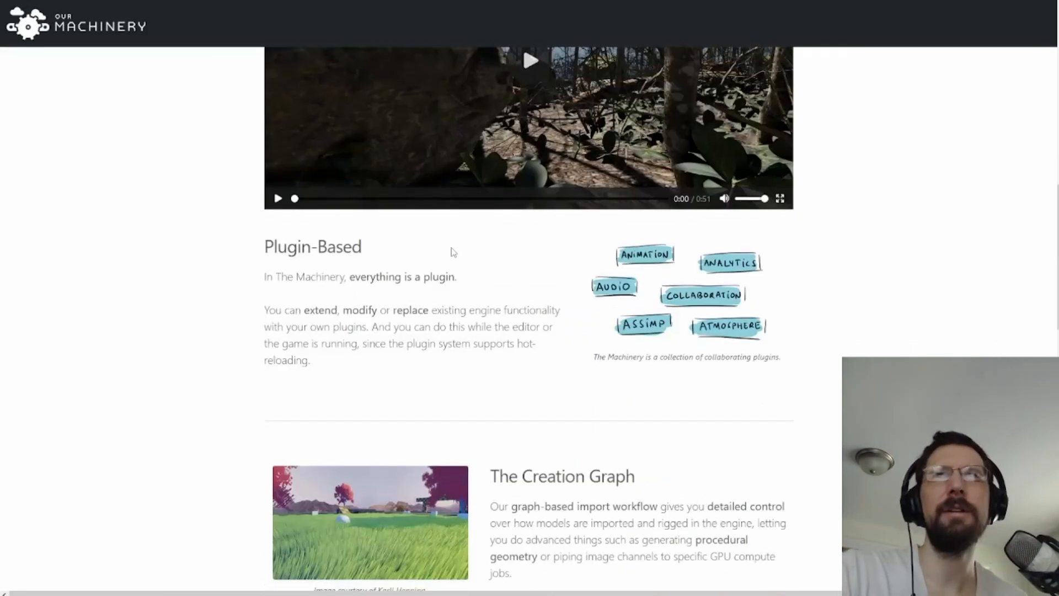
scroll(down, 3)
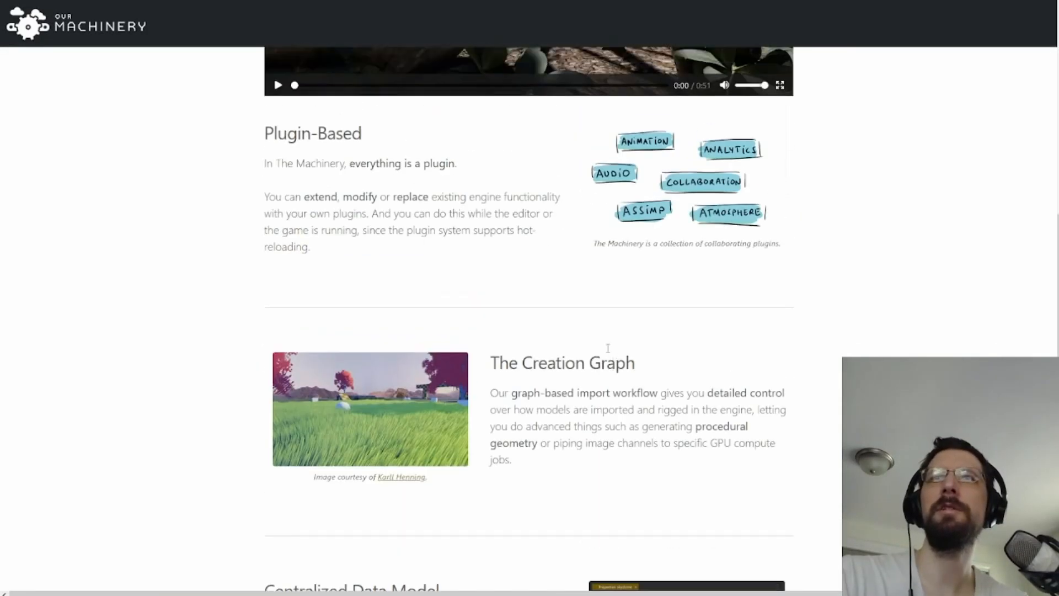
scroll(down, 3)
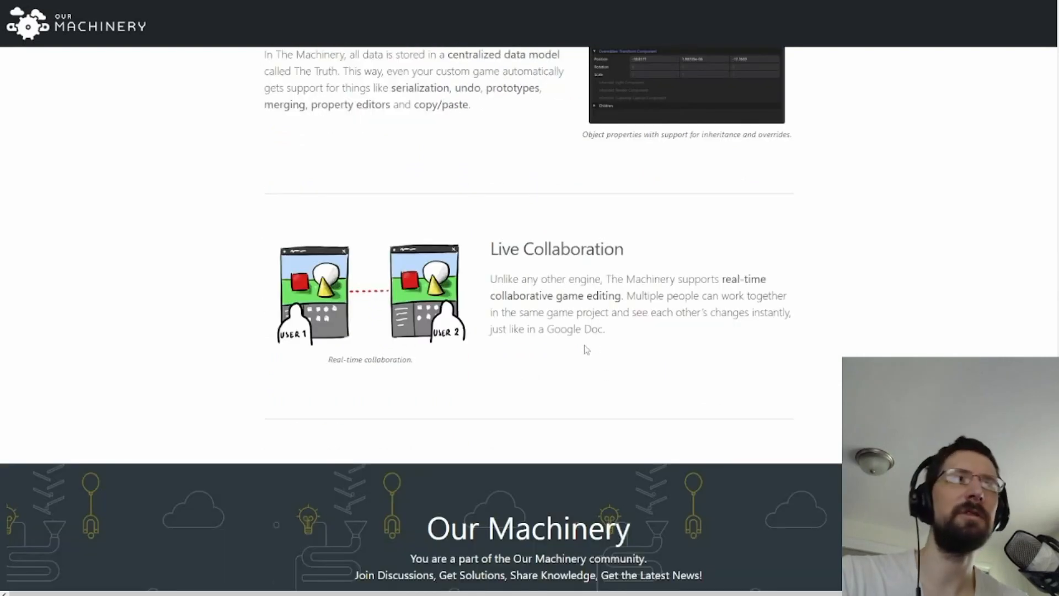
scroll(up, 3)
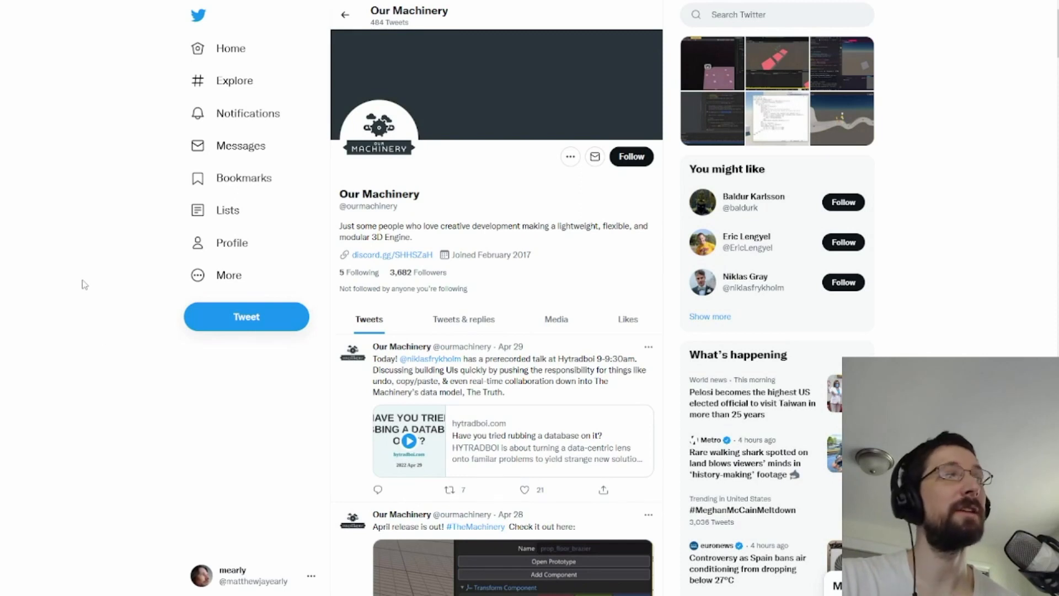
Step: Read the Our Machinery Twitter bio, Discord link, and tweets about the April 29 Hytradbol talk and April release
scroll(down, 3)
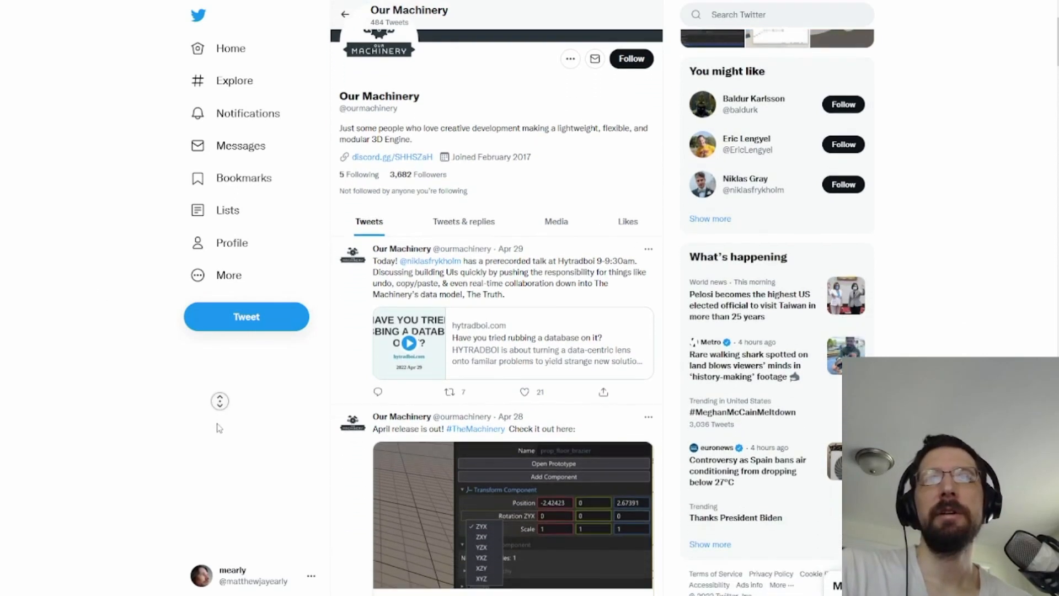
scroll(down, 3)
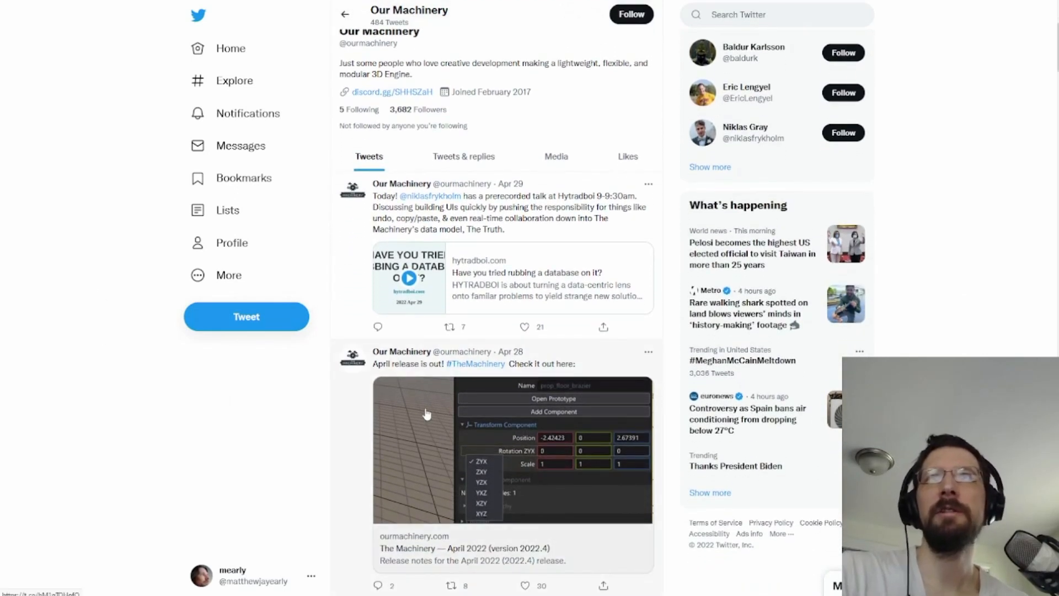
mouse_move(472, 206)
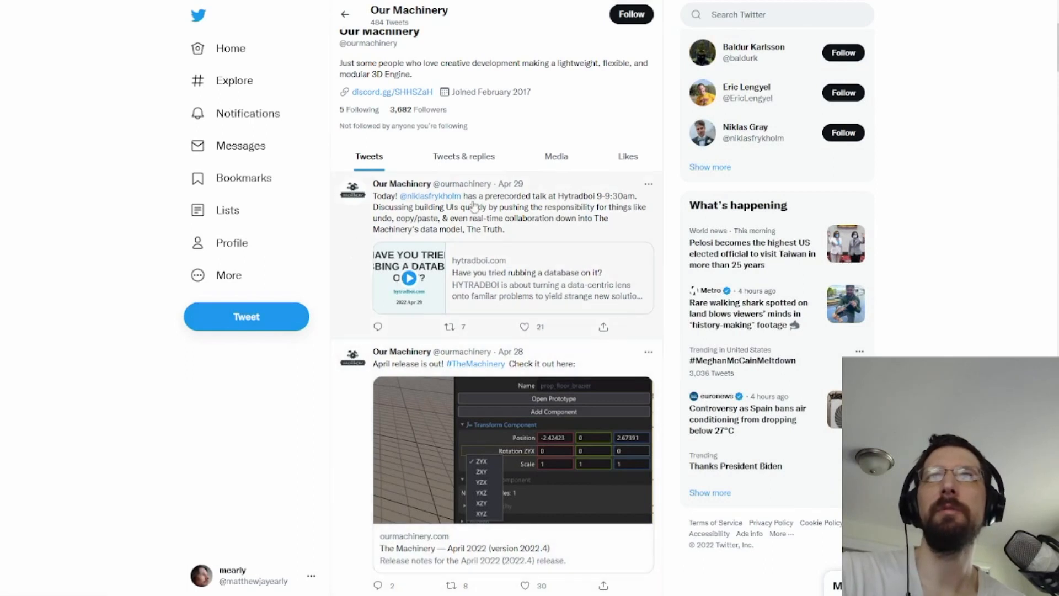
mouse_move(538, 247)
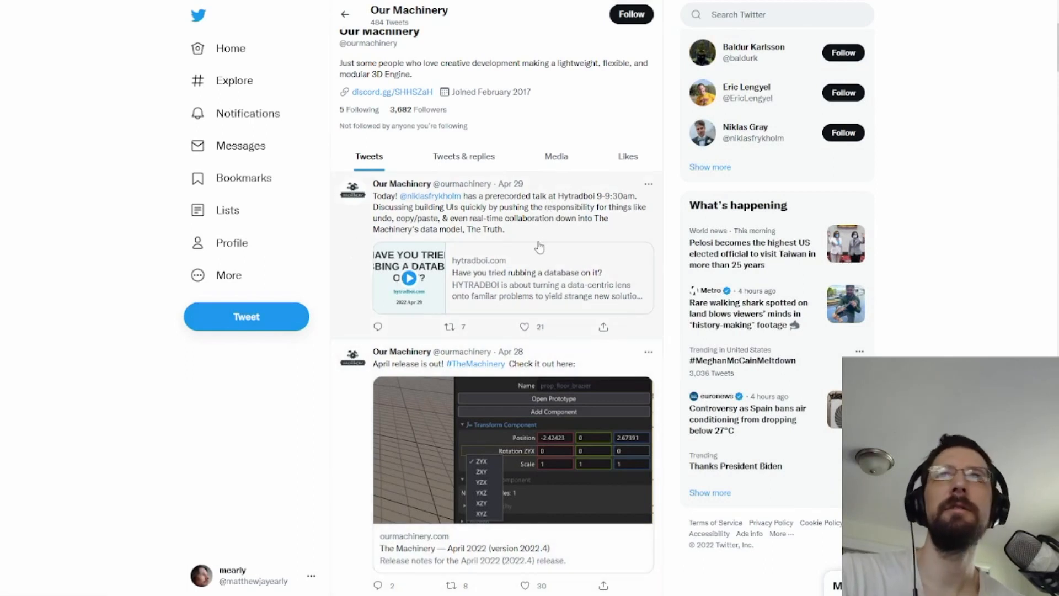
mouse_move(455, 344)
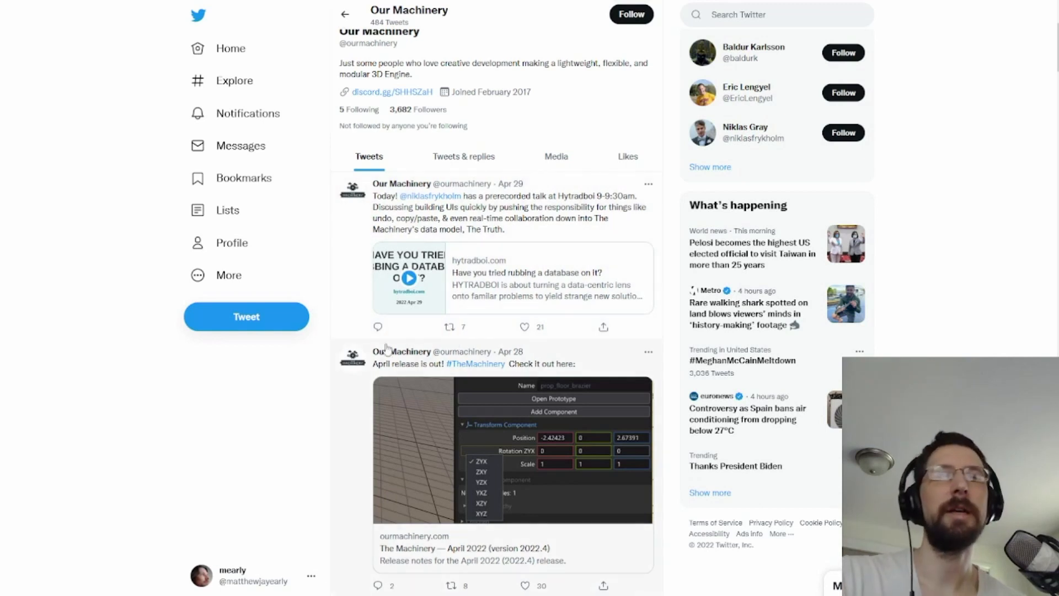
mouse_move(231, 393)
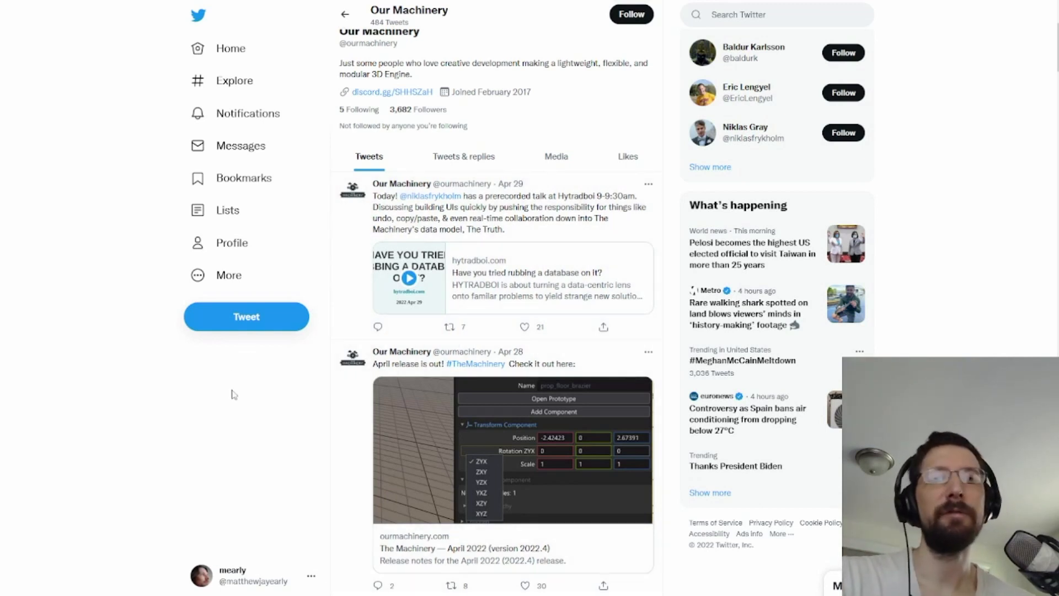
scroll(up, 3)
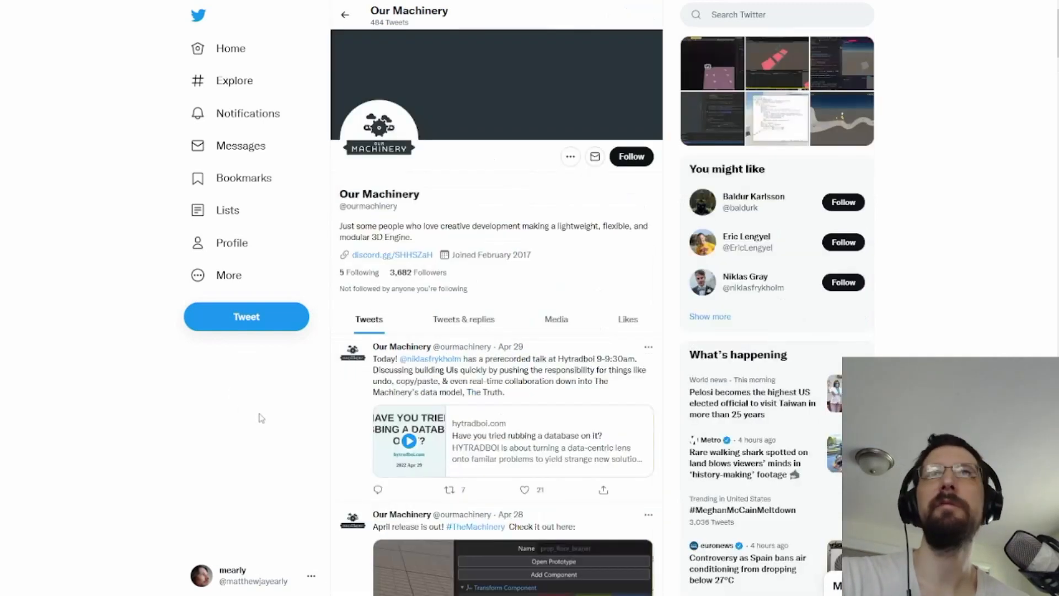
scroll(down, 3)
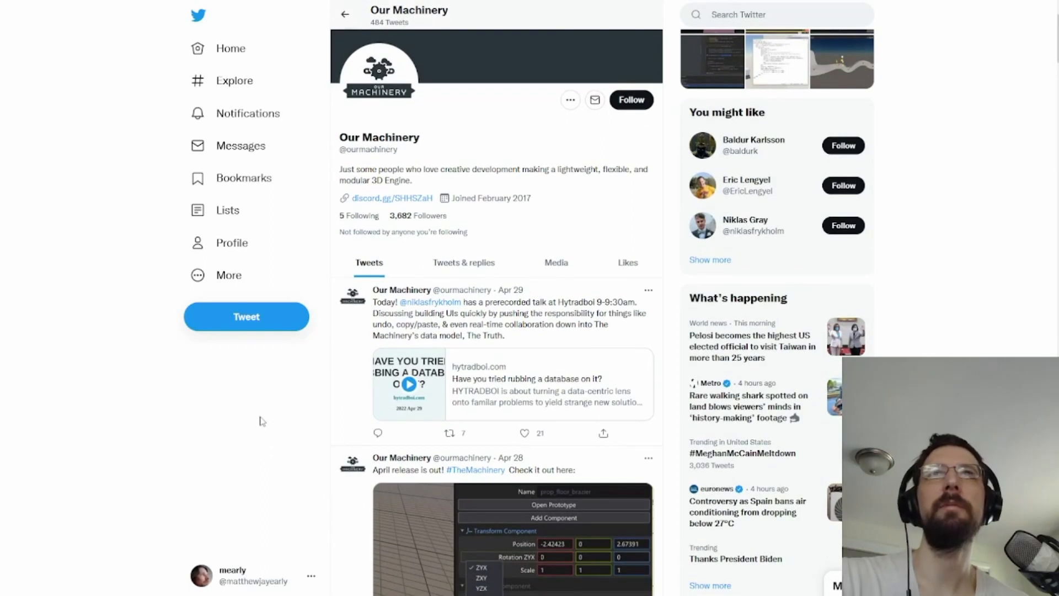
mouse_move(250, 424)
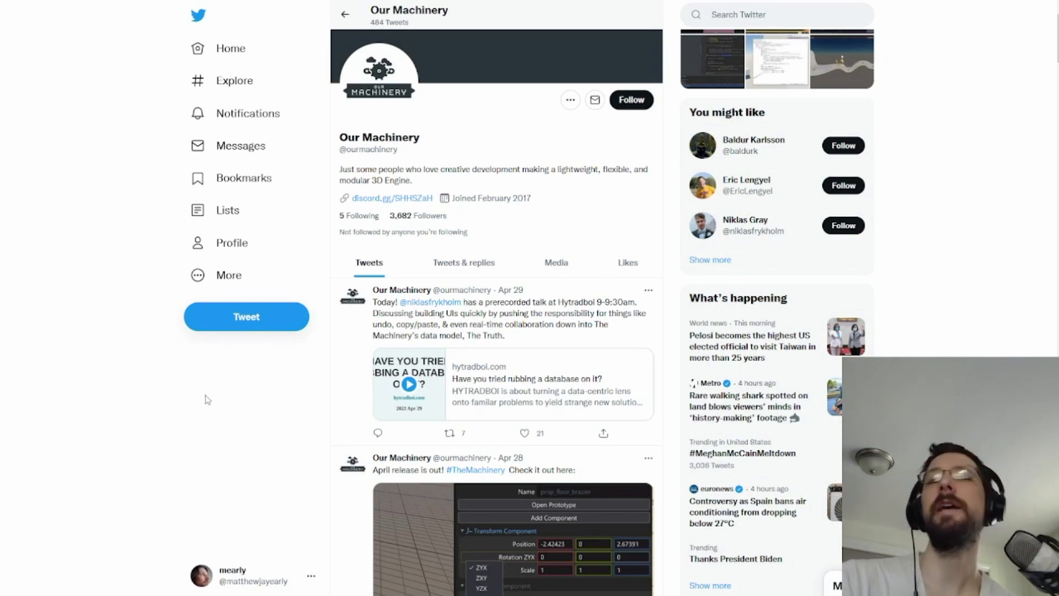
mouse_move(246, 317)
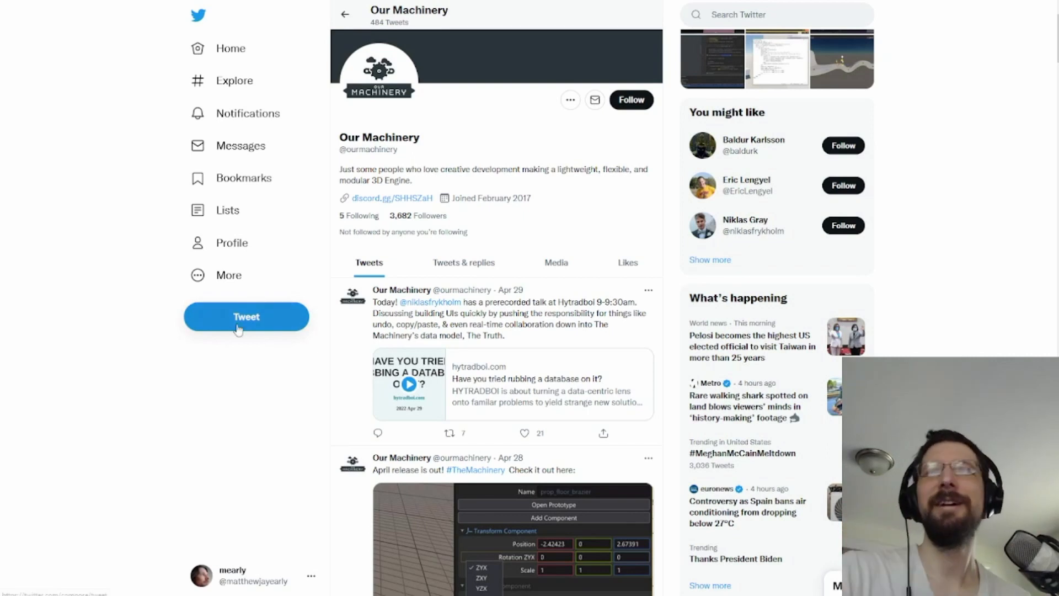
mouse_move(303, 406)
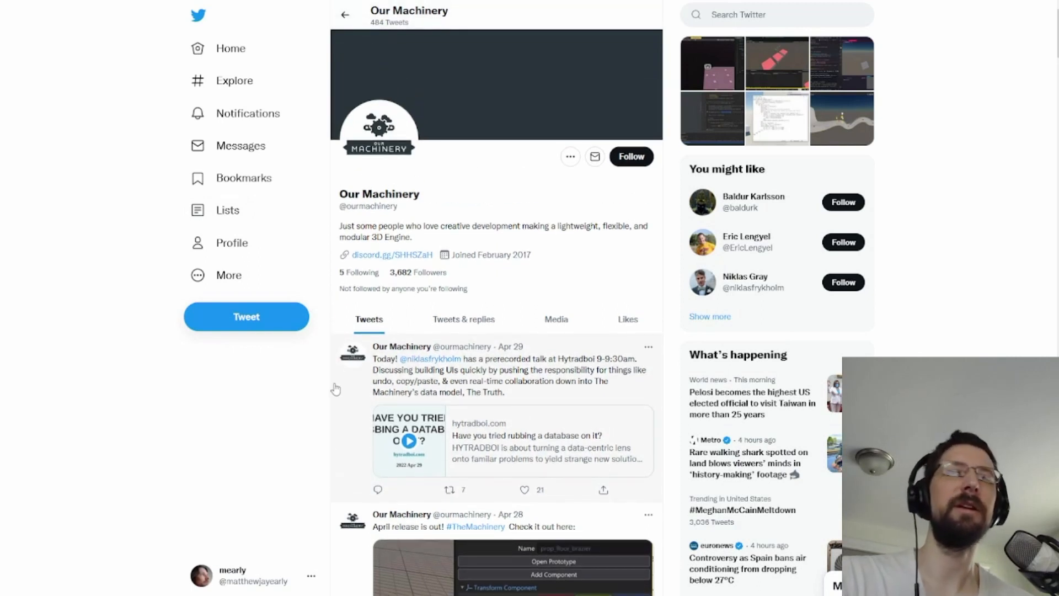
mouse_move(327, 364)
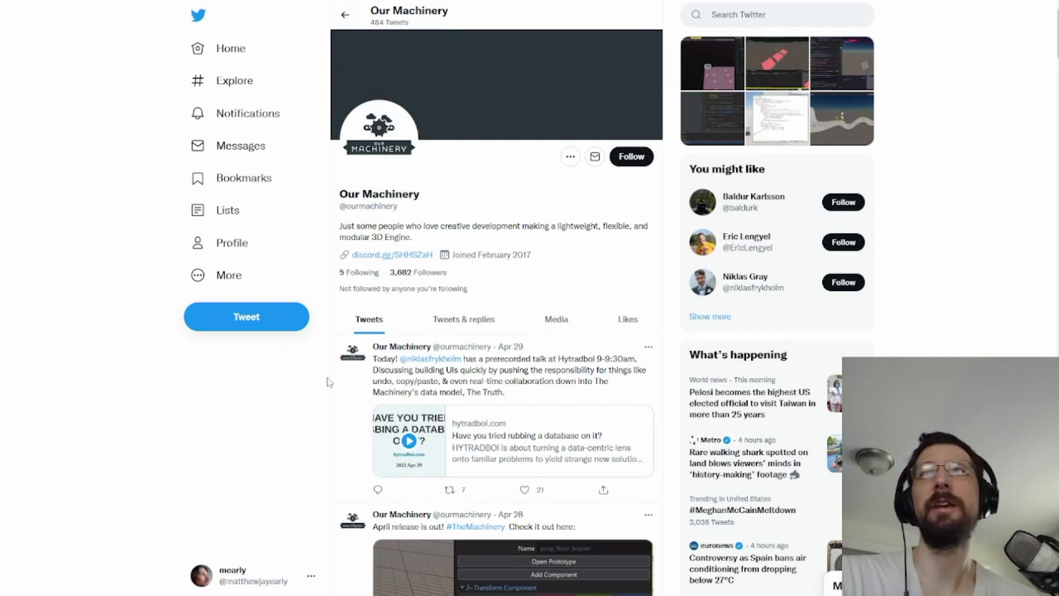
mouse_move(325, 281)
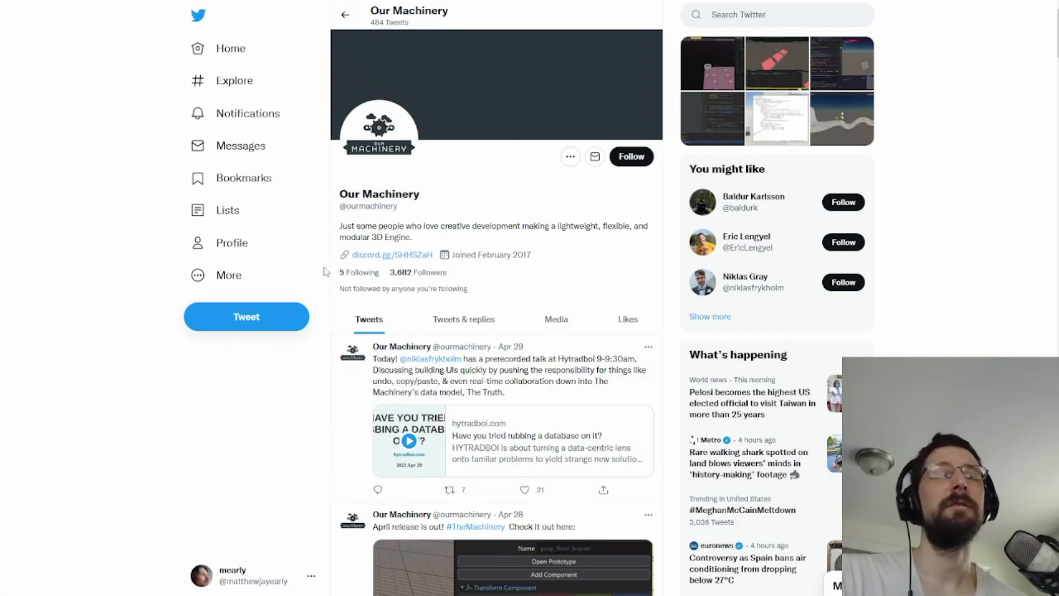
scroll(down, 3)
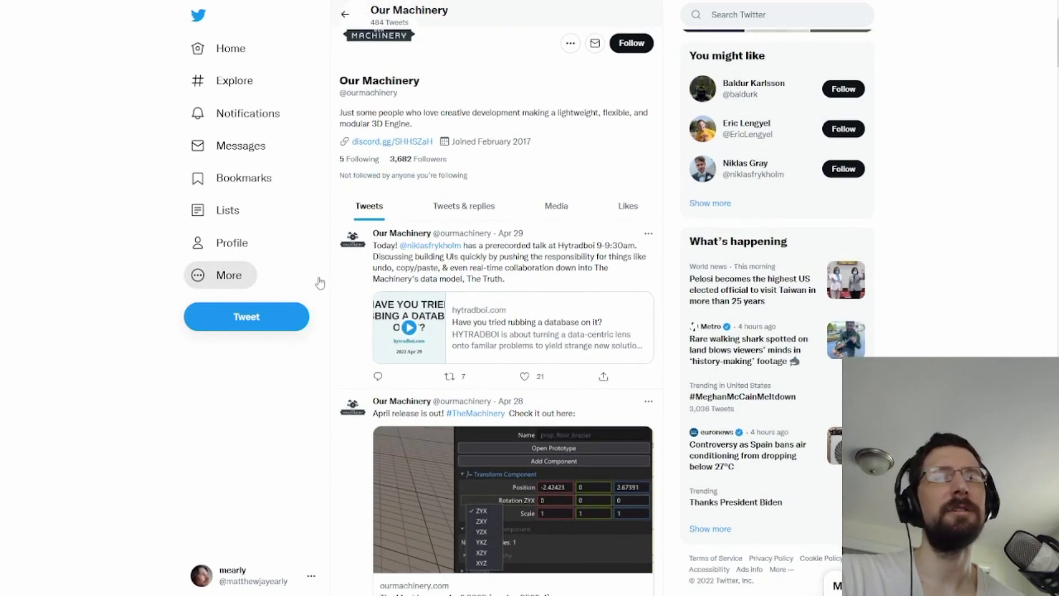
scroll(down, 3)
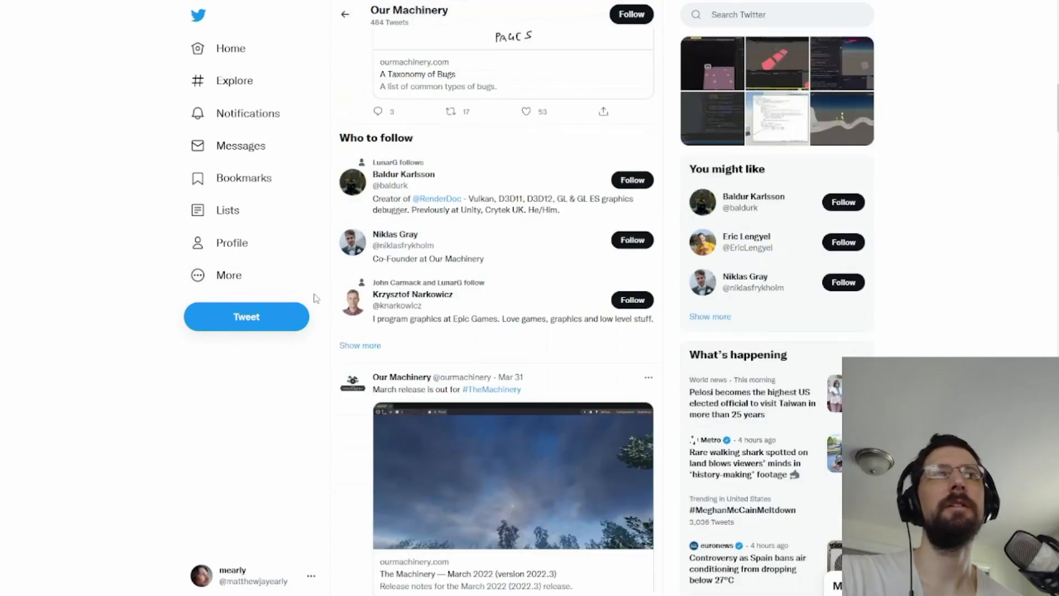
scroll(up, 3)
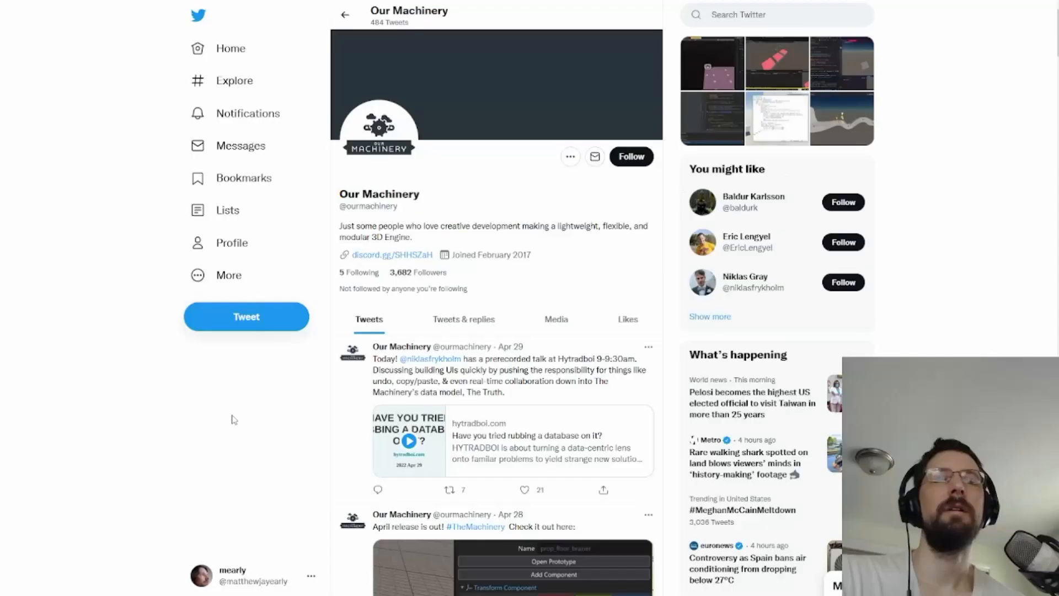
mouse_move(389, 260)
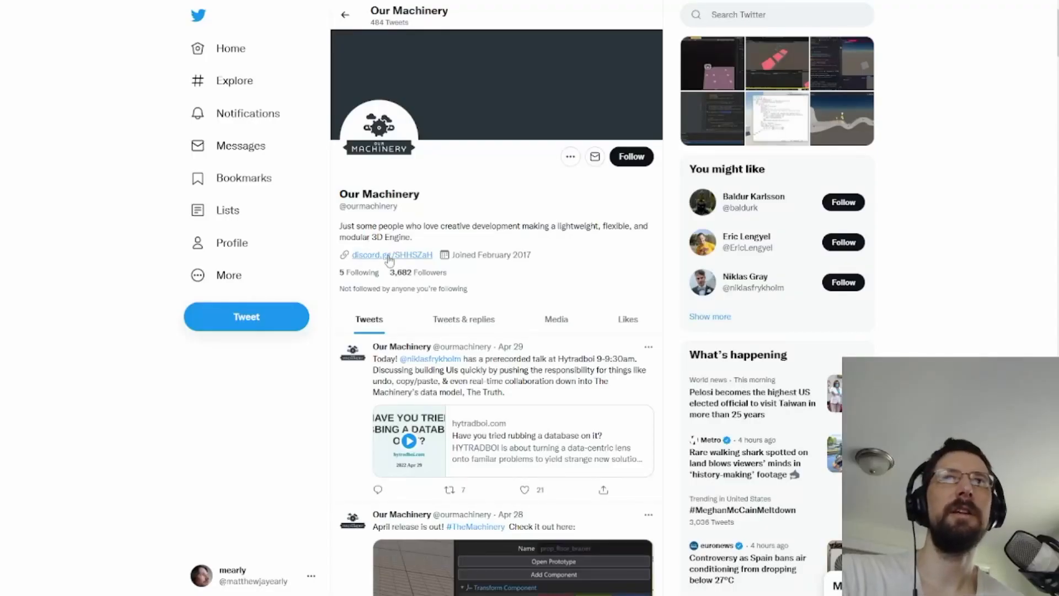
mouse_move(389, 261)
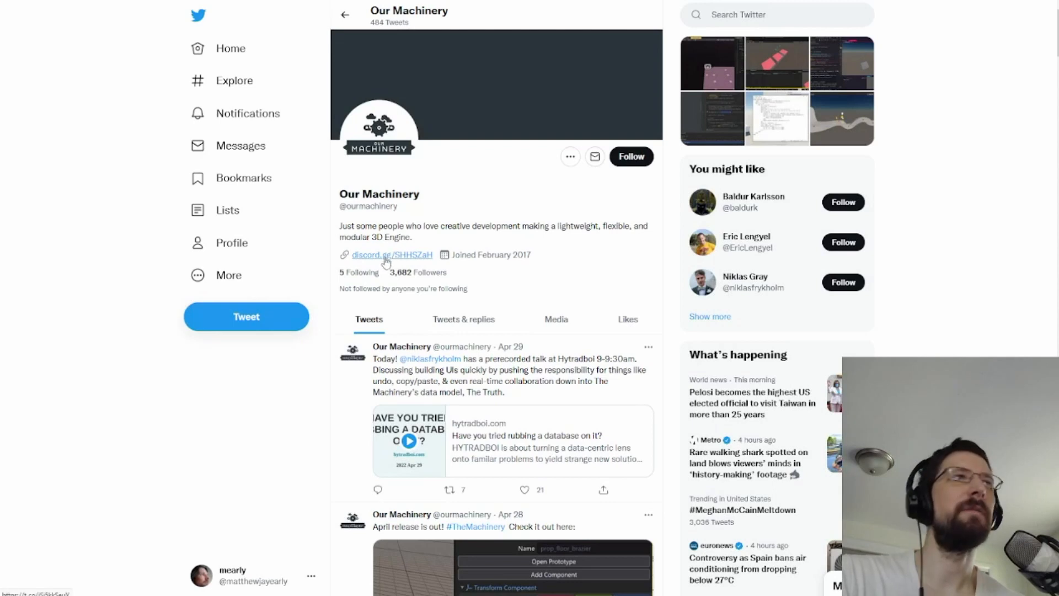
Step: Follow the discord.gg invite link from the Our Machinery Twitter bio
click(392, 255)
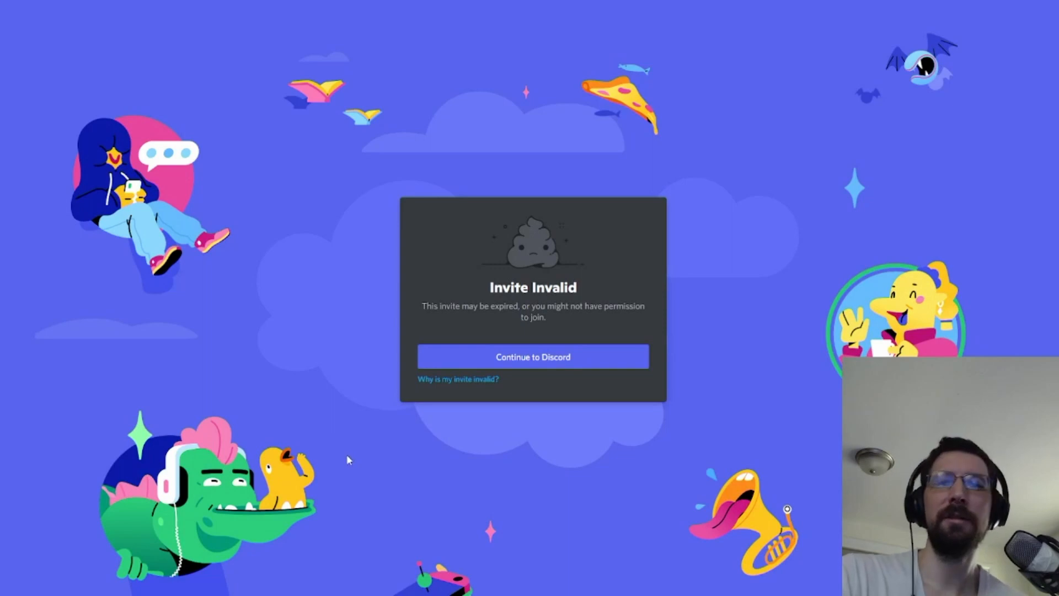
mouse_move(419, 418)
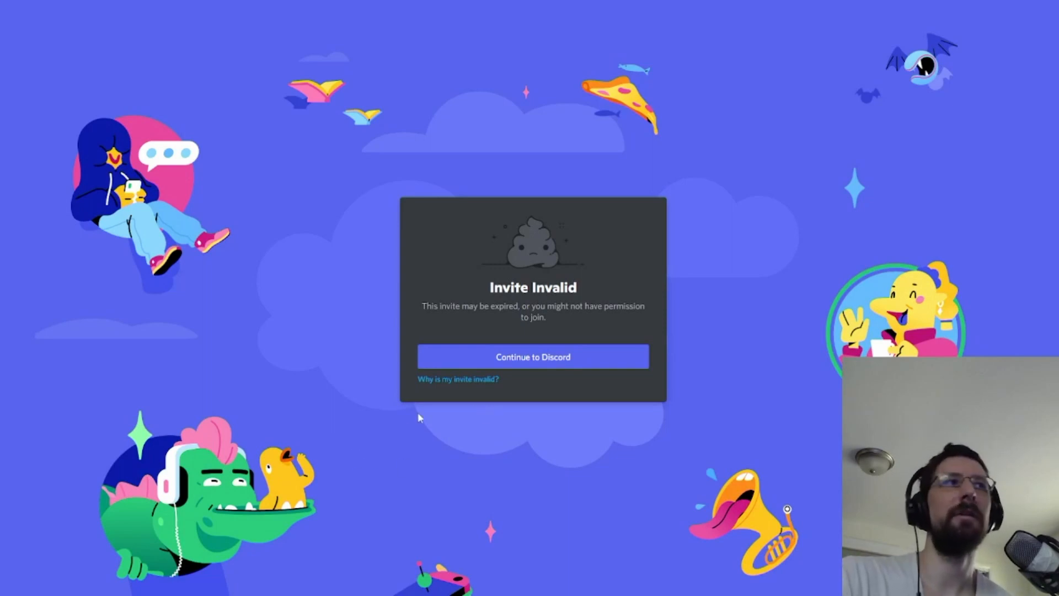
mouse_move(422, 133)
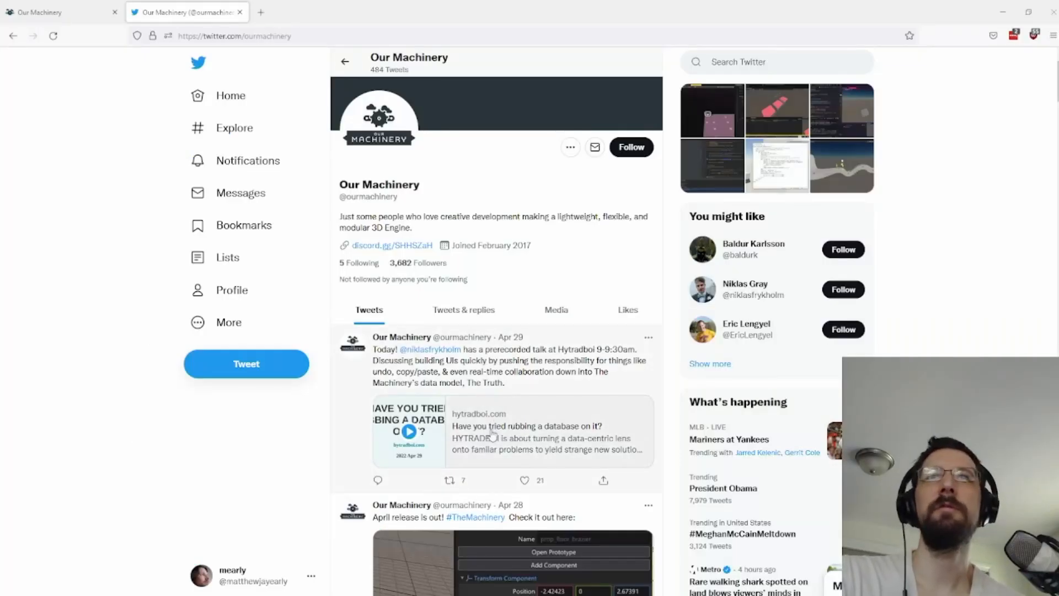
mouse_move(192, 455)
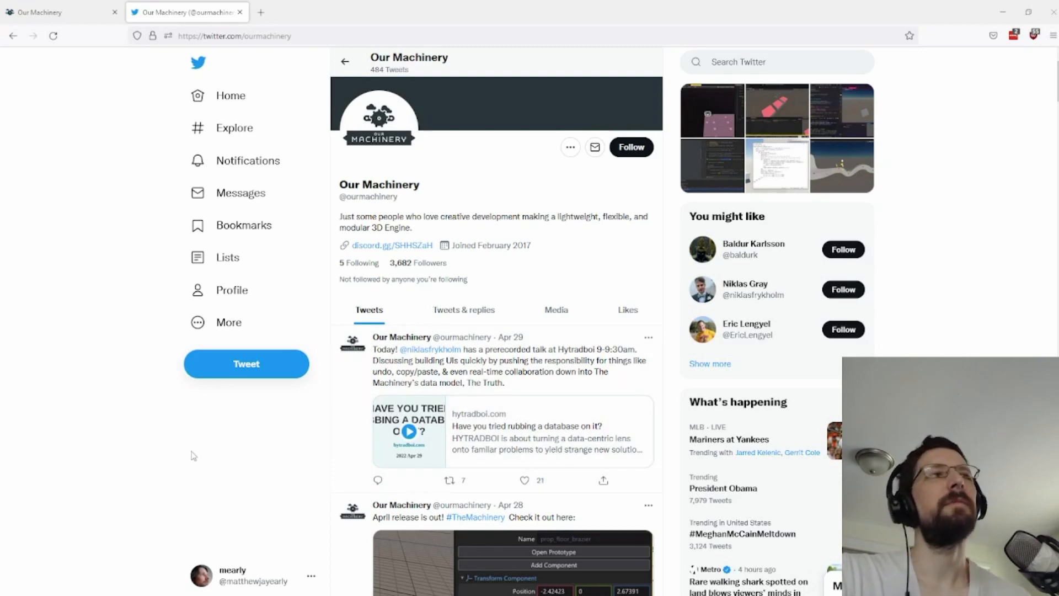
mouse_move(189, 459)
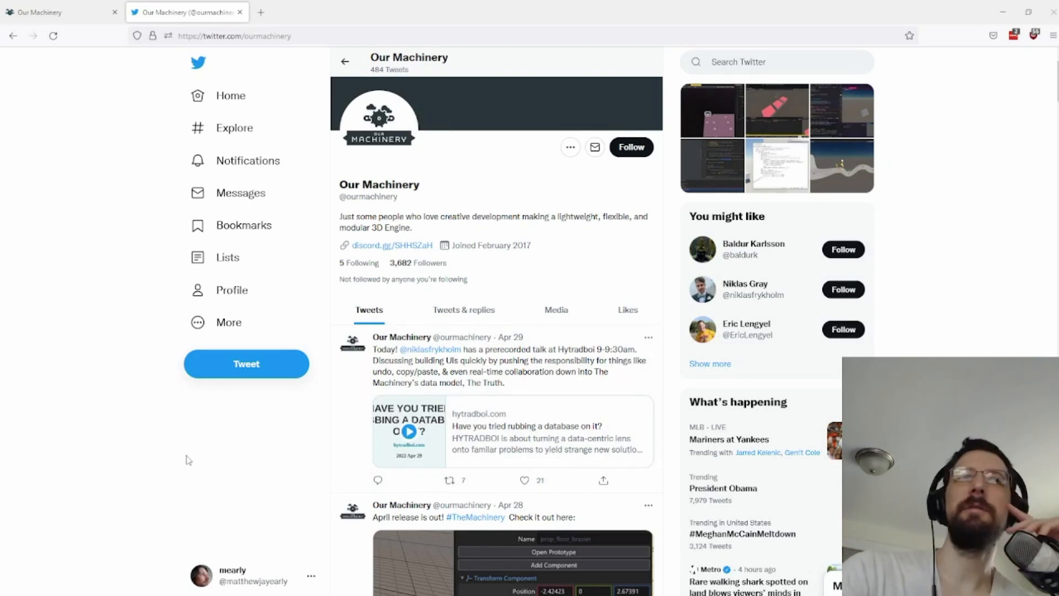
mouse_move(206, 457)
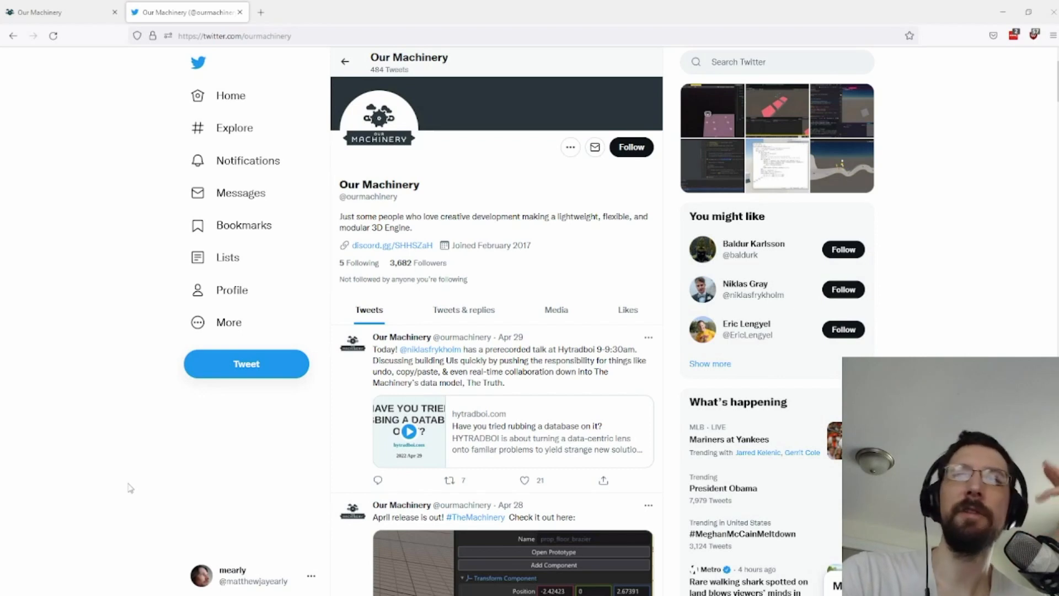
mouse_move(295, 443)
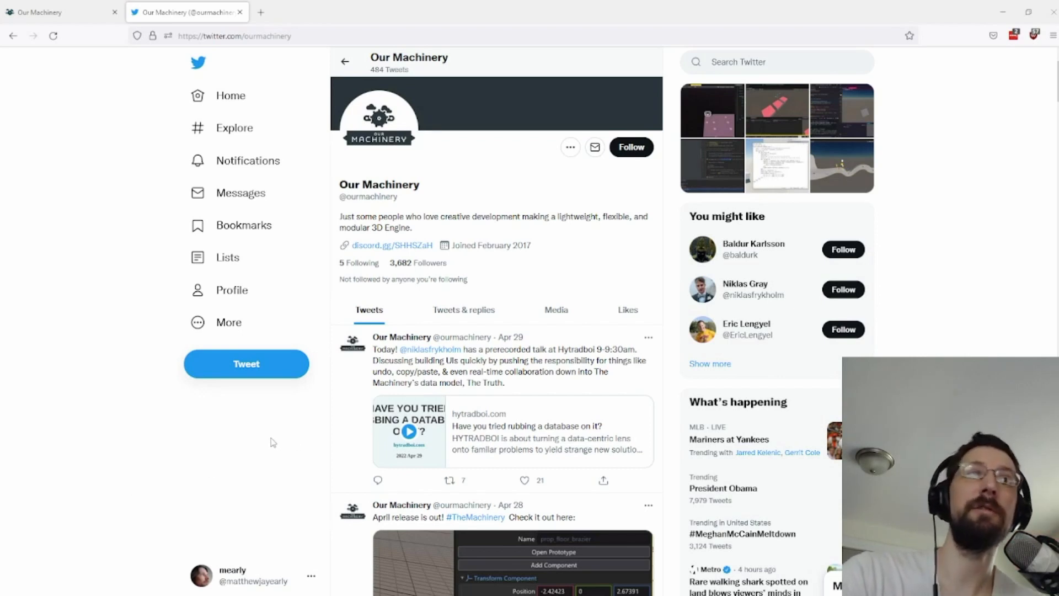
mouse_move(340, 409)
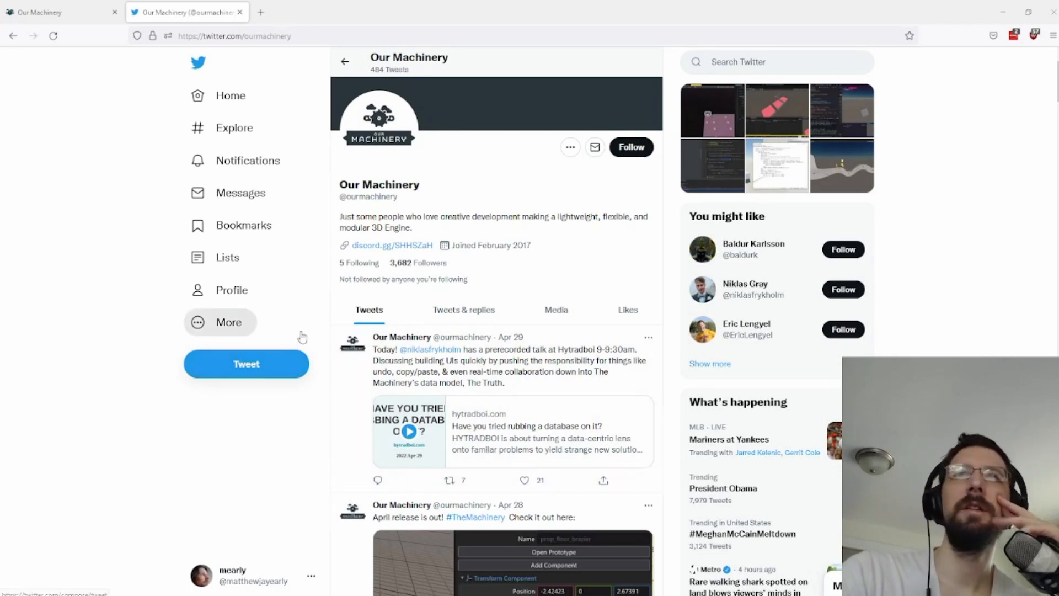
mouse_move(401, 337)
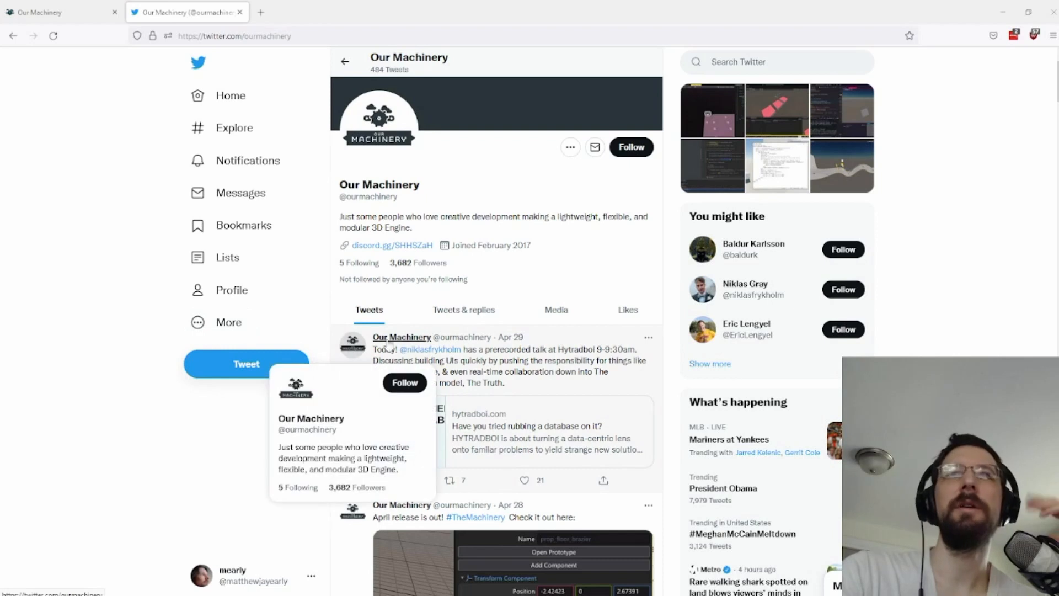
mouse_move(338, 404)
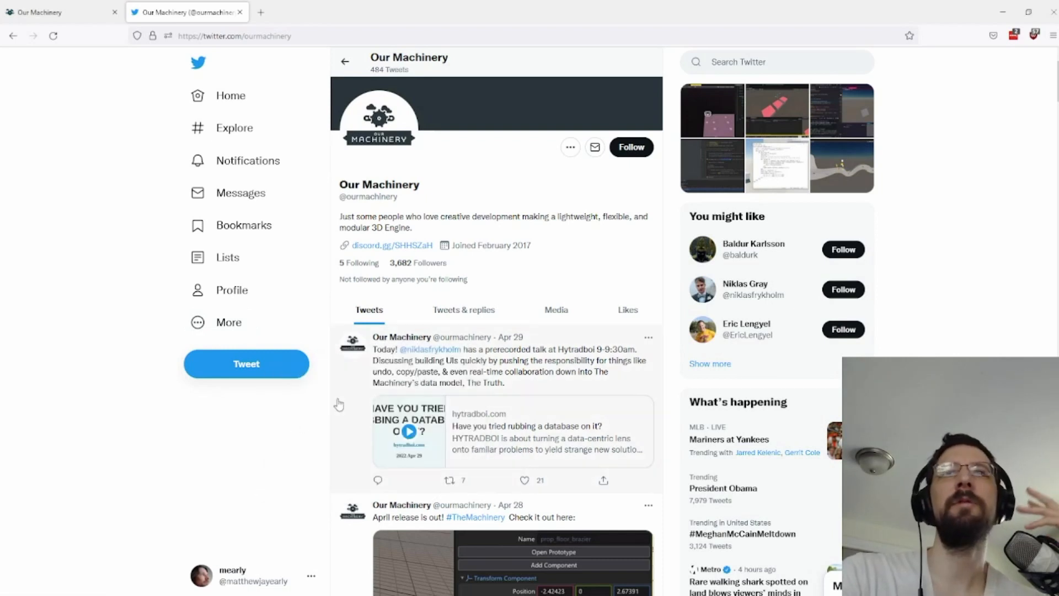
mouse_move(299, 398)
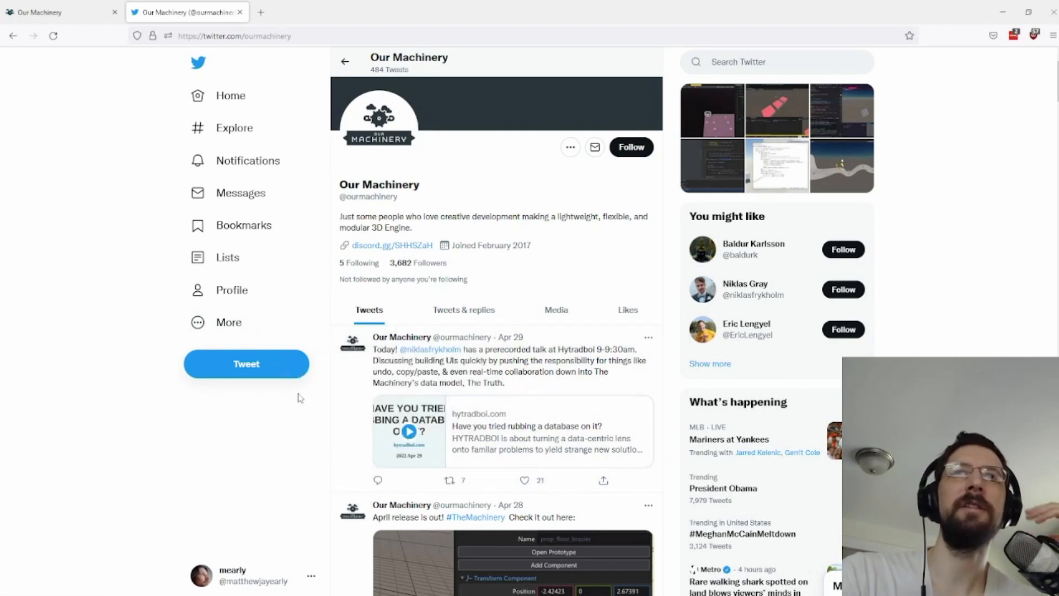
mouse_move(320, 360)
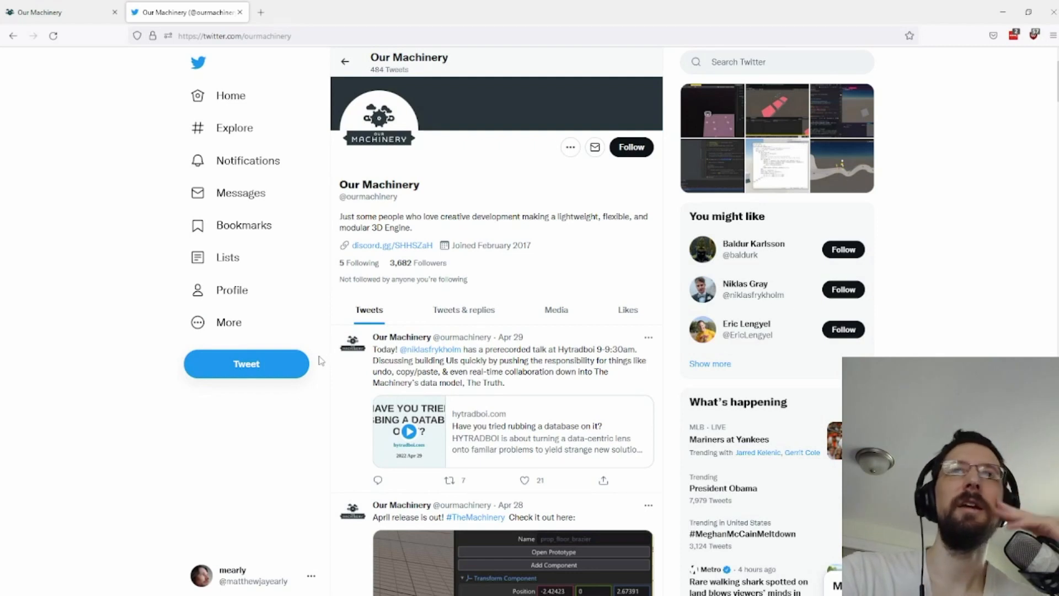
mouse_move(316, 363)
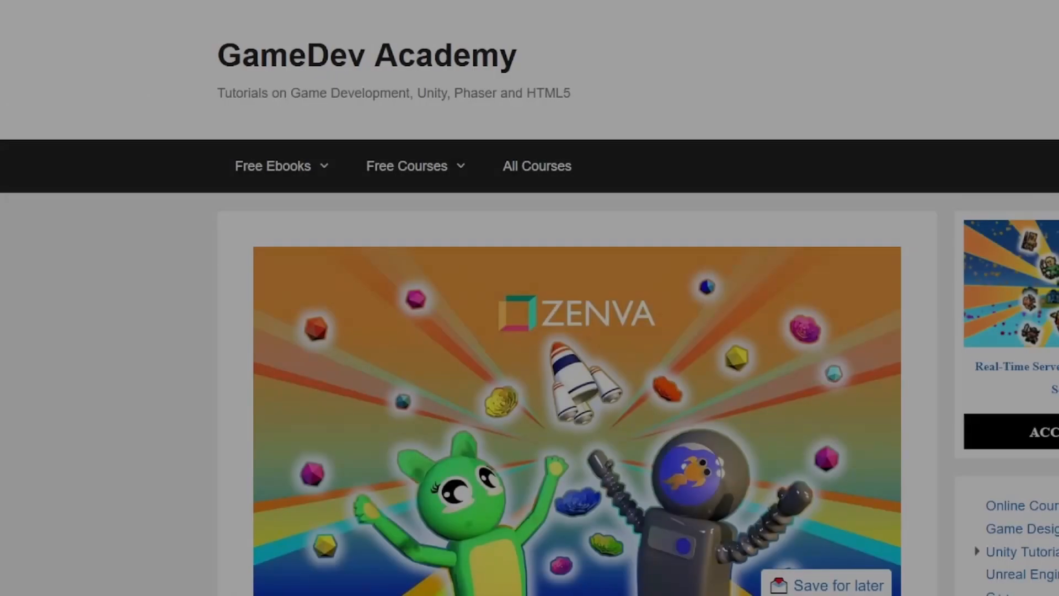
Step: Skim the GameDev Academy article down to GameMaker Studio 2 and its showcase video, then return to Twitter
scroll(down, 3)
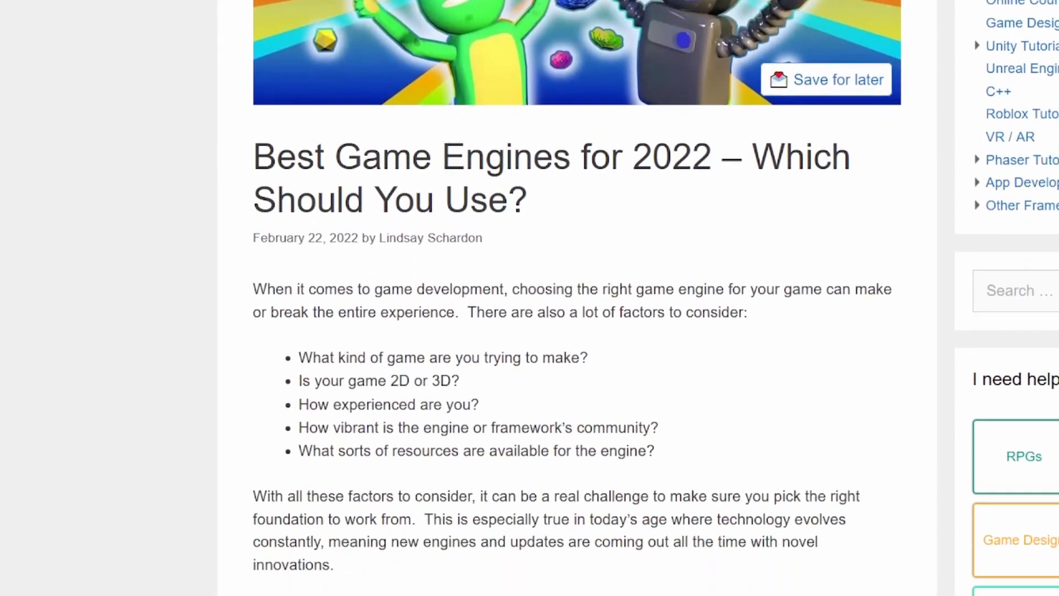
scroll(down, 3)
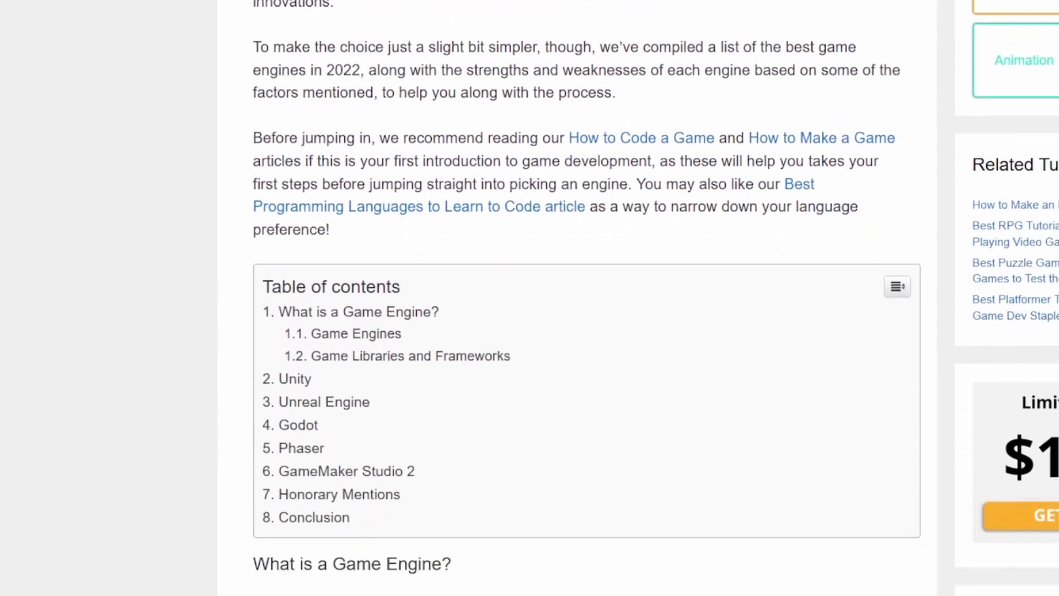
scroll(down, 3)
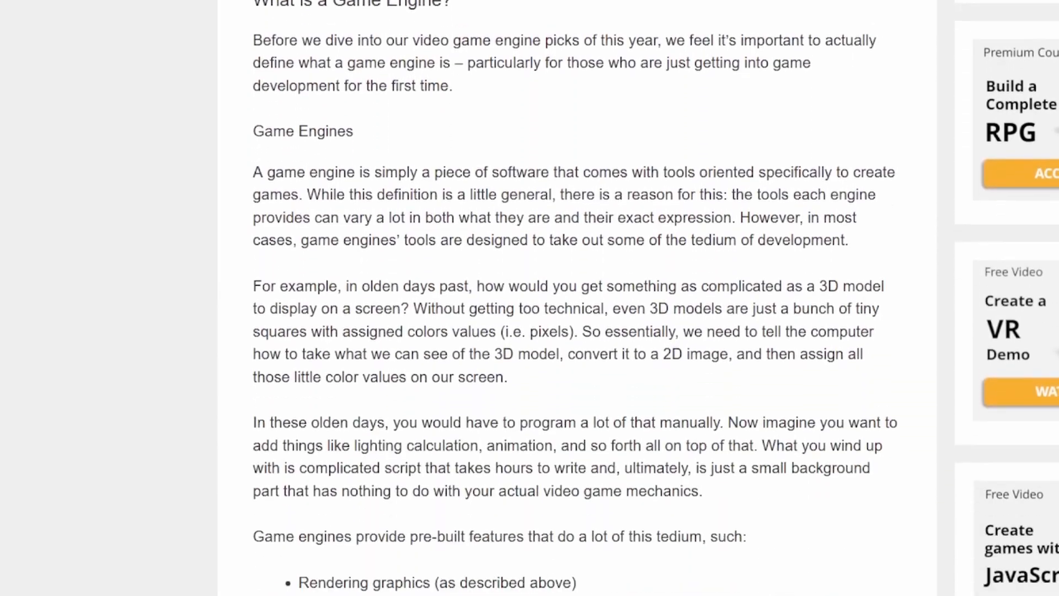
scroll(down, 3)
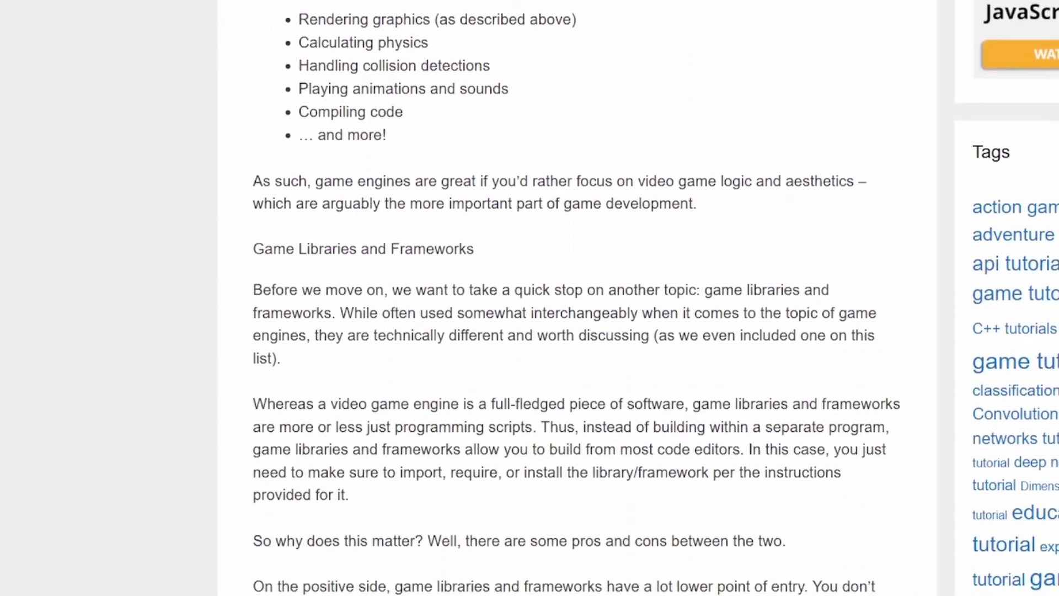
scroll(down, 3)
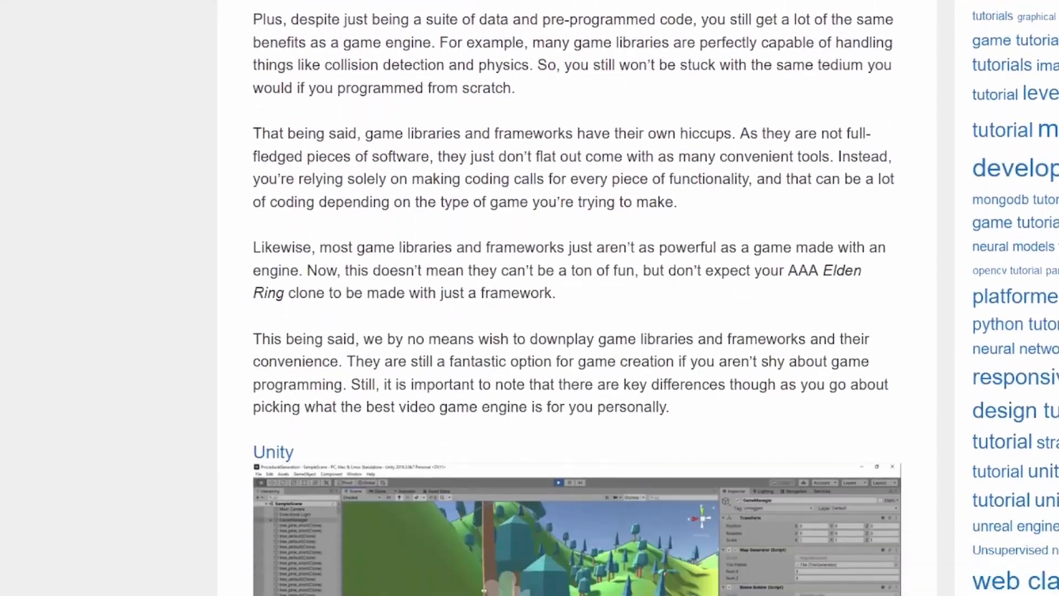
scroll(down, 3)
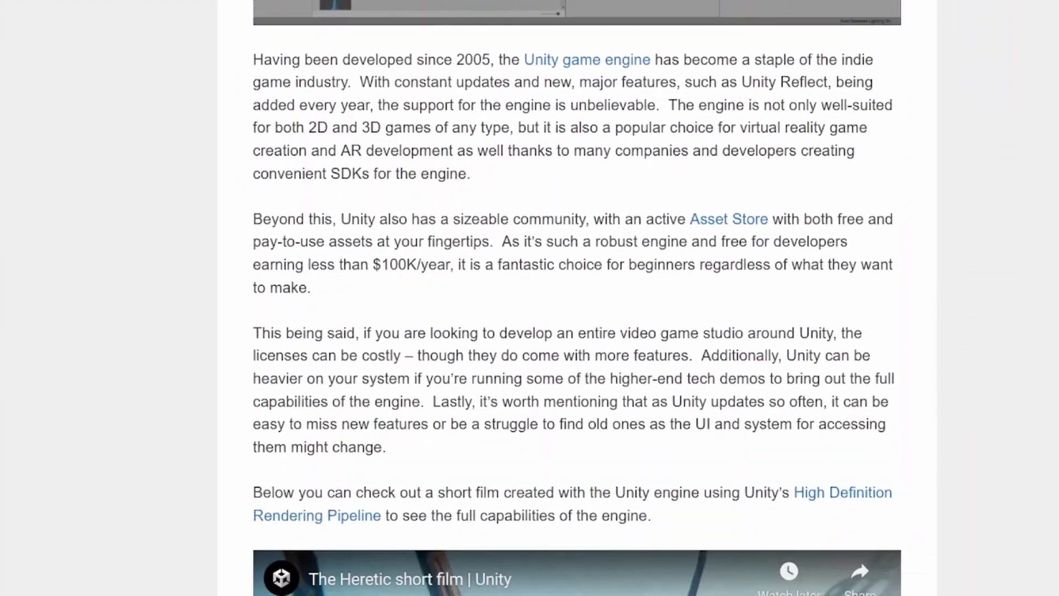
scroll(down, 3)
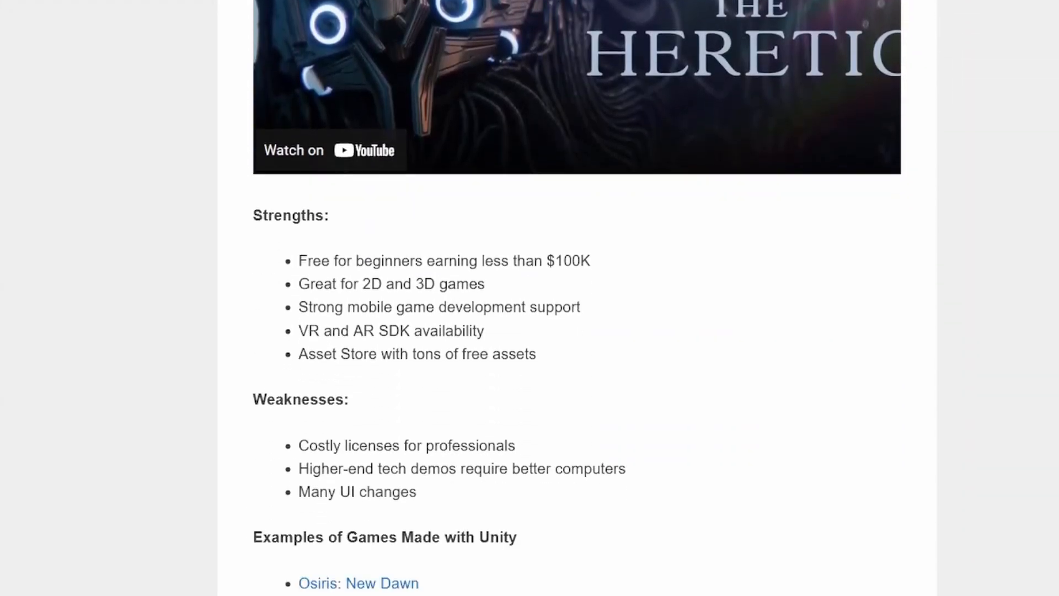
scroll(down, 3)
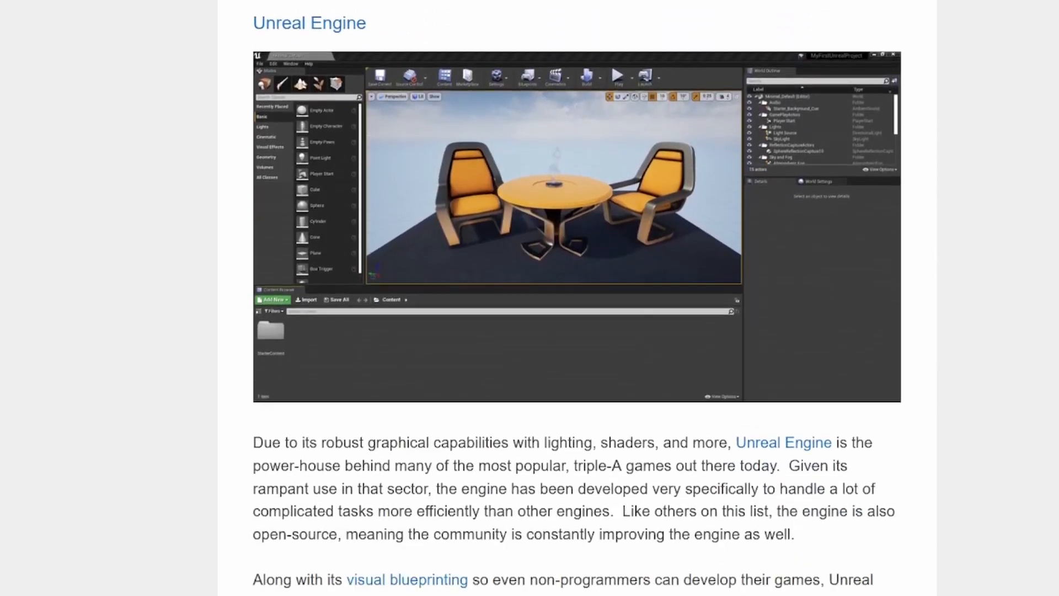
scroll(down, 3)
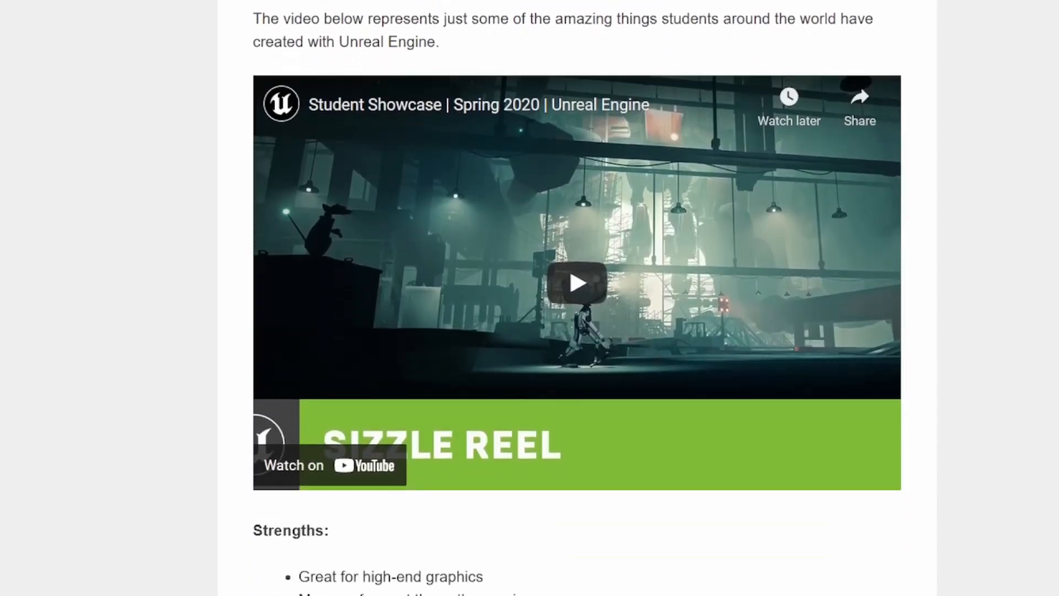
scroll(down, 3)
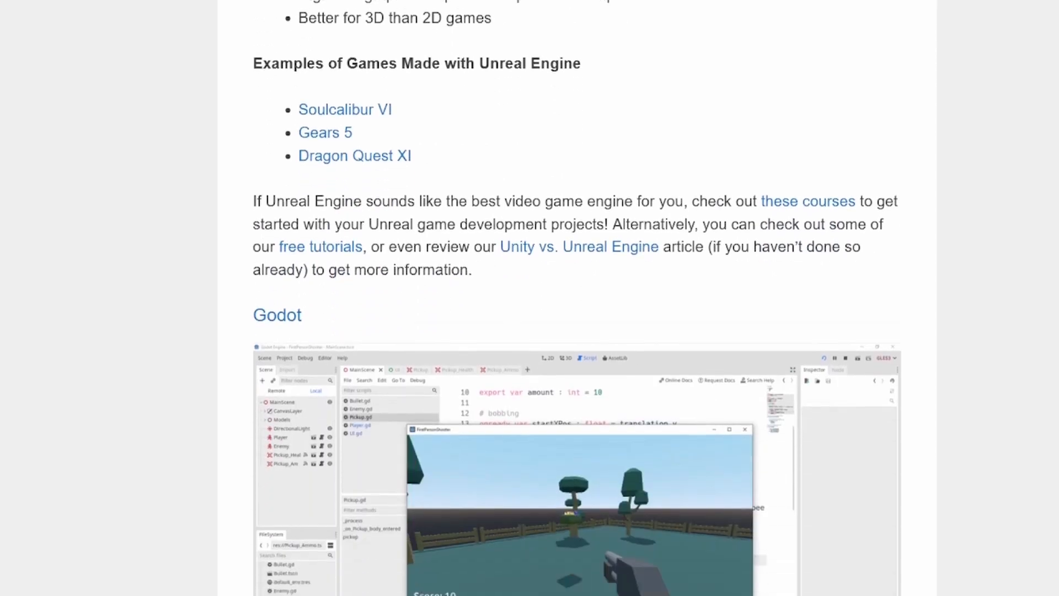
scroll(down, 3)
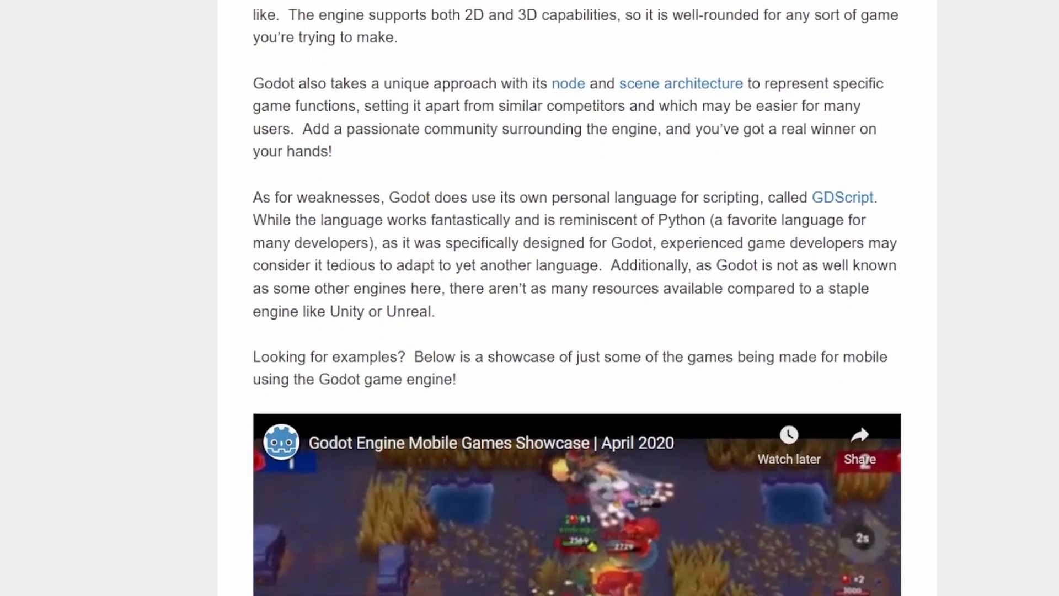
scroll(down, 3)
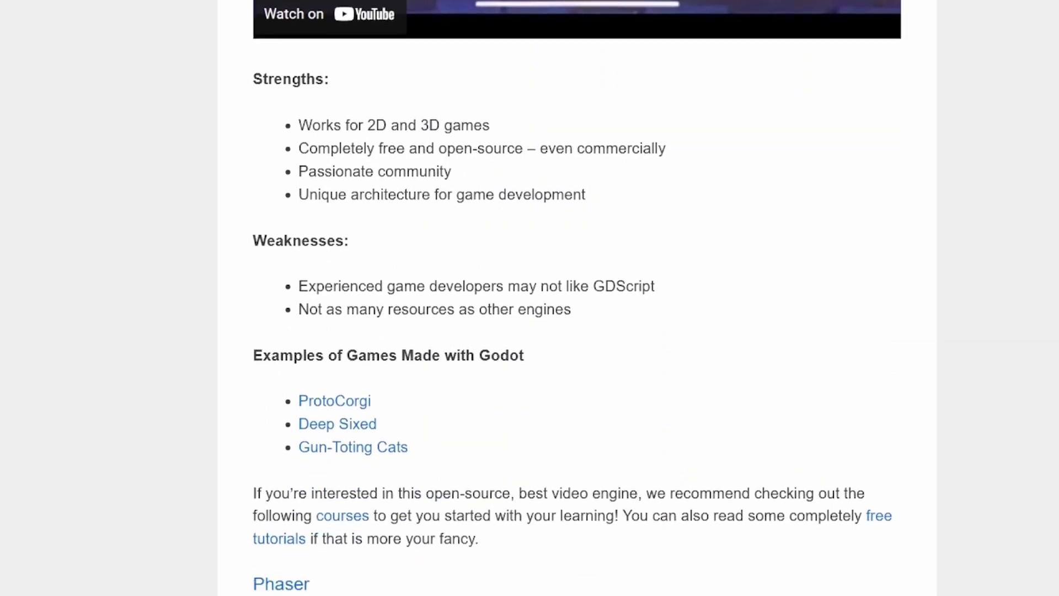
scroll(down, 3)
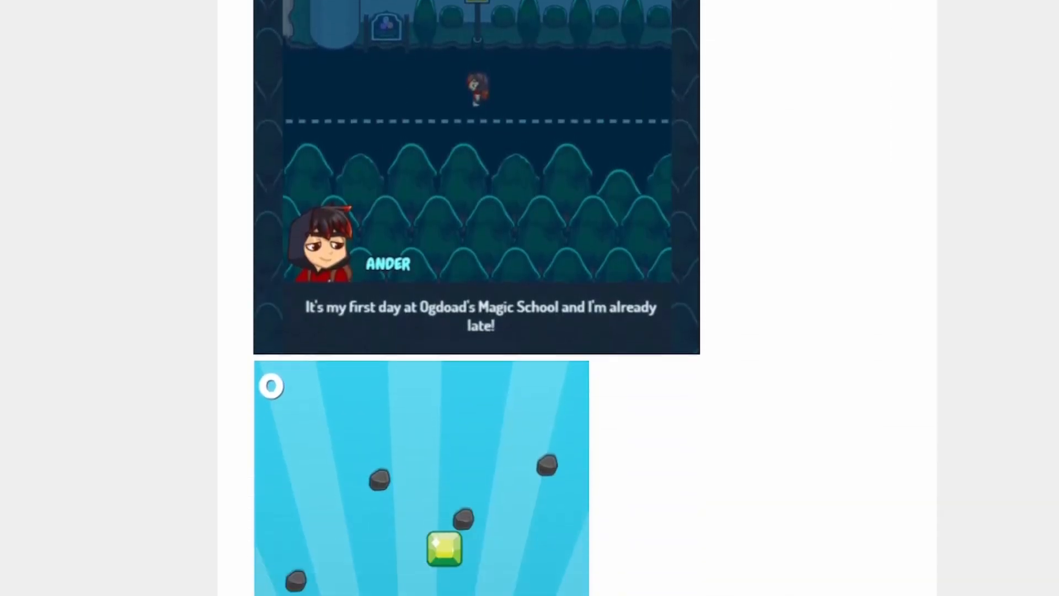
scroll(down, 3)
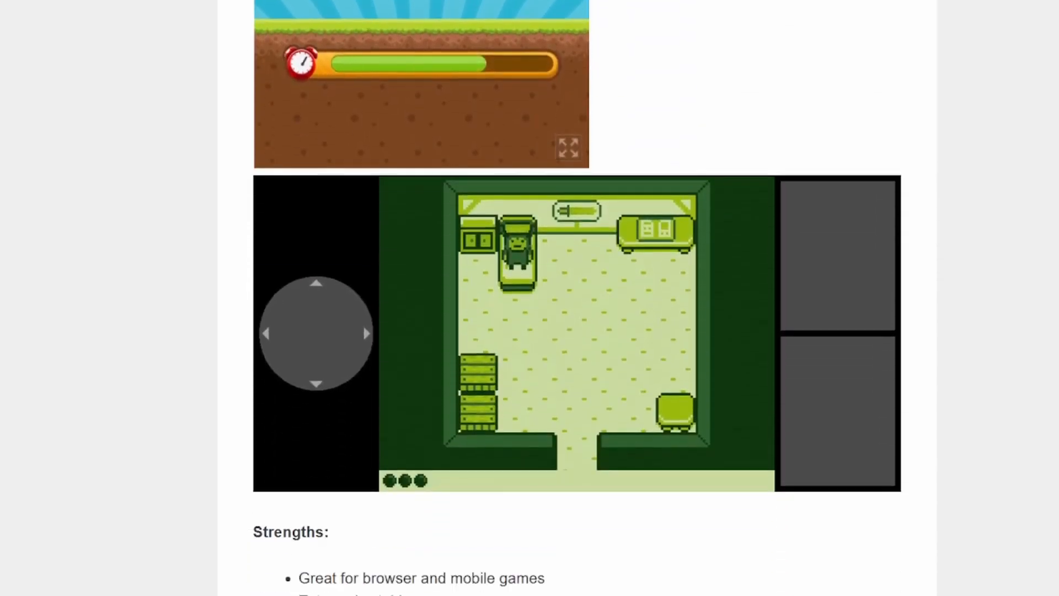
scroll(down, 3)
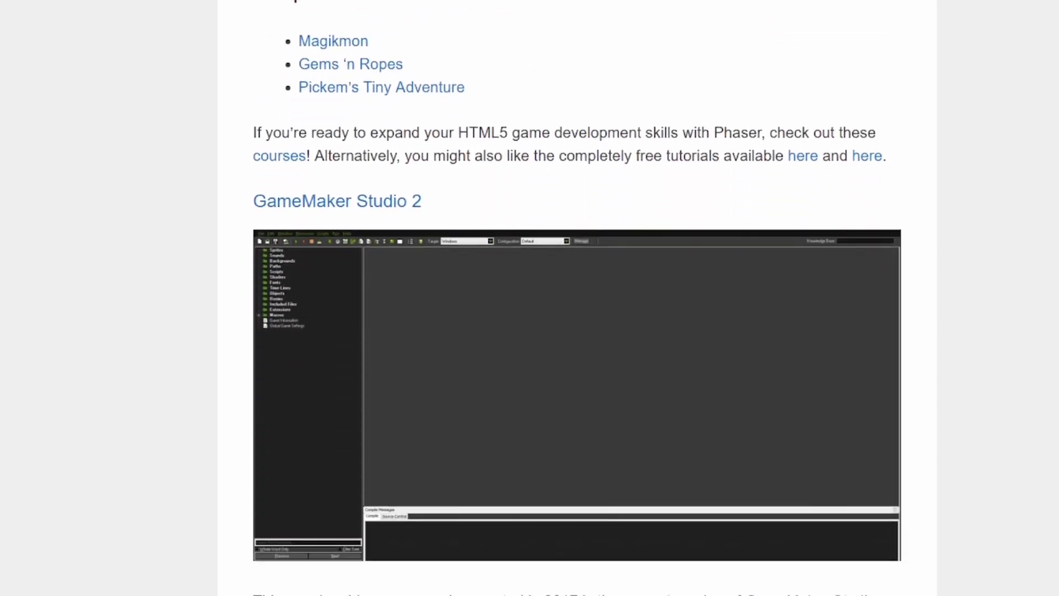
scroll(down, 3)
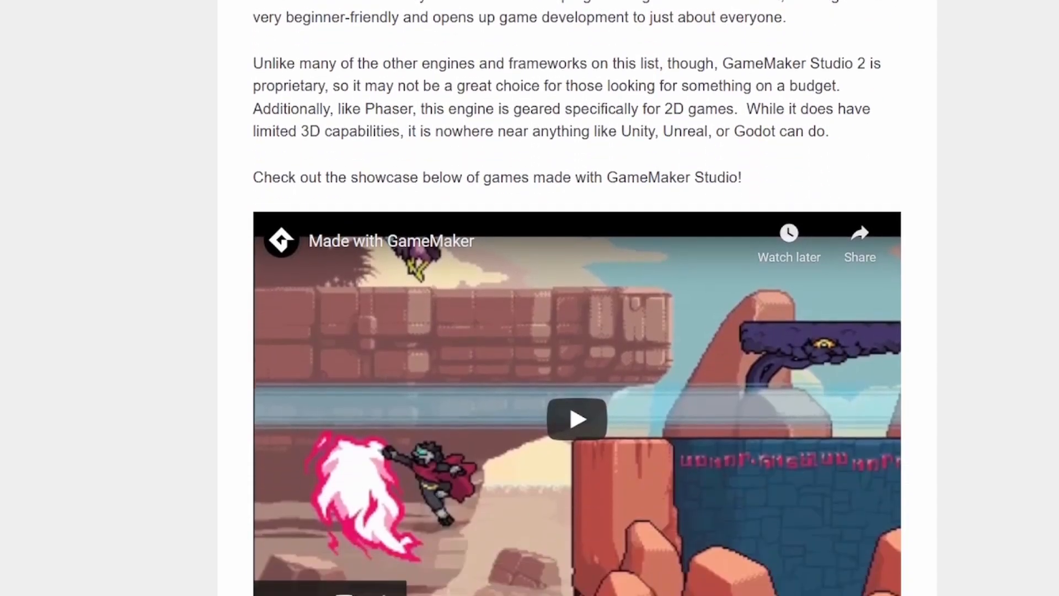
click(187, 12)
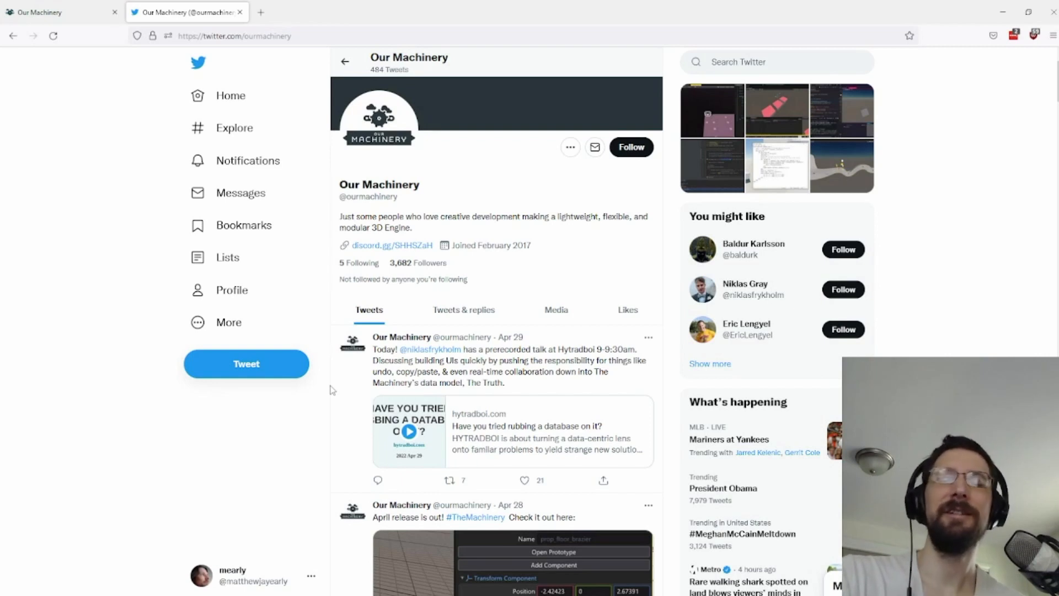
mouse_move(296, 444)
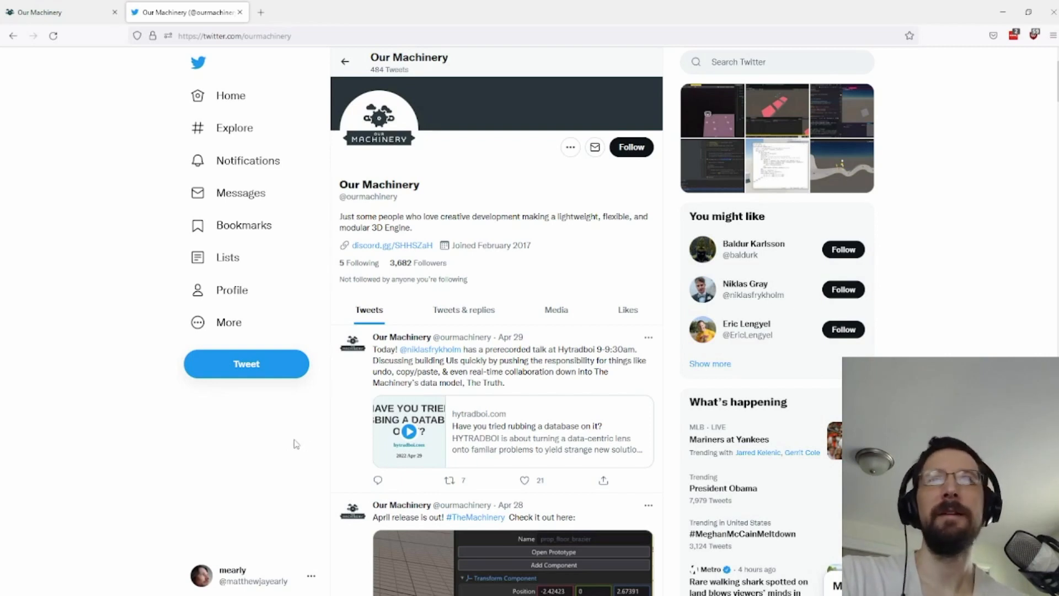
mouse_move(302, 449)
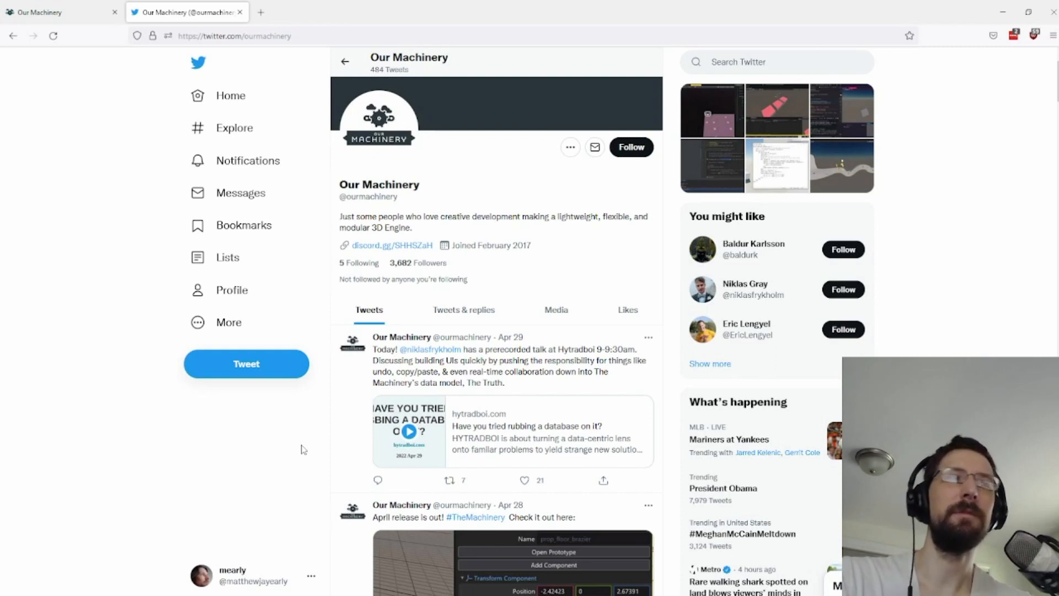
mouse_move(278, 497)
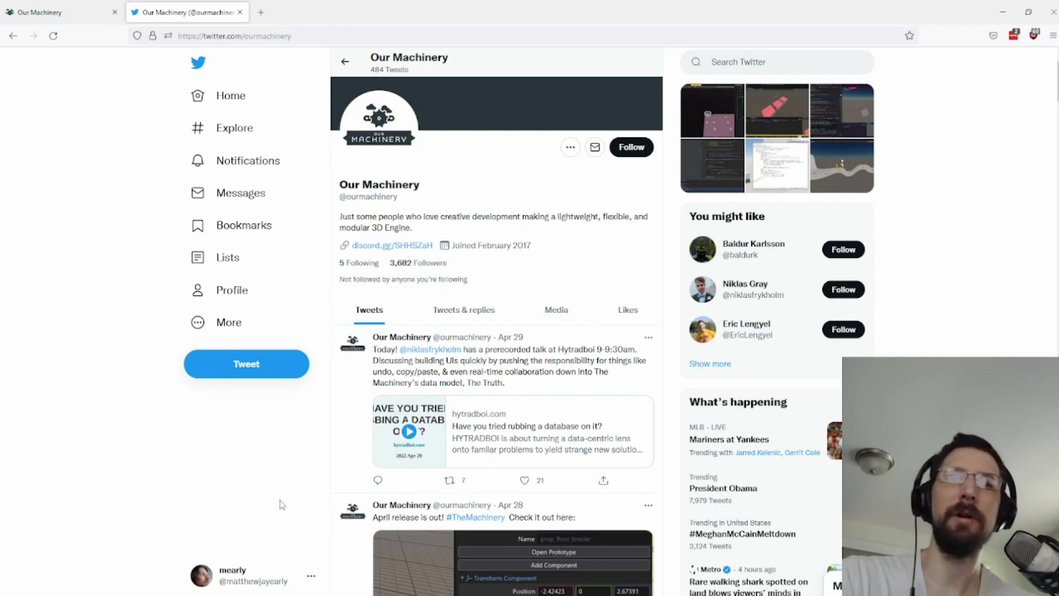
mouse_move(277, 506)
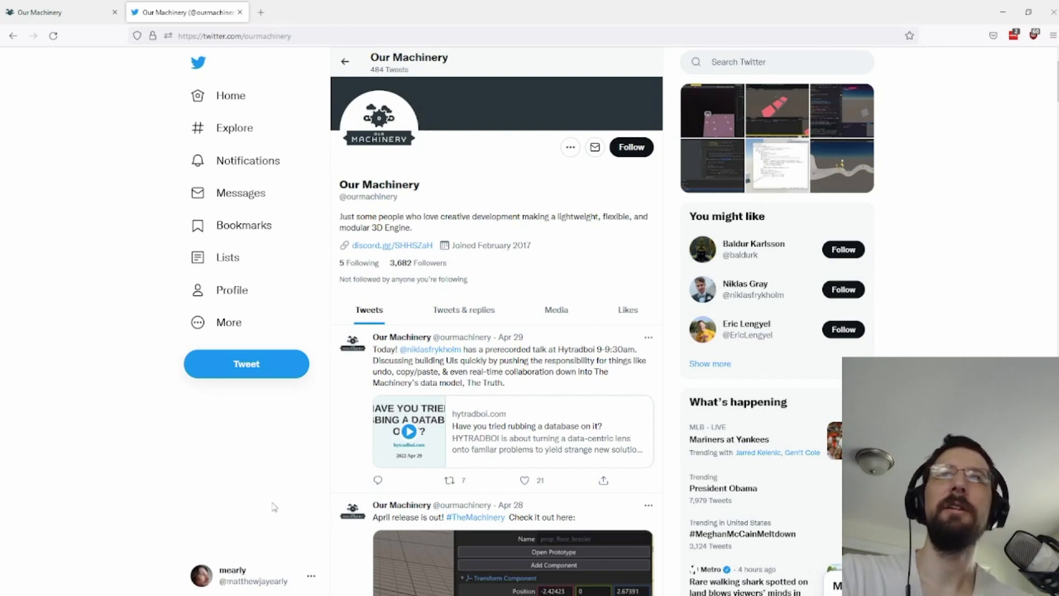
mouse_move(234, 515)
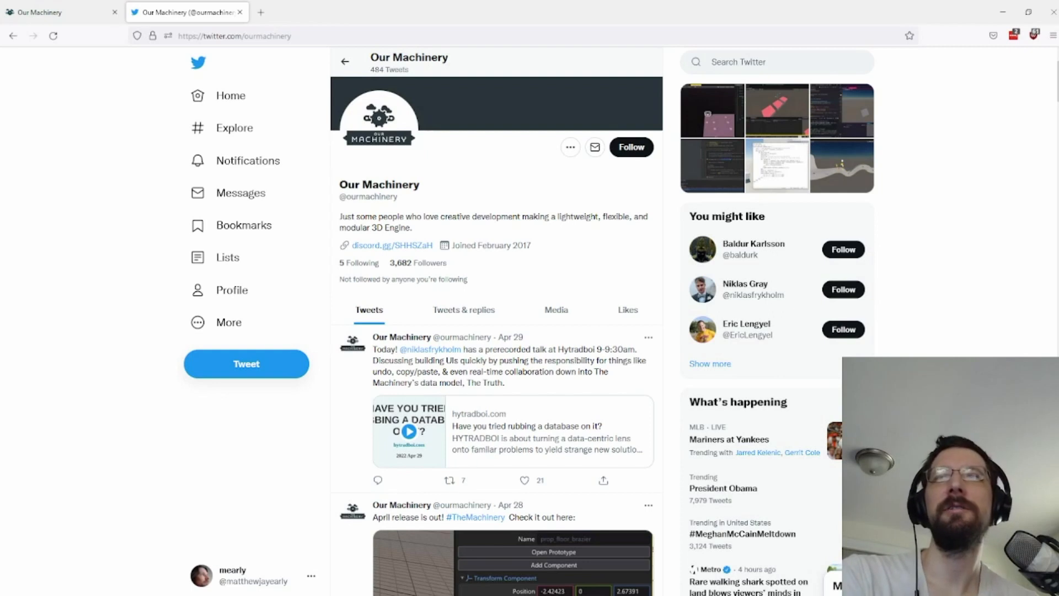
mouse_move(504, 422)
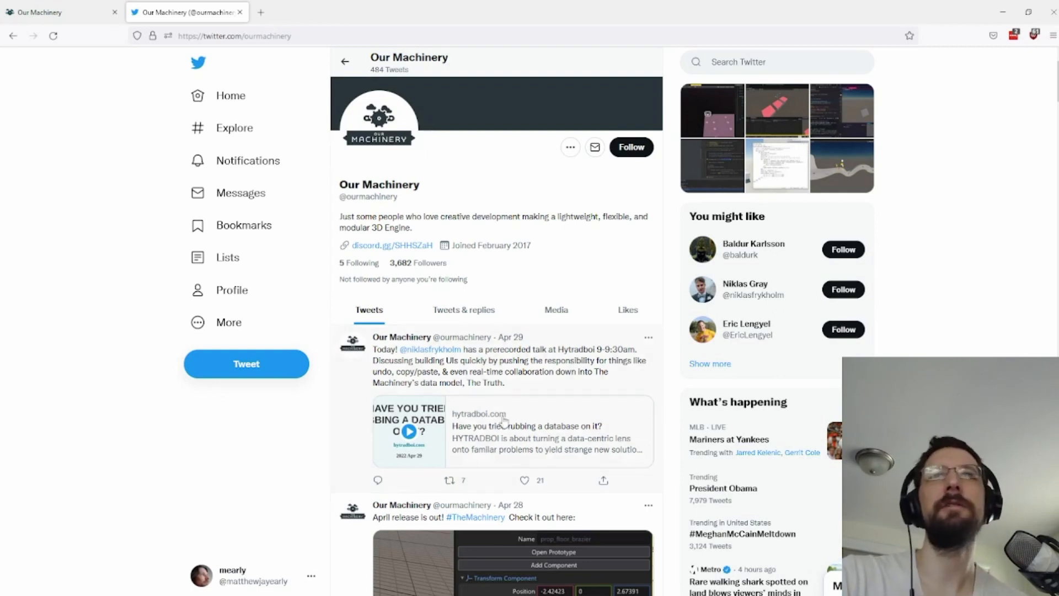
mouse_move(346, 388)
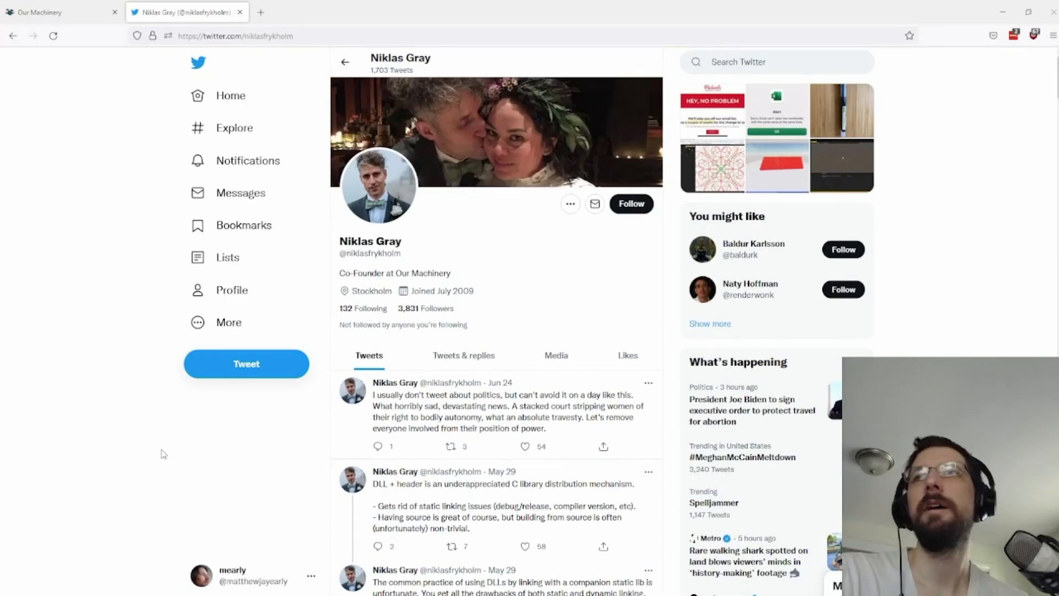
mouse_move(223, 458)
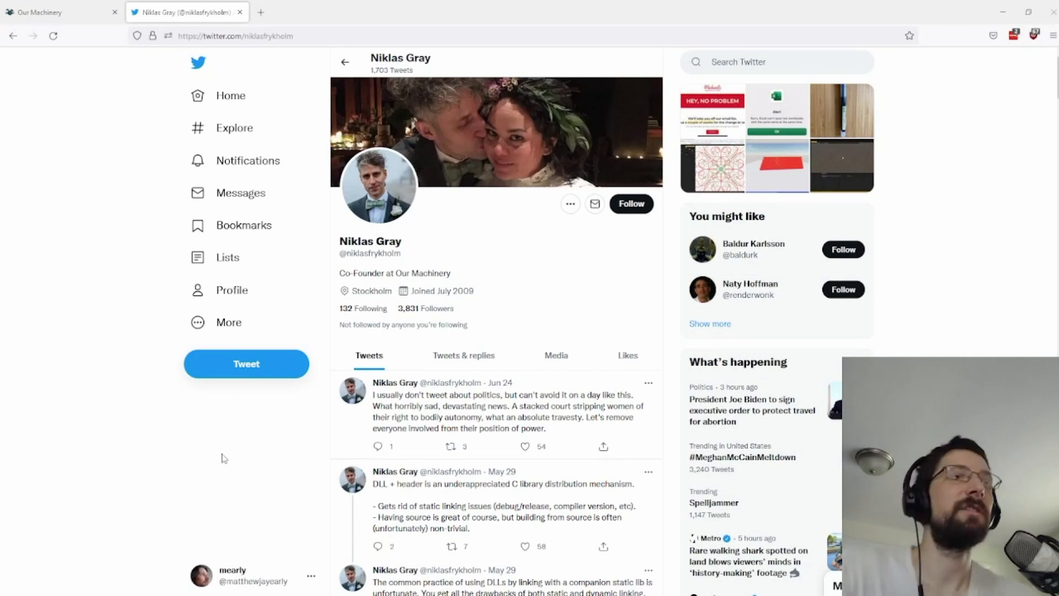
mouse_move(244, 417)
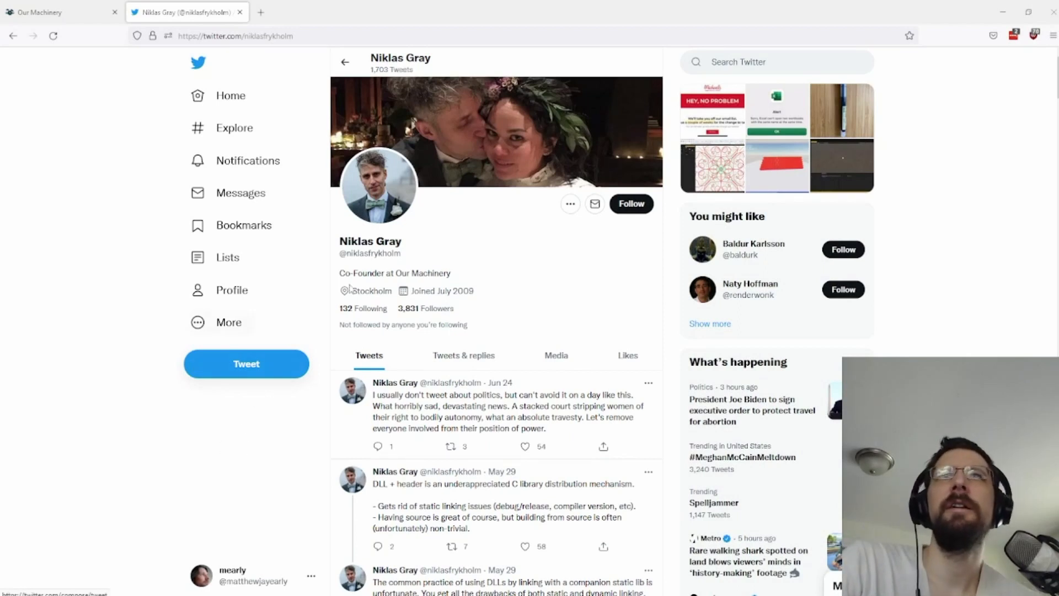
Step: Highlight Niklas Gray's 'Co-Founder at Our Machinery' bio line
double_click(395, 273)
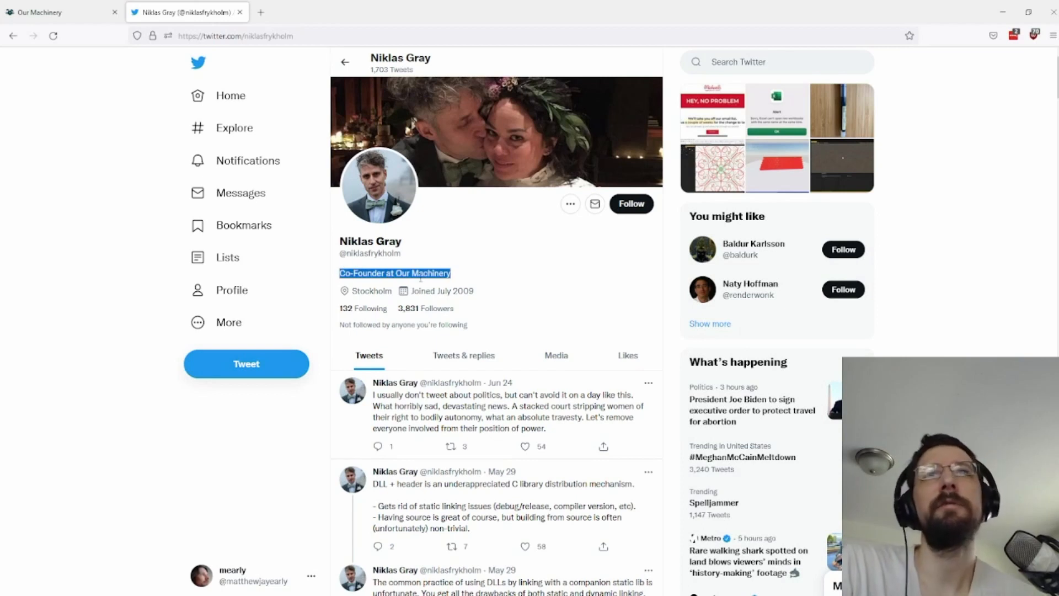
mouse_move(494, 291)
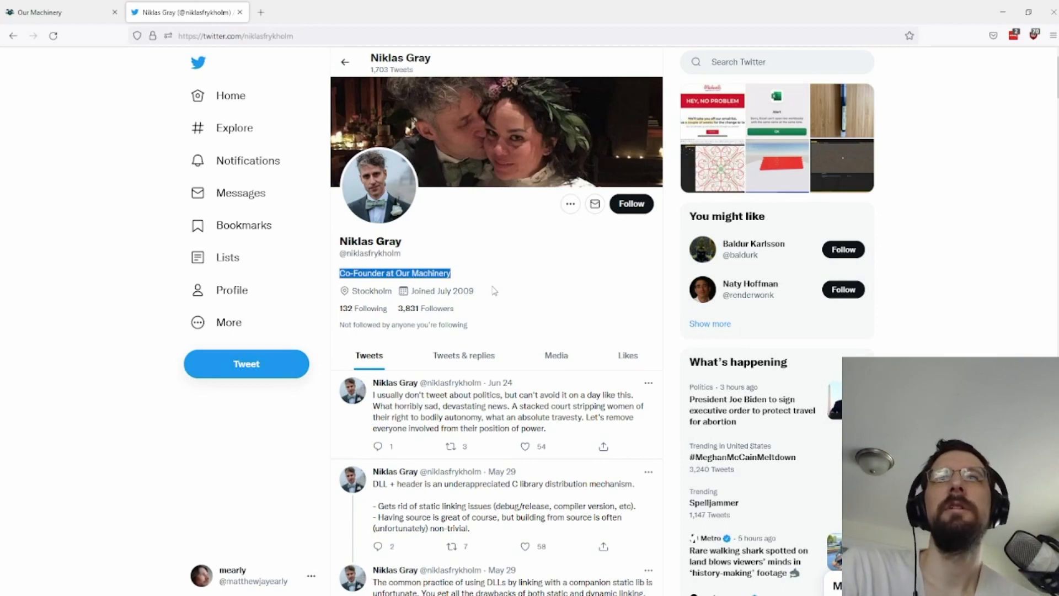
scroll(down, 3)
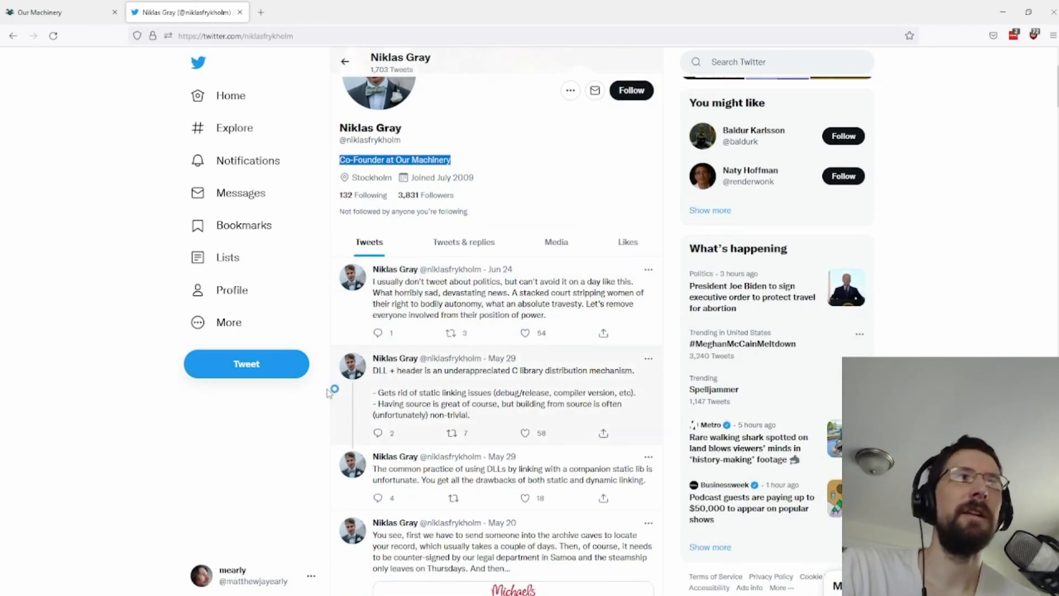
mouse_move(227, 436)
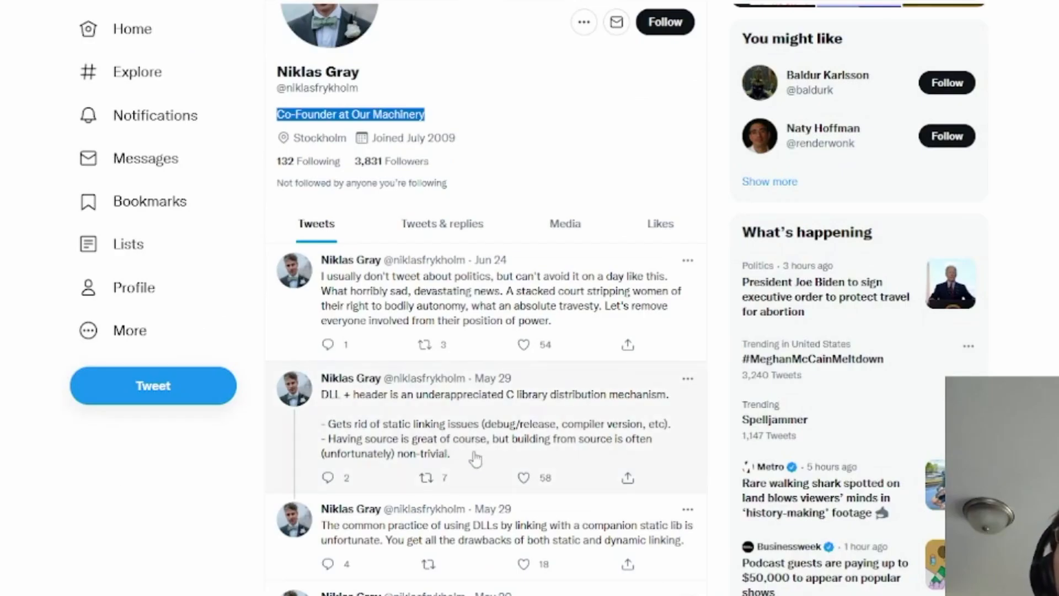
scroll(down, 3)
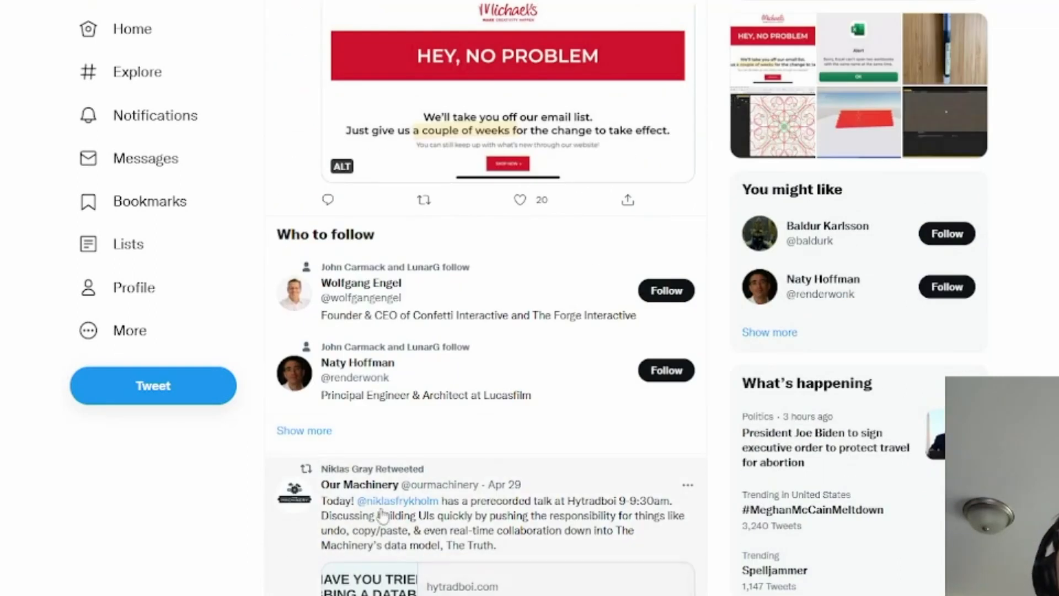
scroll(down, 3)
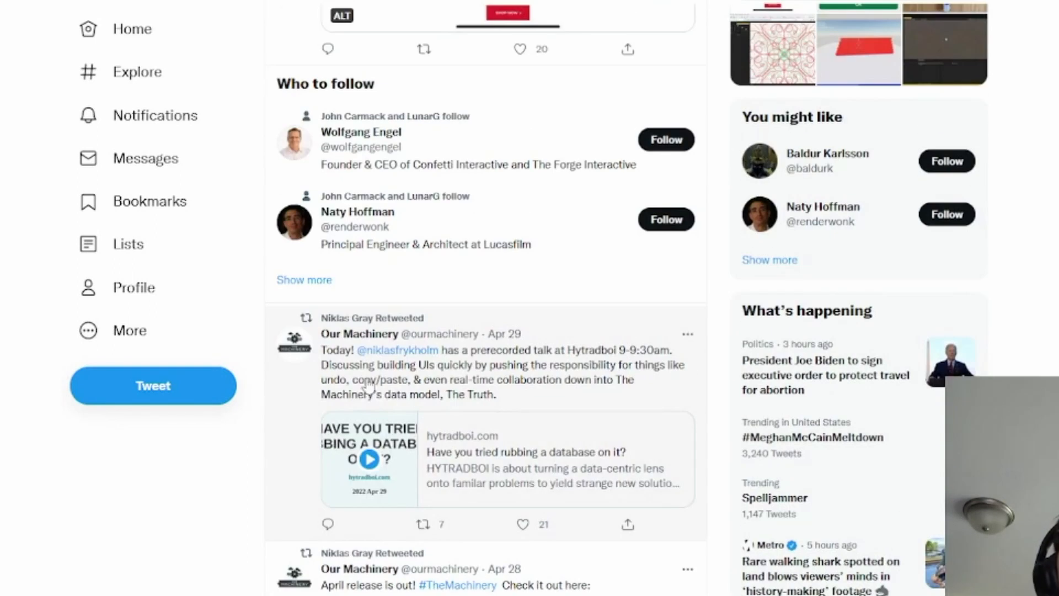
scroll(up, 3)
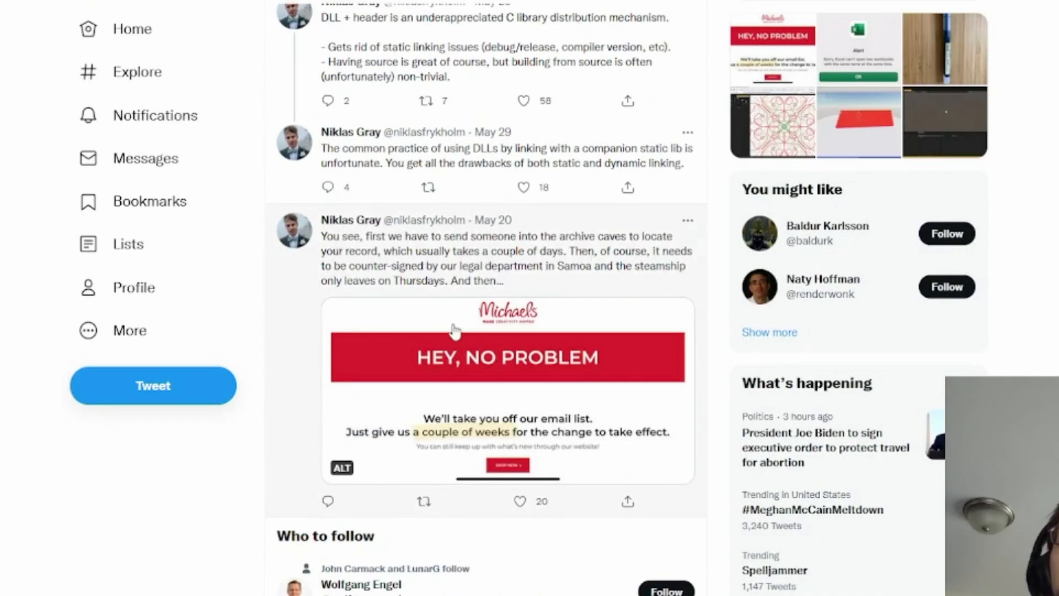
mouse_move(372, 466)
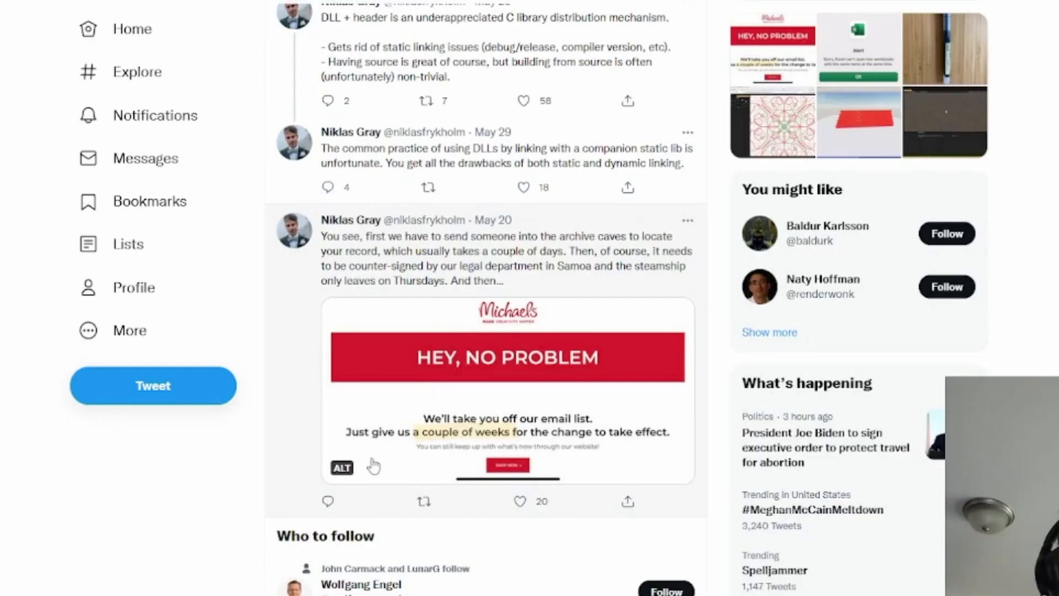
mouse_move(385, 388)
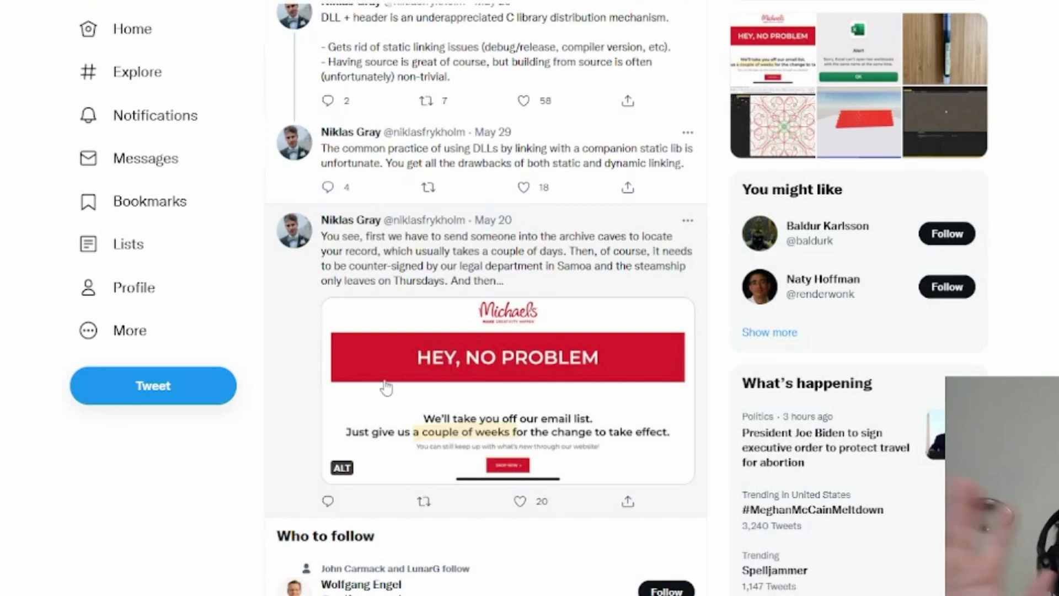
mouse_move(461, 263)
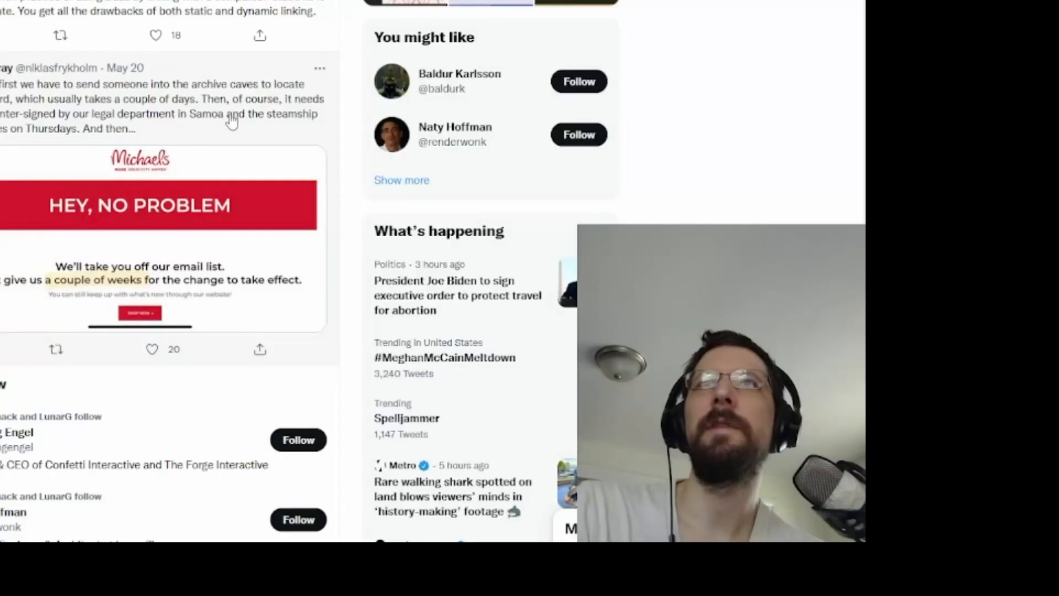
scroll(up, 3)
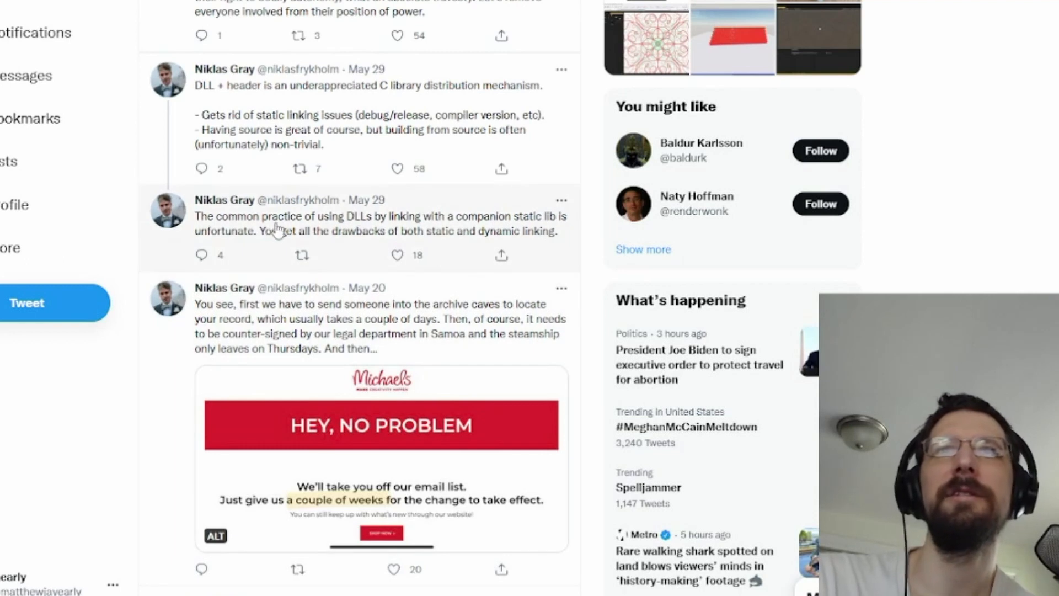
mouse_move(378, 230)
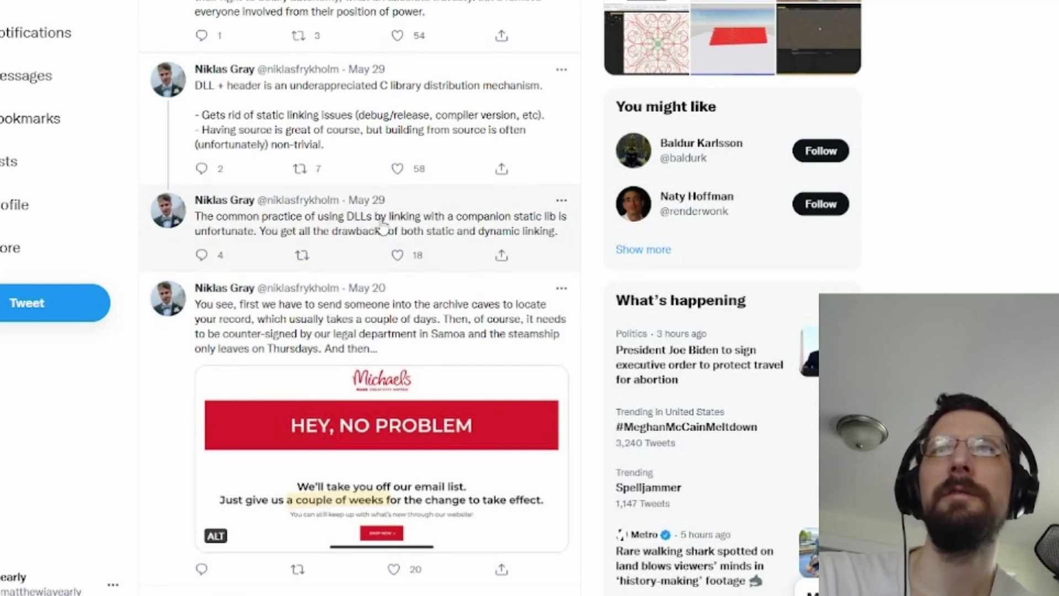
mouse_move(458, 229)
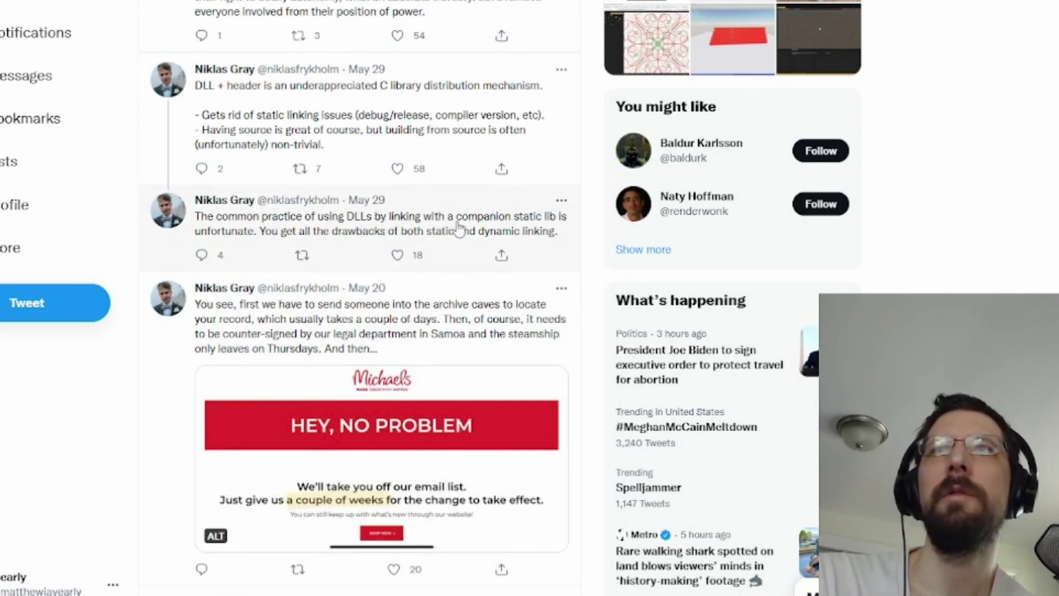
mouse_move(346, 268)
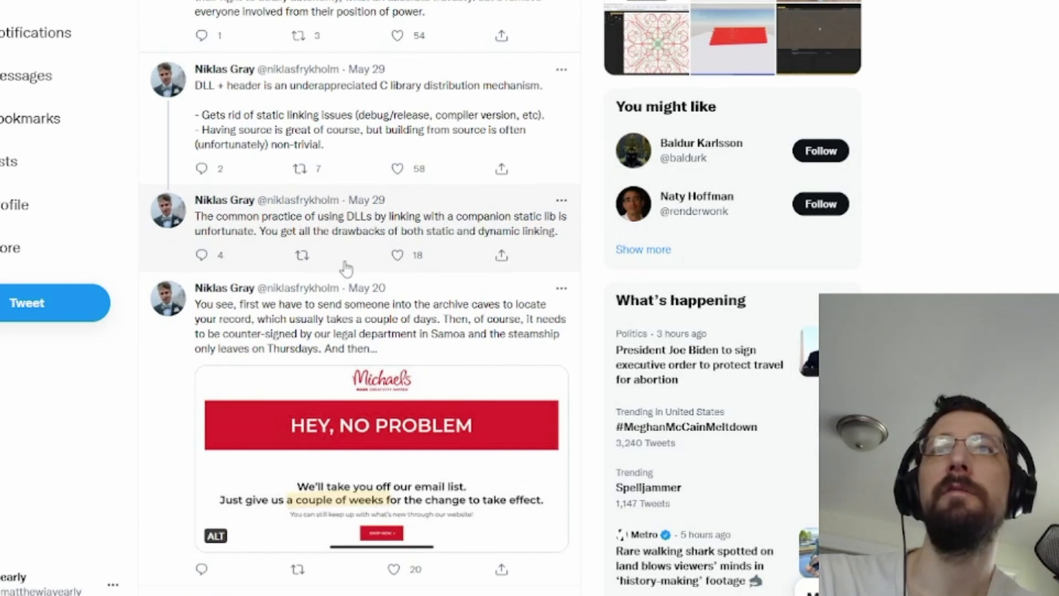
mouse_move(485, 240)
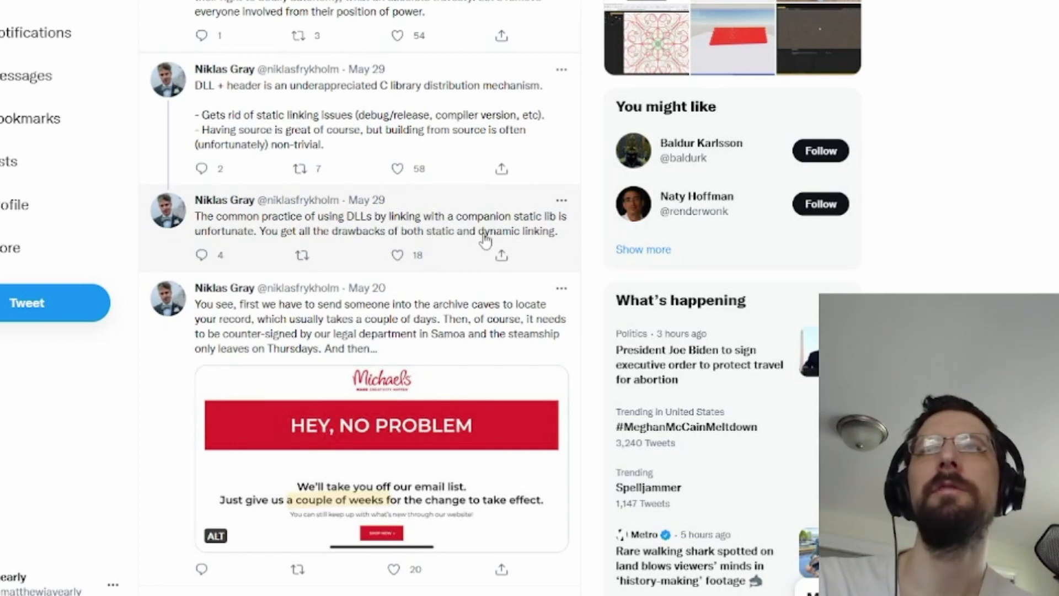
mouse_move(418, 241)
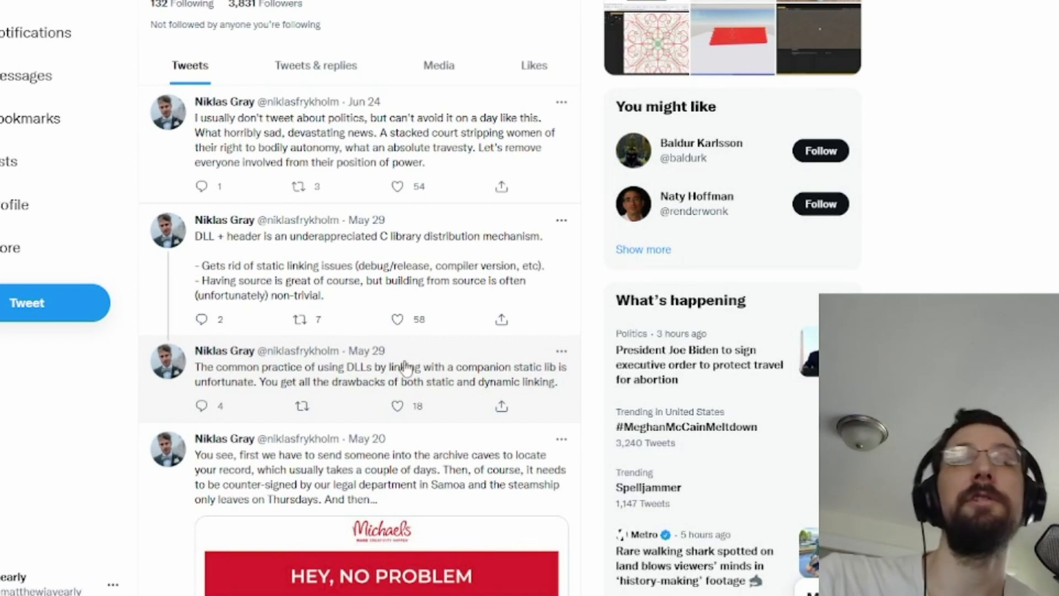
mouse_move(514, 380)
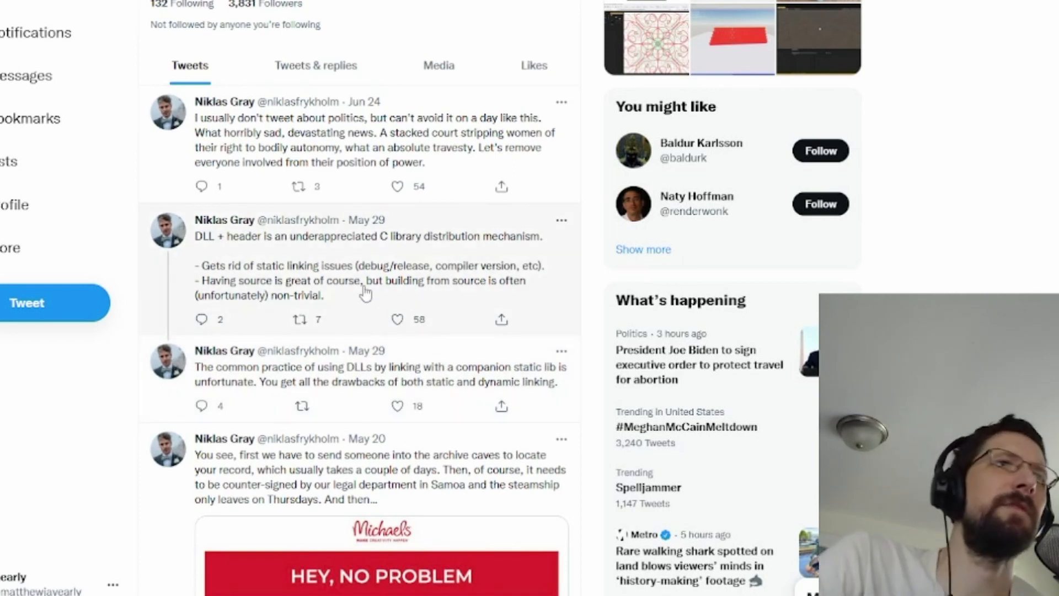
mouse_move(443, 390)
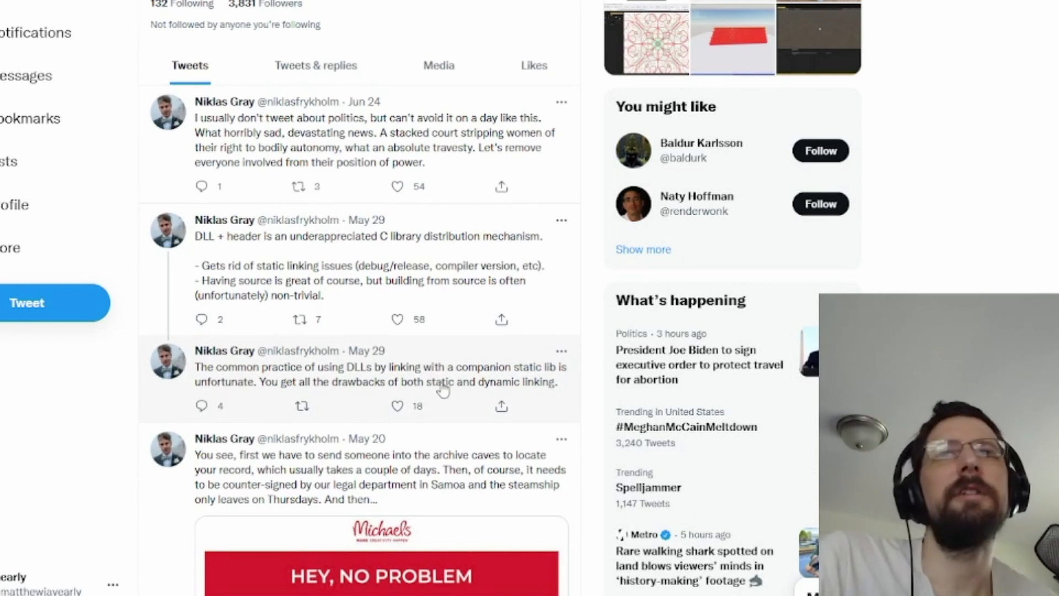
mouse_move(437, 389)
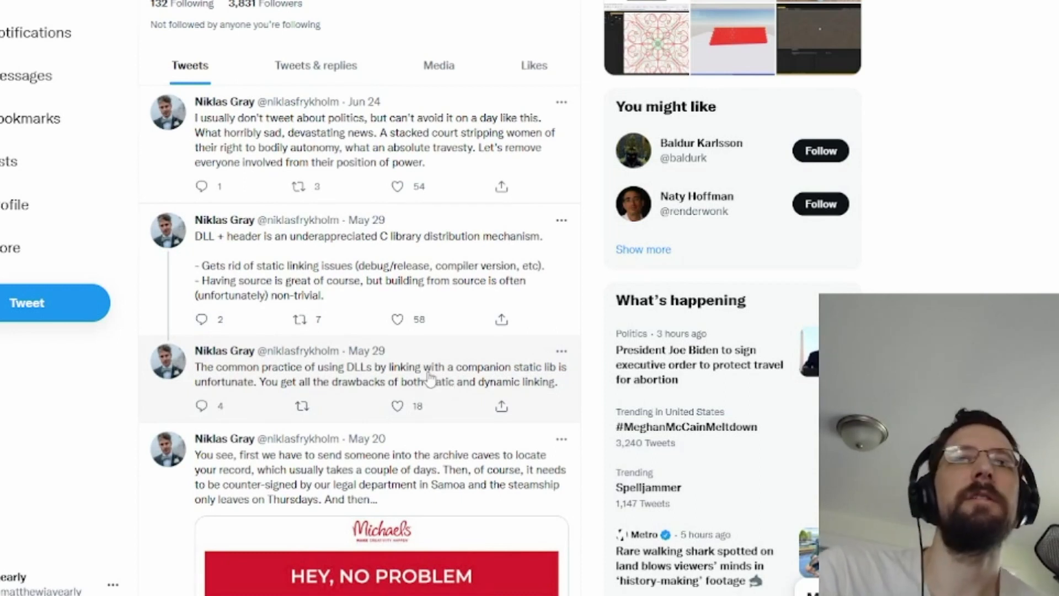
mouse_move(410, 337)
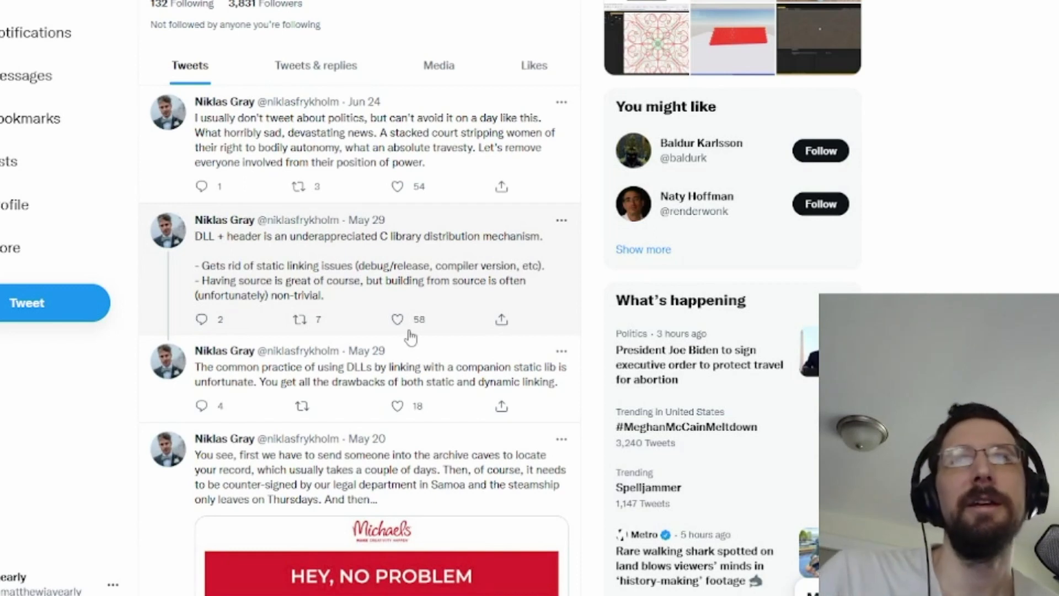
mouse_move(483, 382)
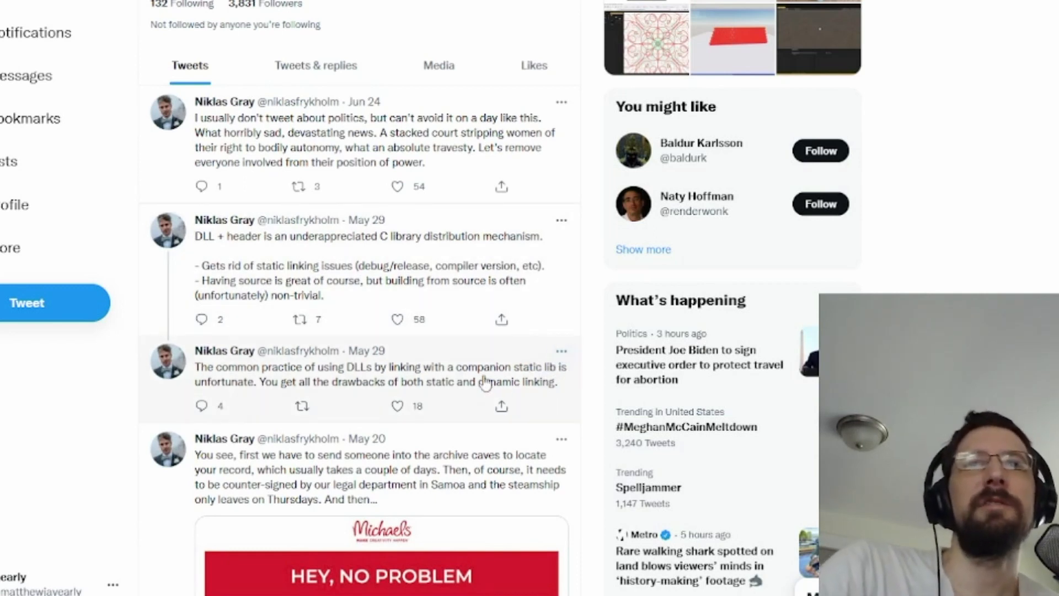
mouse_move(424, 276)
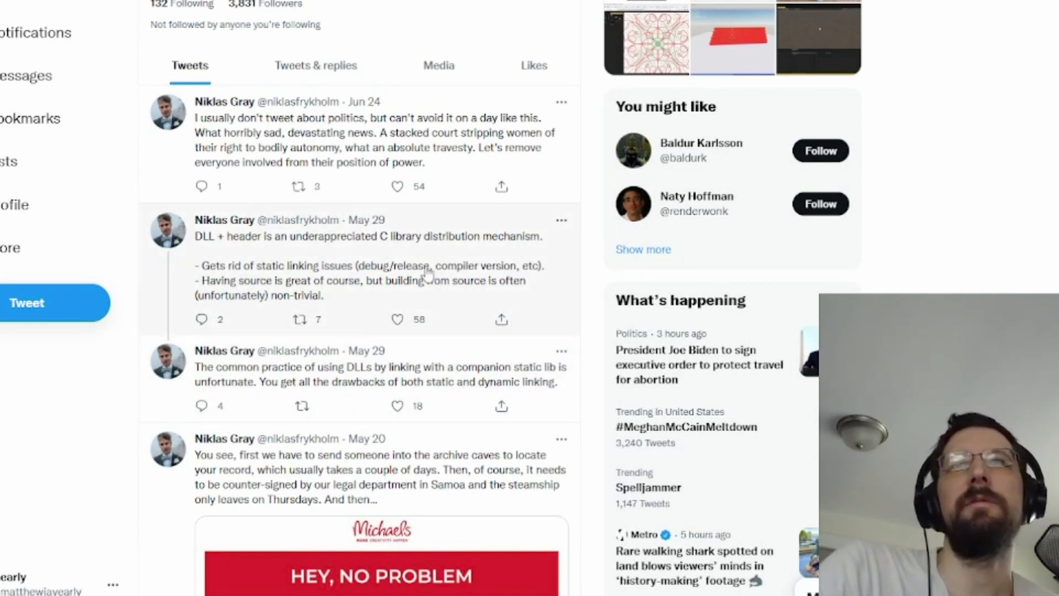
mouse_move(452, 408)
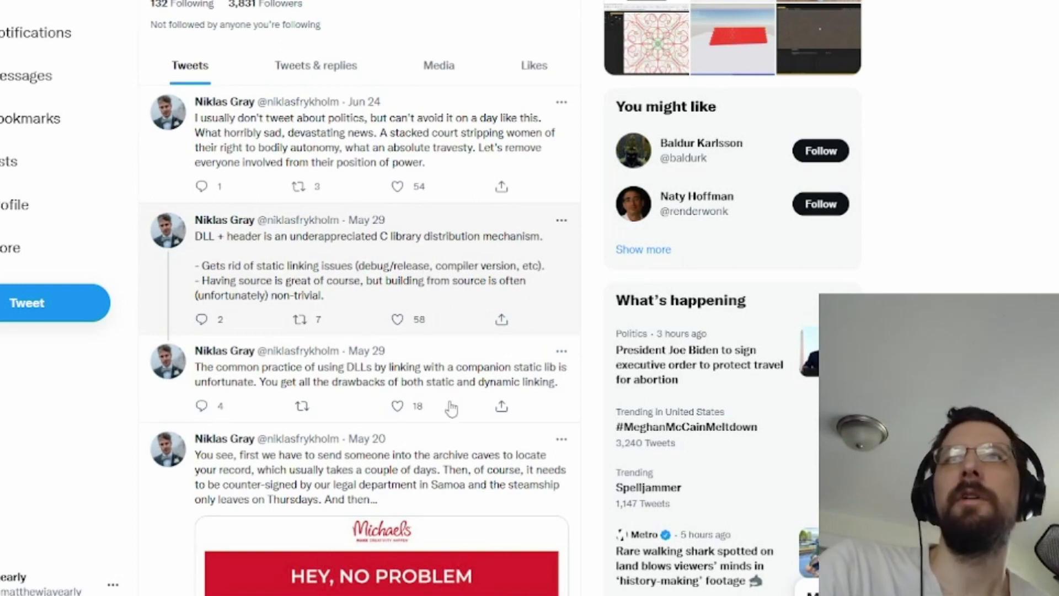
mouse_move(452, 394)
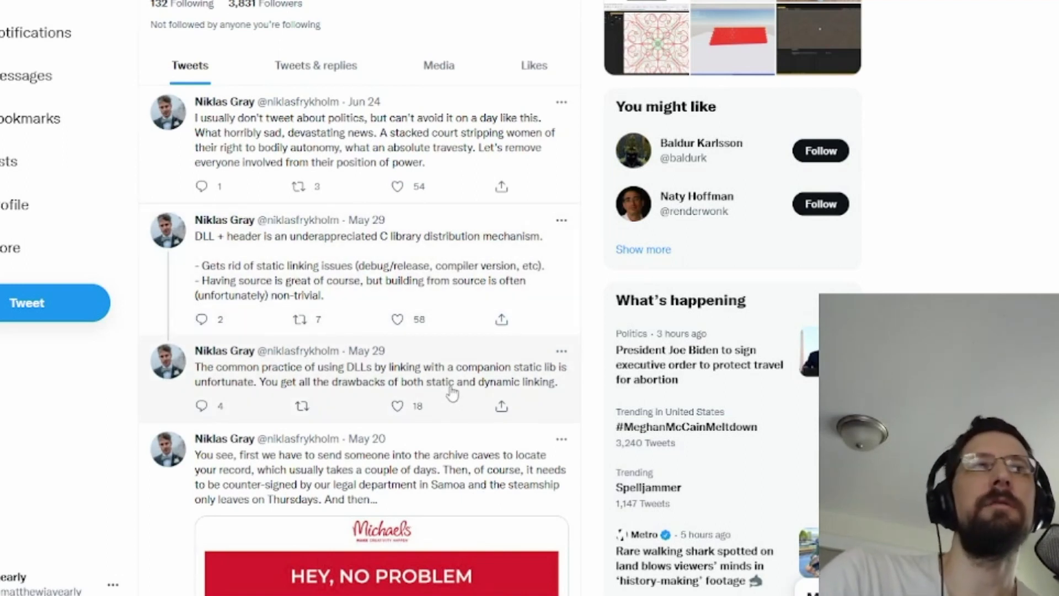
mouse_move(439, 277)
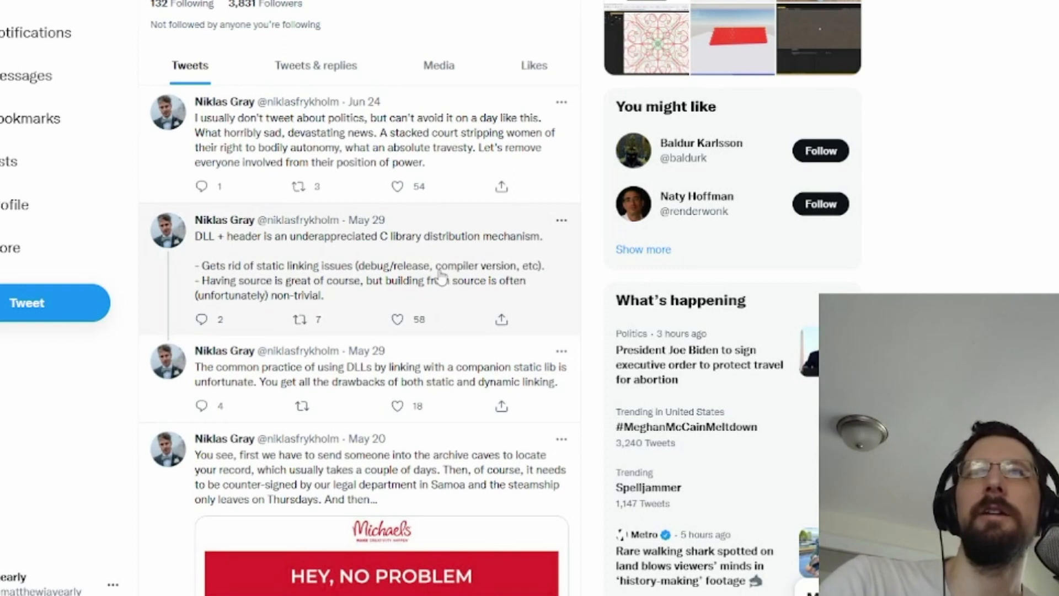
mouse_move(287, 254)
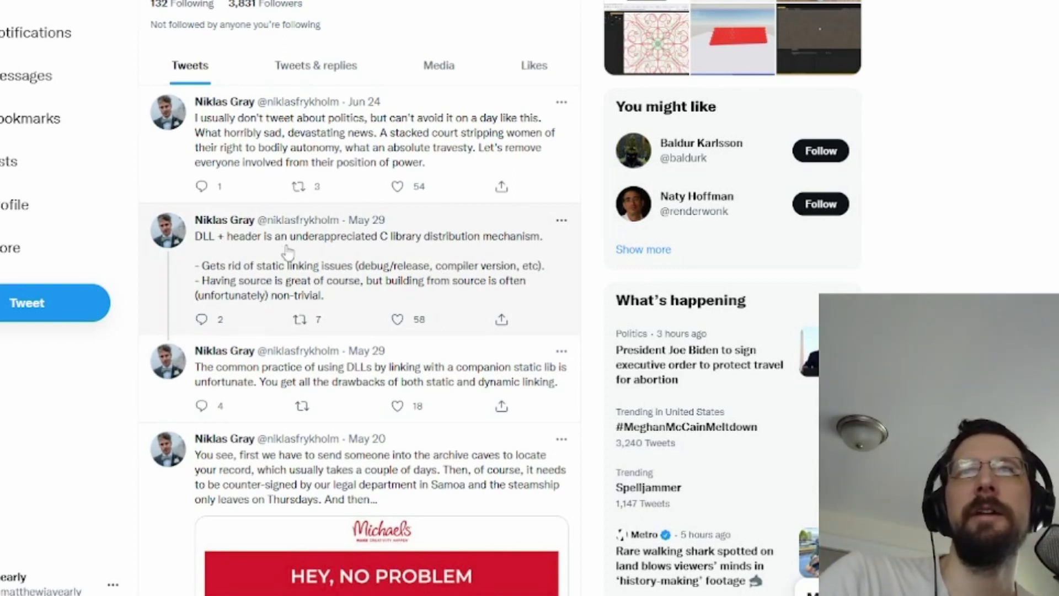
mouse_move(488, 279)
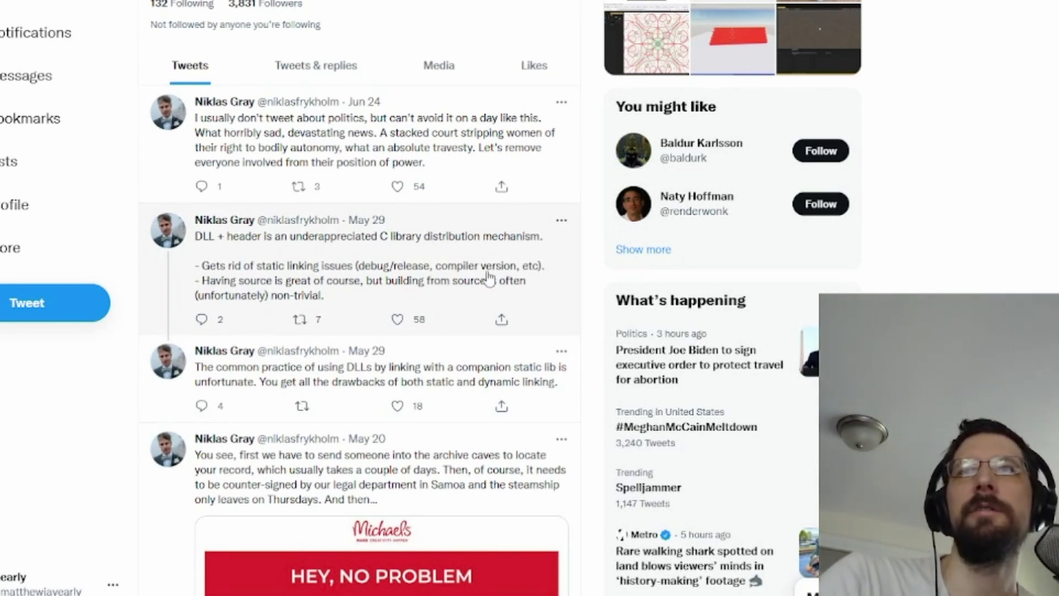
mouse_move(201, 260)
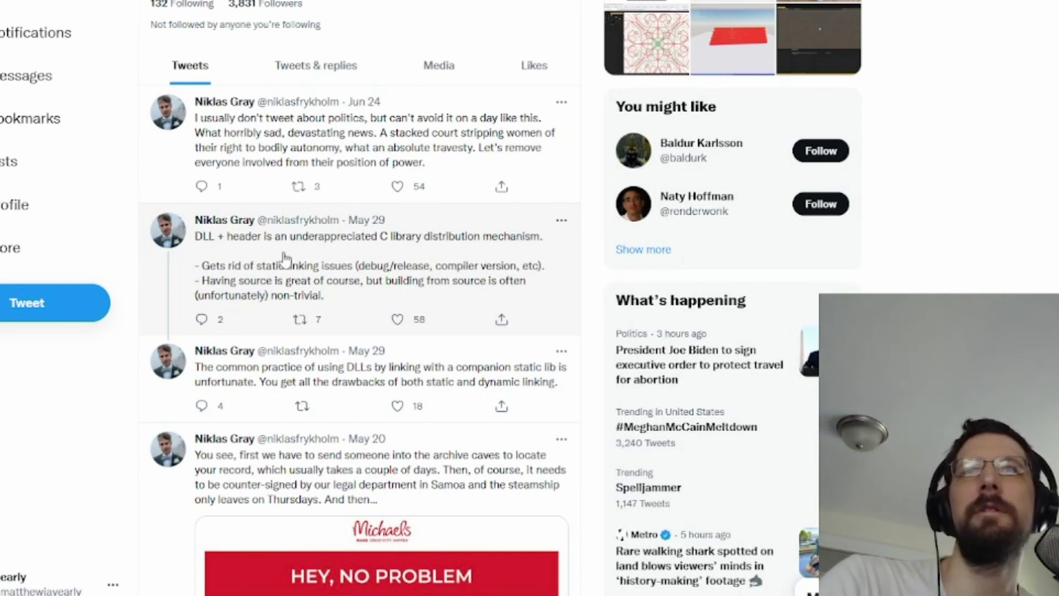
mouse_move(395, 295)
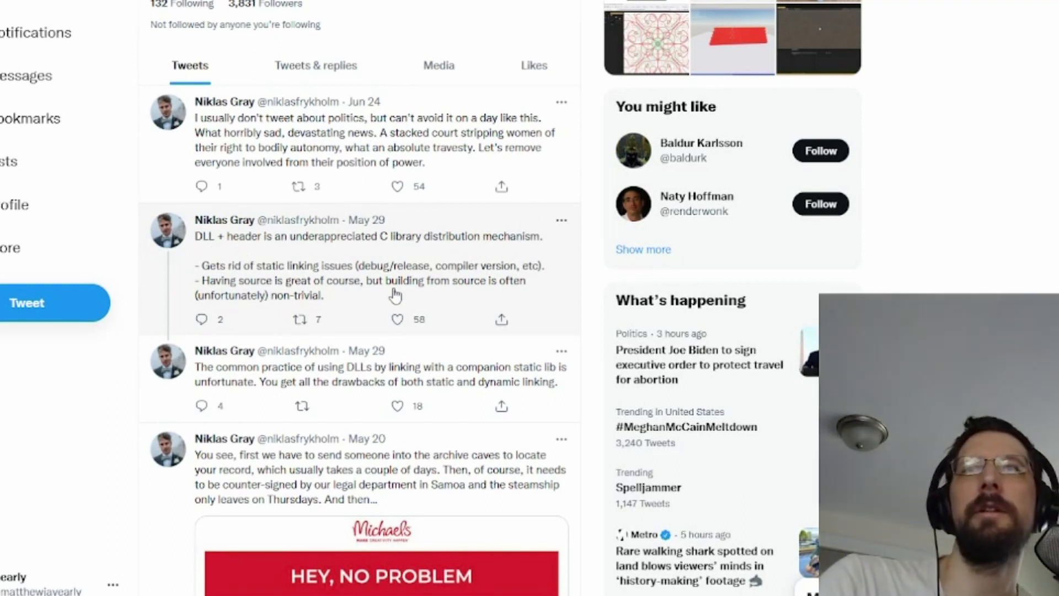
mouse_move(313, 291)
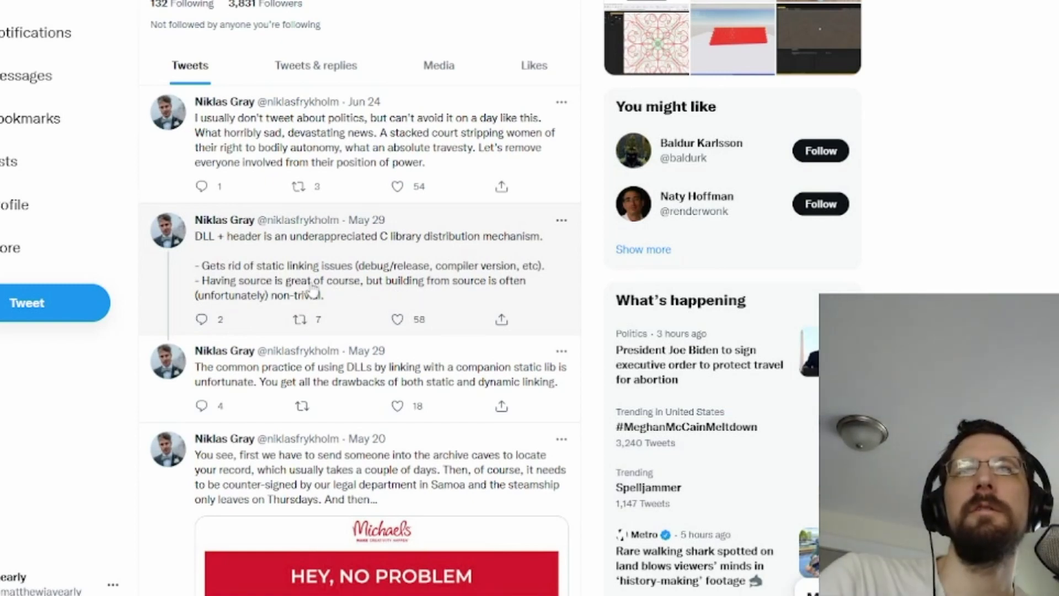
scroll(up, 3)
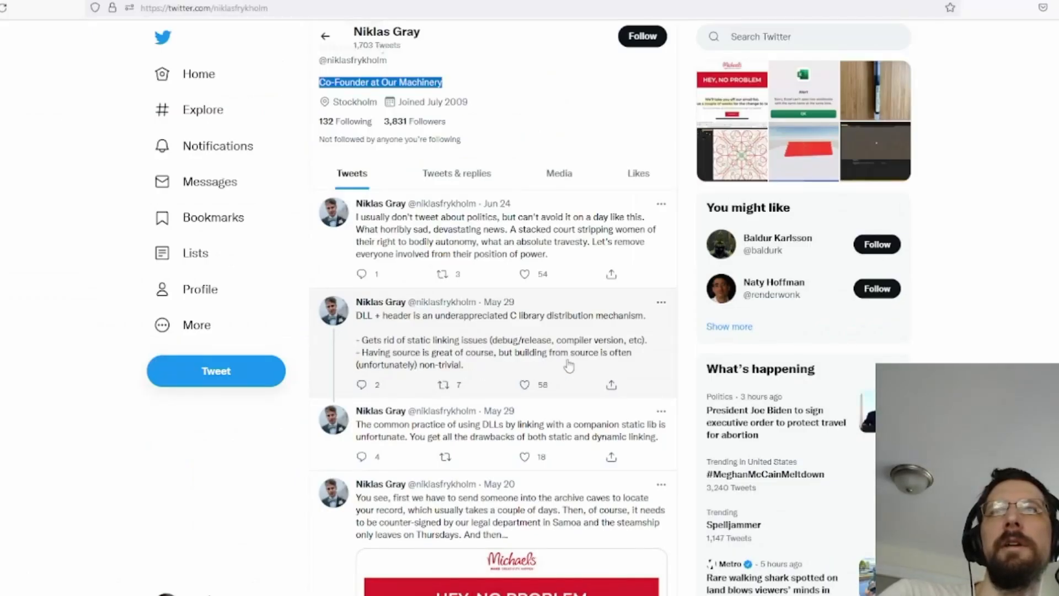
mouse_move(487, 373)
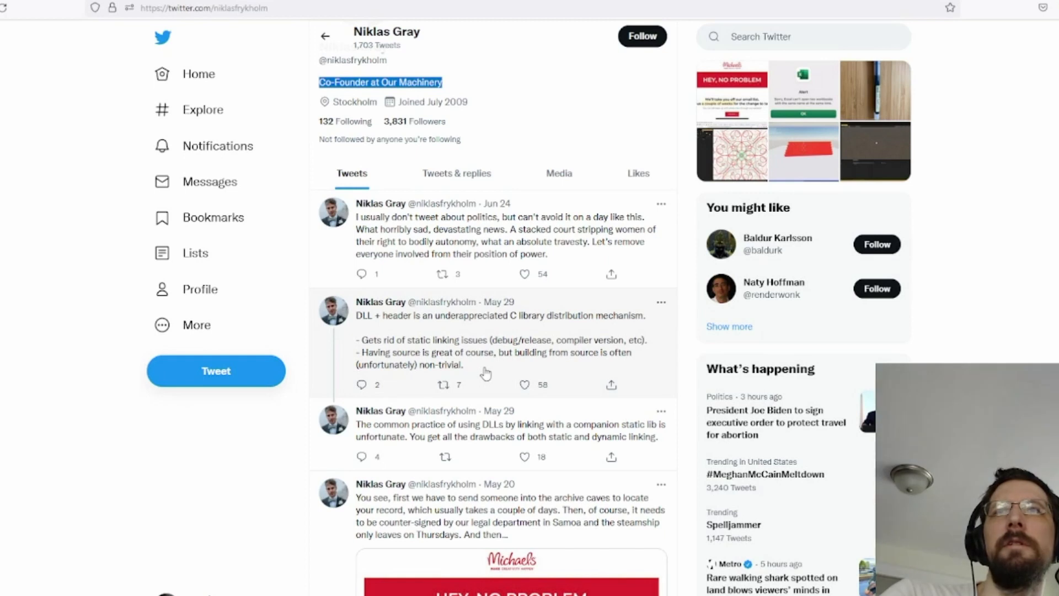
scroll(up, 3)
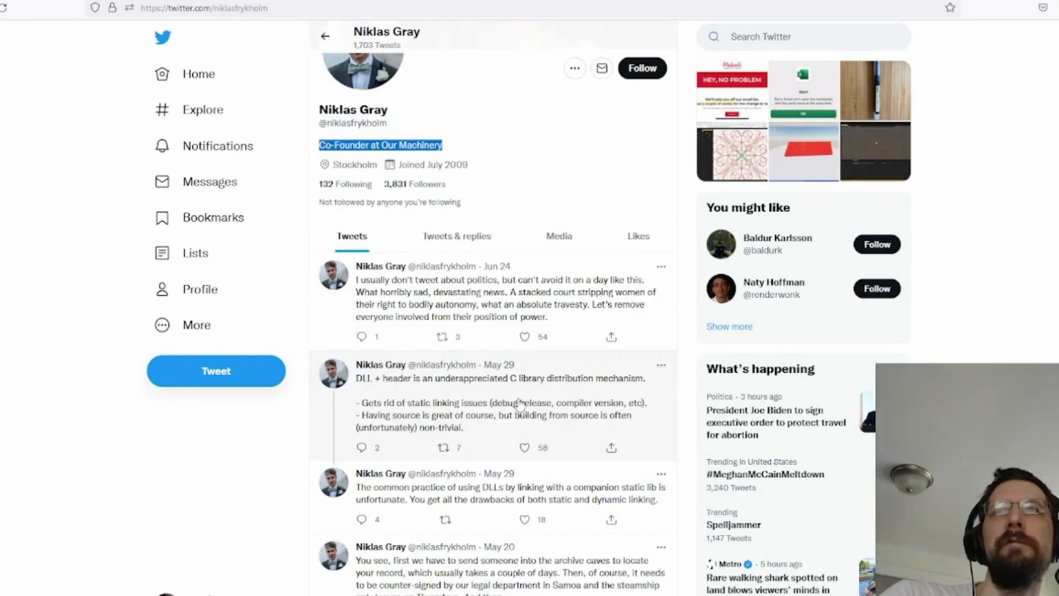
scroll(down, 3)
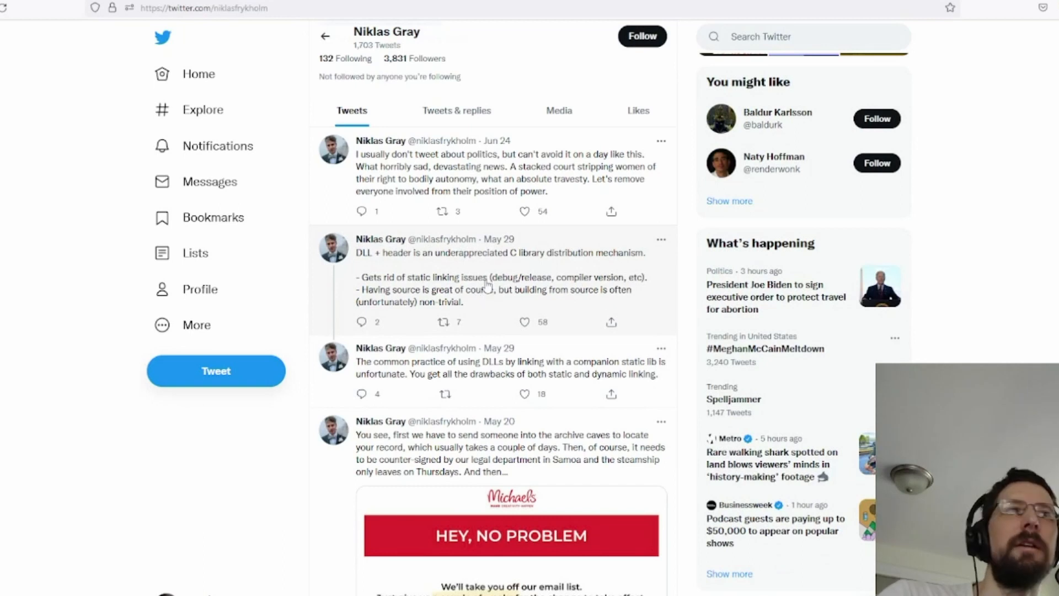
mouse_move(485, 286)
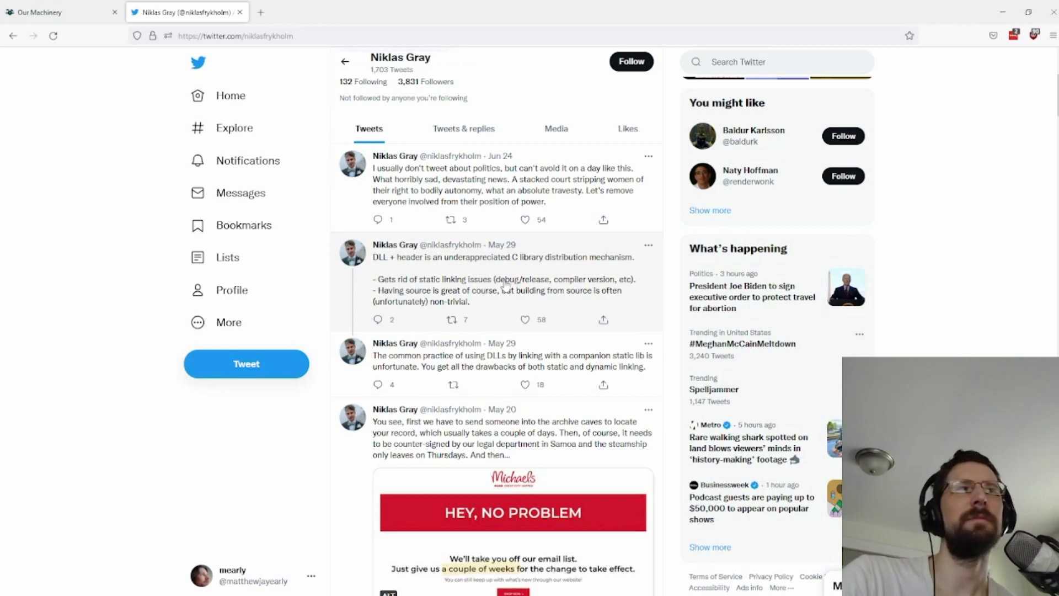
mouse_move(507, 286)
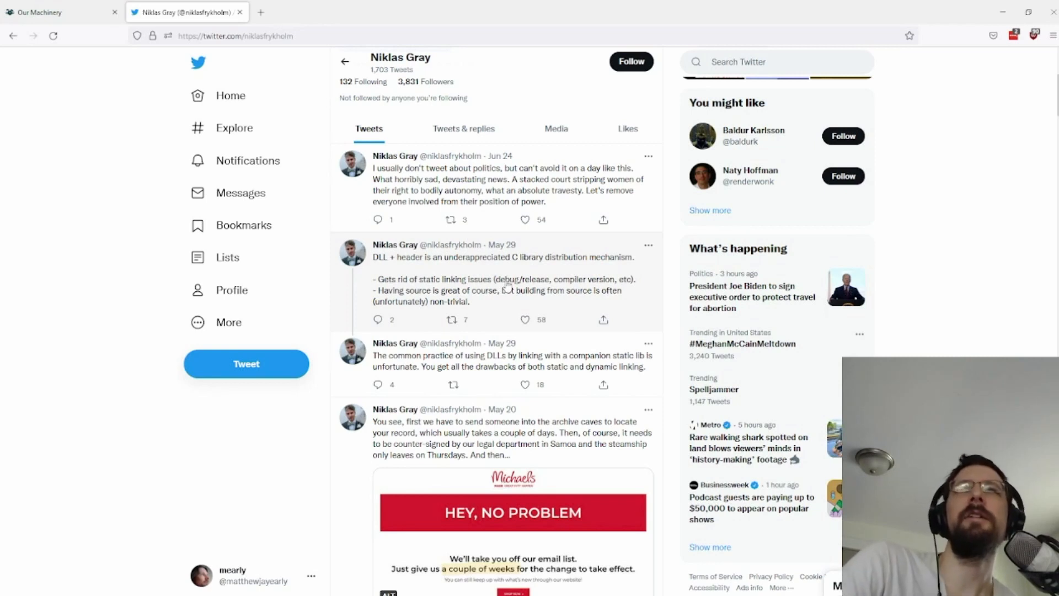
mouse_move(575, 283)
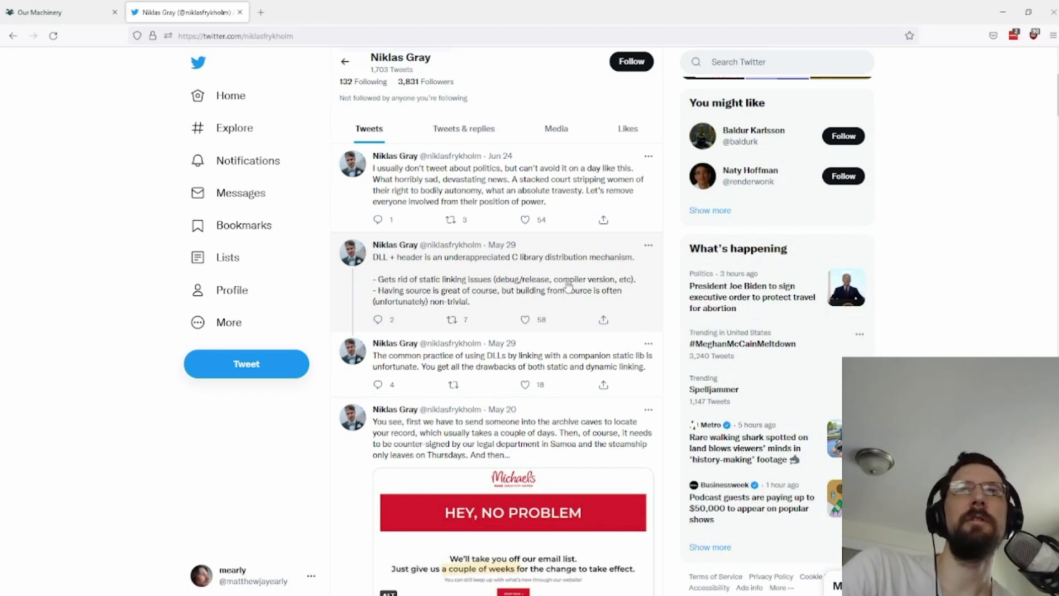
mouse_move(479, 333)
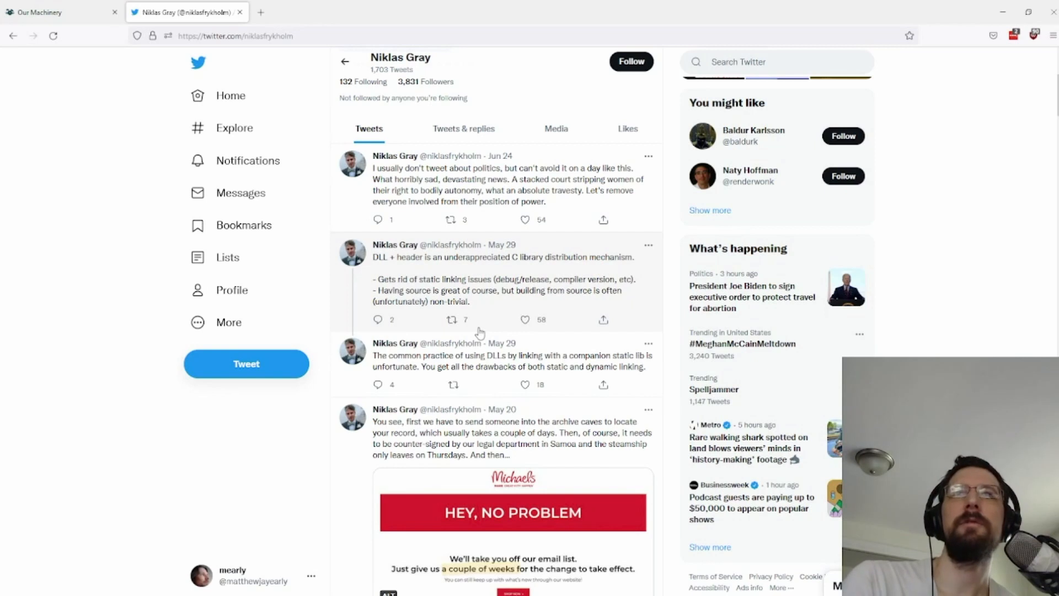
mouse_move(576, 289)
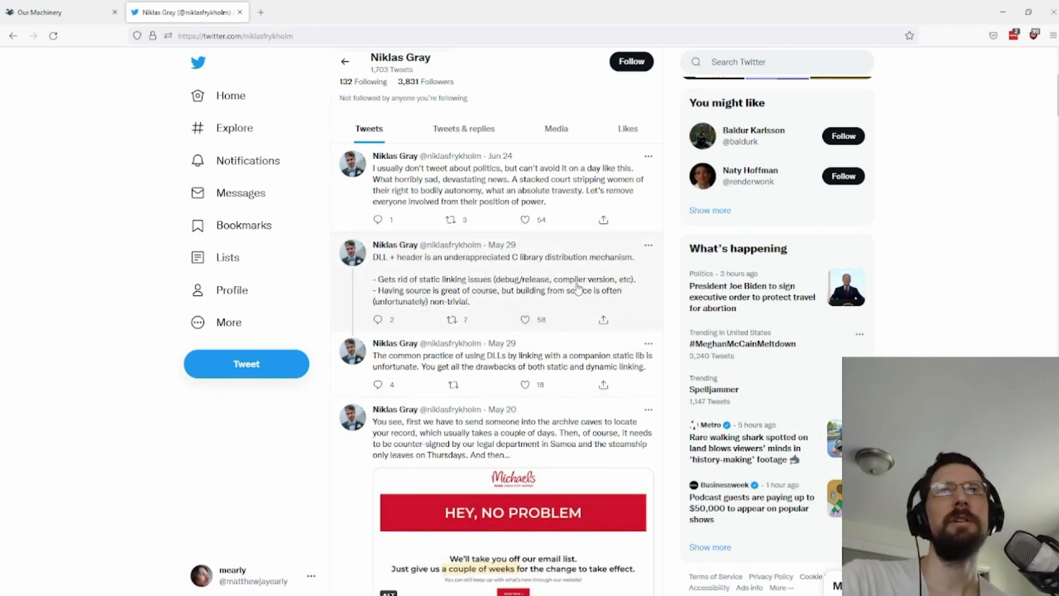
mouse_move(506, 292)
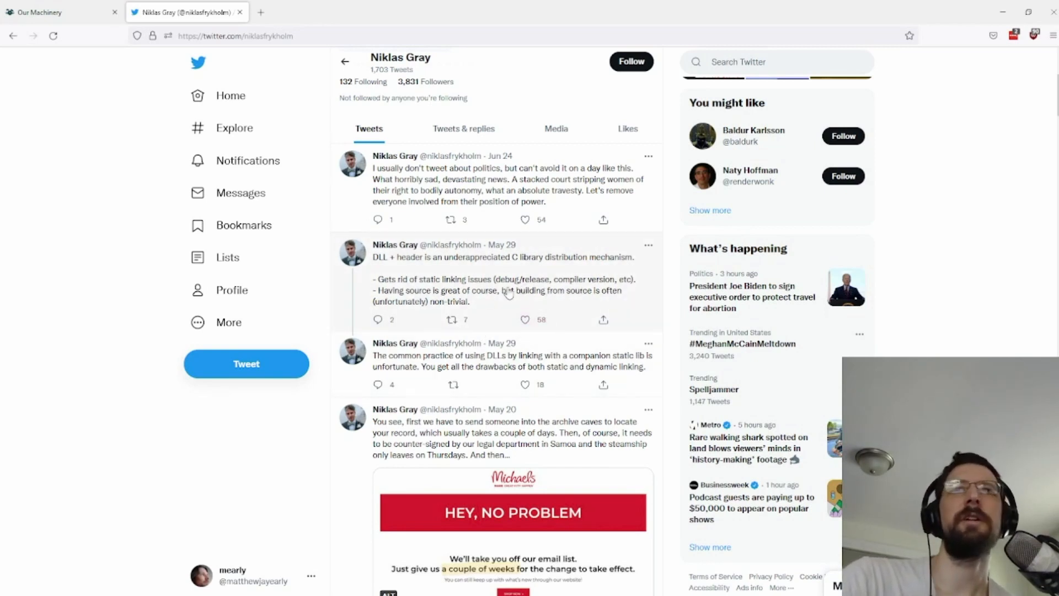
scroll(up, 3)
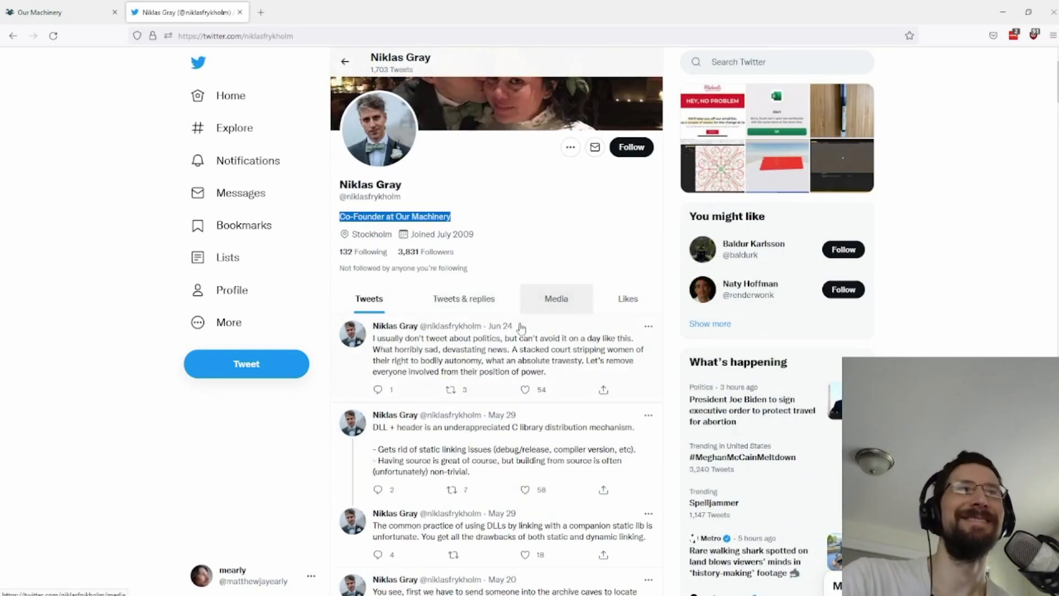
mouse_move(485, 353)
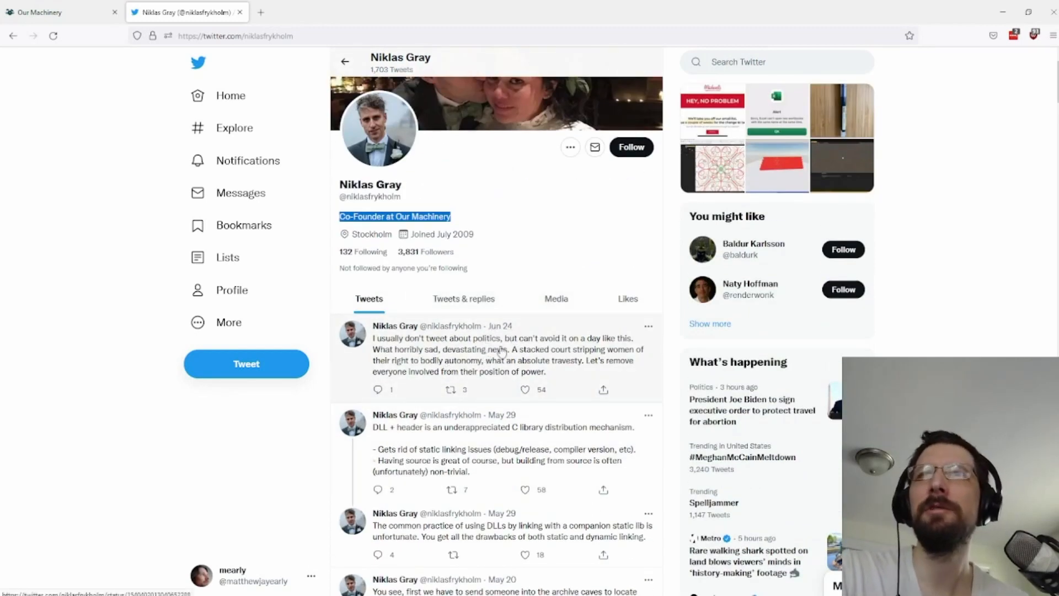
mouse_move(430, 362)
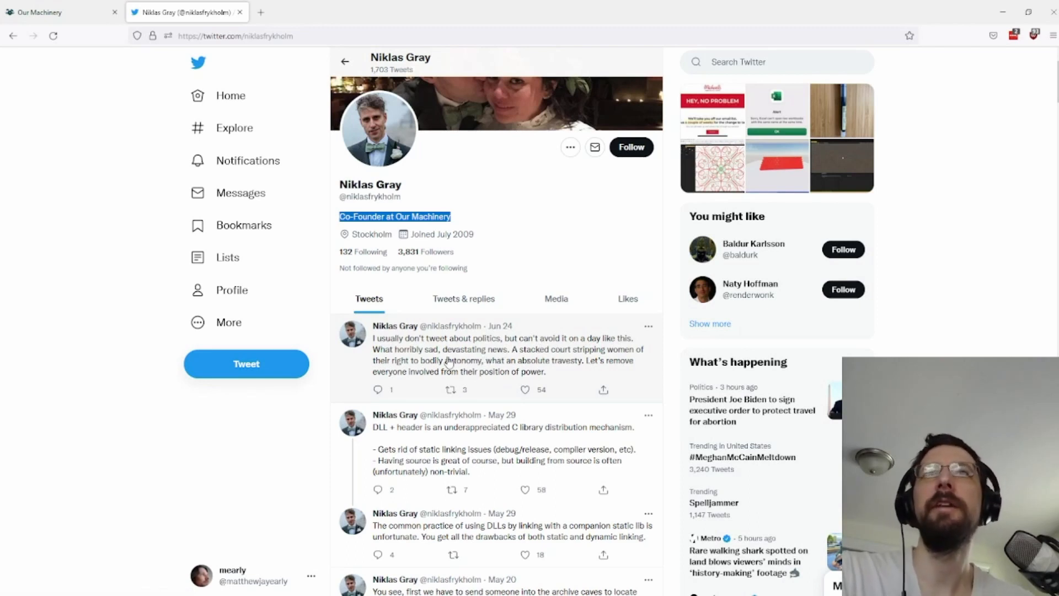
mouse_move(417, 368)
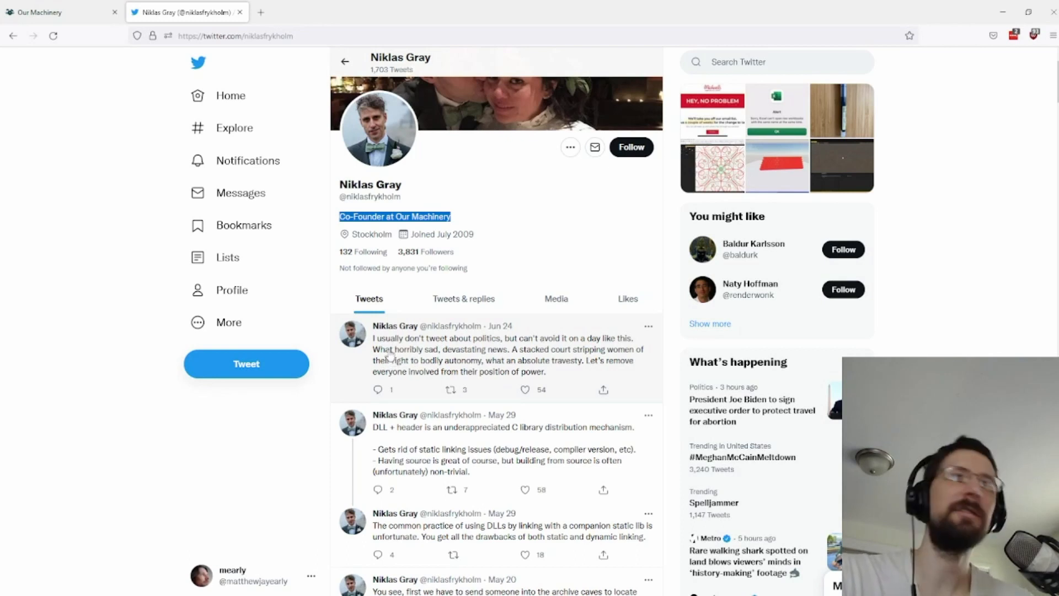
mouse_move(527, 356)
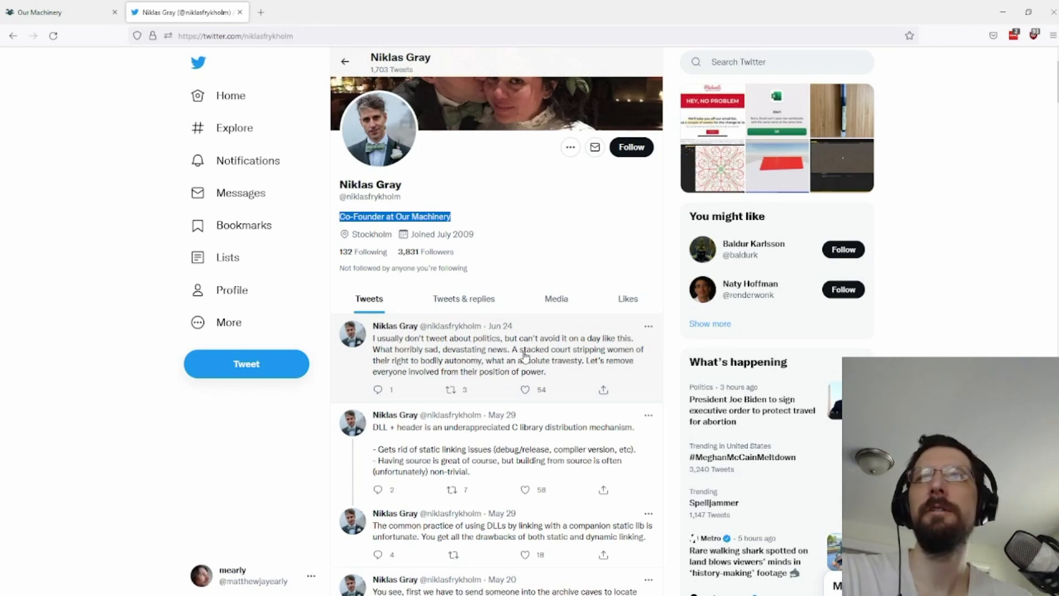
mouse_move(635, 360)
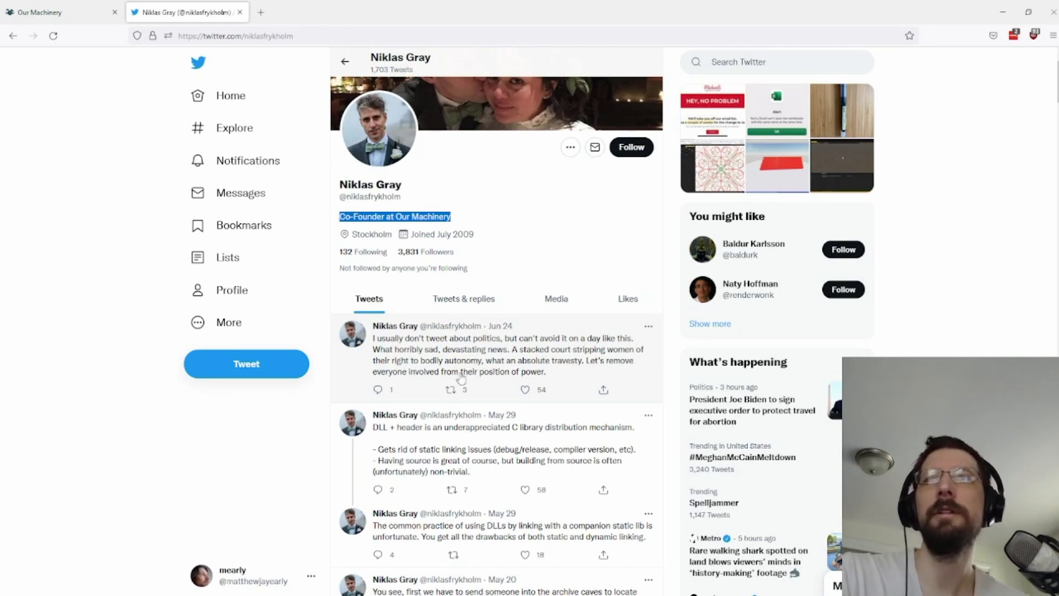
mouse_move(559, 379)
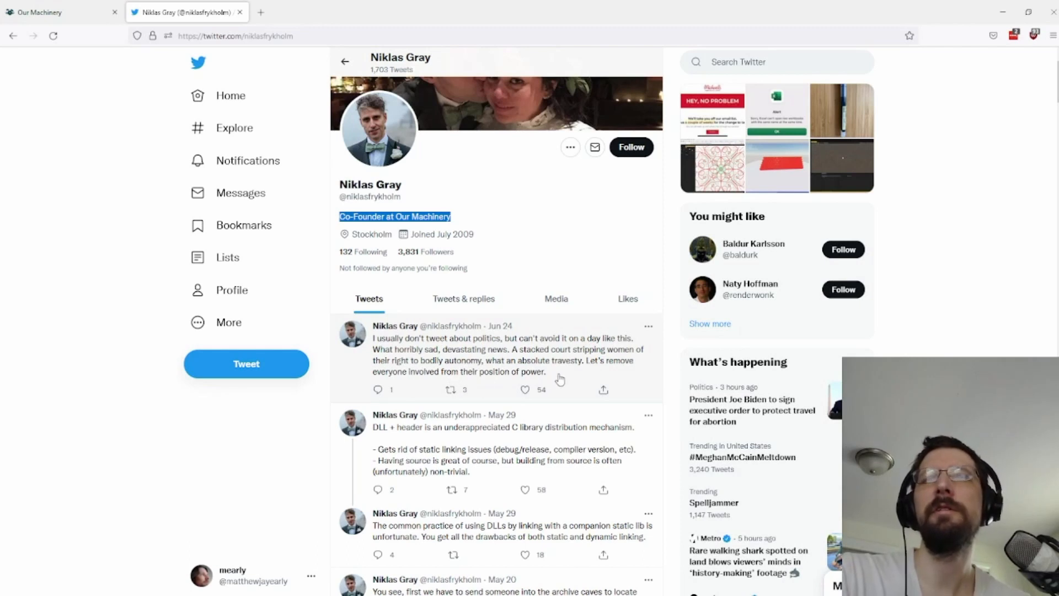
mouse_move(451, 340)
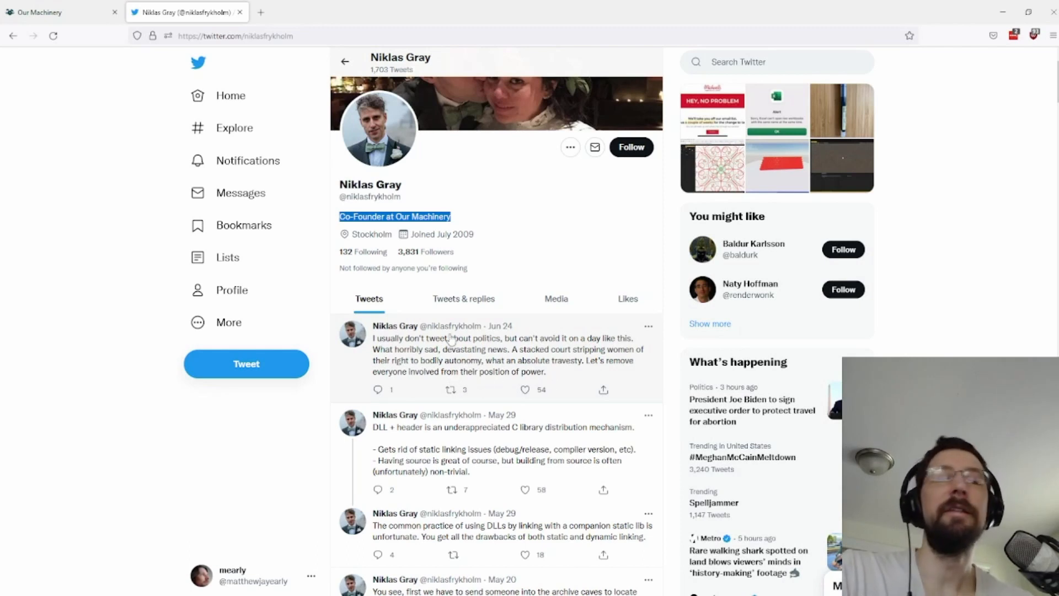
mouse_move(241, 144)
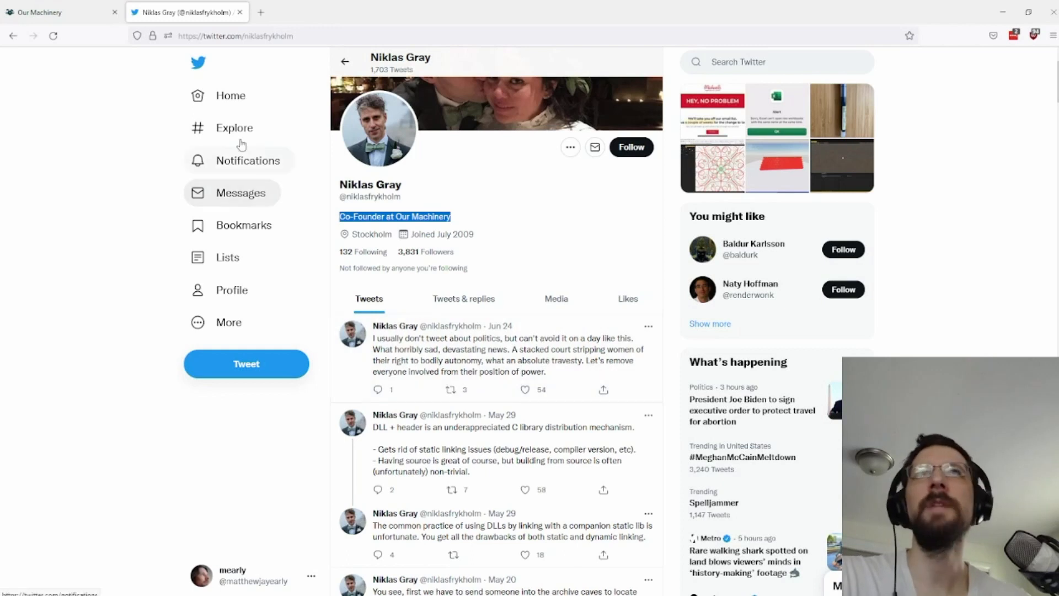
mouse_move(436, 338)
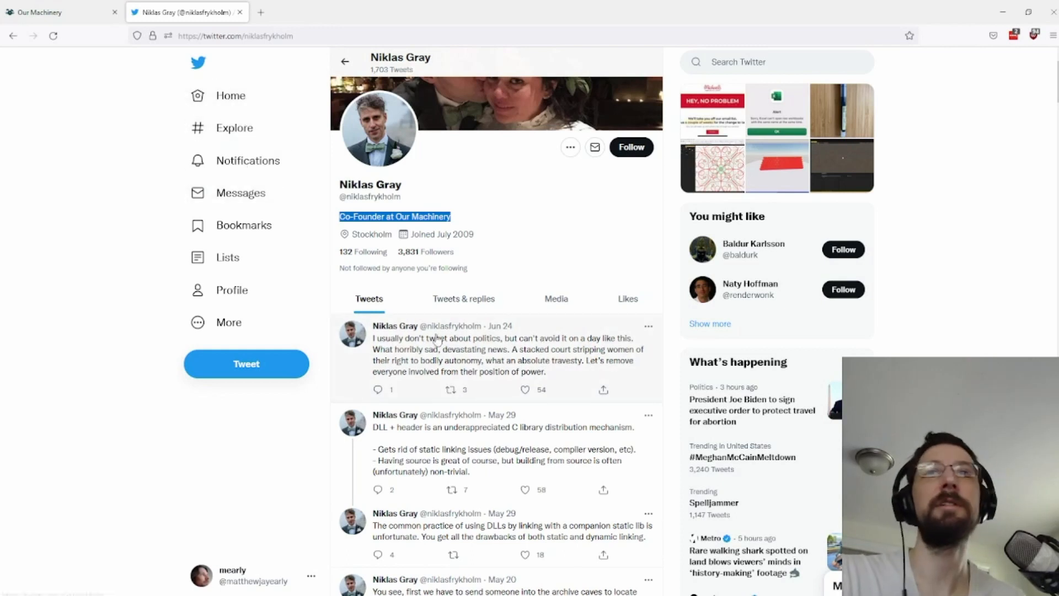
mouse_move(12, 35)
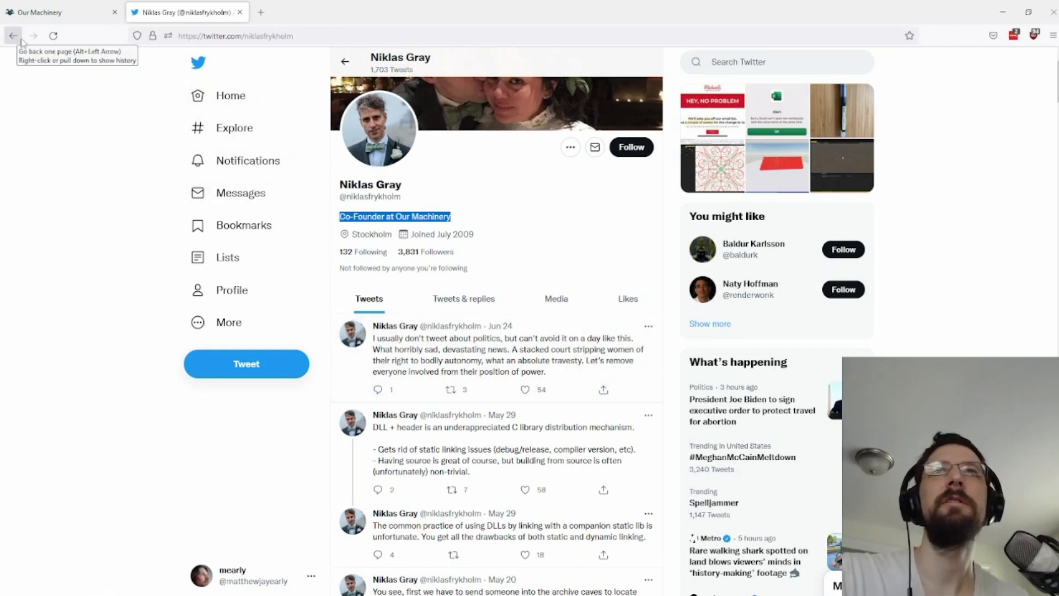
scroll(down, 3)
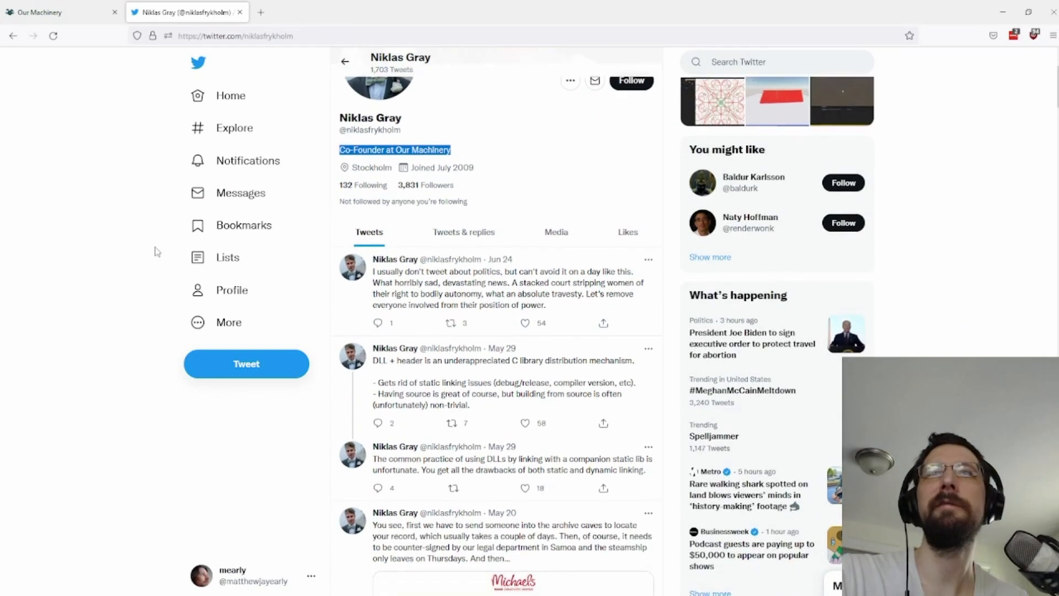
scroll(up, 3)
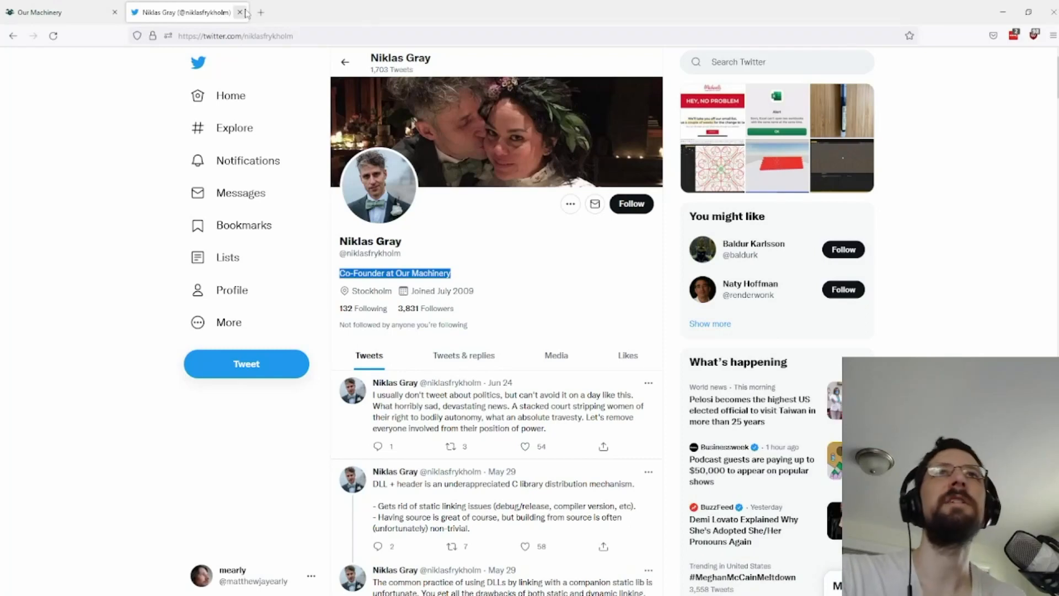
mouse_move(241, 12)
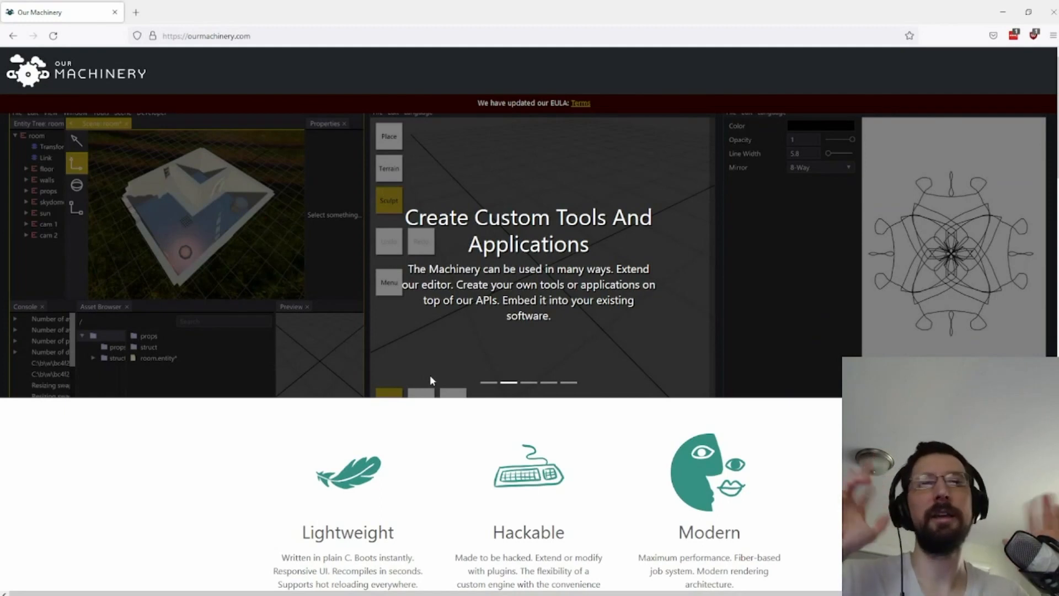
mouse_move(299, 479)
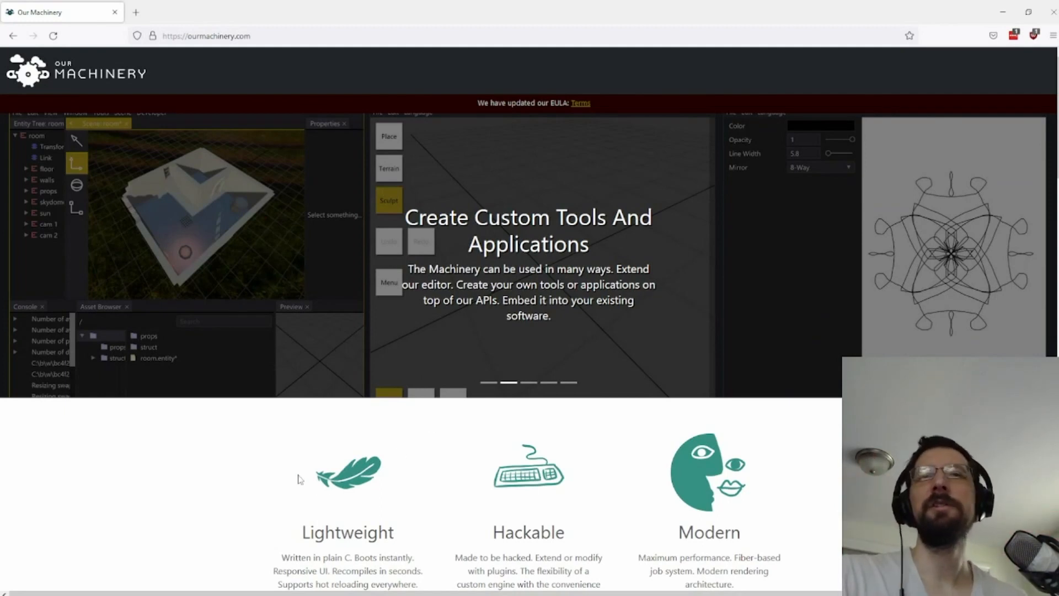
mouse_move(234, 466)
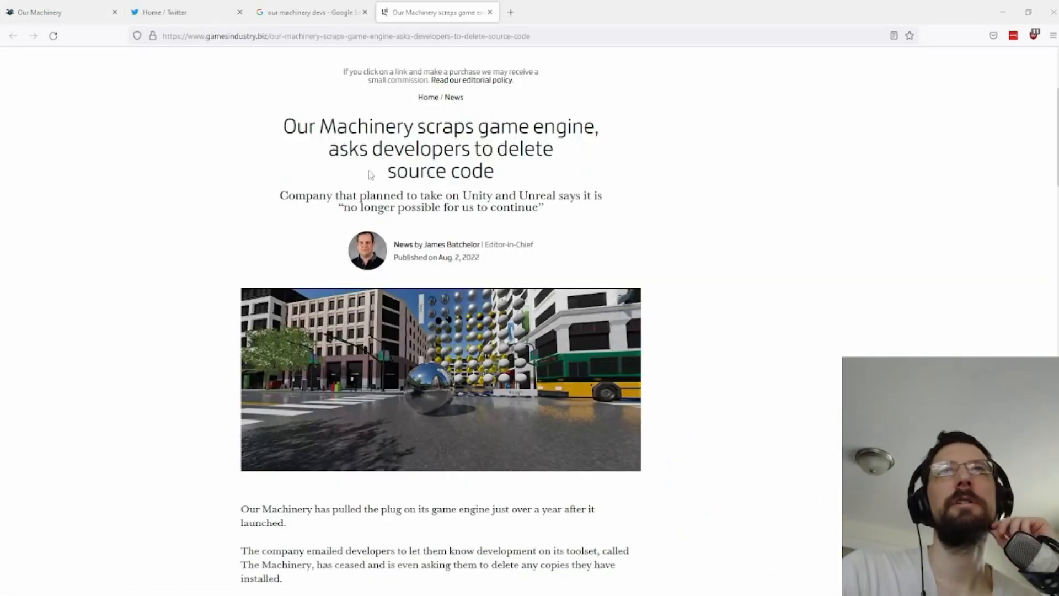
mouse_move(241, 151)
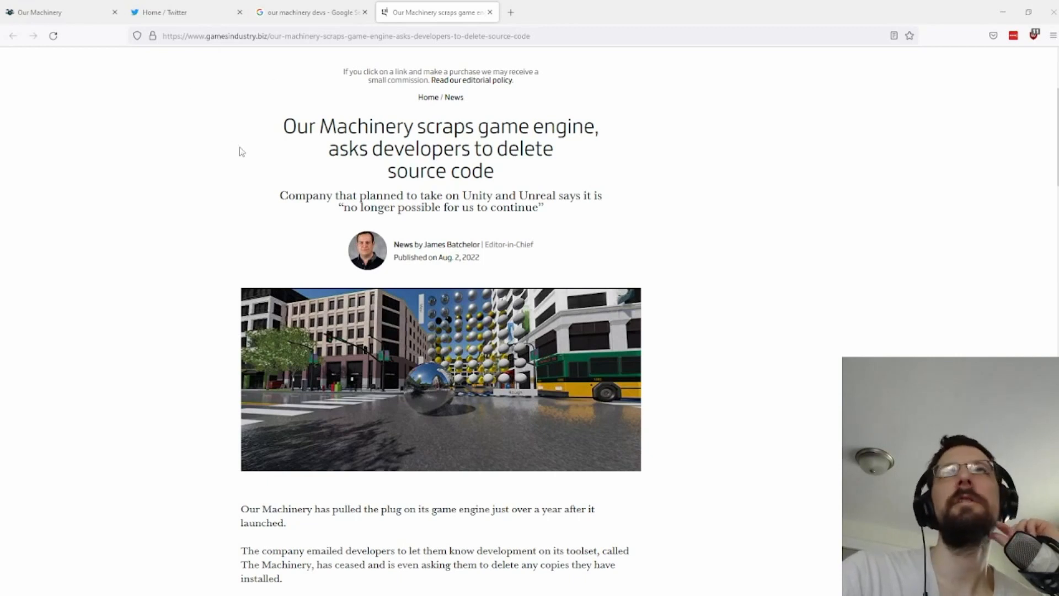
mouse_move(209, 270)
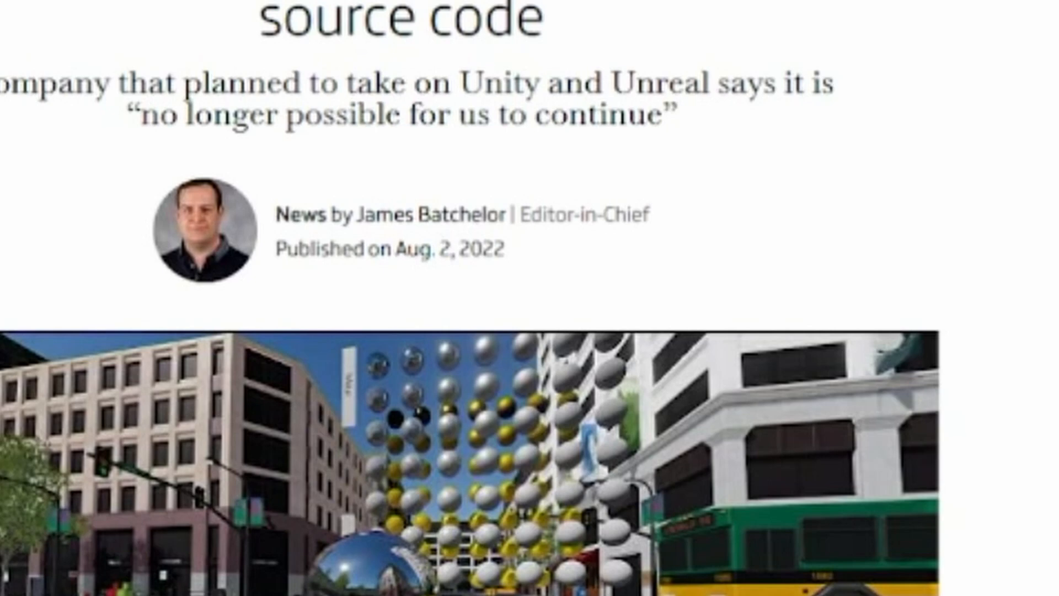
Step: Read the GamesIndustry.biz article to CEO Tricia Gray's closing quote, then scroll back to the headline
scroll(down, 3)
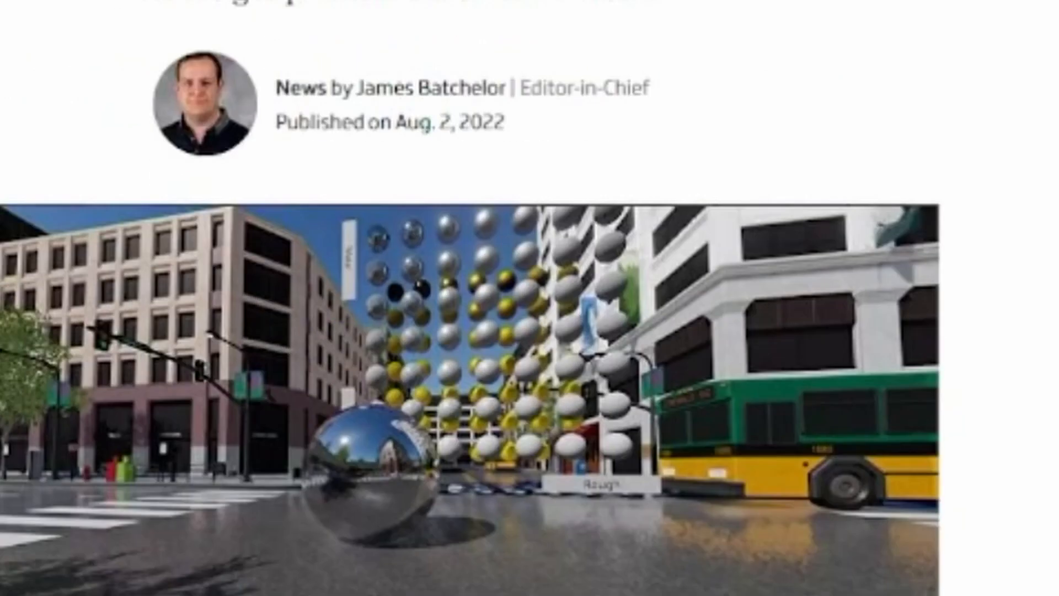
scroll(down, 3)
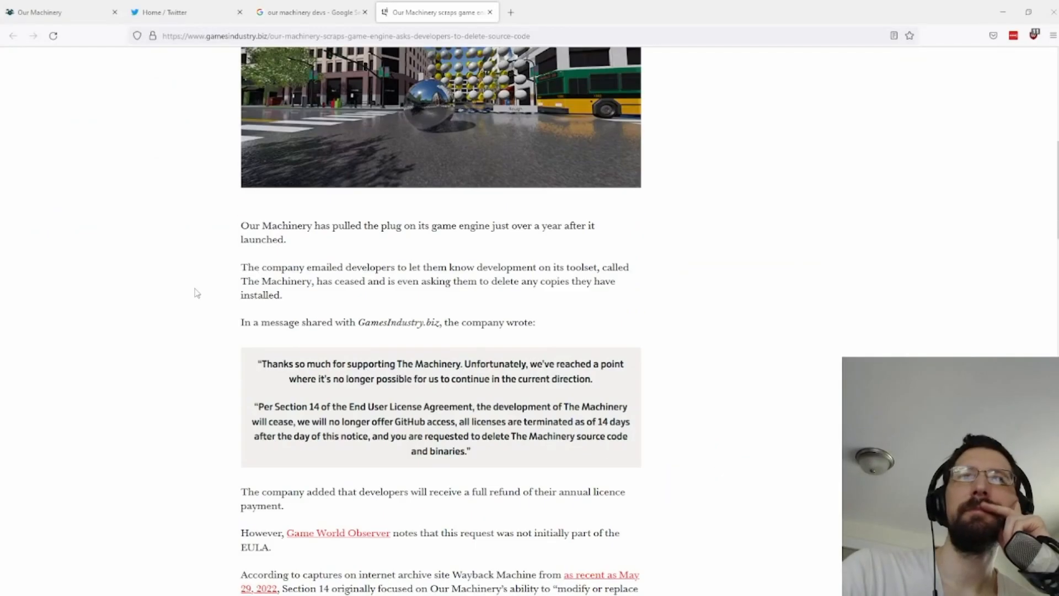
scroll(up, 3)
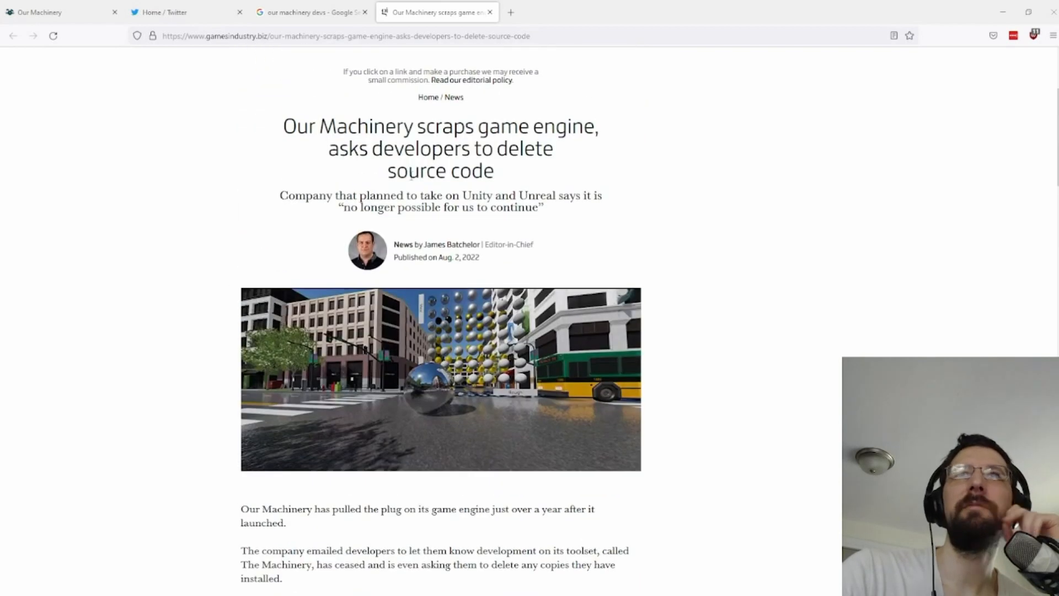
scroll(down, 3)
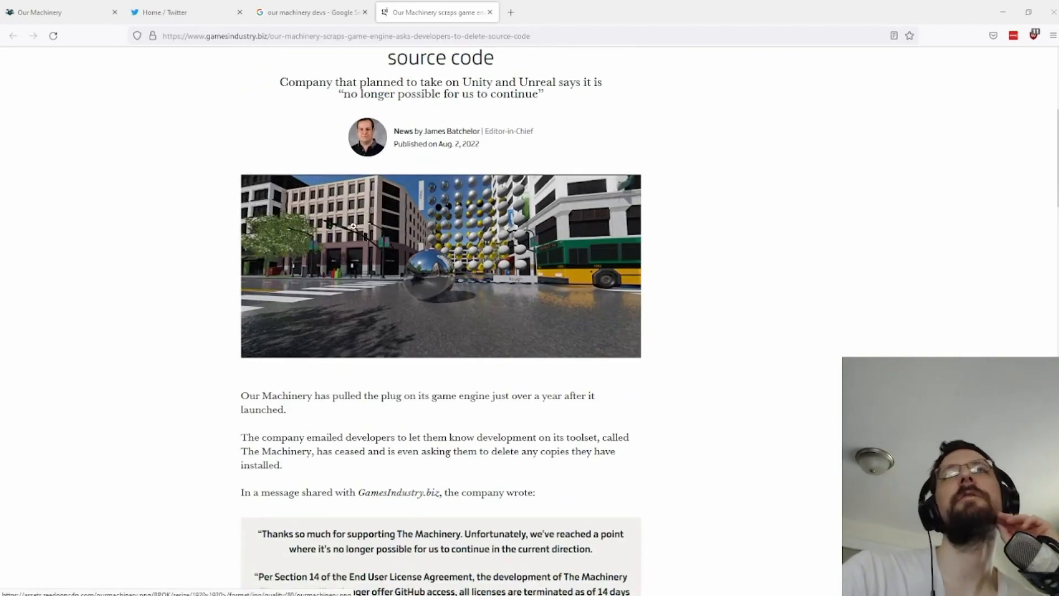
scroll(up, 3)
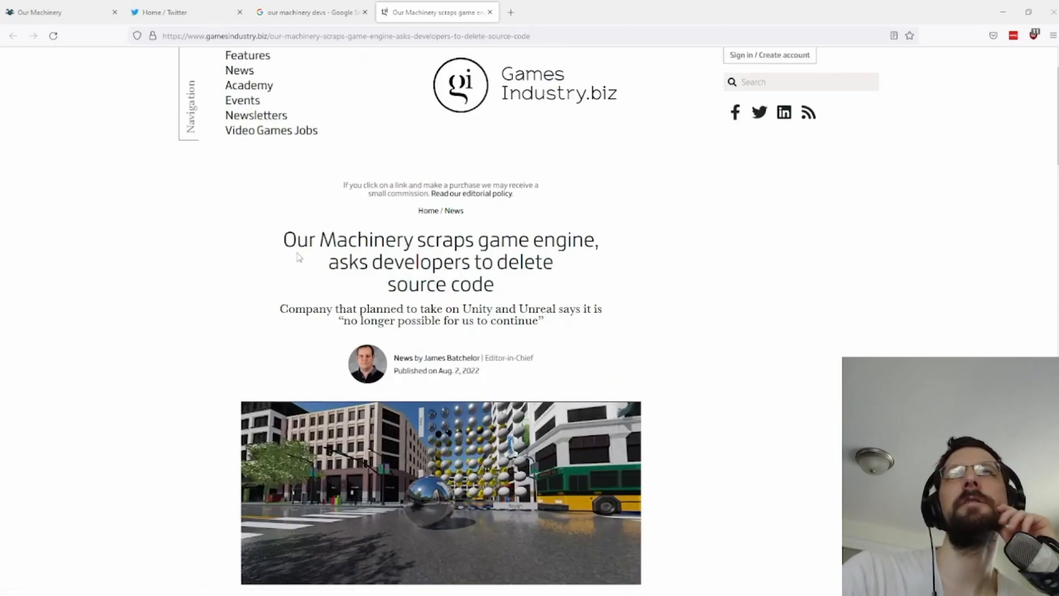
mouse_move(250, 355)
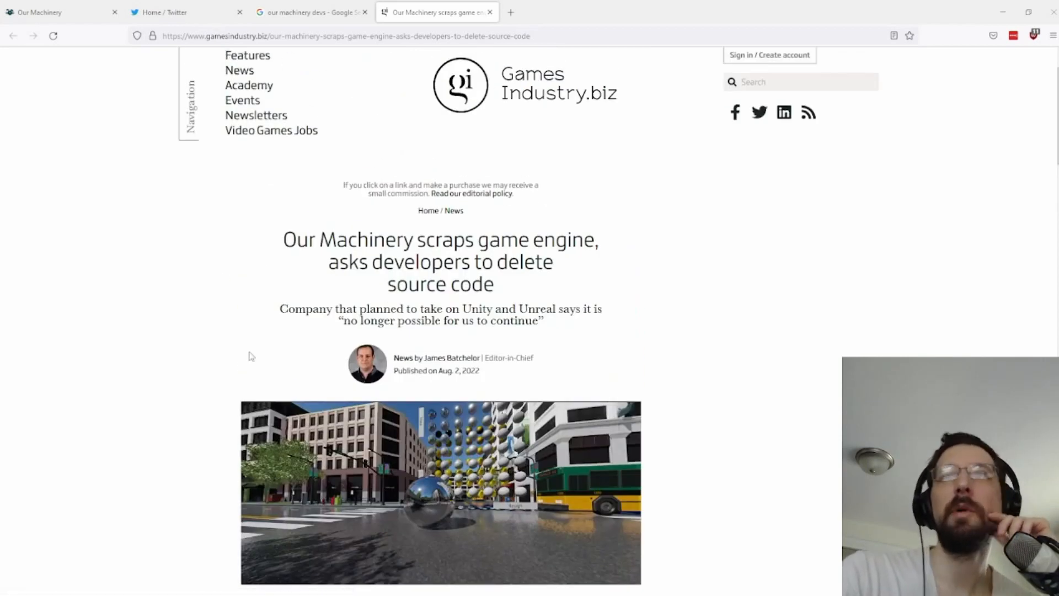
scroll(down, 3)
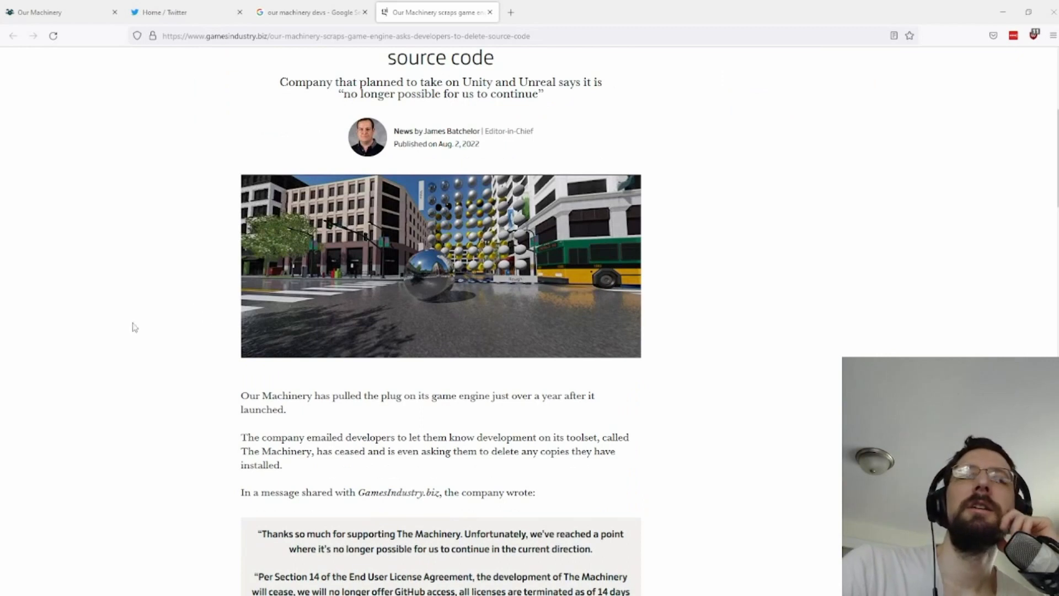
mouse_move(179, 405)
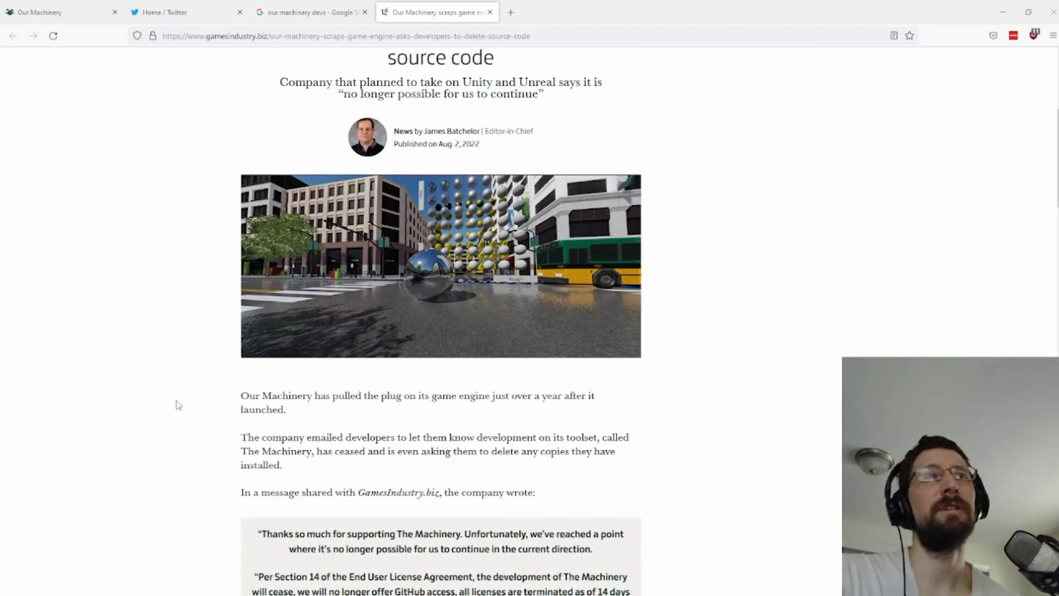
scroll(down, 3)
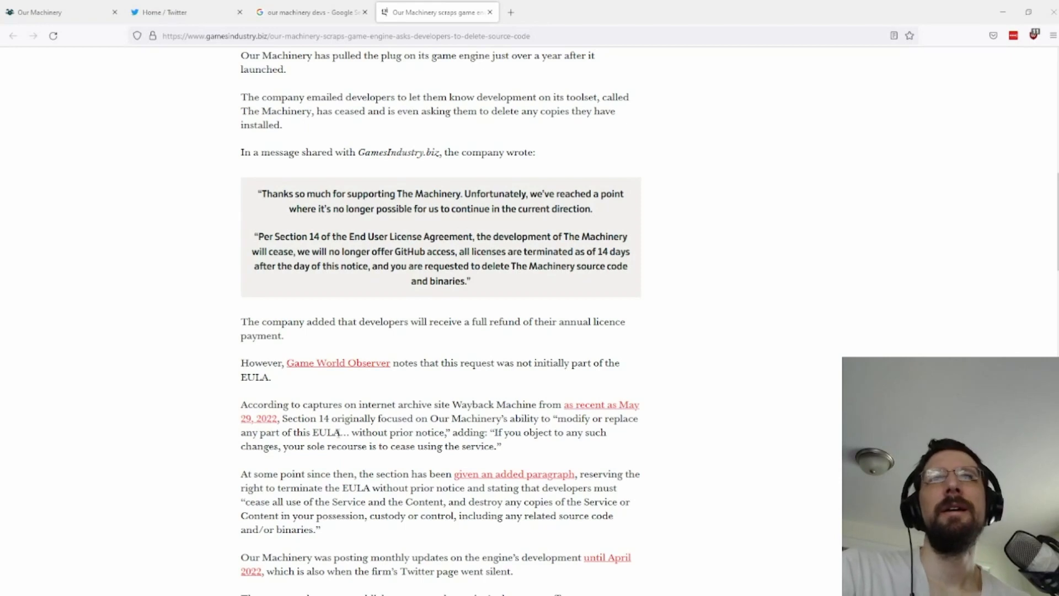
scroll(down, 3)
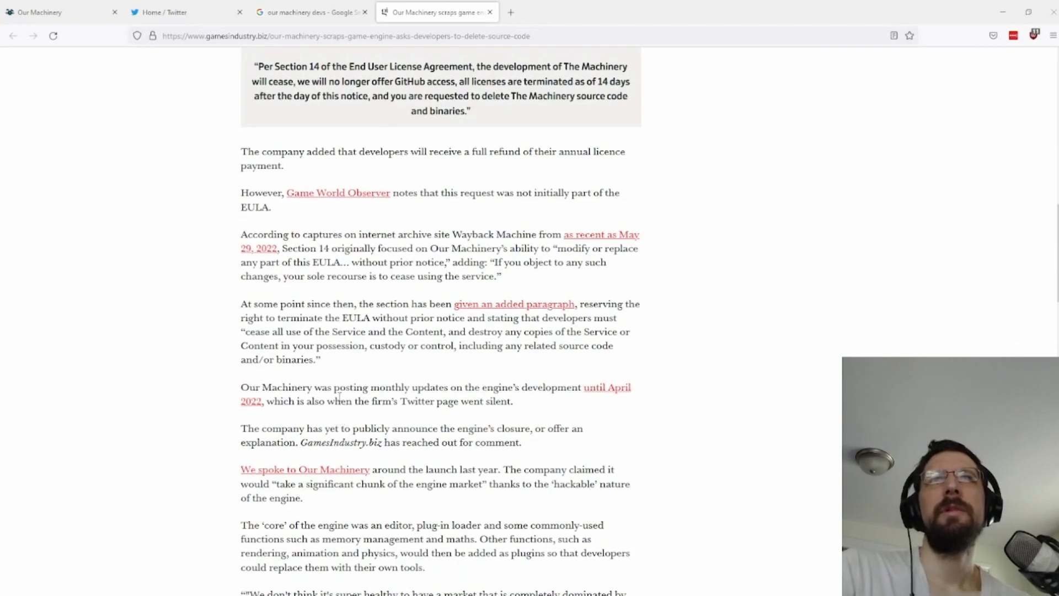
mouse_move(393, 406)
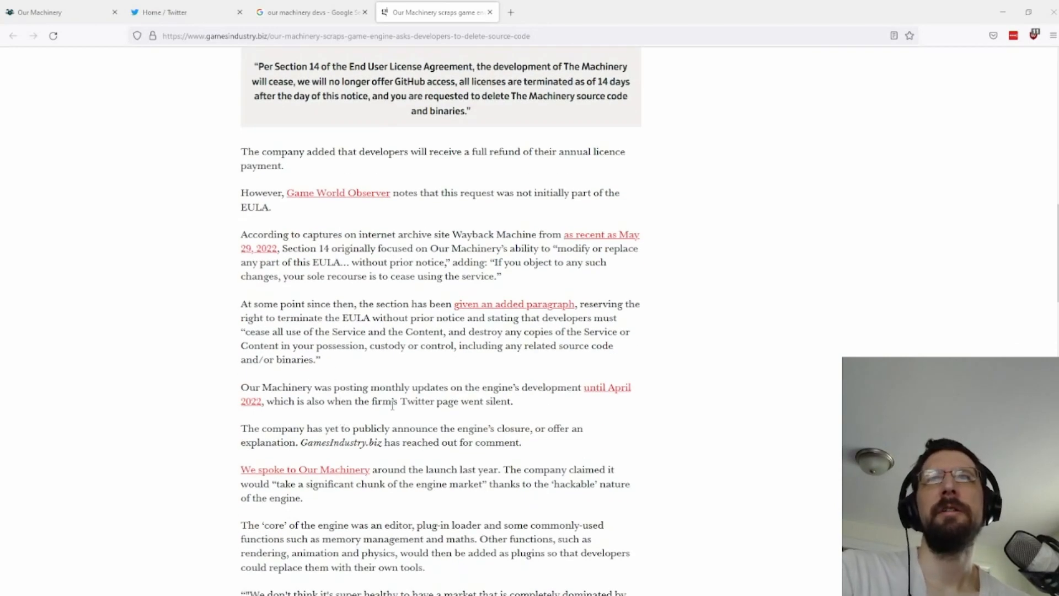
scroll(down, 3)
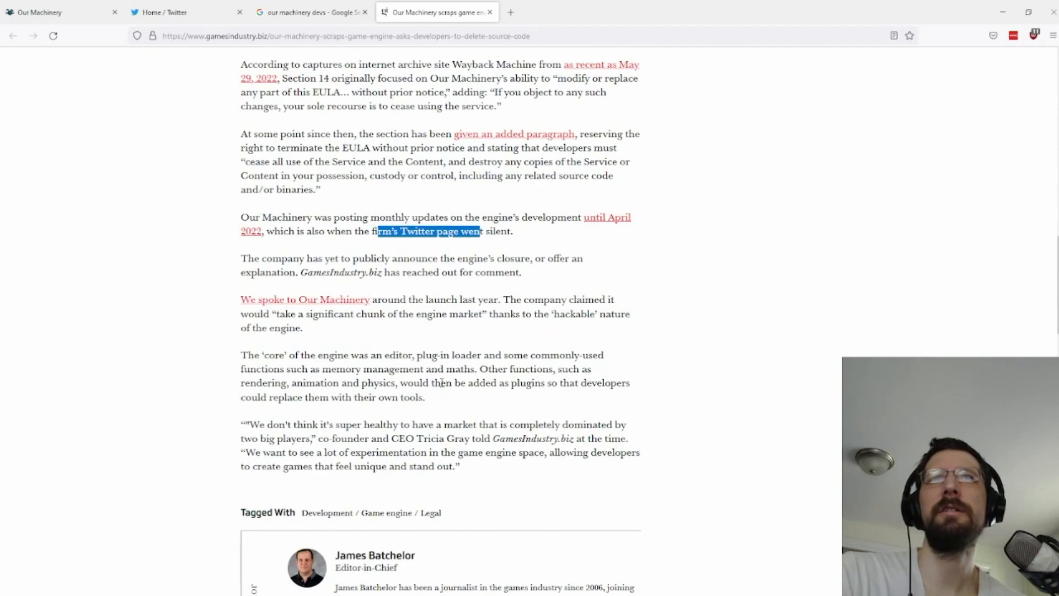
scroll(up, 3)
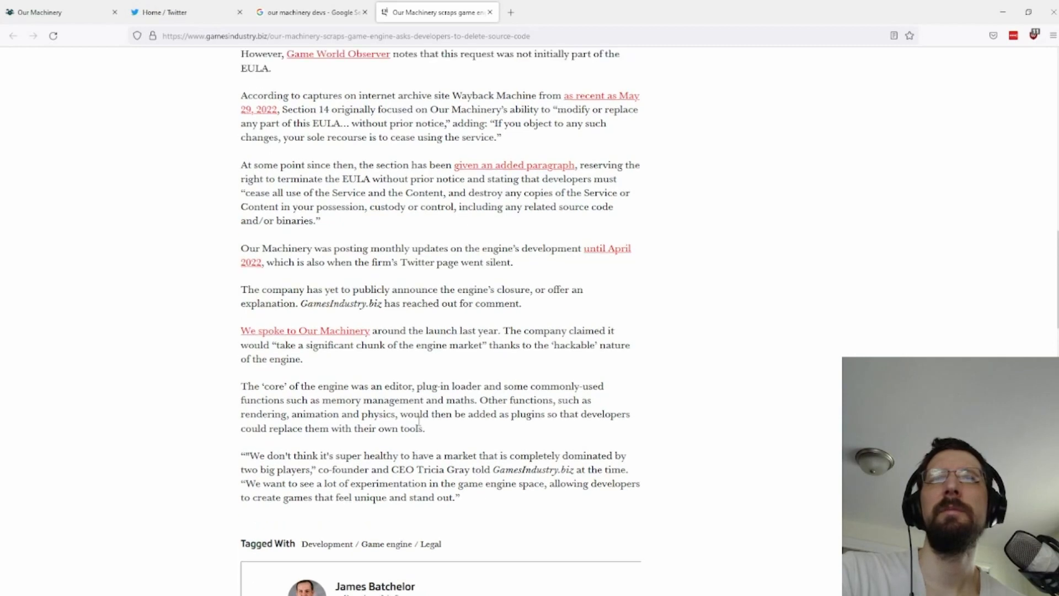
scroll(up, 3)
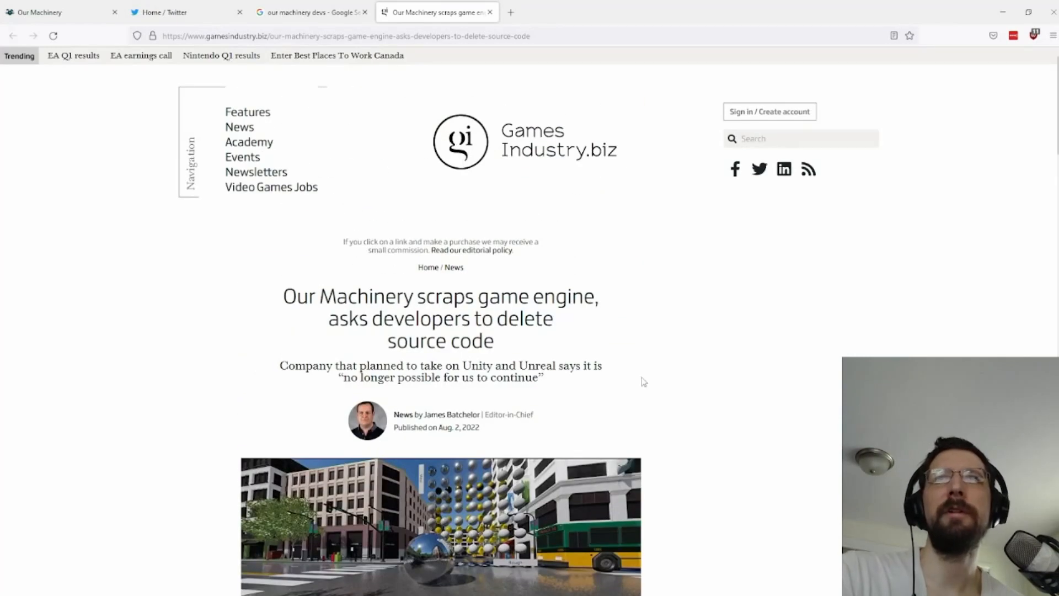
mouse_move(667, 395)
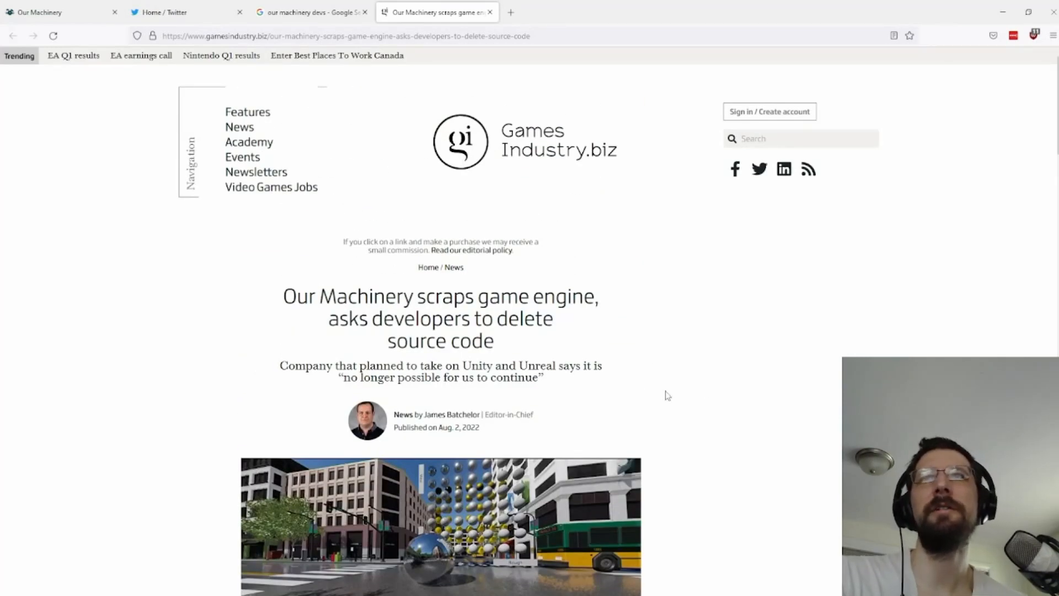
scroll(down, 3)
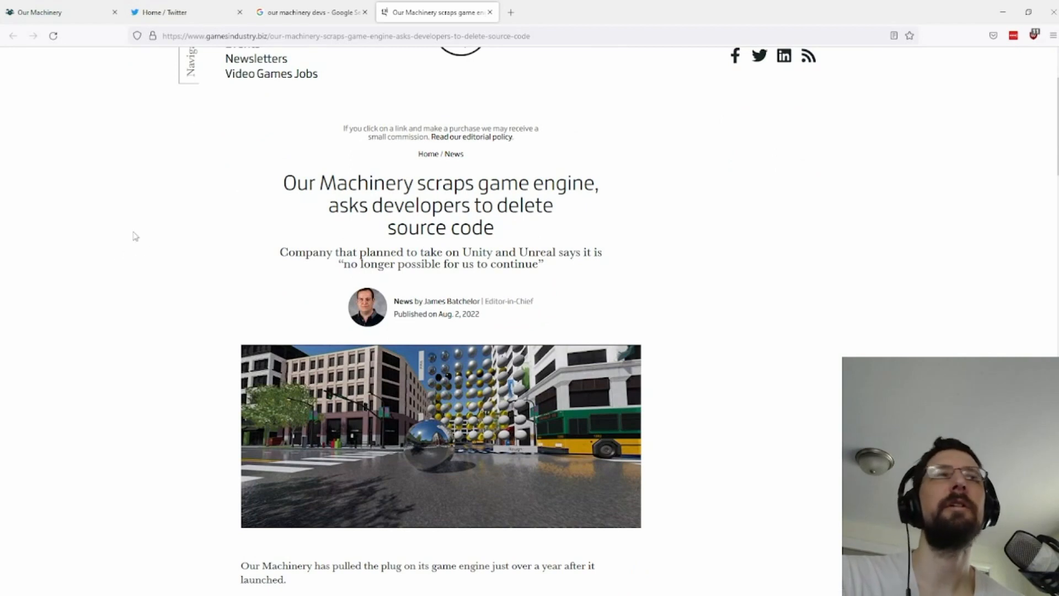
mouse_move(129, 199)
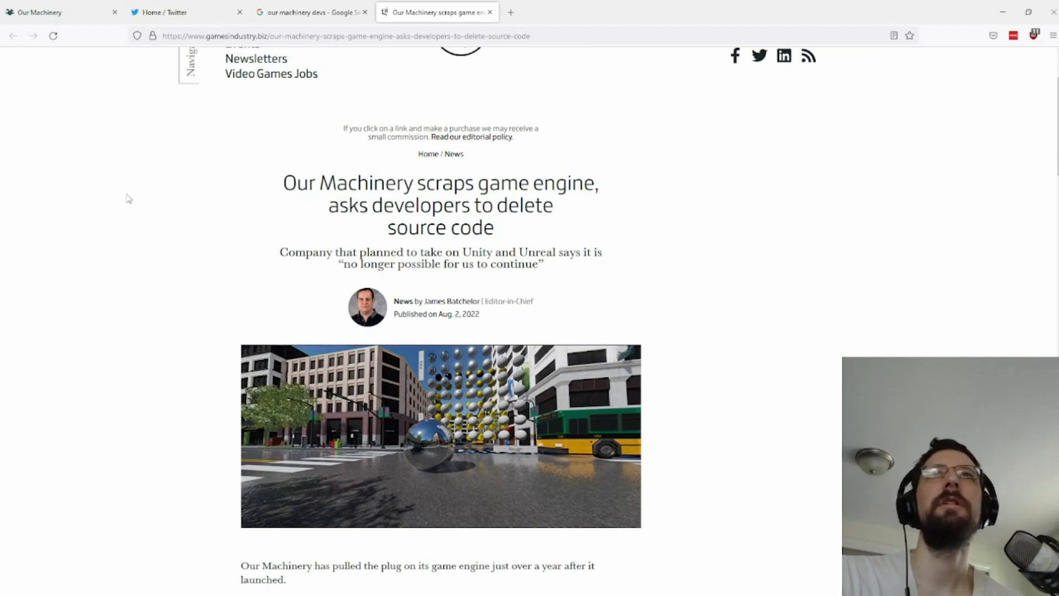
mouse_move(111, 227)
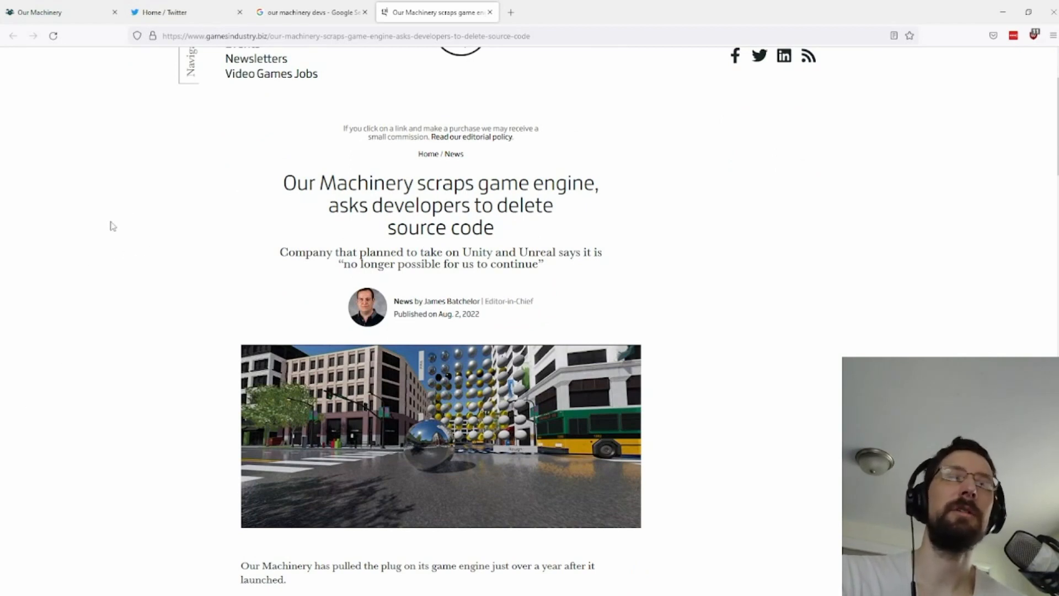
mouse_move(142, 235)
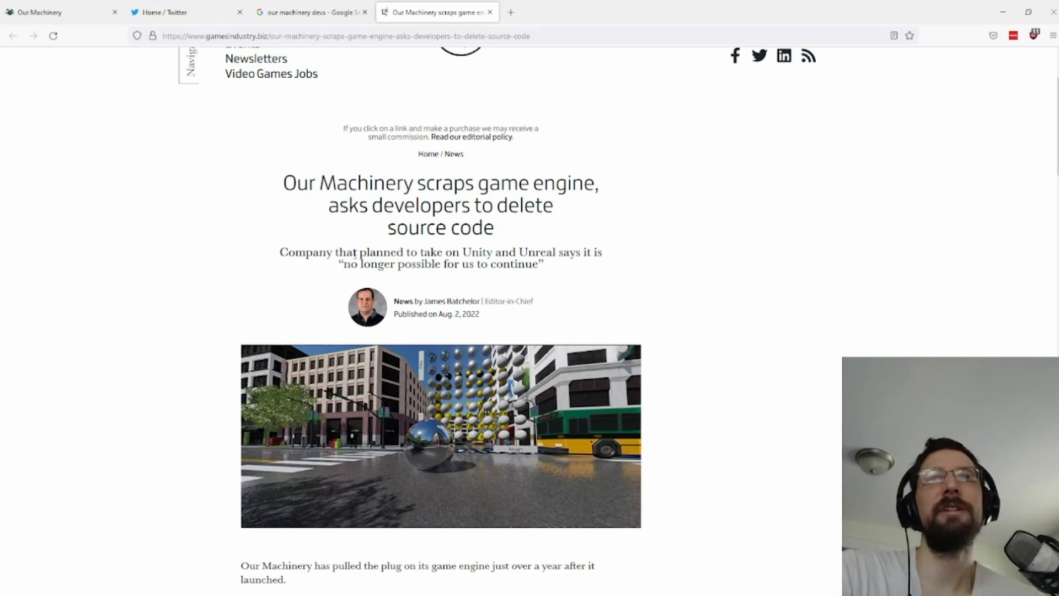
mouse_move(277, 188)
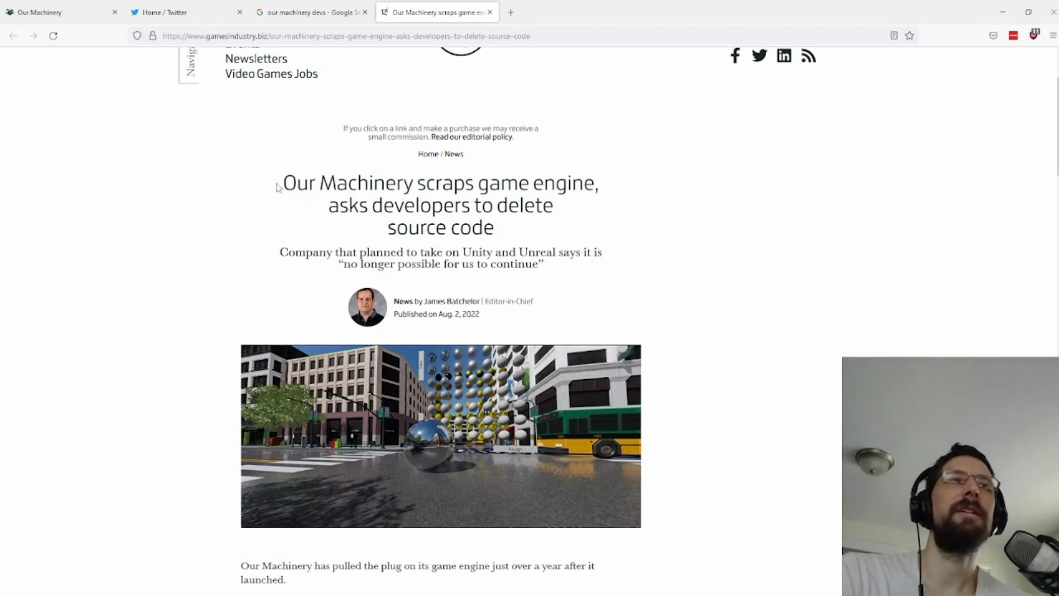
mouse_move(460, 246)
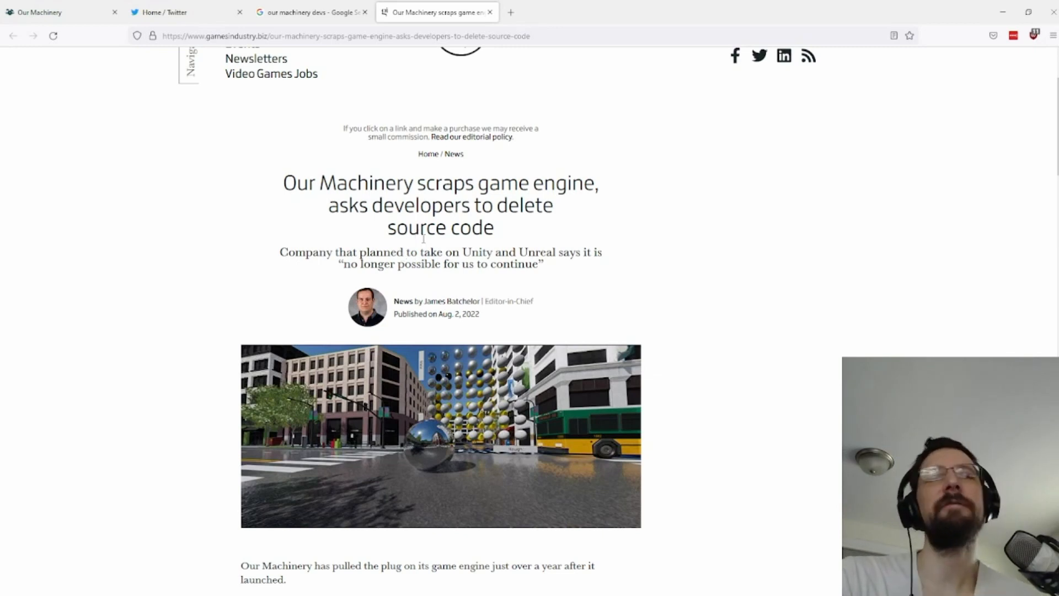
mouse_move(379, 303)
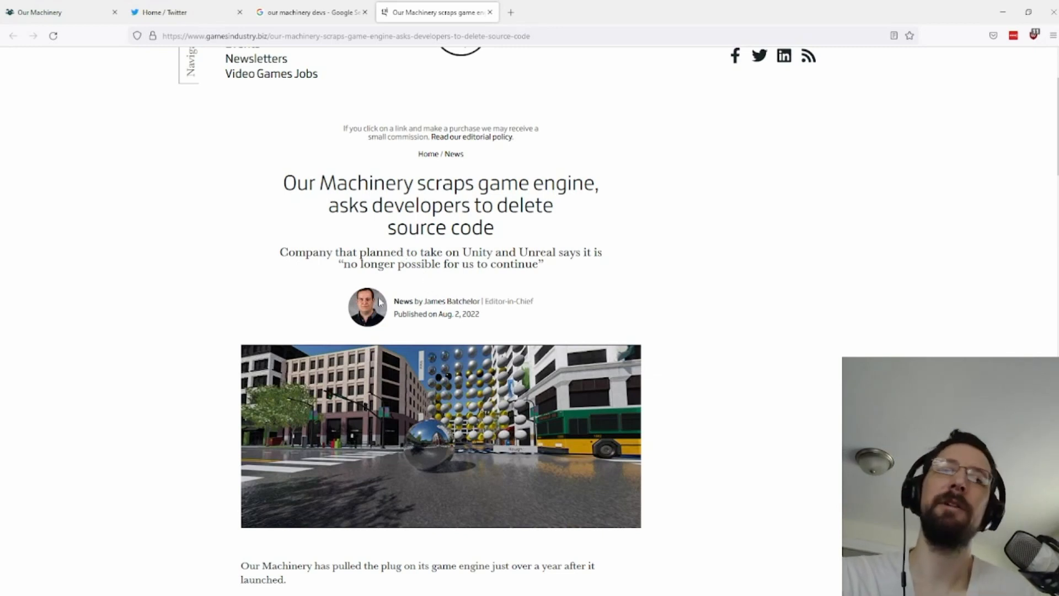
mouse_move(323, 303)
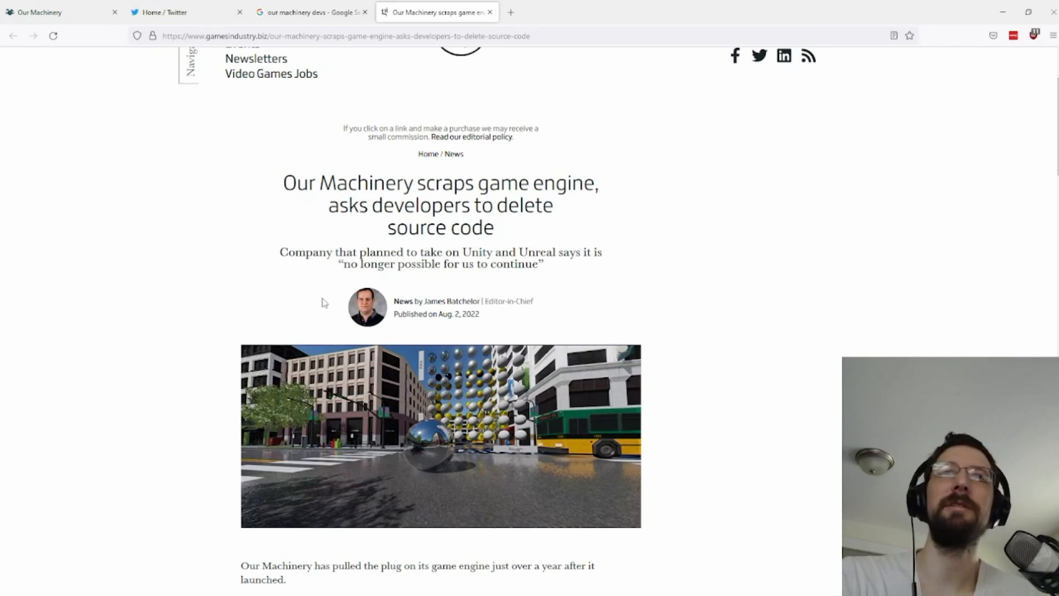
mouse_move(356, 328)
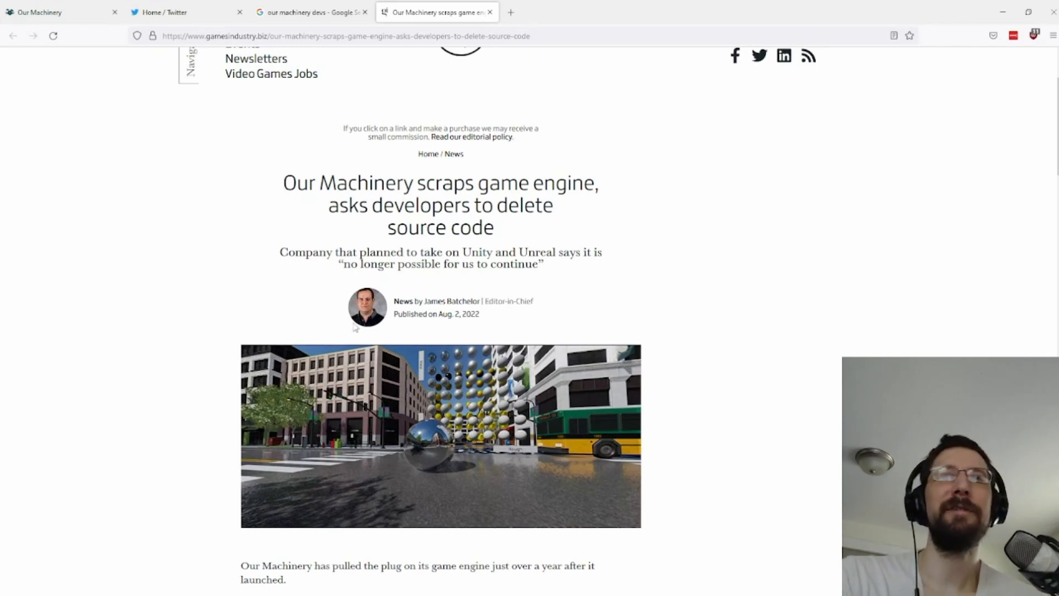
mouse_move(226, 266)
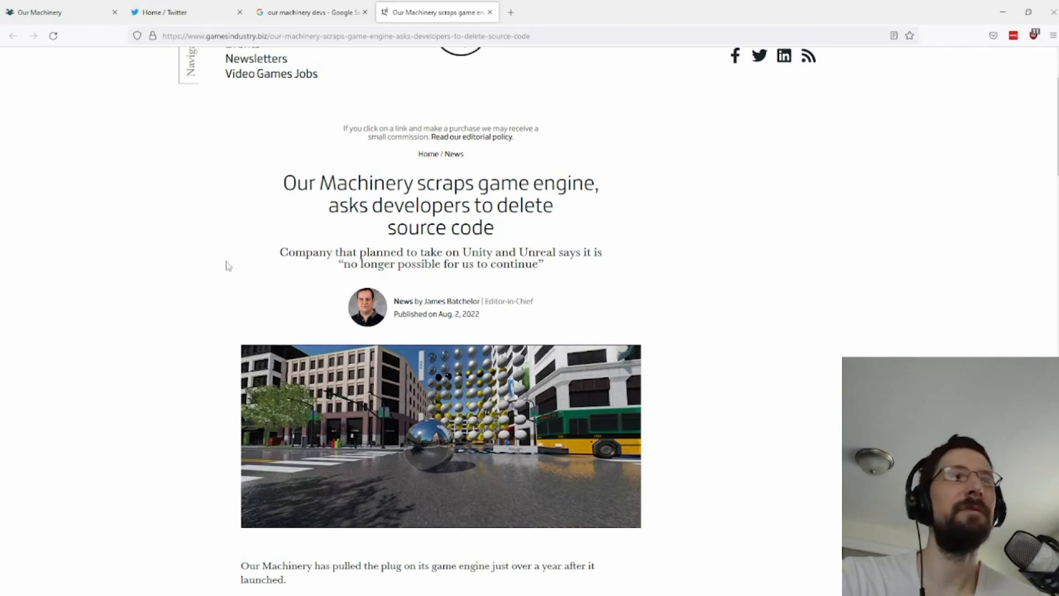
mouse_move(237, 286)
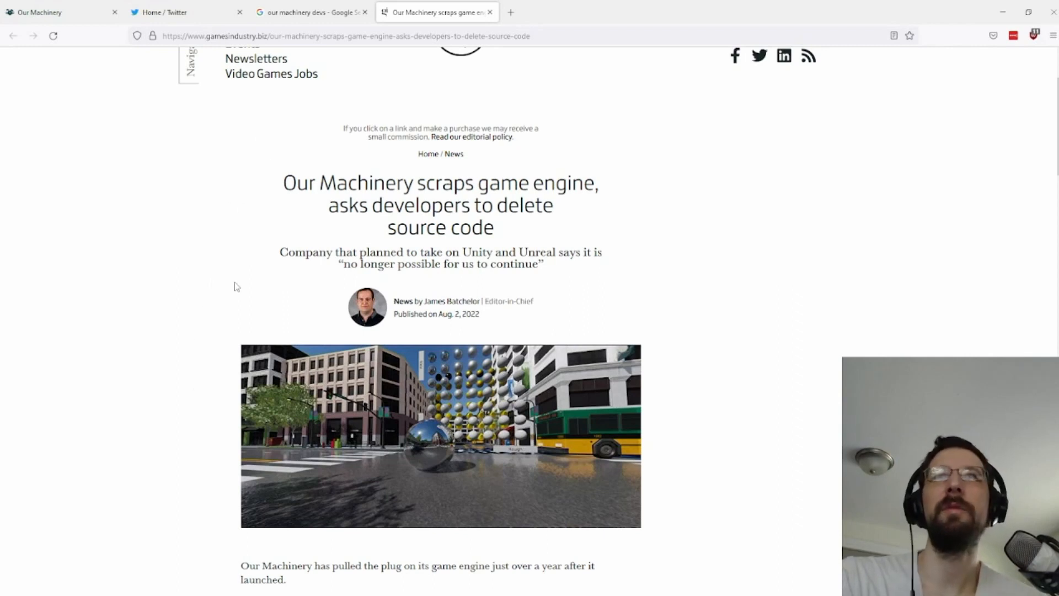
mouse_move(96, 393)
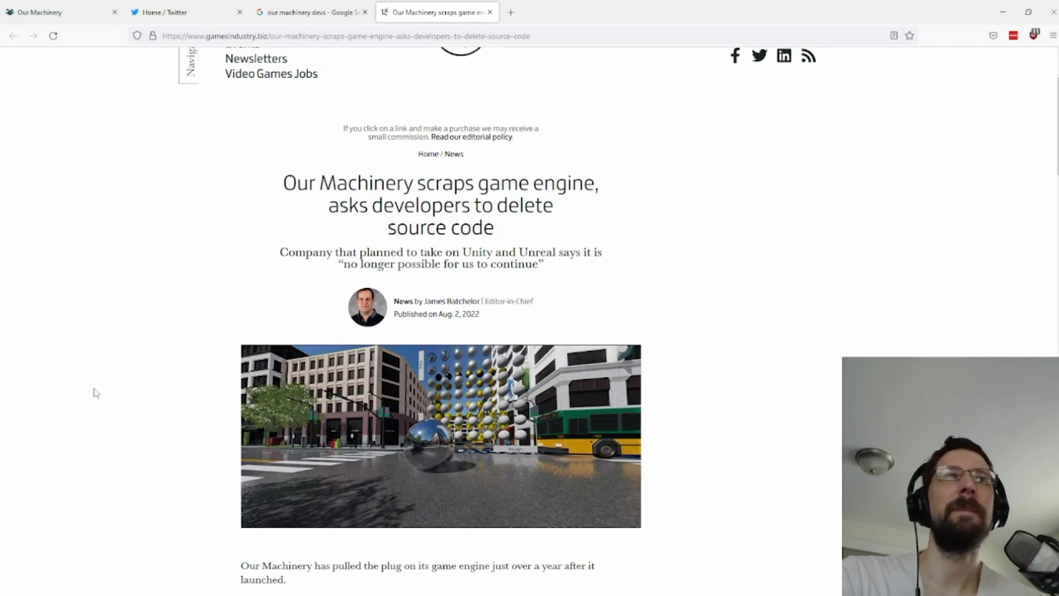
mouse_move(170, 489)
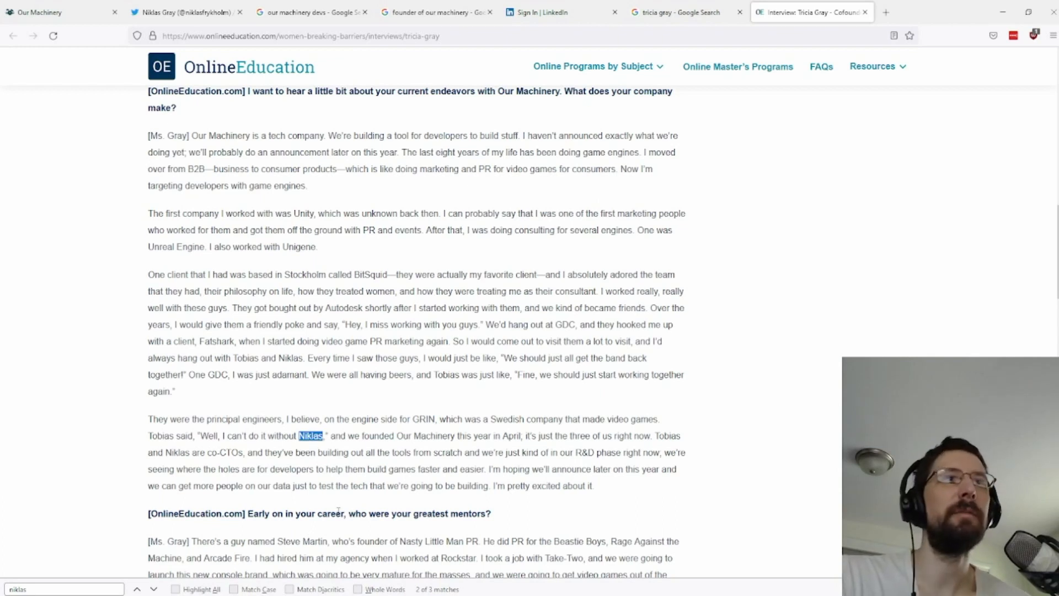
mouse_move(607, 305)
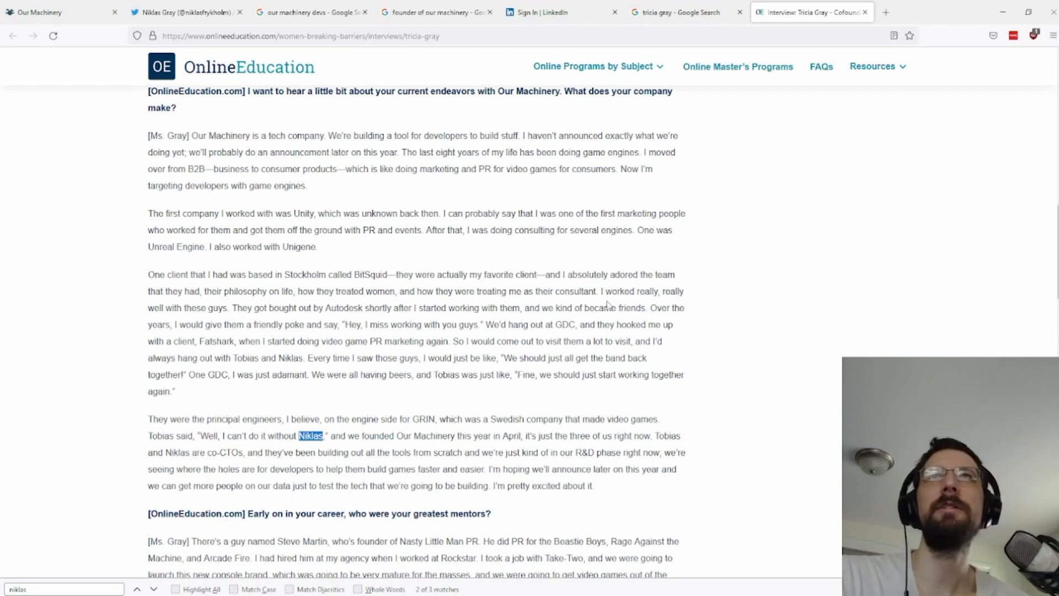
mouse_move(639, 398)
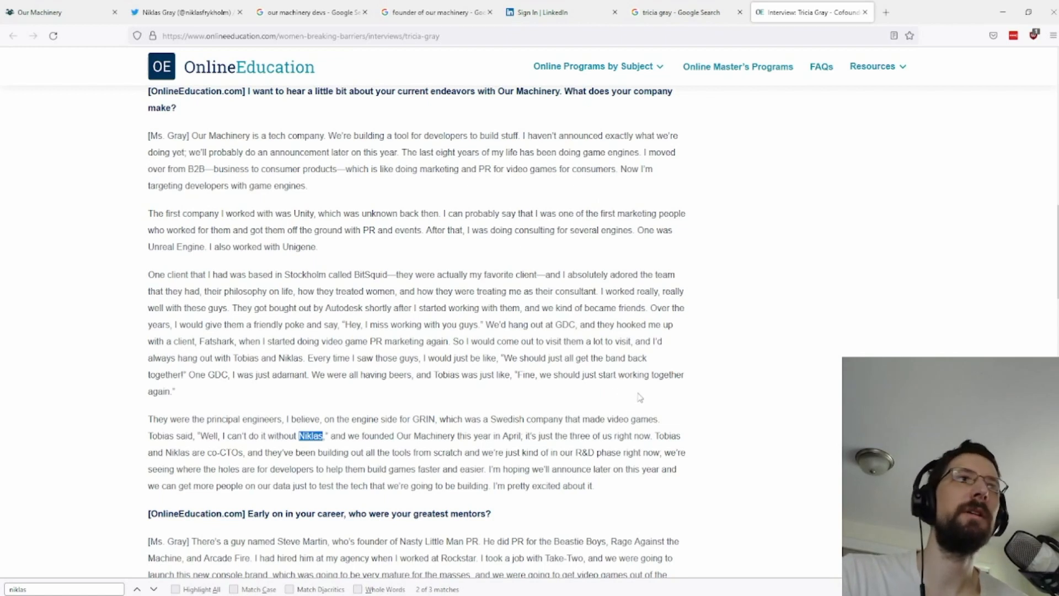
mouse_move(811, 459)
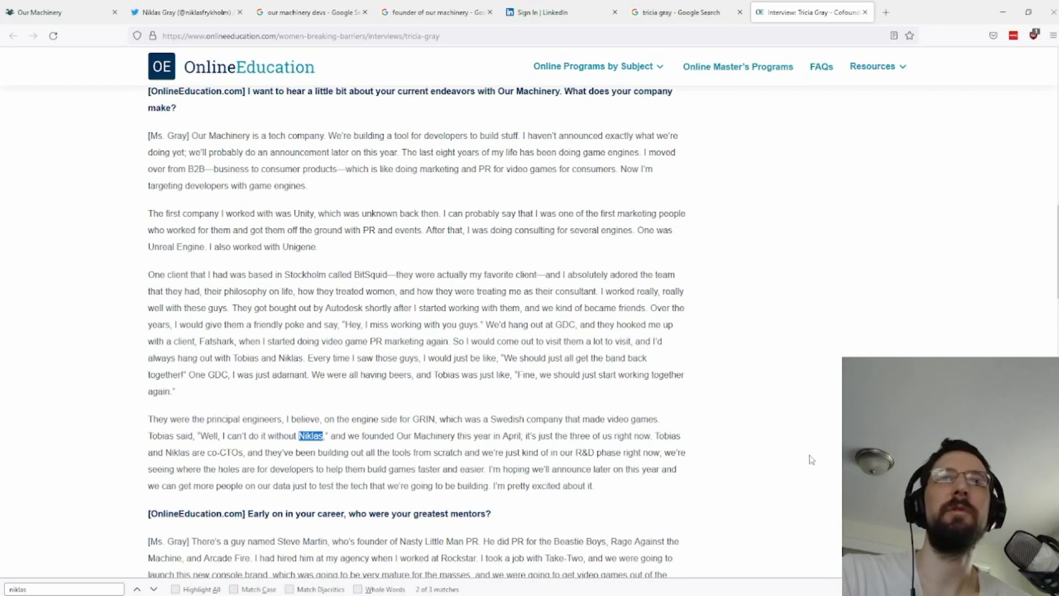
mouse_move(575, 448)
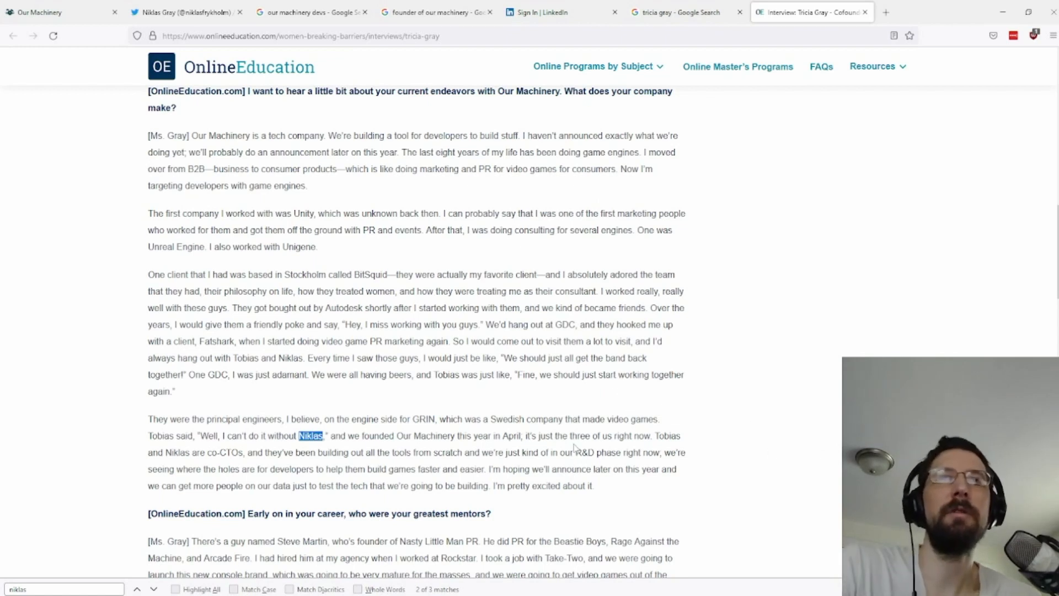
click(186, 11)
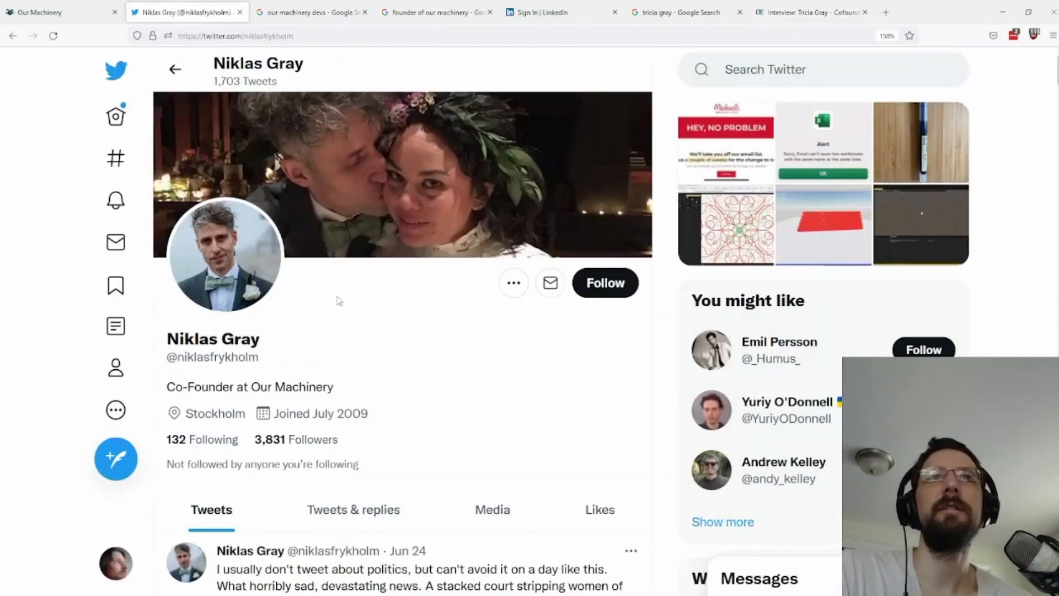
mouse_move(537, 232)
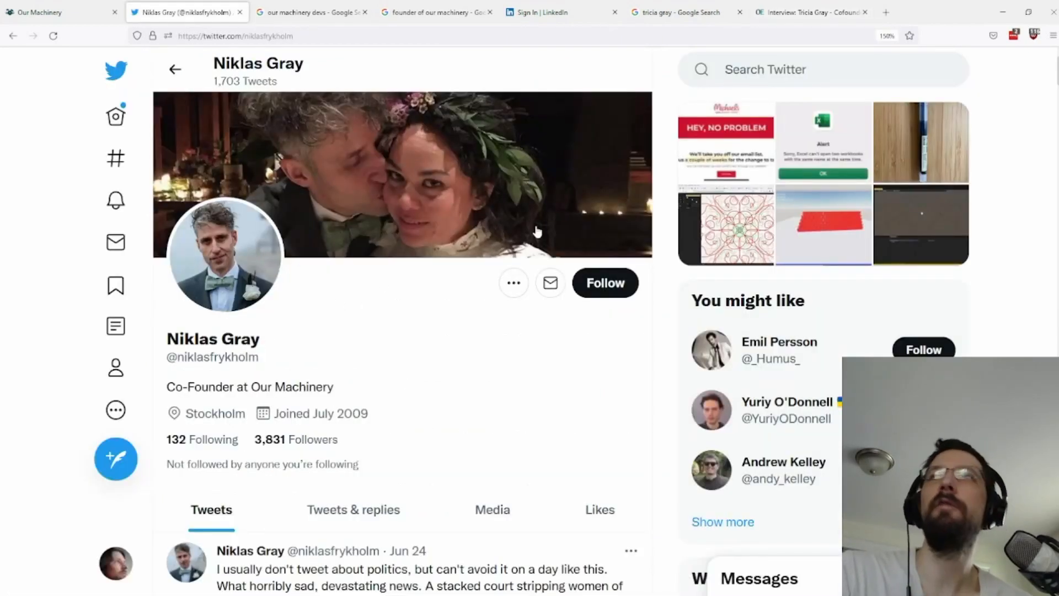
mouse_move(810, 12)
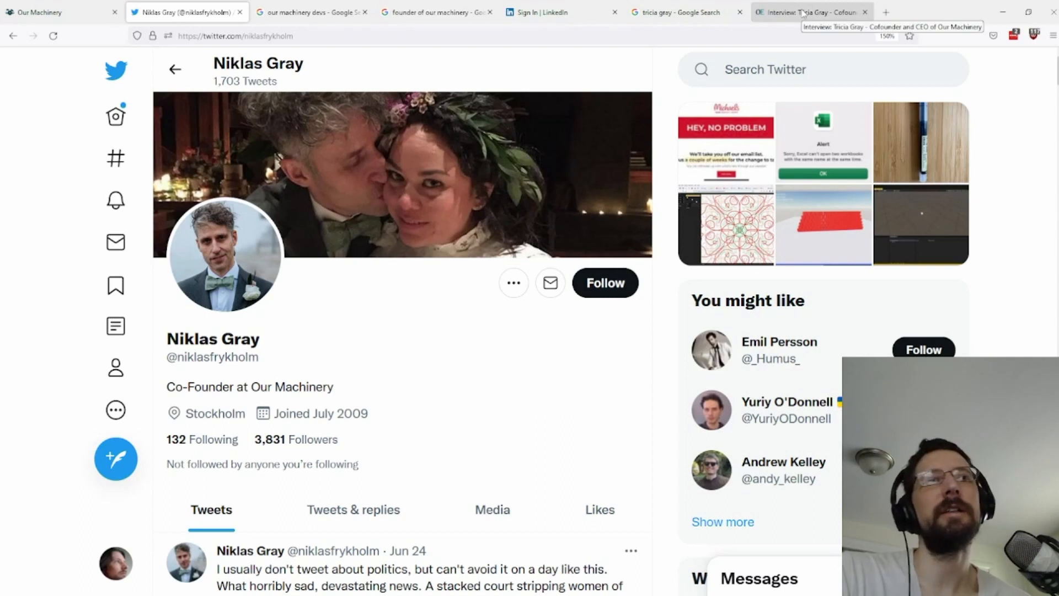
Step: Check the founder search results, close the LinkedIn sign-in tab, and return to the co-founder interview
click(810, 12)
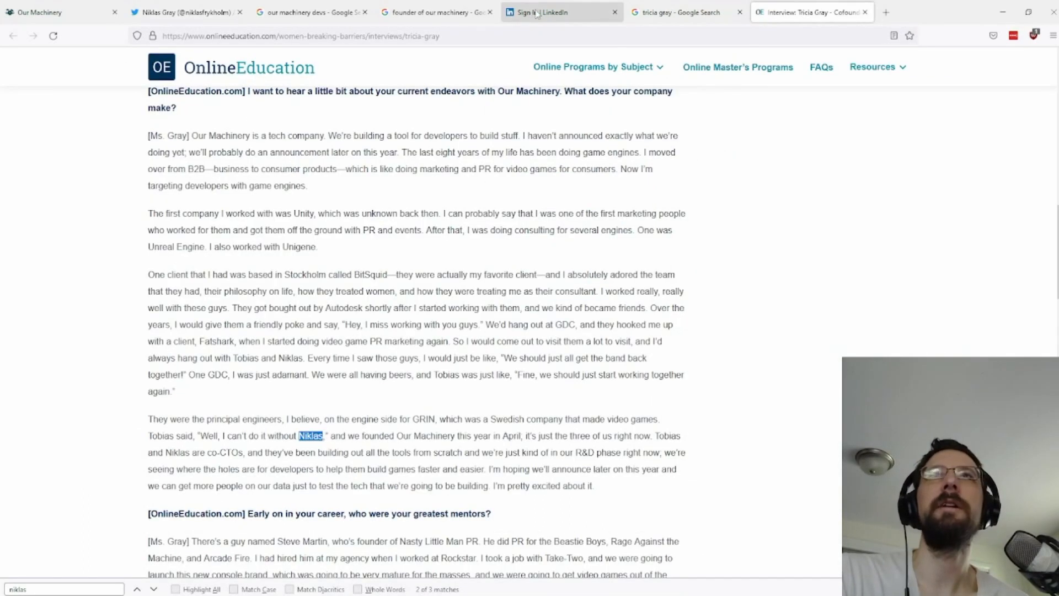
click(436, 12)
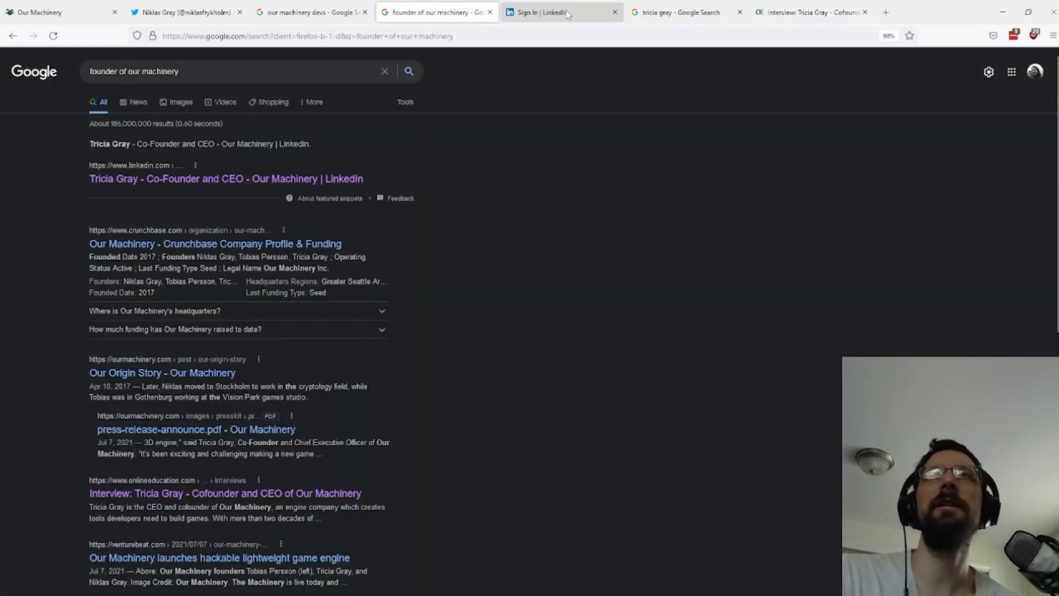
mouse_move(560, 12)
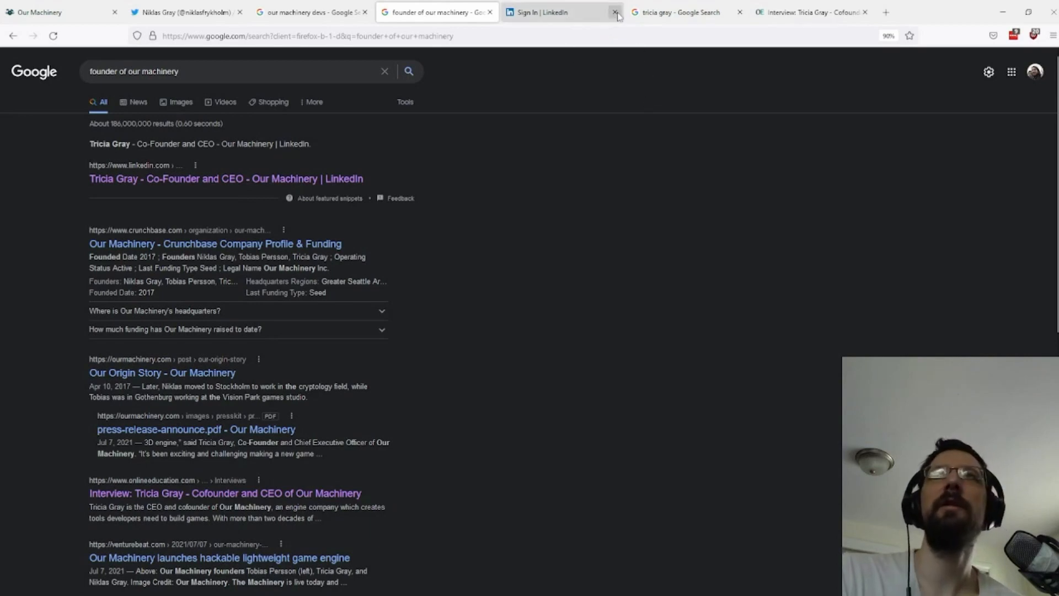
click(614, 12)
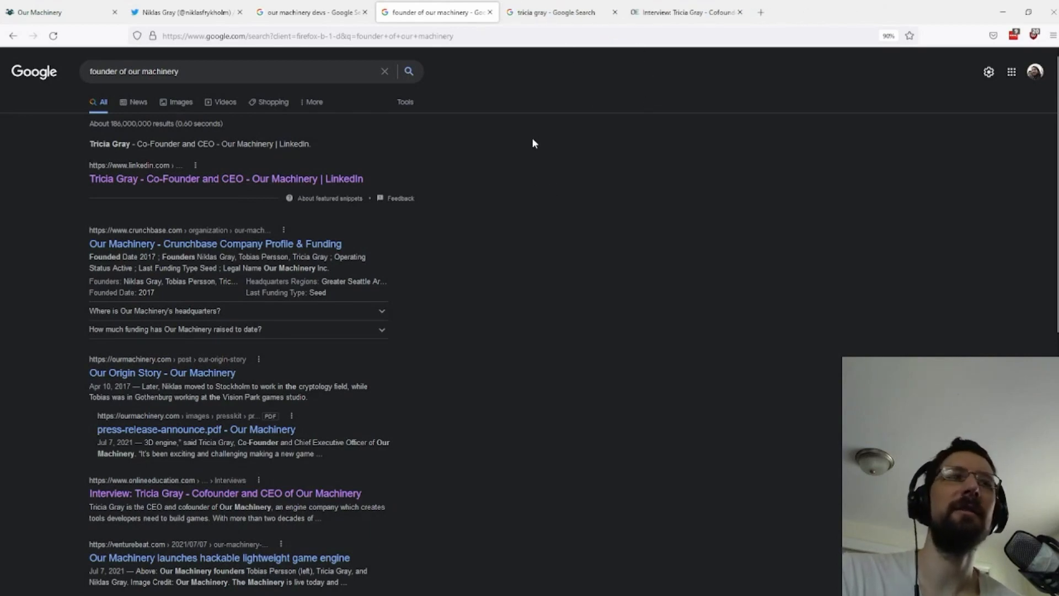
mouse_move(592, 154)
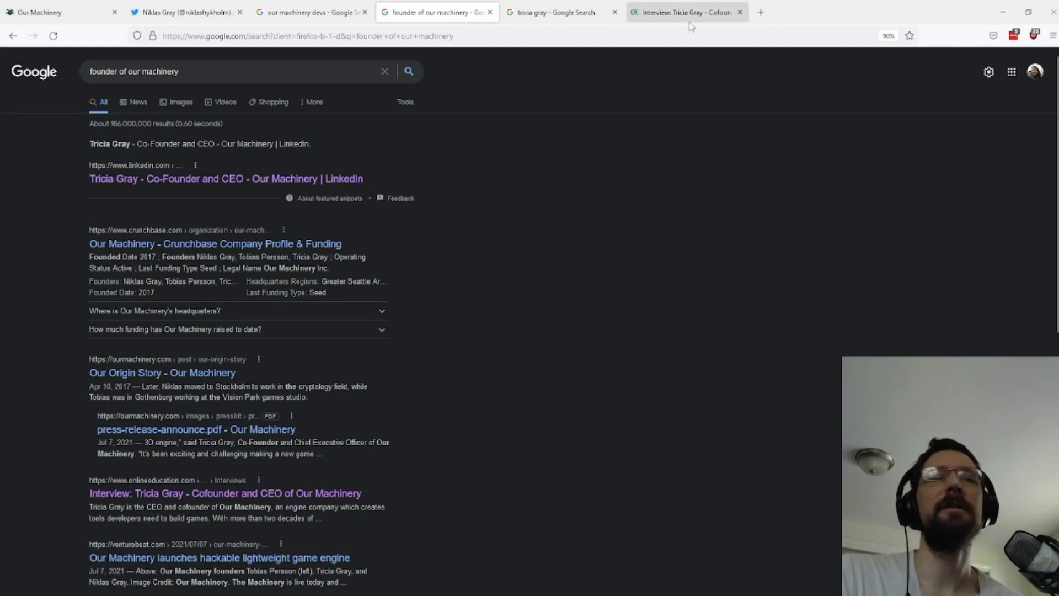
mouse_move(686, 12)
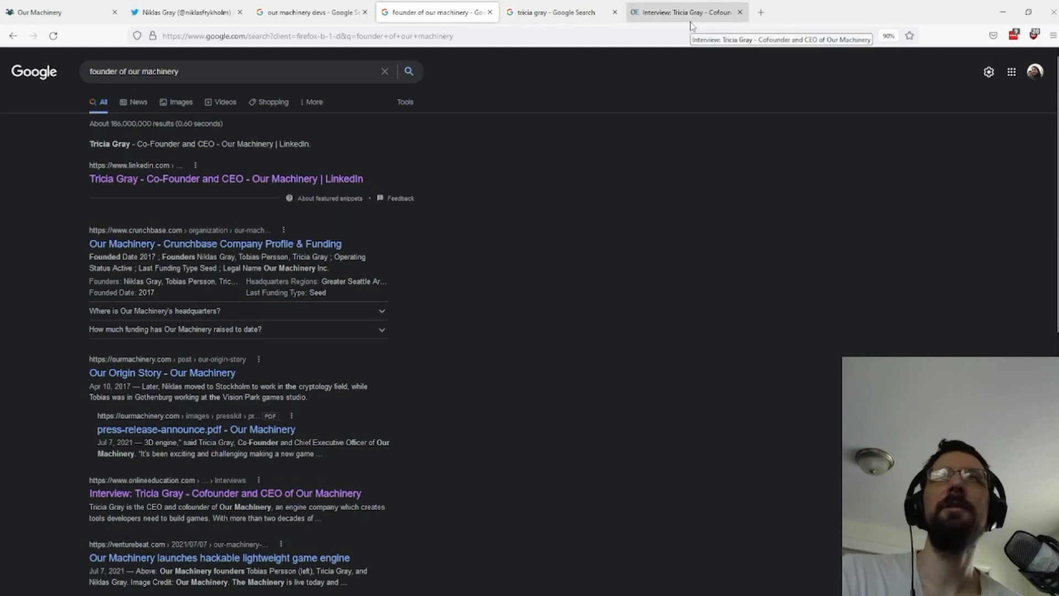
mouse_move(683, 22)
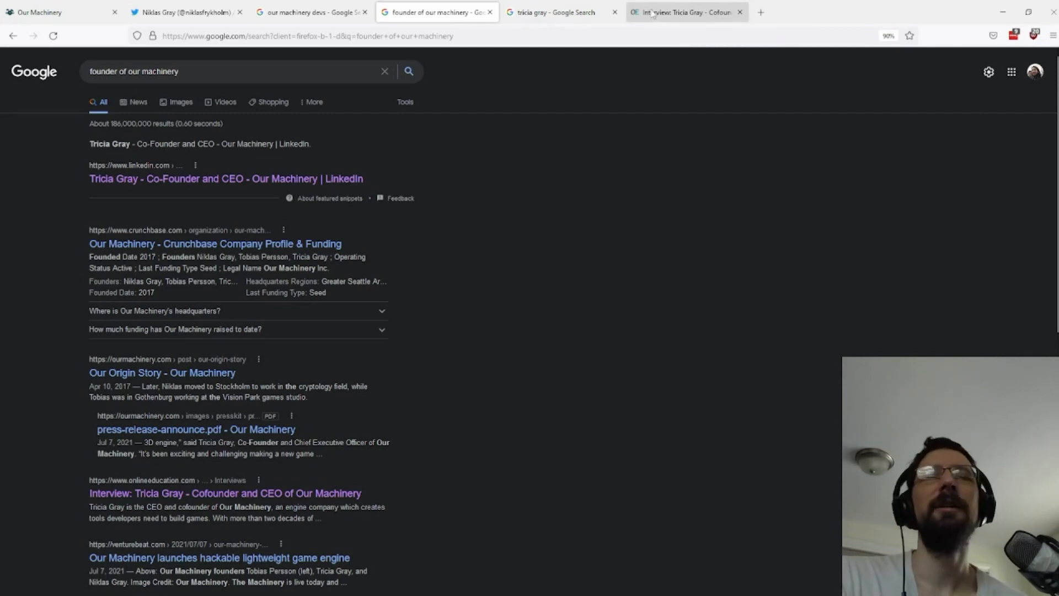
click(224, 493)
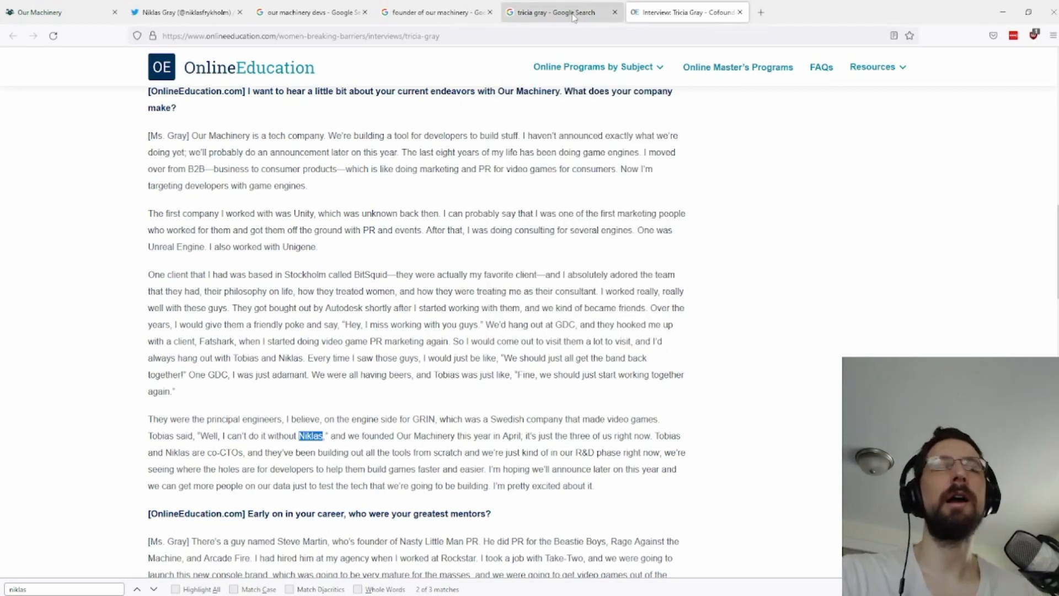
mouse_move(560, 13)
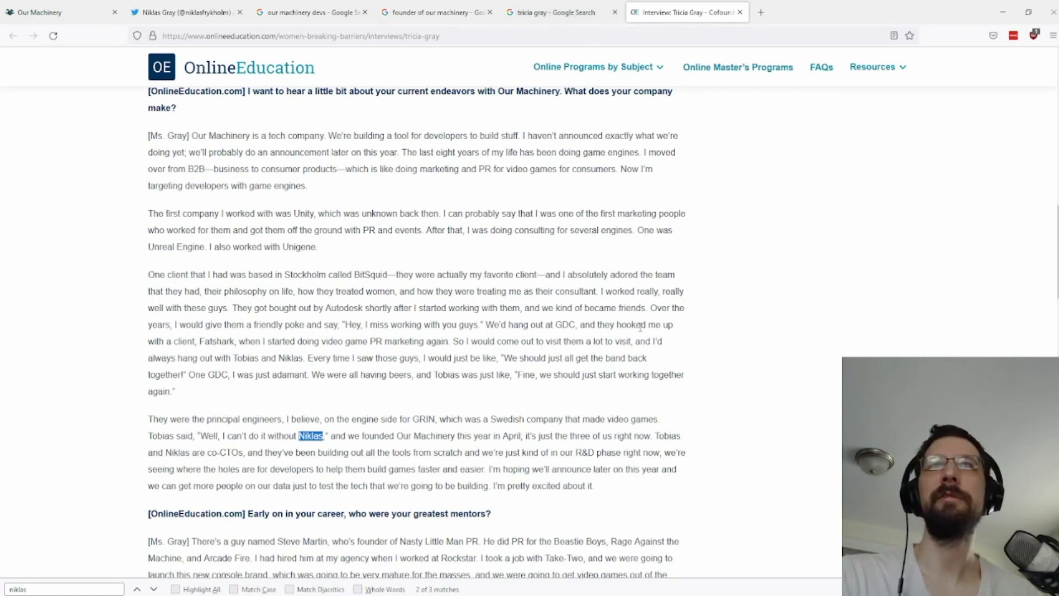
scroll(down, 3)
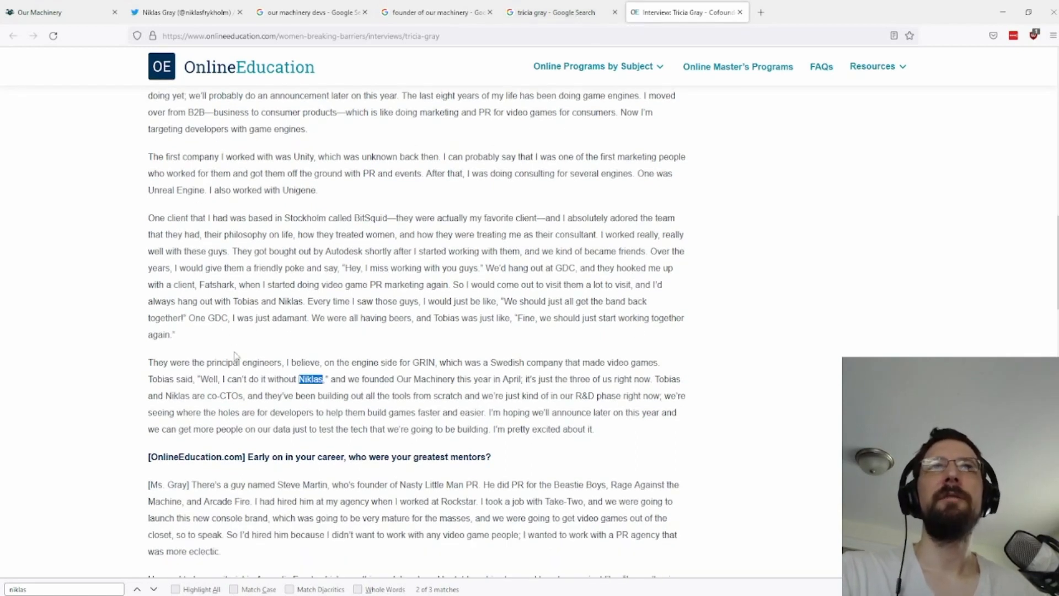
scroll(up, 3)
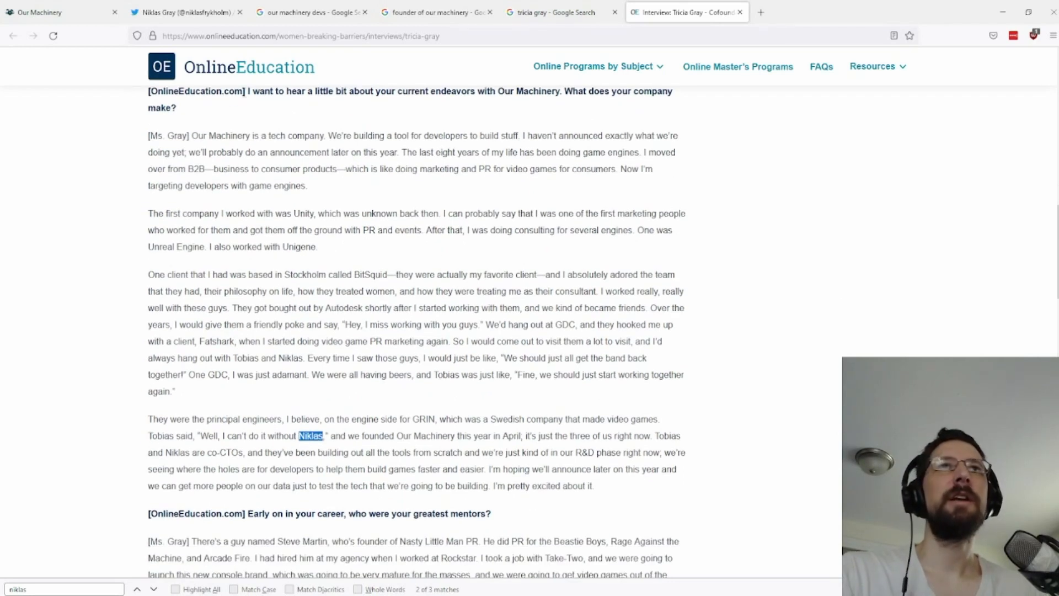
mouse_move(397, 183)
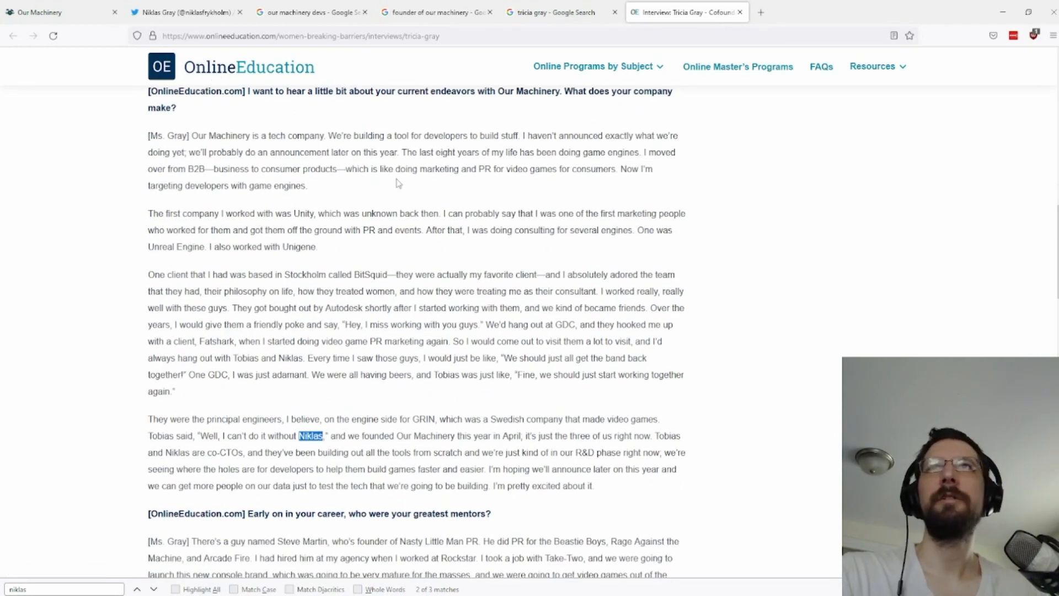
click(301, 36)
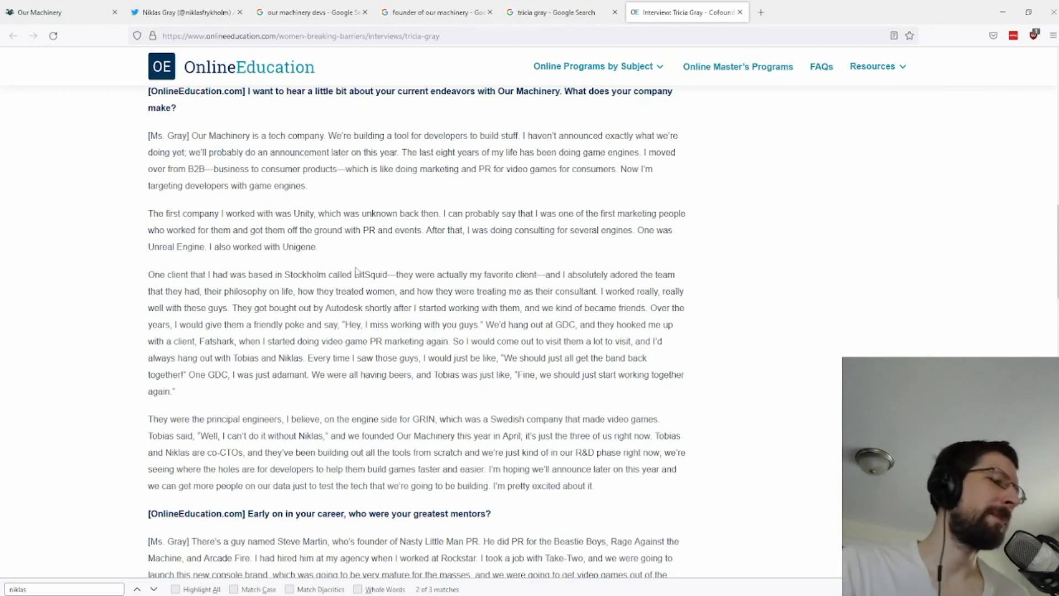
mouse_move(372, 247)
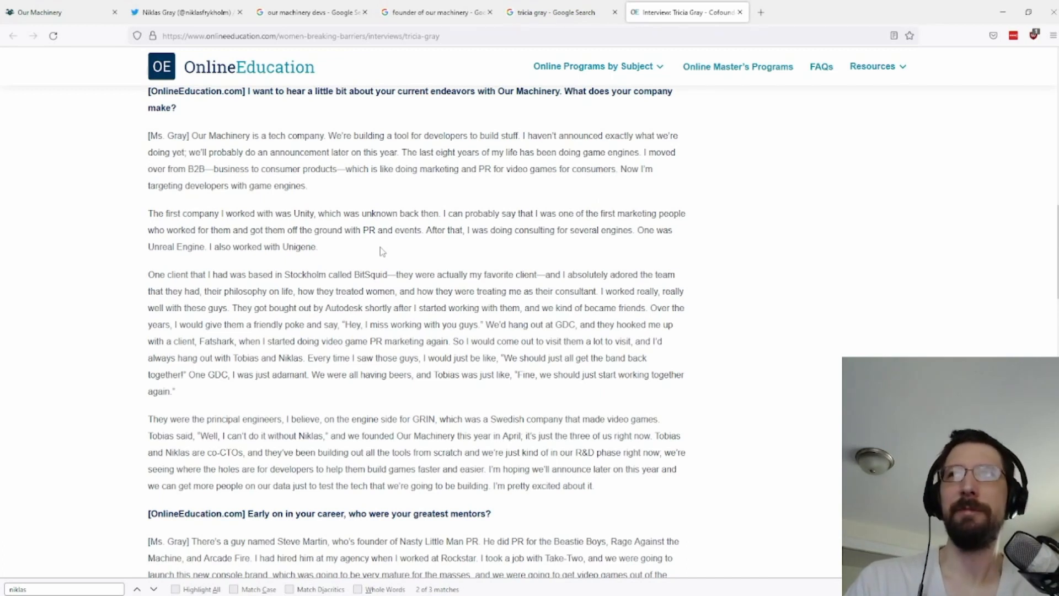
mouse_move(445, 305)
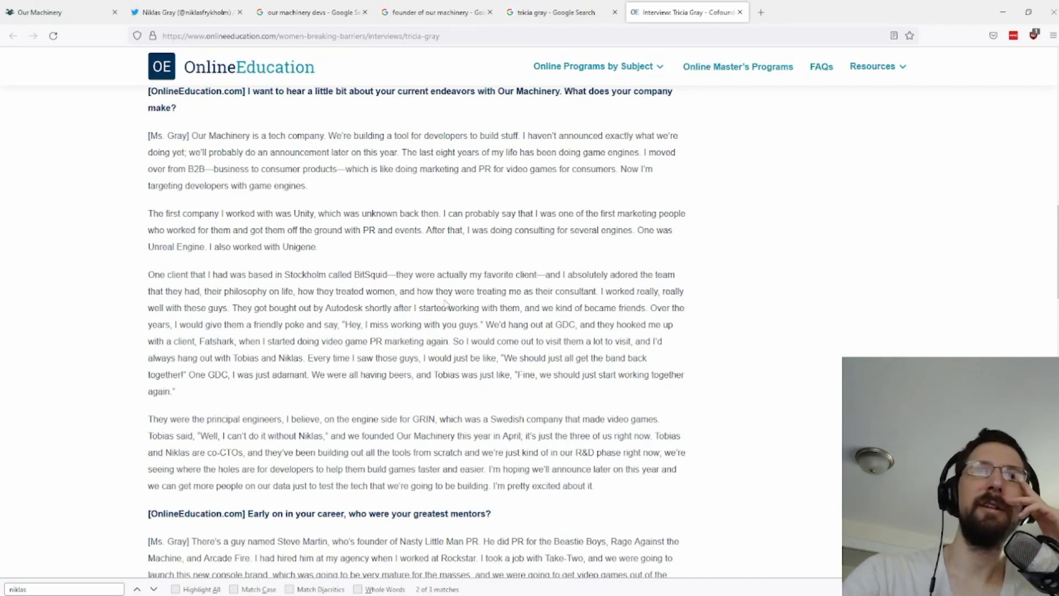
mouse_move(483, 320)
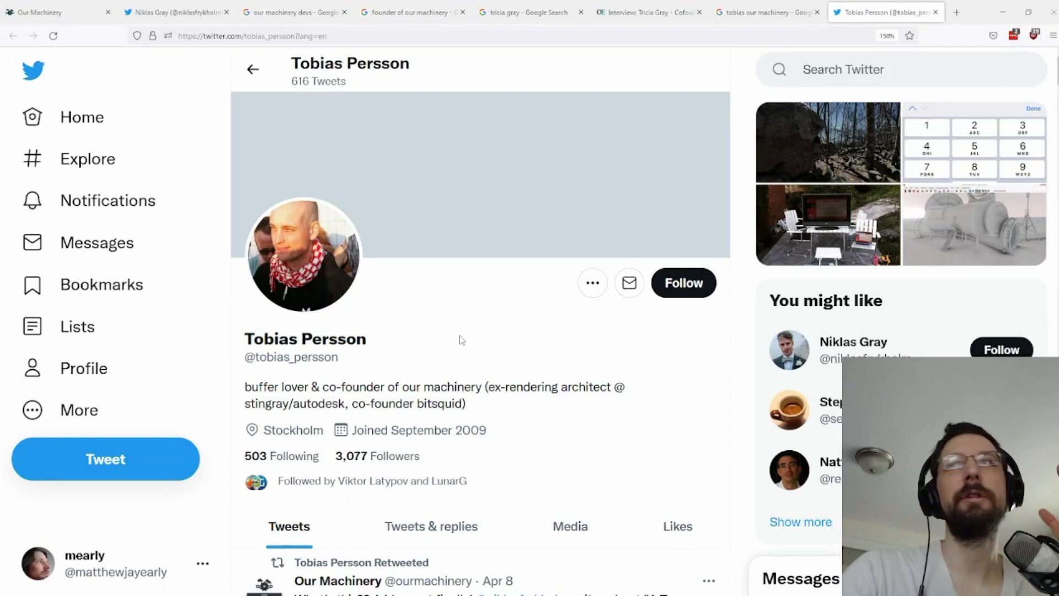
double_click(284, 387)
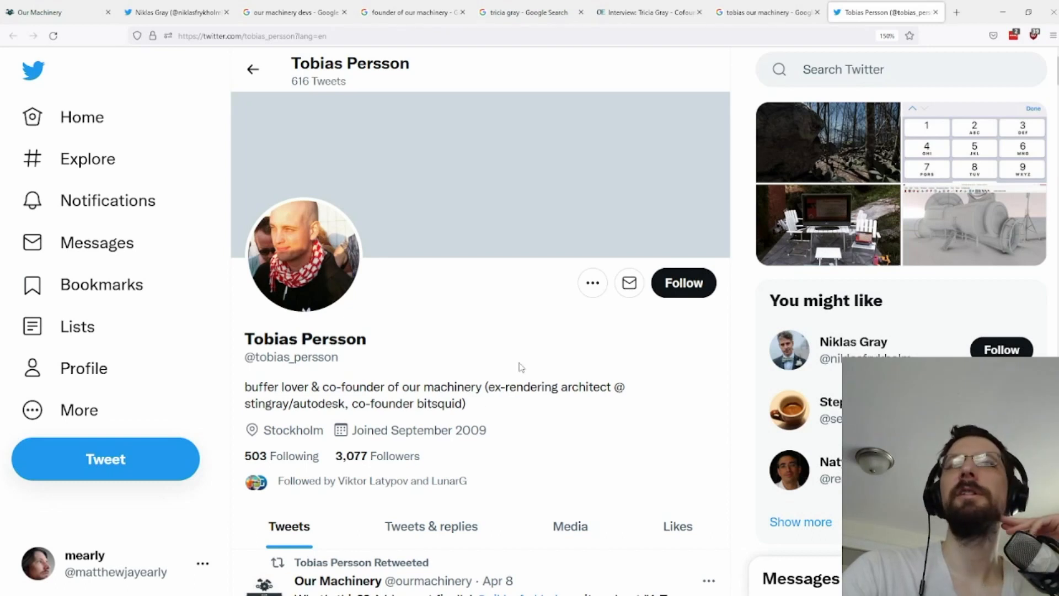
scroll(down, 3)
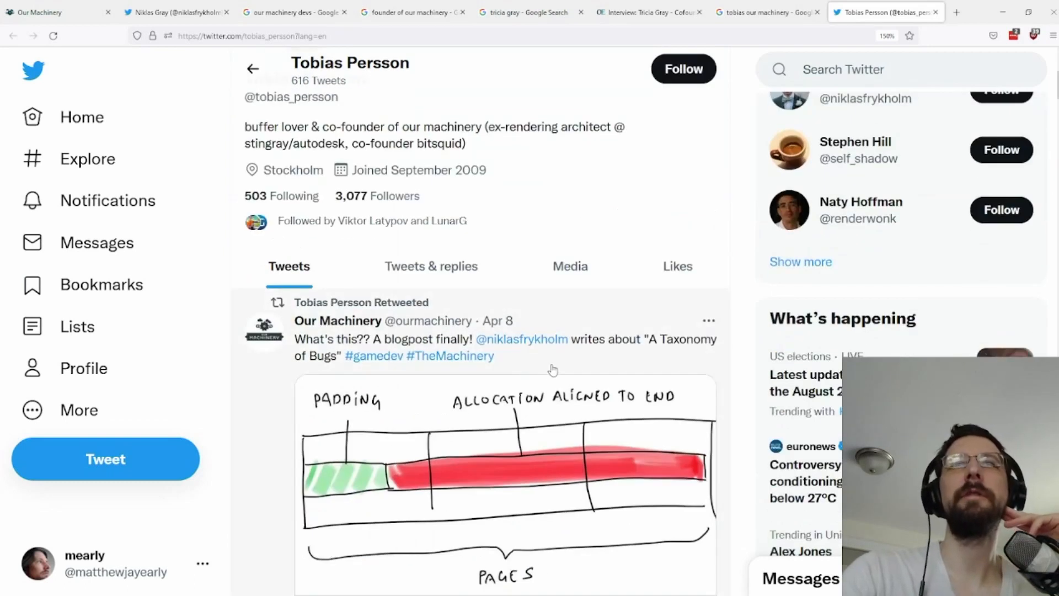
mouse_move(577, 323)
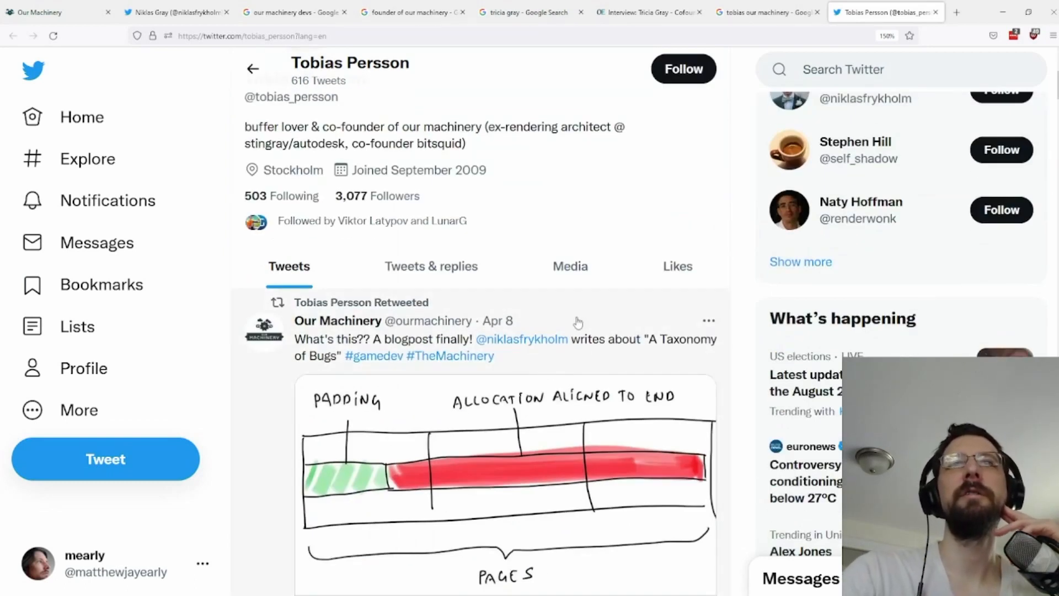
scroll(down, 3)
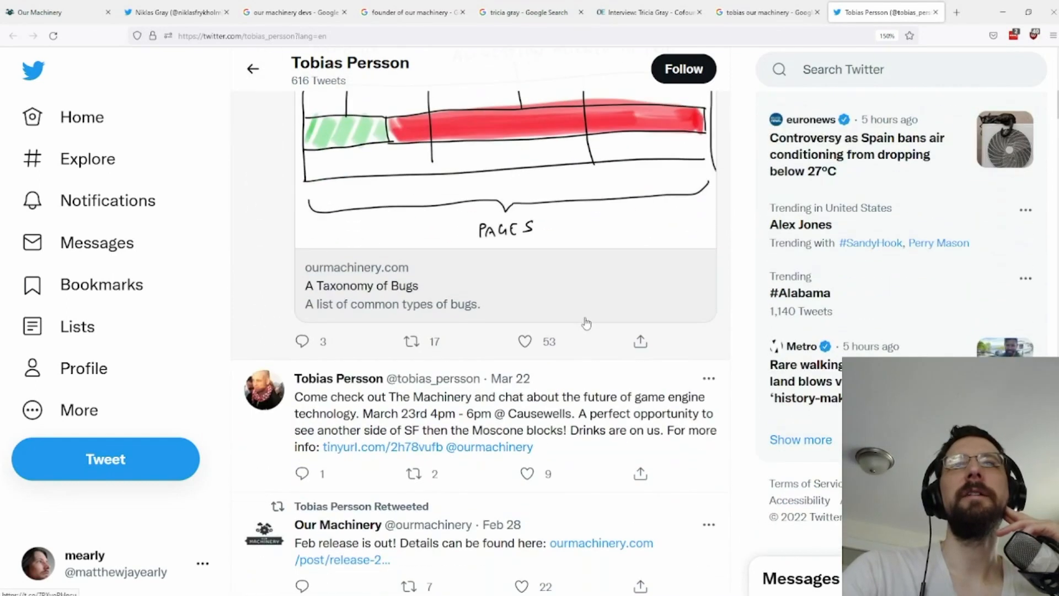
mouse_move(473, 421)
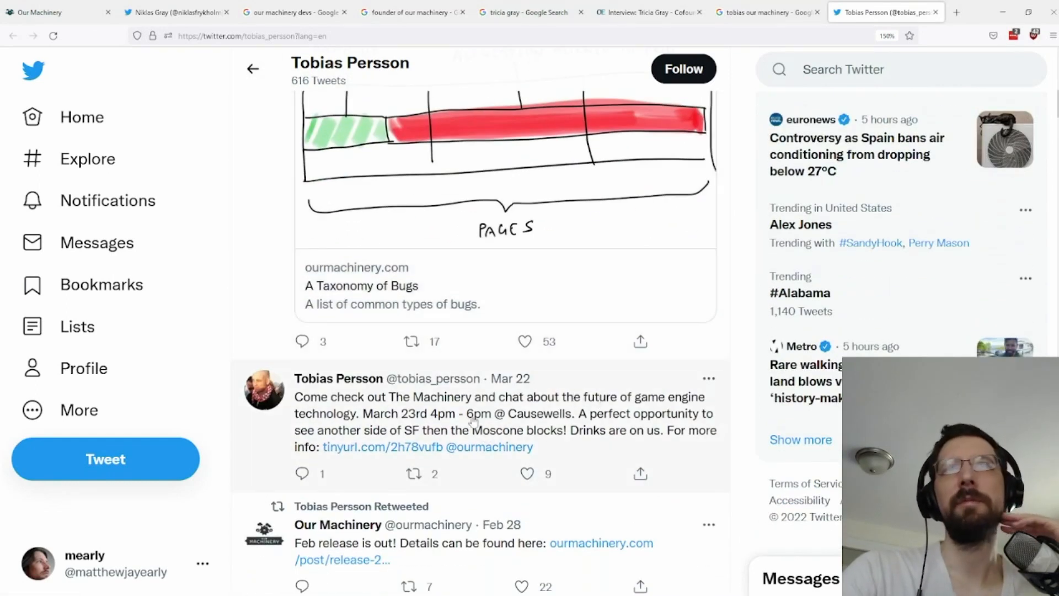
scroll(down, 3)
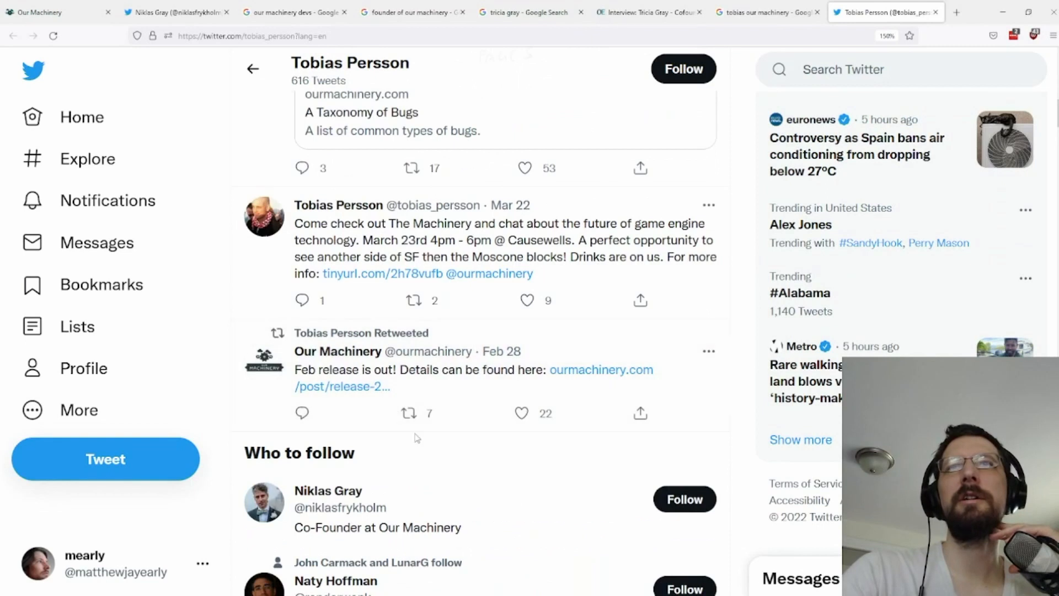
scroll(up, 3)
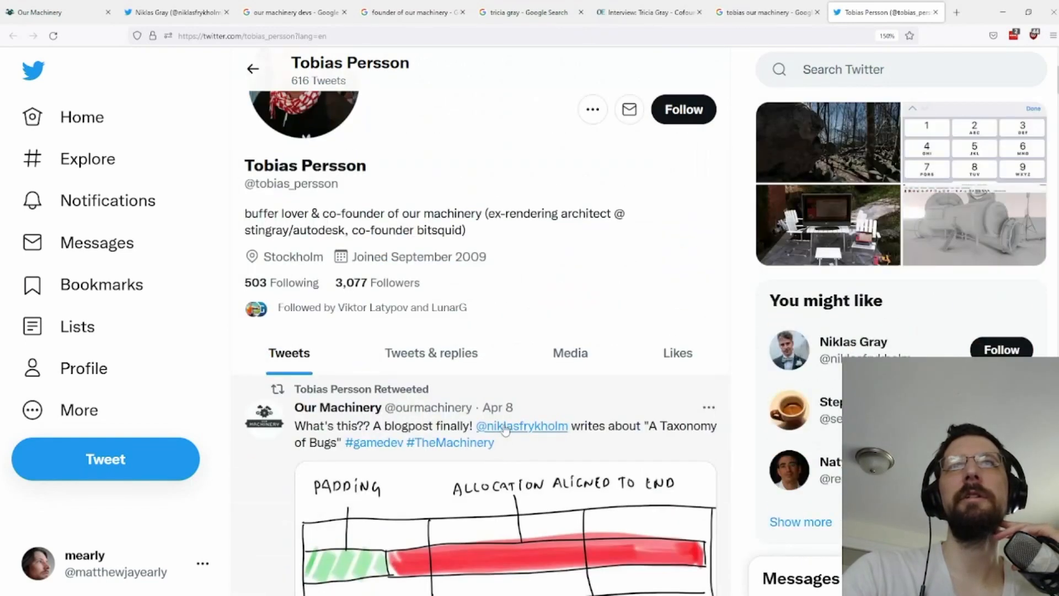
scroll(down, 3)
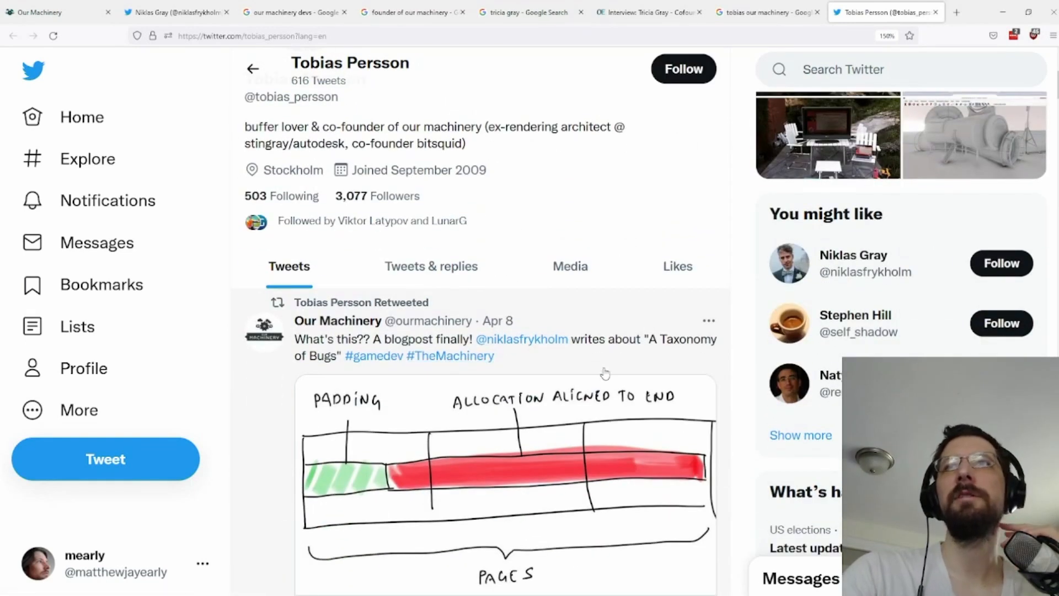
scroll(down, 3)
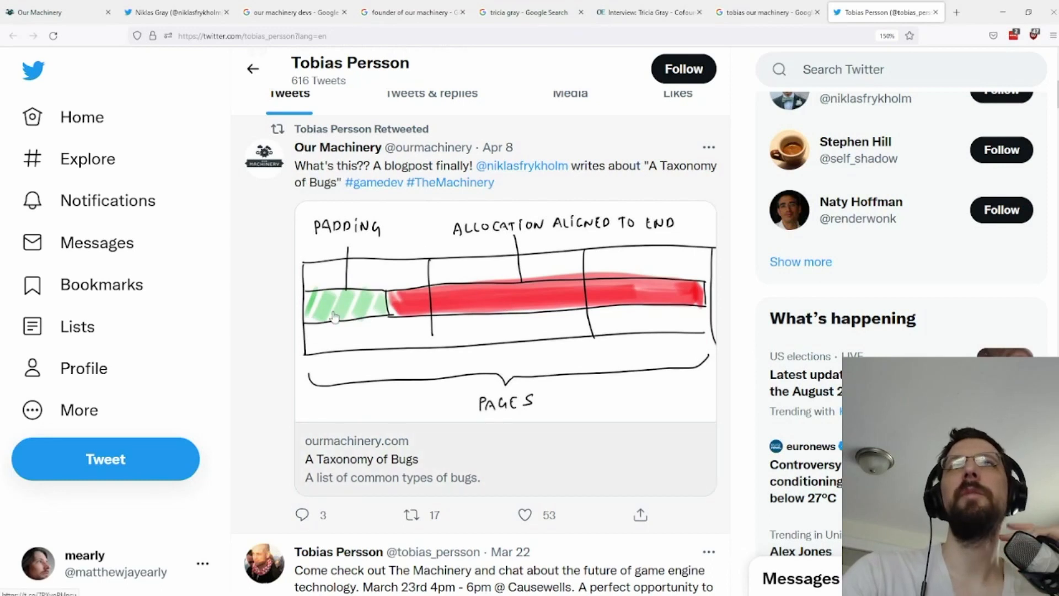
mouse_move(274, 293)
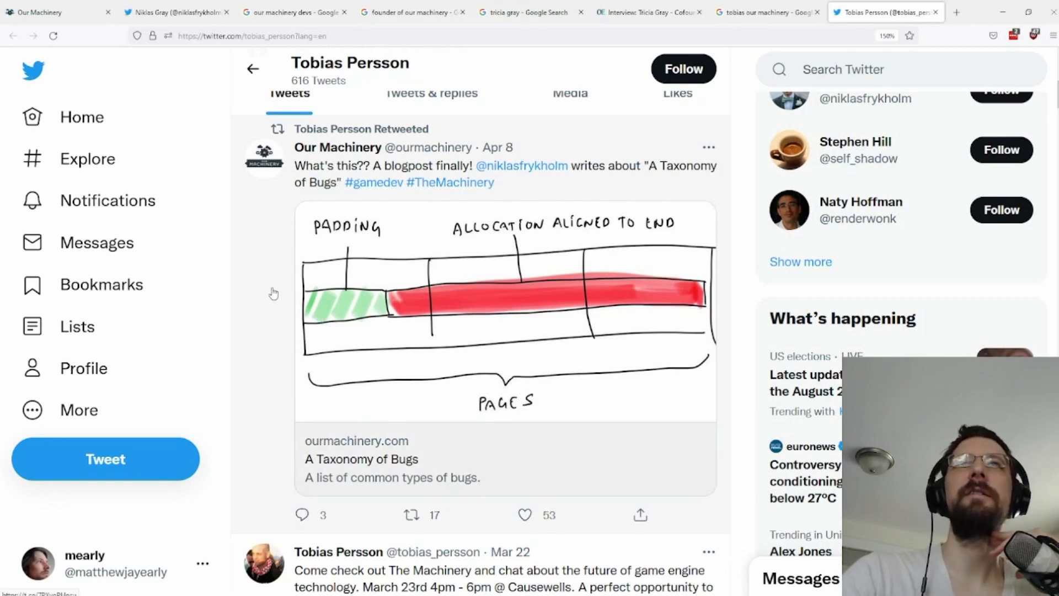
mouse_move(375, 386)
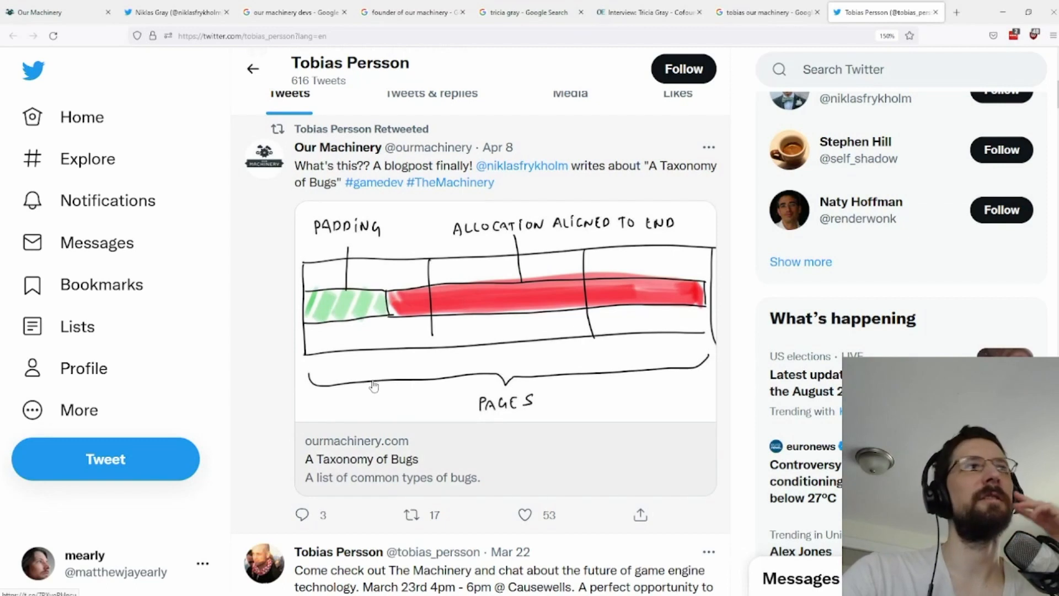
mouse_move(424, 460)
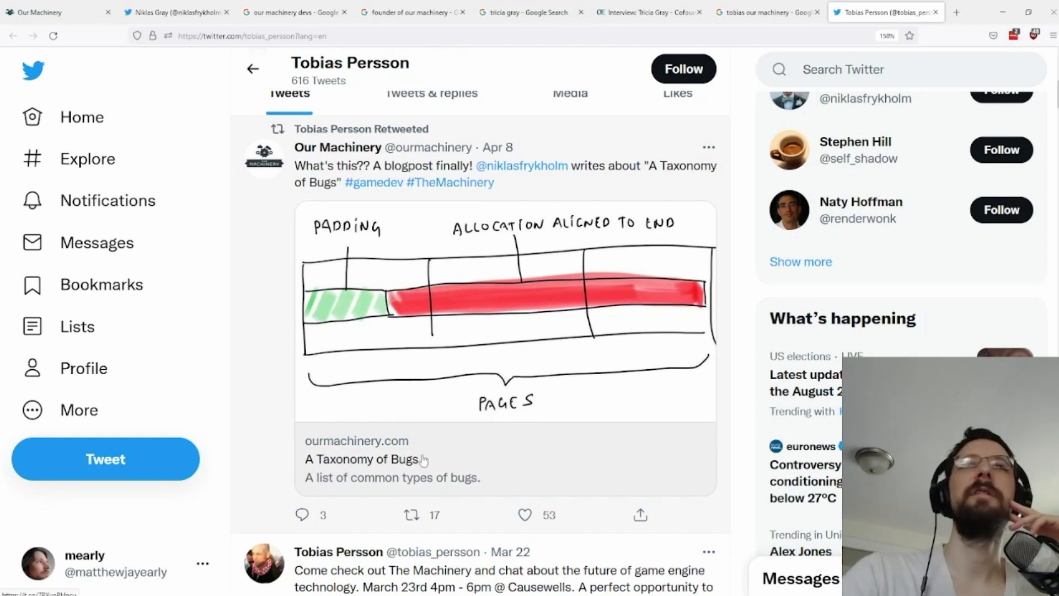
click(365, 458)
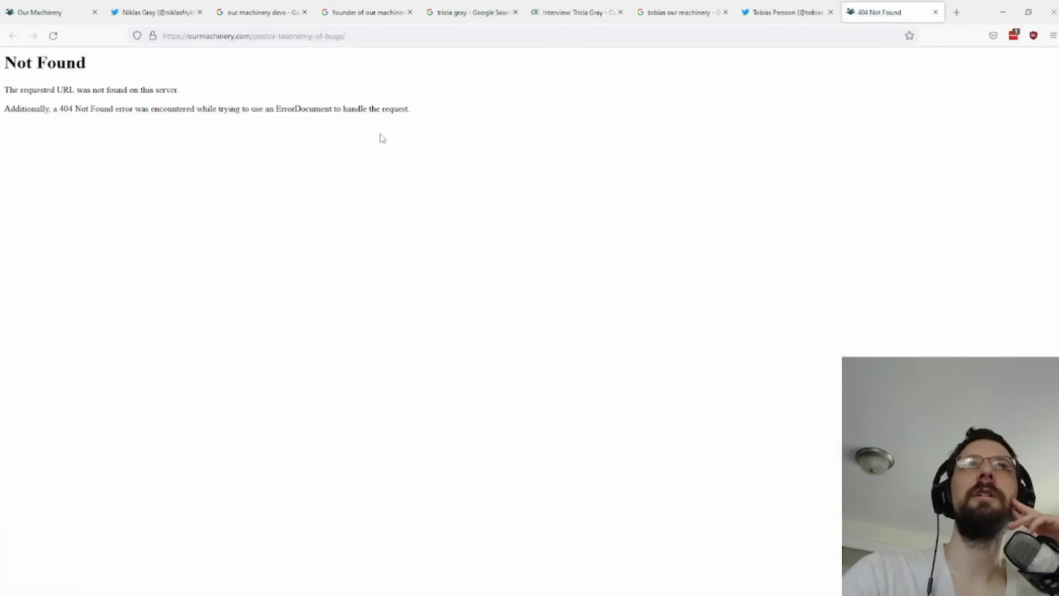
mouse_move(196, 223)
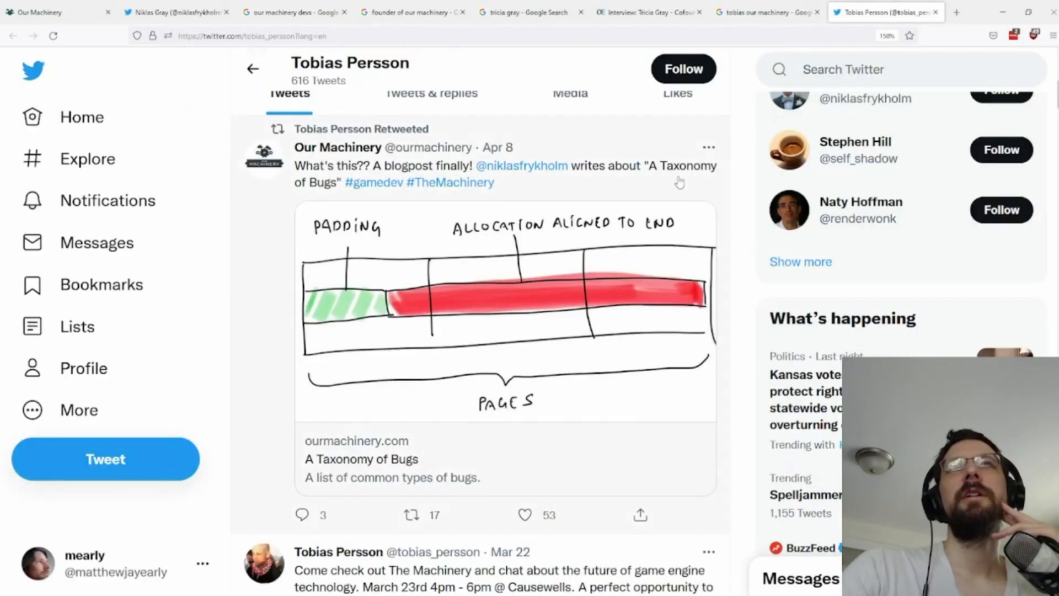
mouse_move(546, 192)
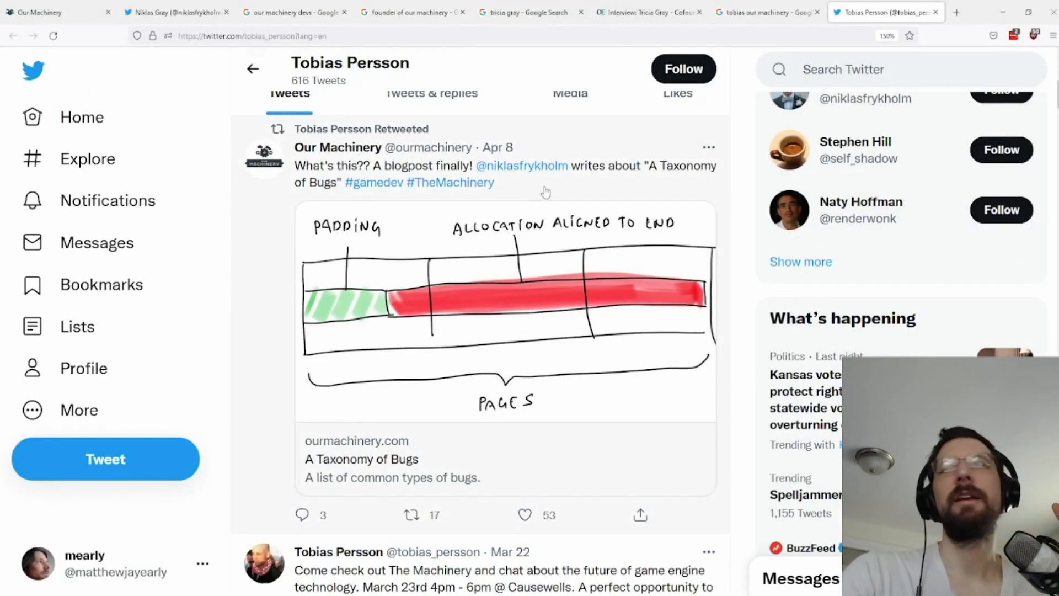
scroll(up, 3)
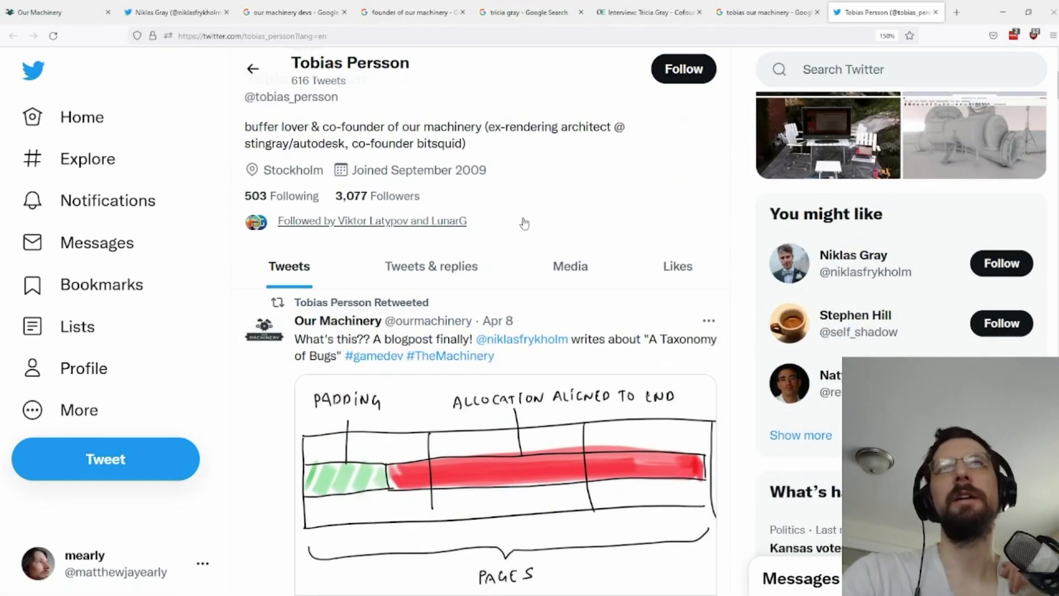
scroll(down, 3)
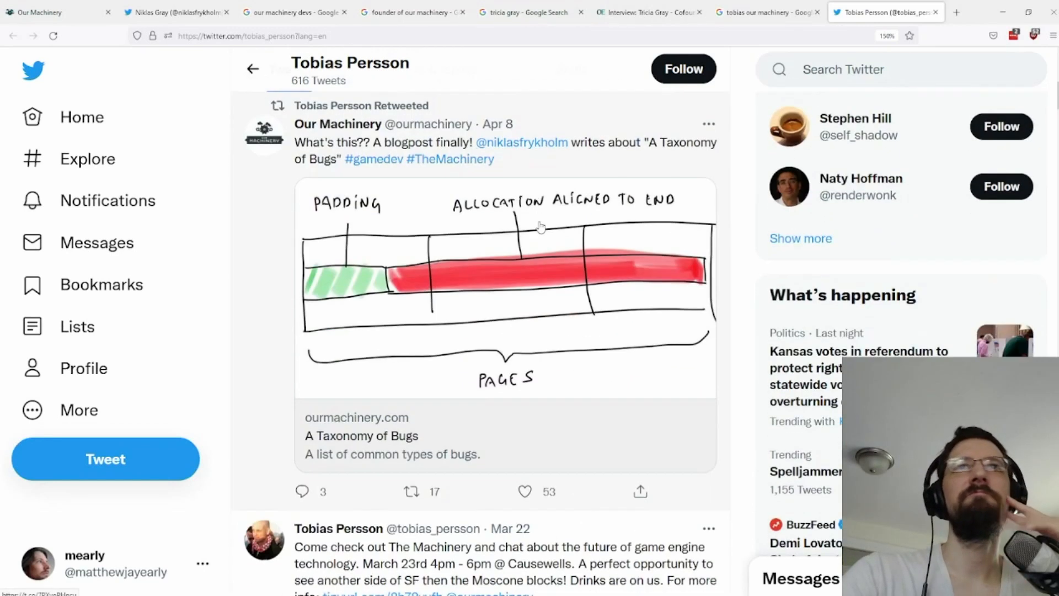
scroll(down, 3)
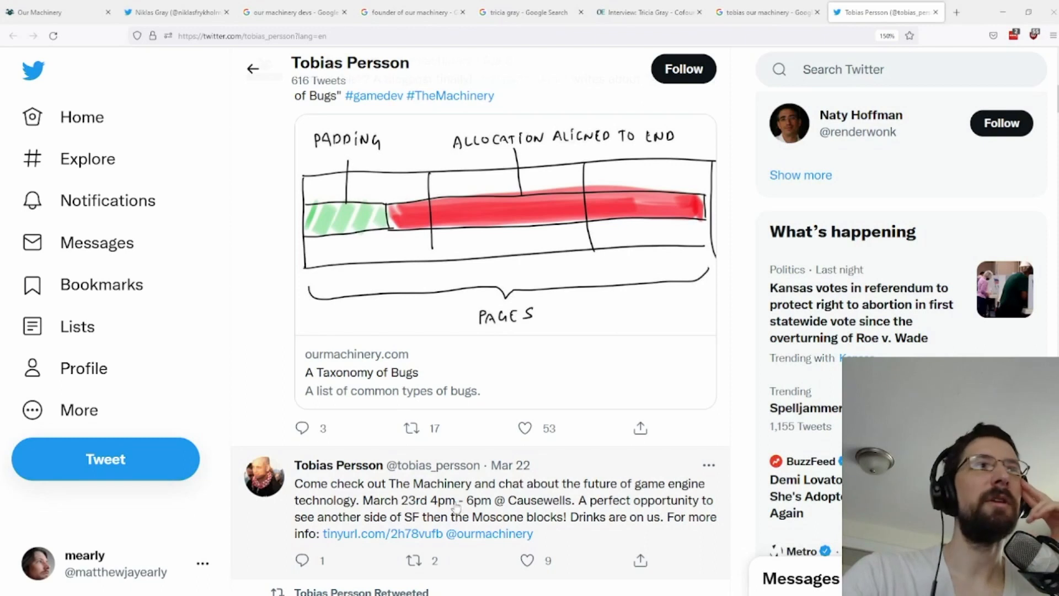
scroll(down, 3)
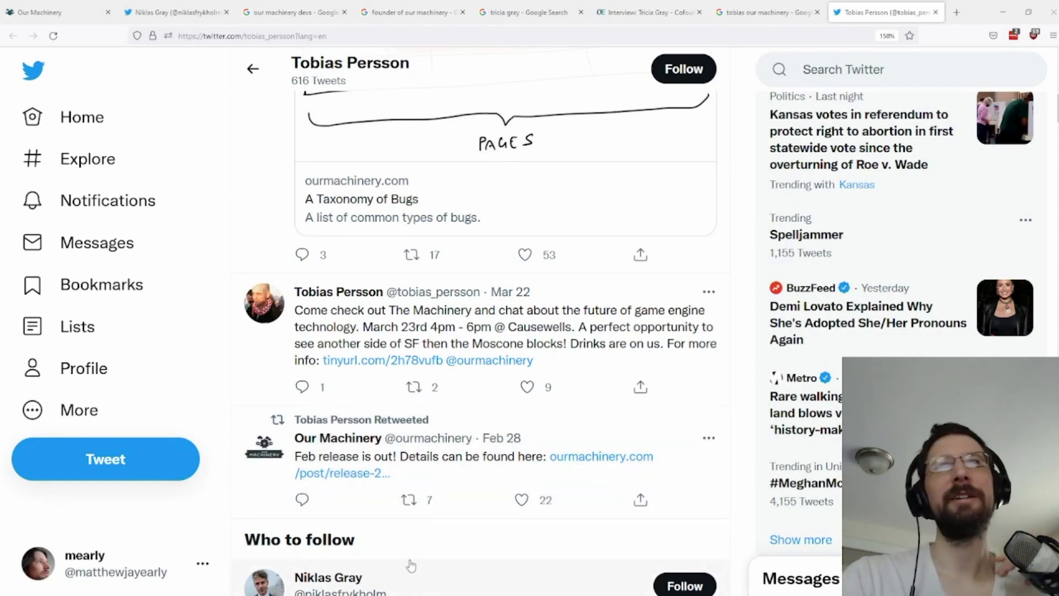
mouse_move(398, 538)
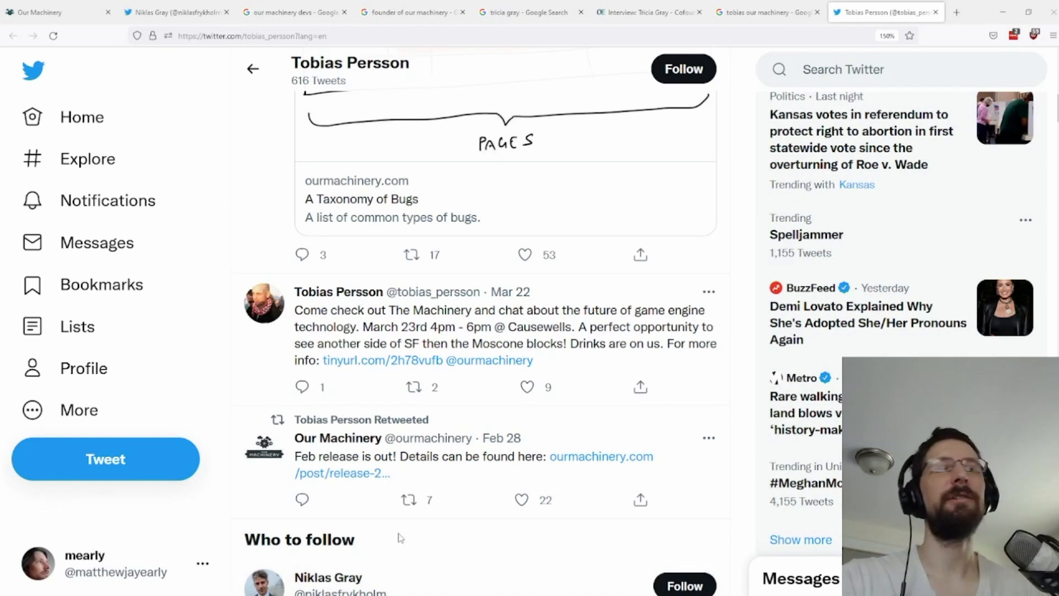